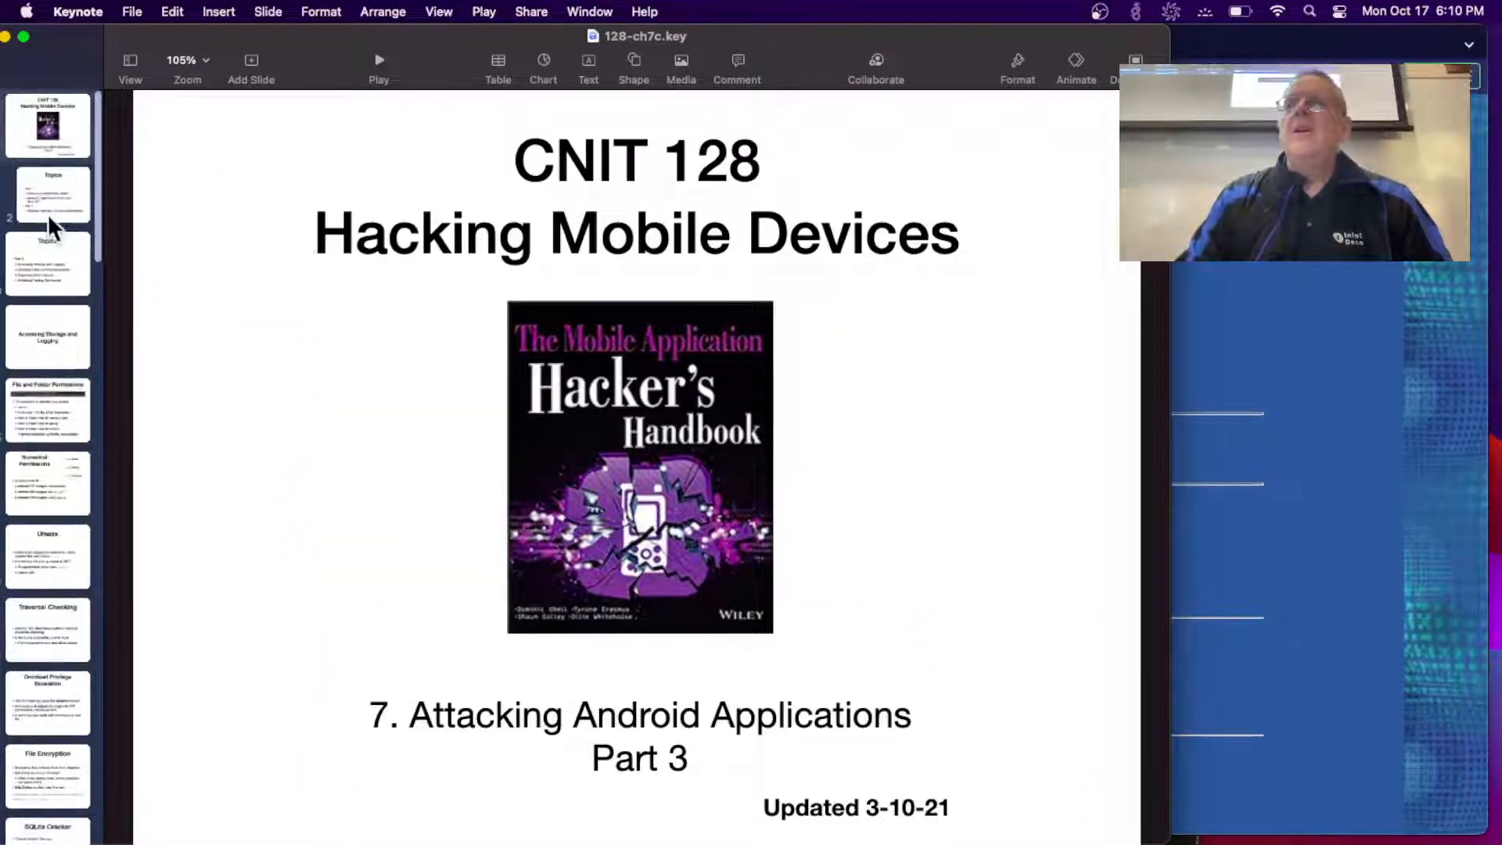
Step through the Topics slide to the Accessing Storage and Logging section slide.
{"action": "left_click", "coordinate": [48, 195]}
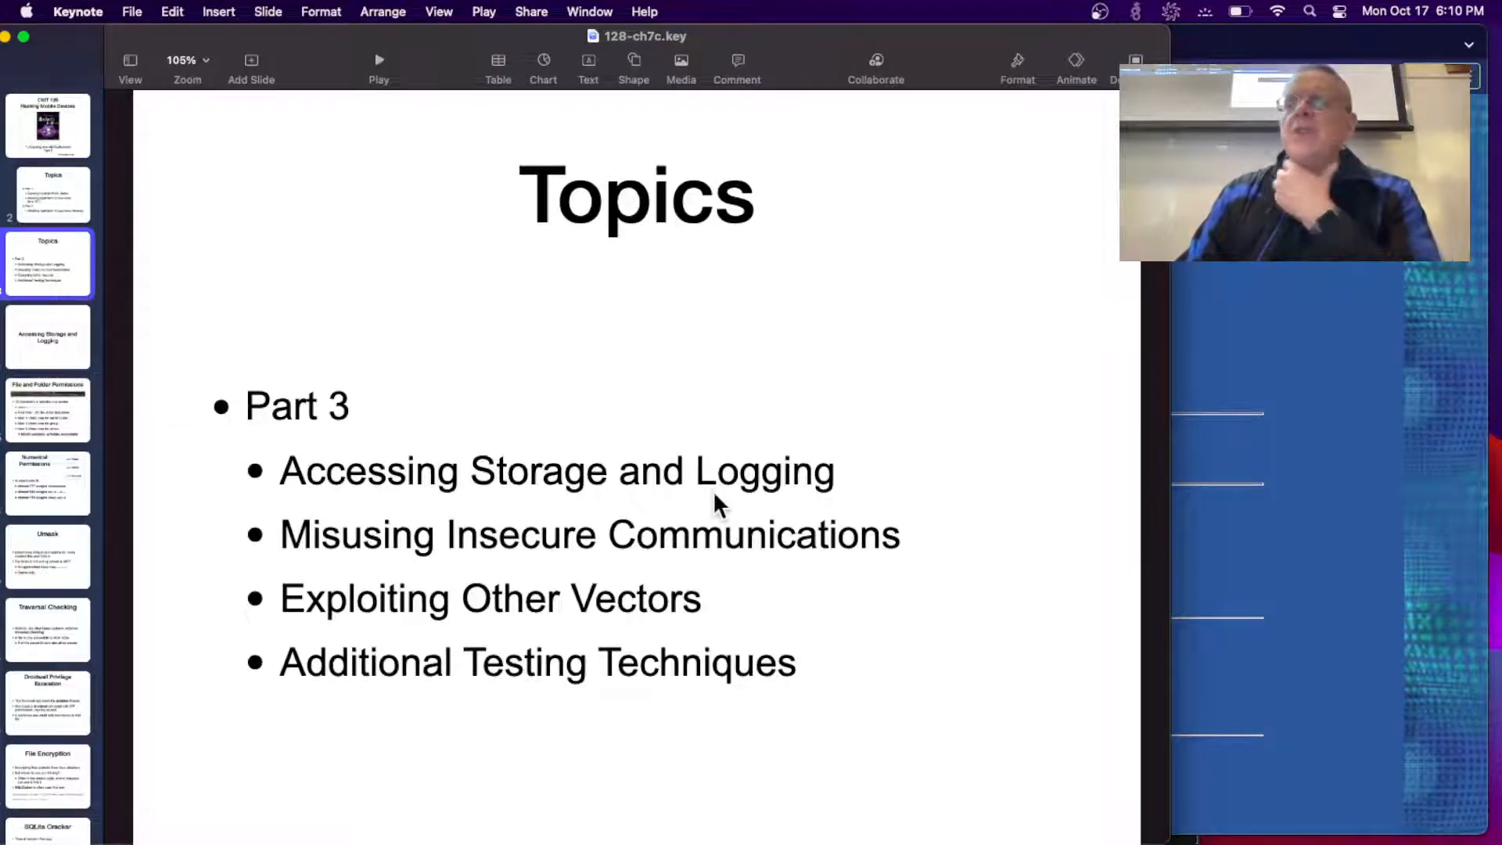
{"action": "mouse_move", "coordinate": [760, 567]}
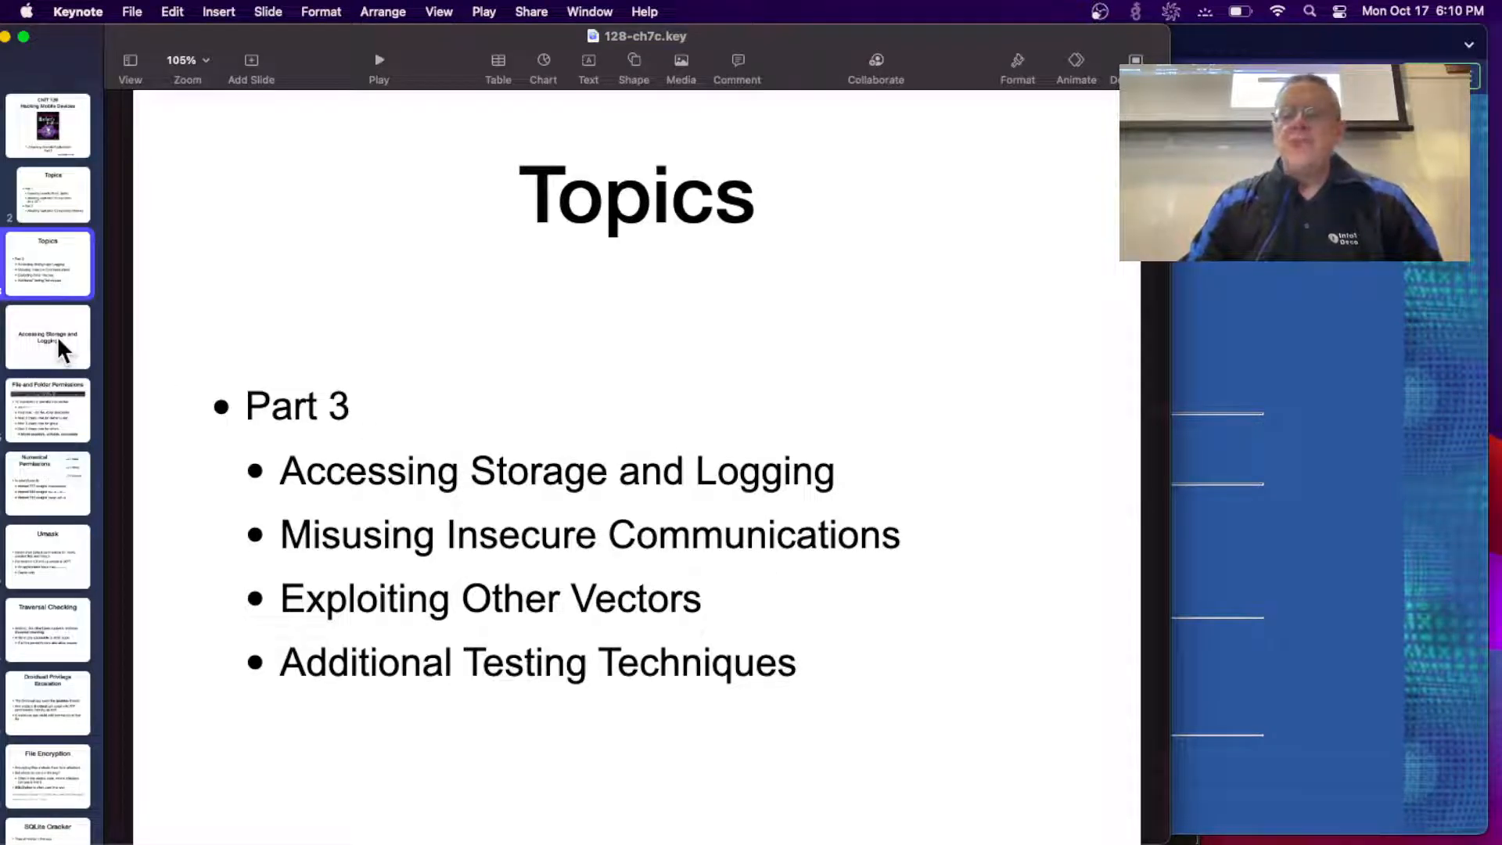
{"action": "left_click", "coordinate": [48, 335]}
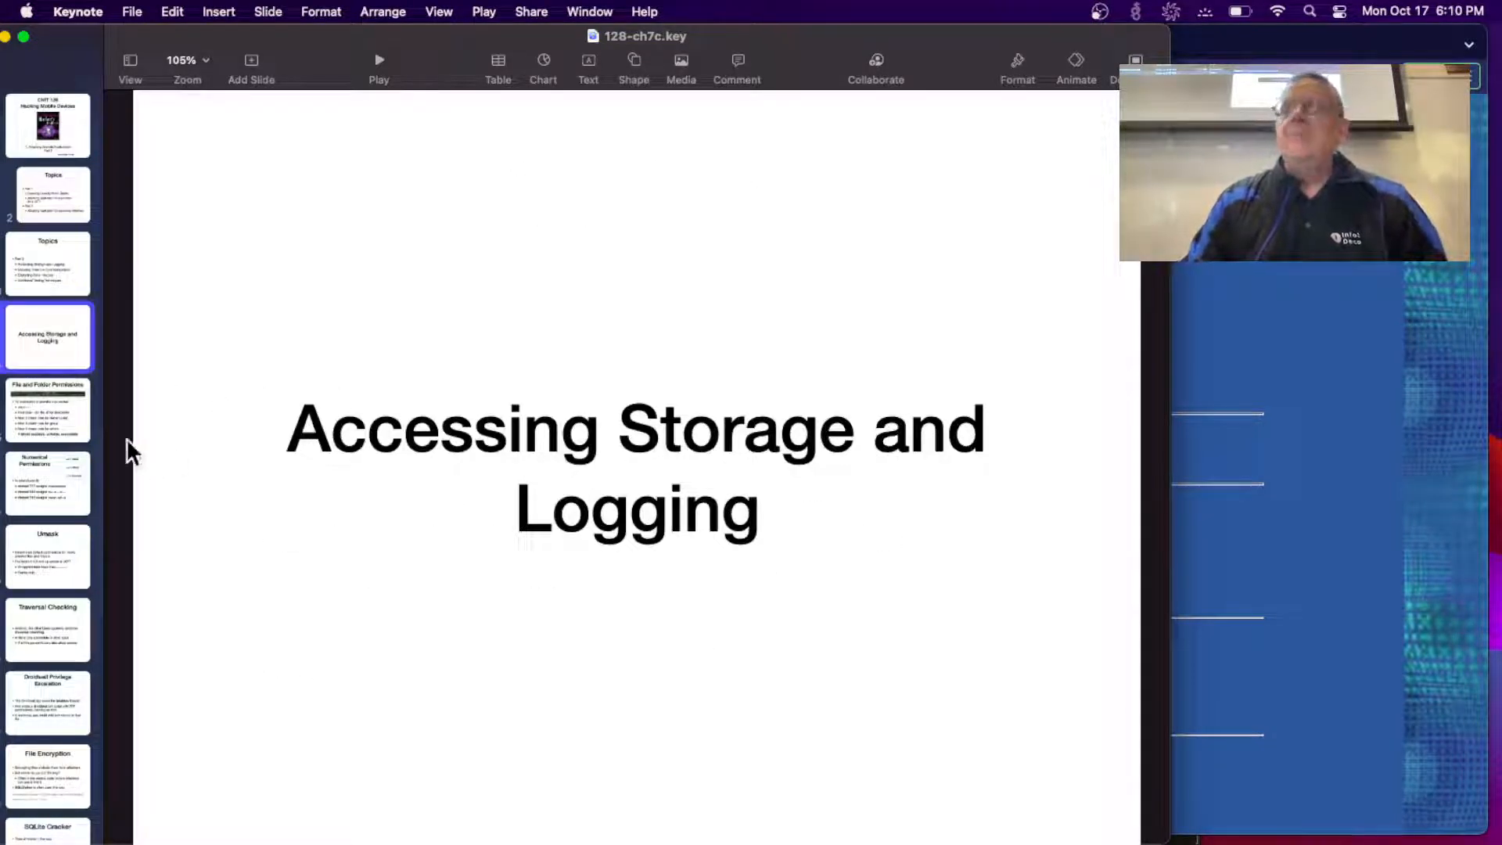
{"action": "left_click", "coordinate": [48, 410]}
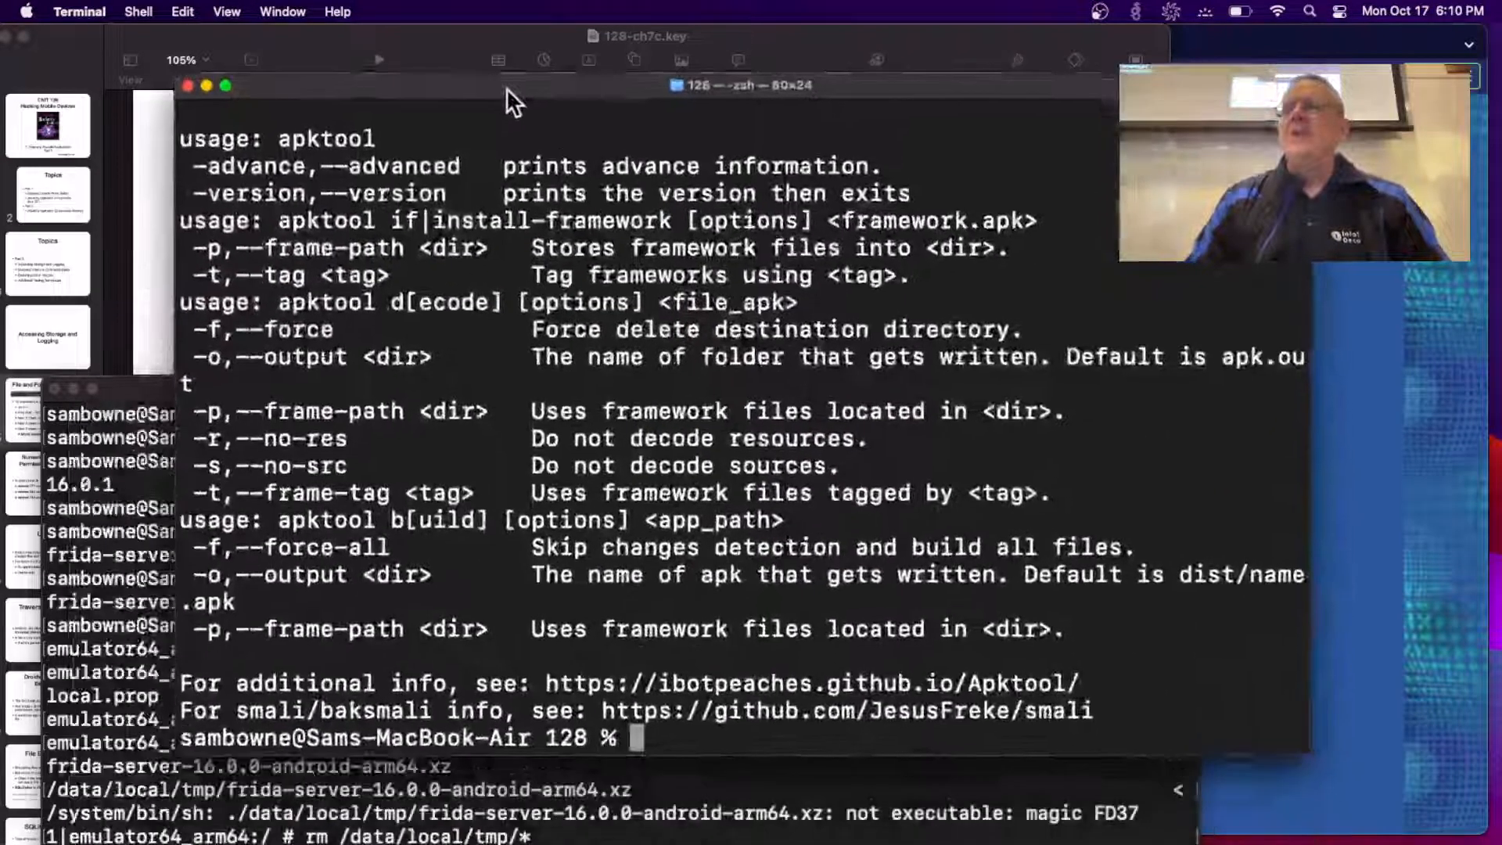
Open a root adb shell with su, run ls -l, and highlight postinstall's permissions.
{"action": "type", "text": "adb shell"}
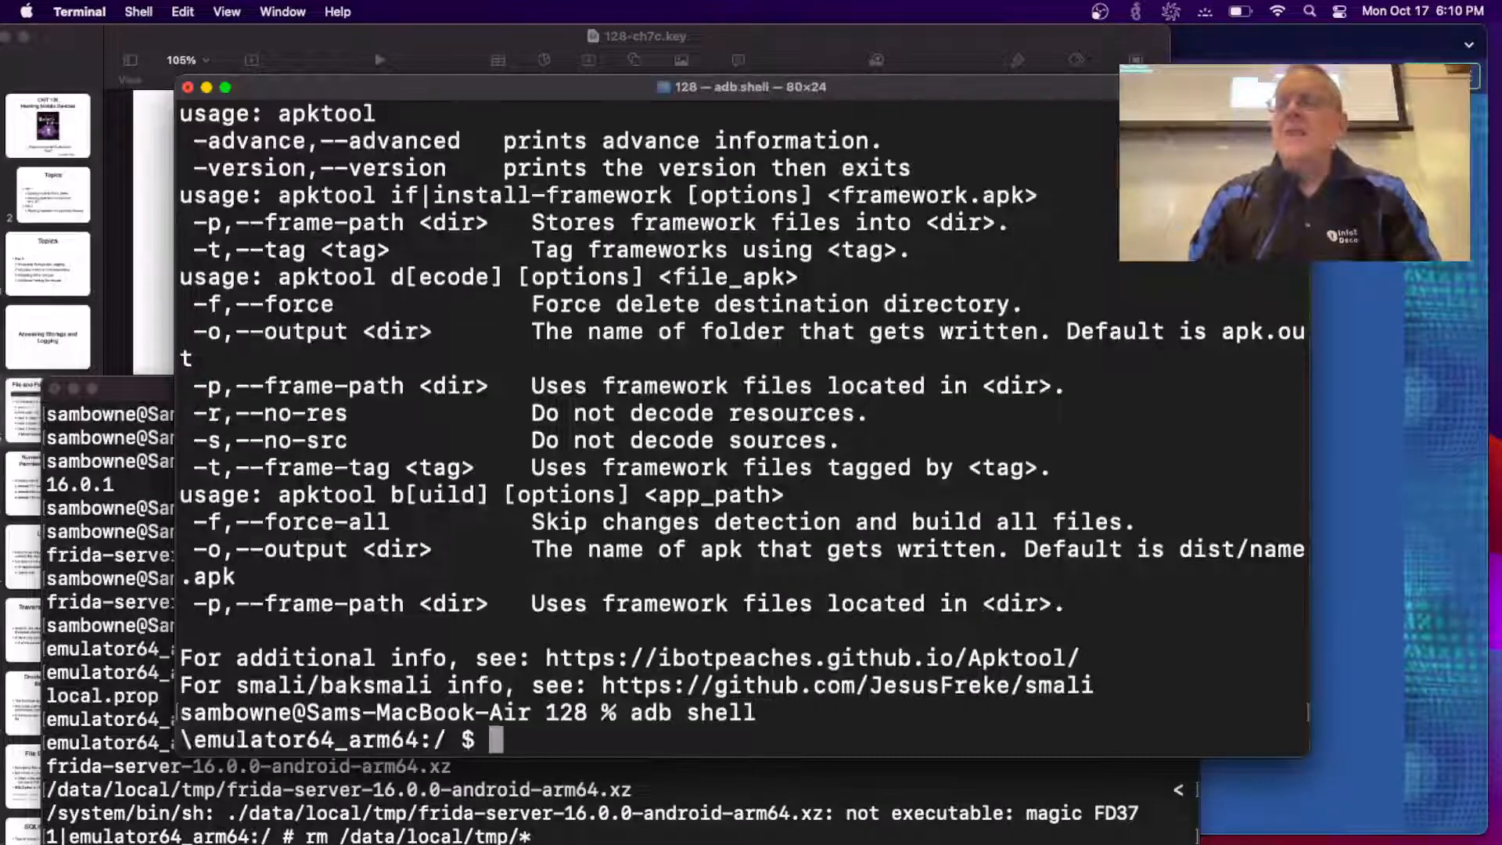
{"action": "type", "text": "su"}
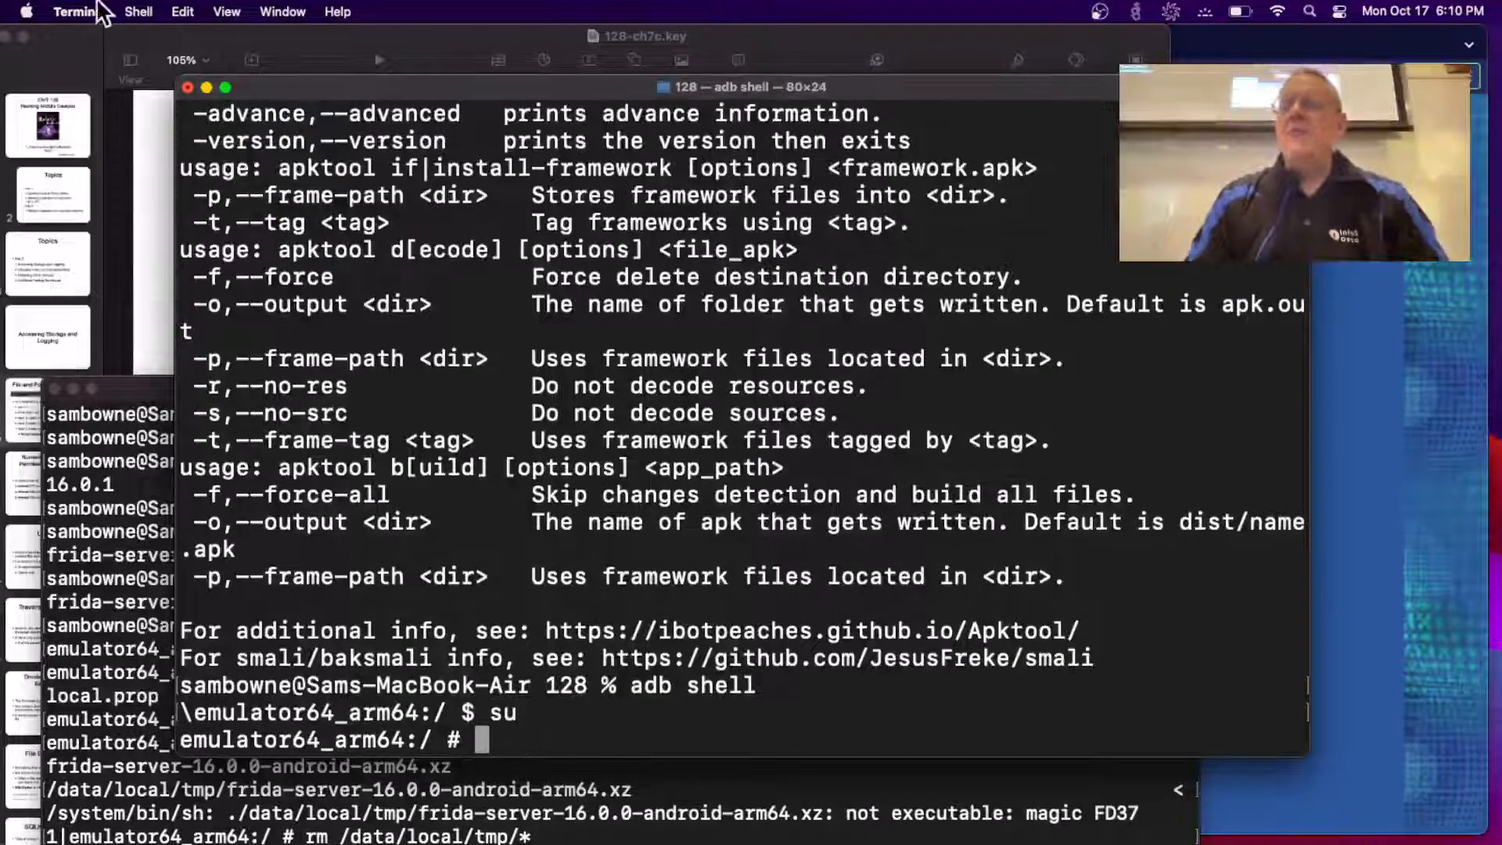
{"action": "type", "text": "ls"}
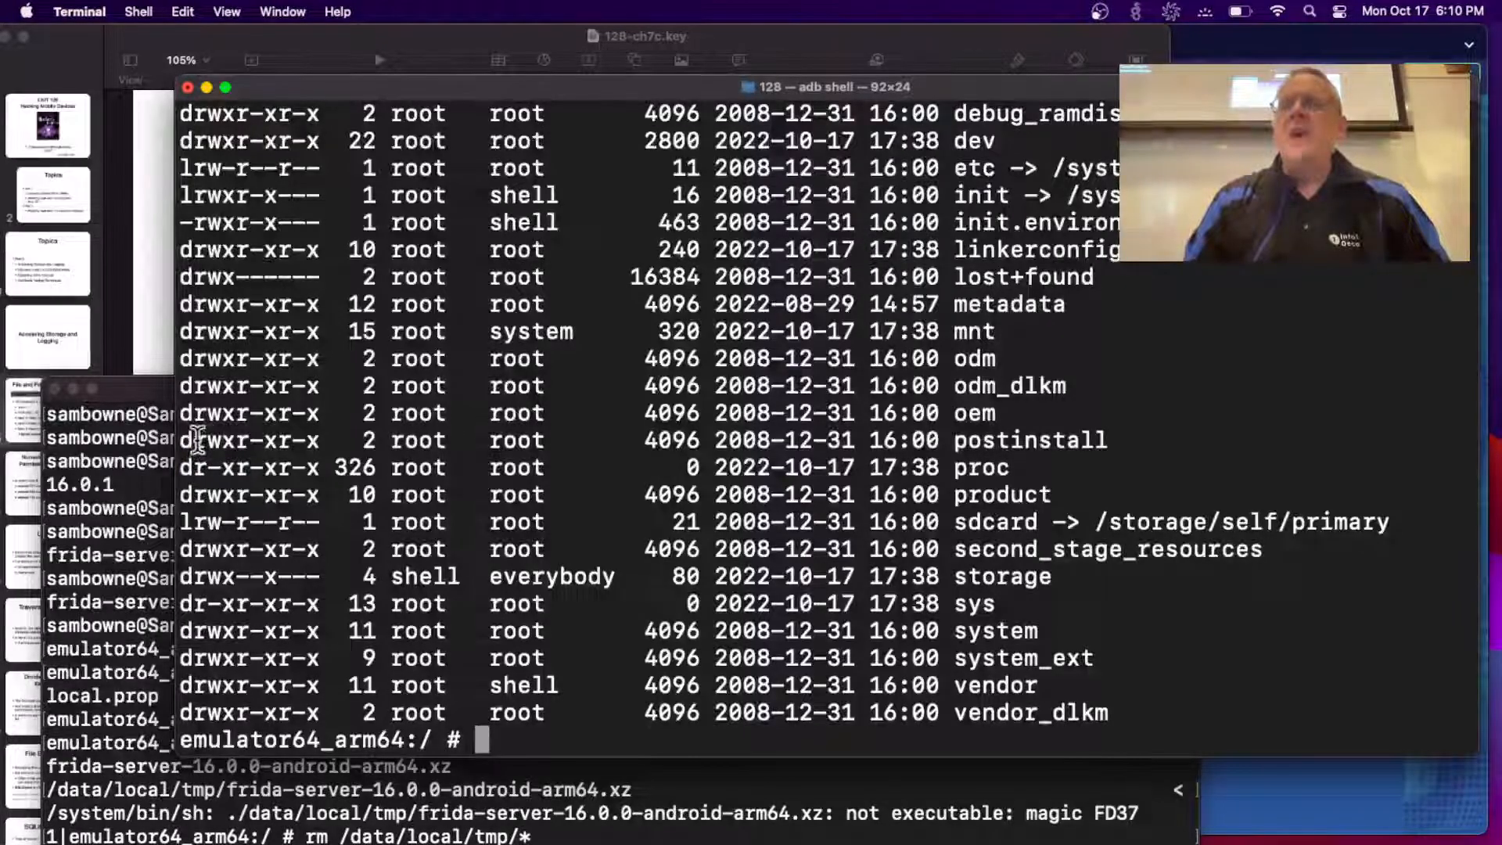
{"action": "double_click", "coordinate": [211, 439]}
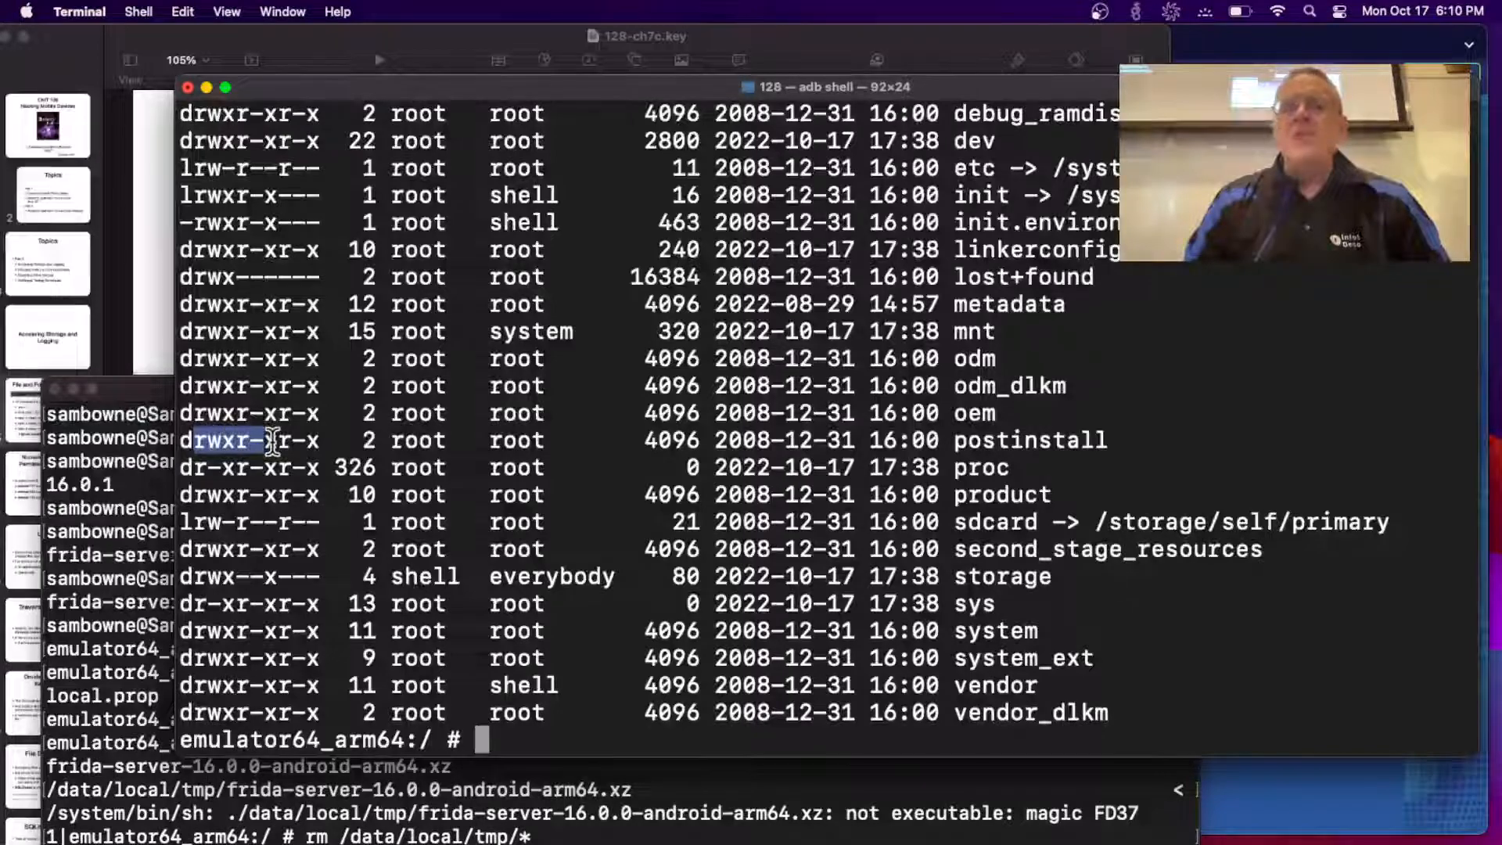
{"action": "left_click_drag", "start_coordinate": [249, 441], "coordinate": [316, 441]}
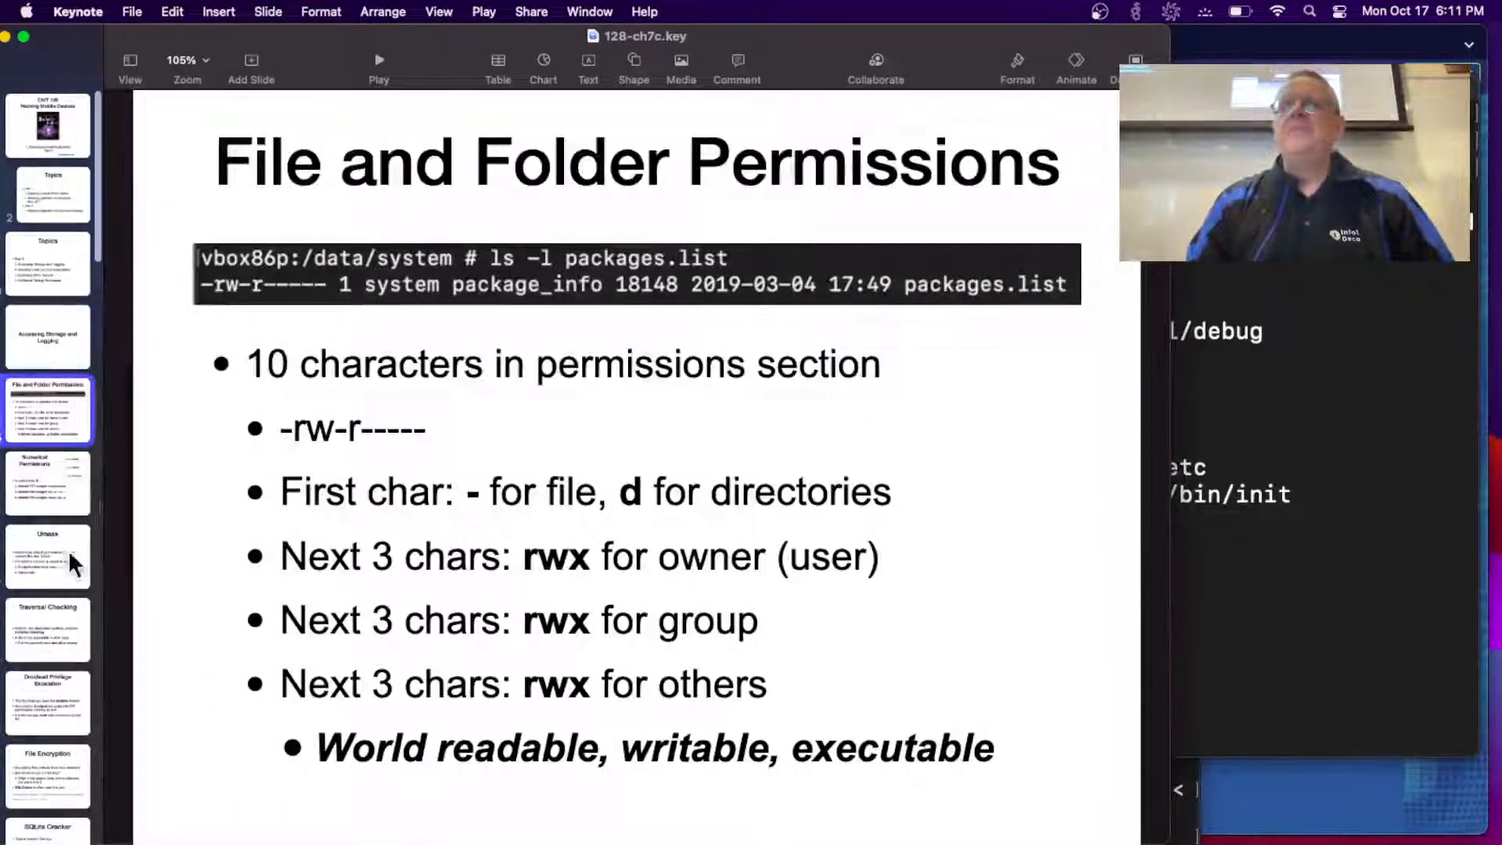
Show the Numerical Permissions slide, then the Umask slide on default file permissions.
{"action": "left_click", "coordinate": [48, 484]}
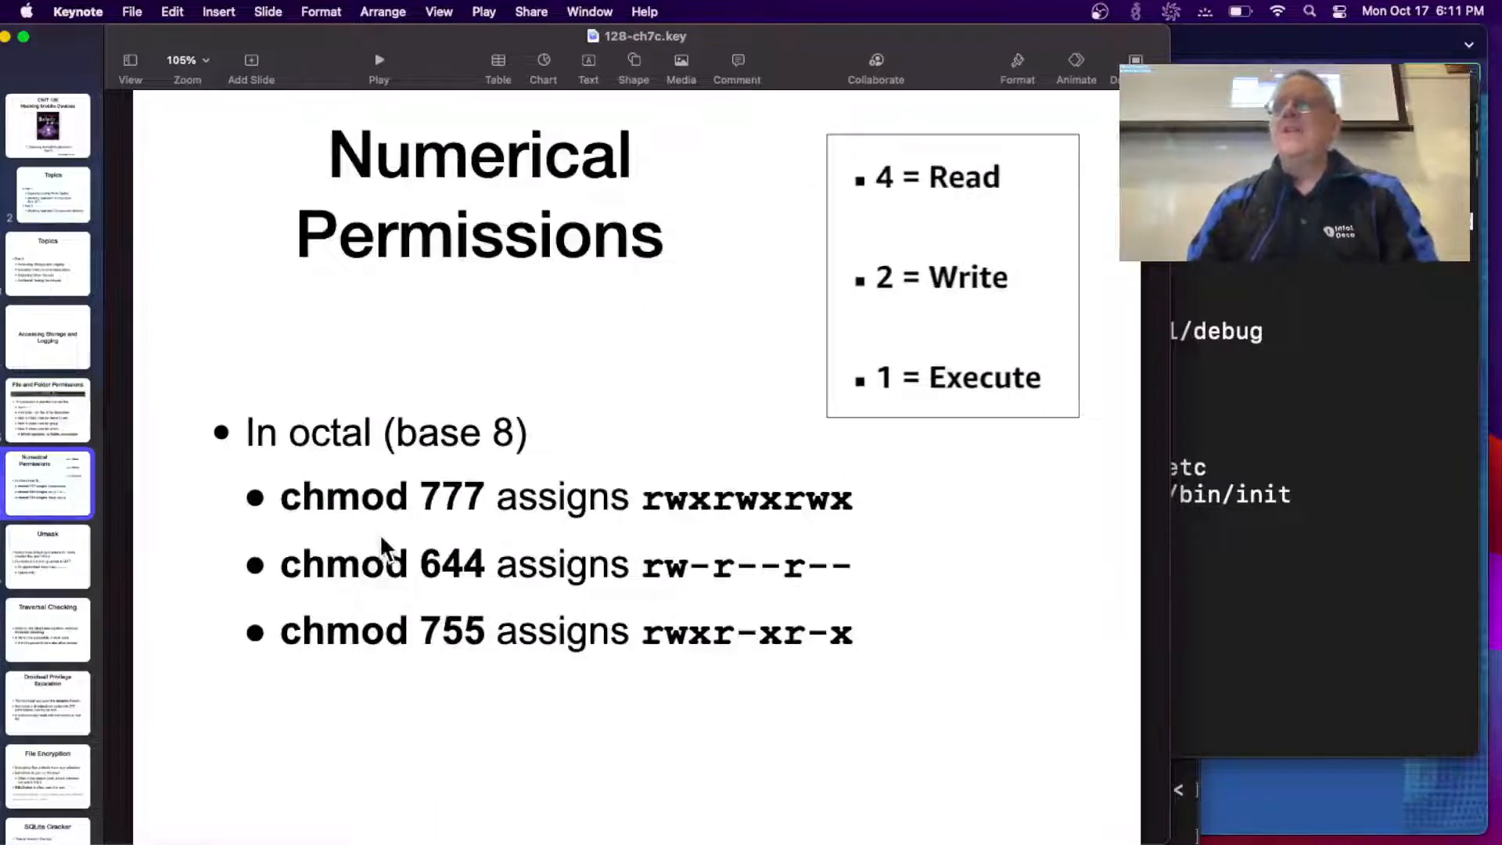
{"action": "mouse_move", "coordinate": [728, 513]}
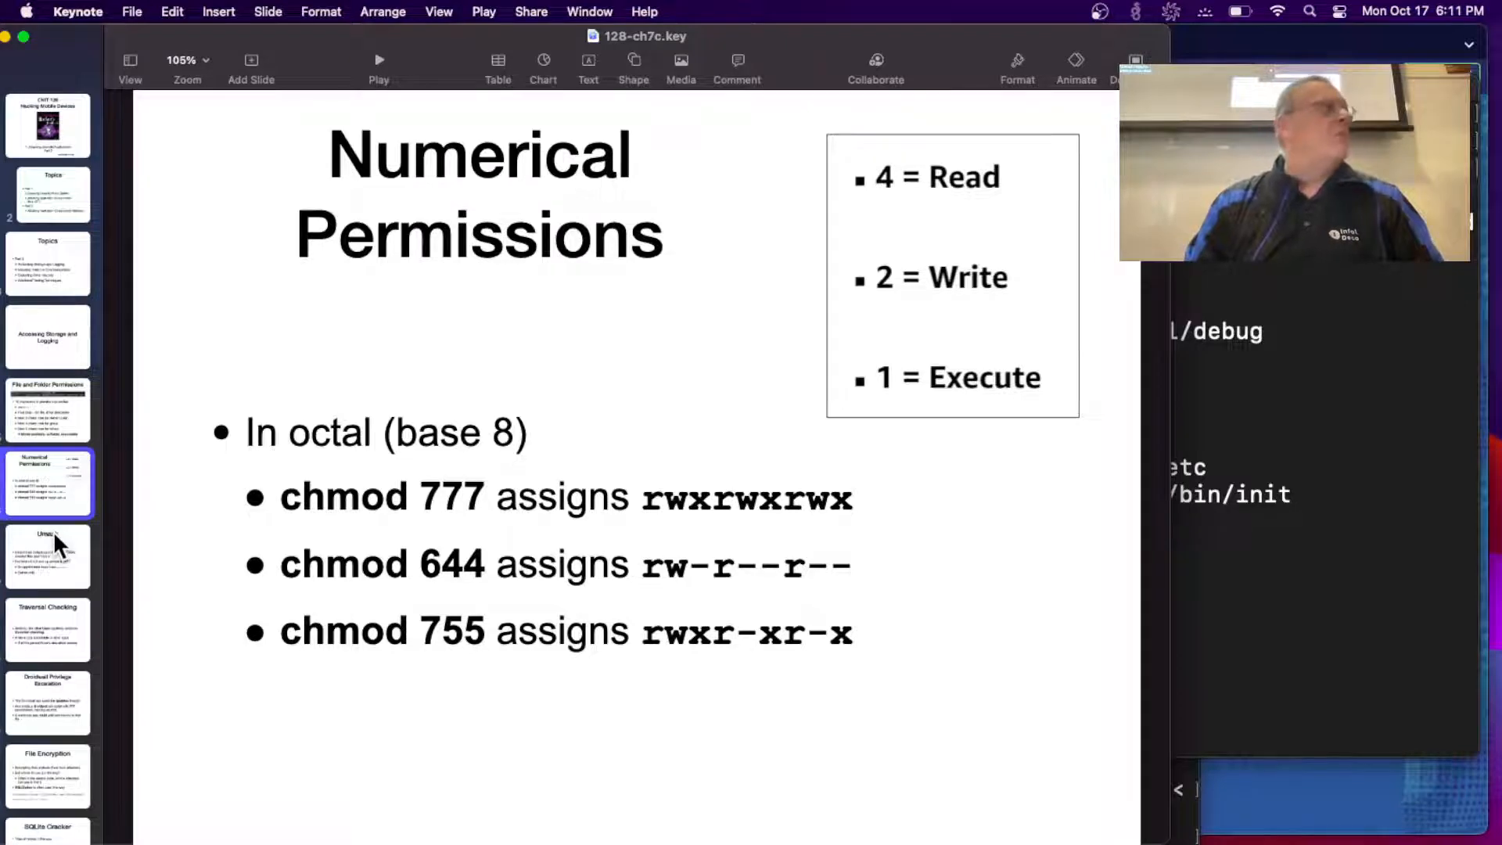
{"action": "left_click", "coordinate": [48, 556]}
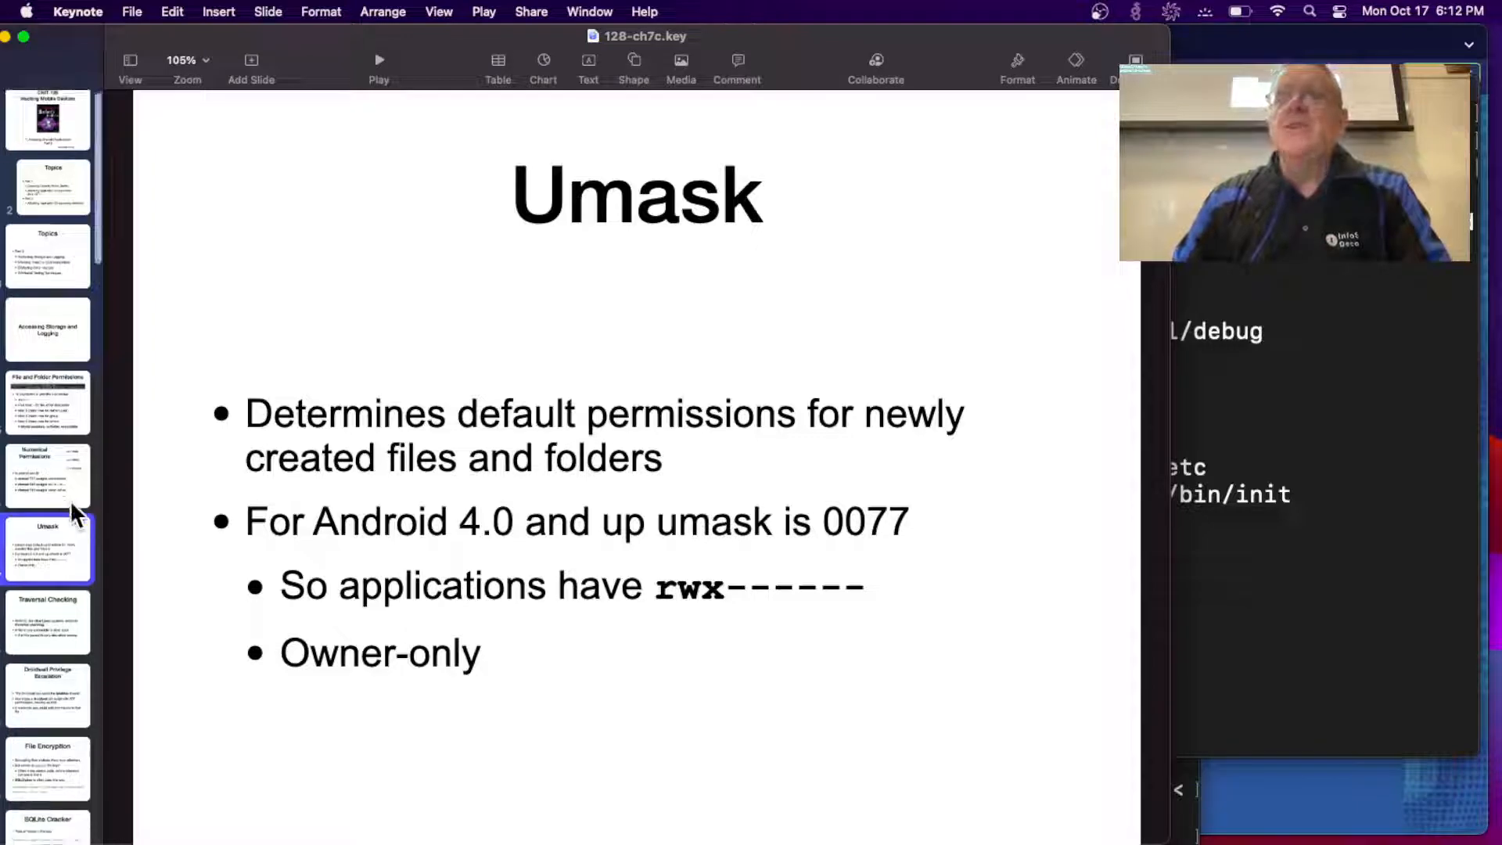
Show the Traversal Checking slide, then the Droidwall Privilege Escalation slide.
{"action": "left_click", "coordinate": [48, 538]}
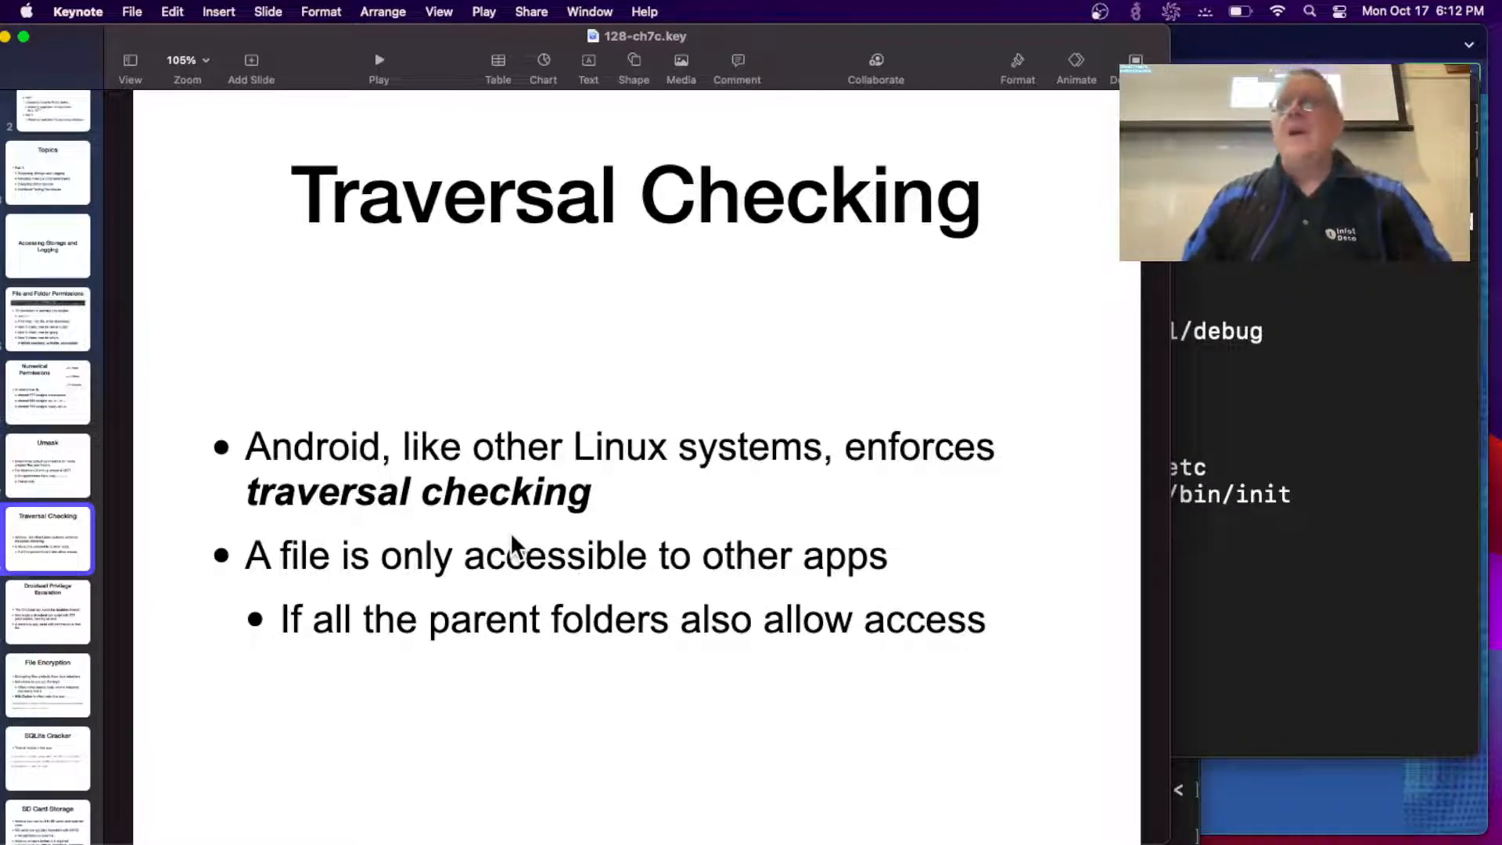
{"action": "left_click", "coordinate": [48, 610]}
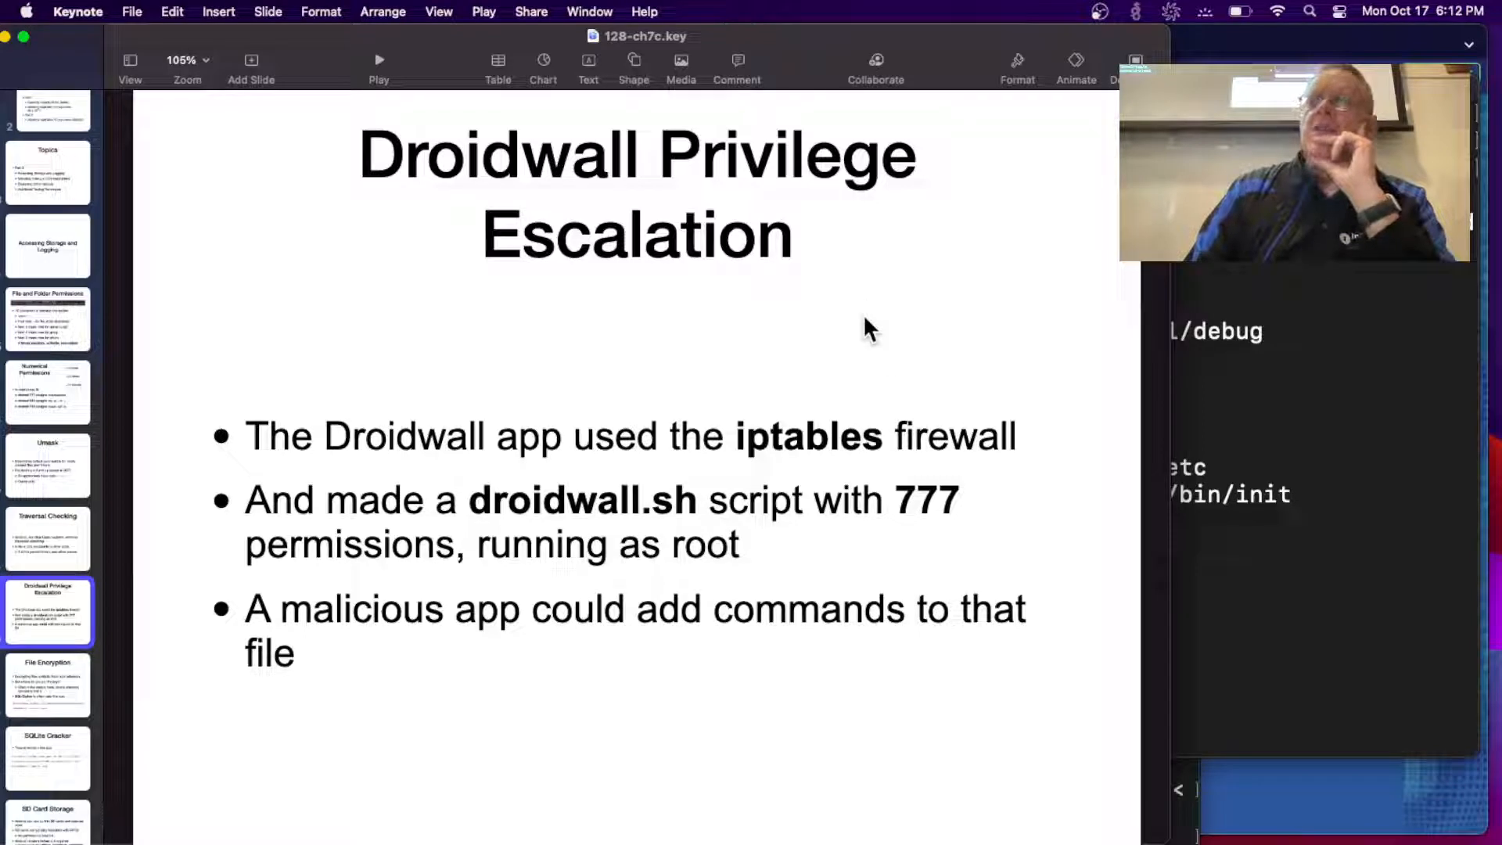
{"action": "mouse_move", "coordinate": [870, 443]}
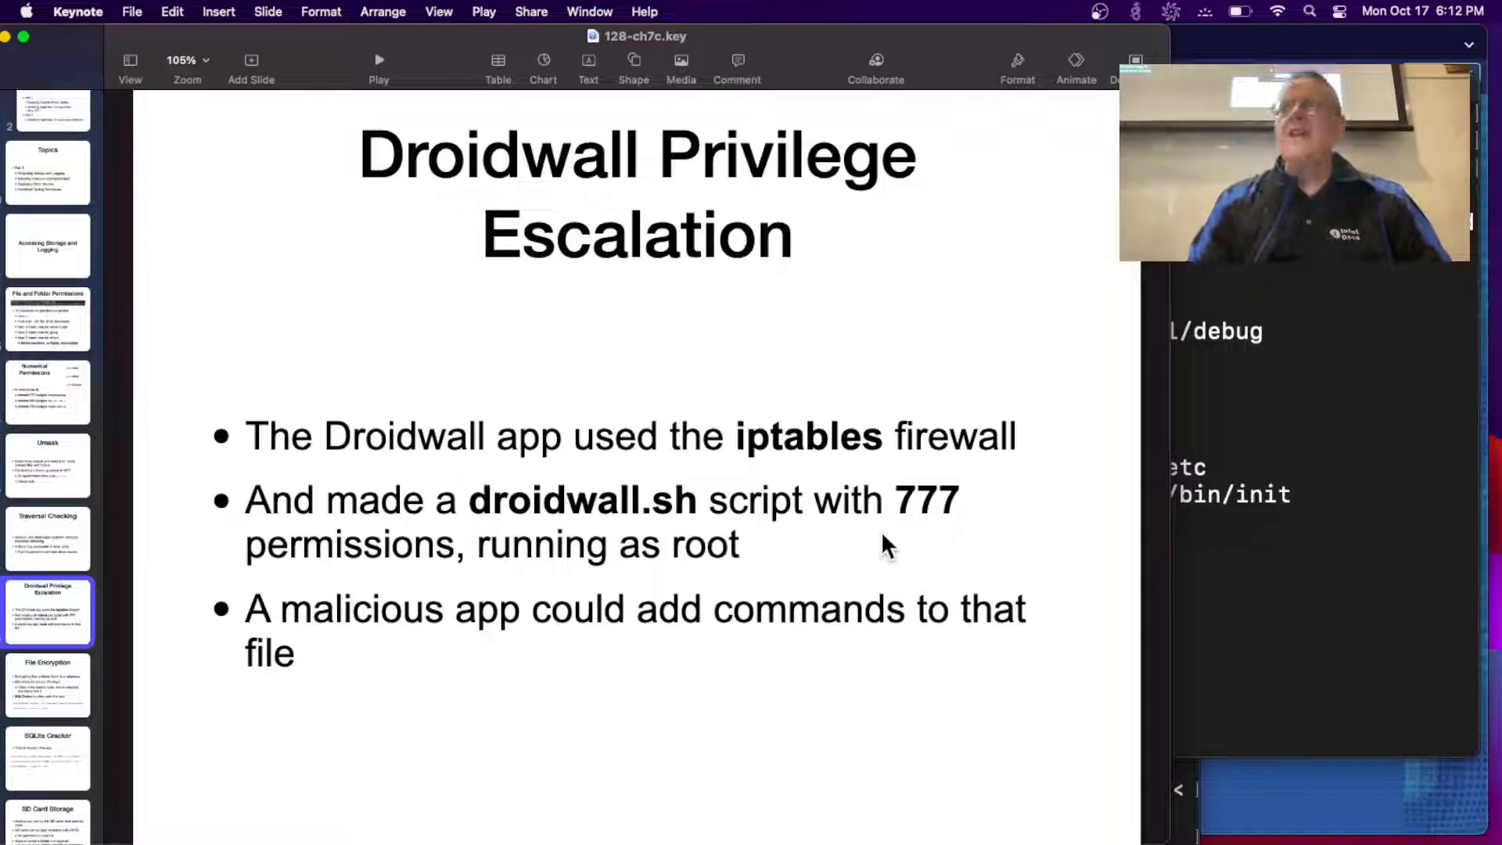
{"action": "mouse_move", "coordinate": [627, 503]}
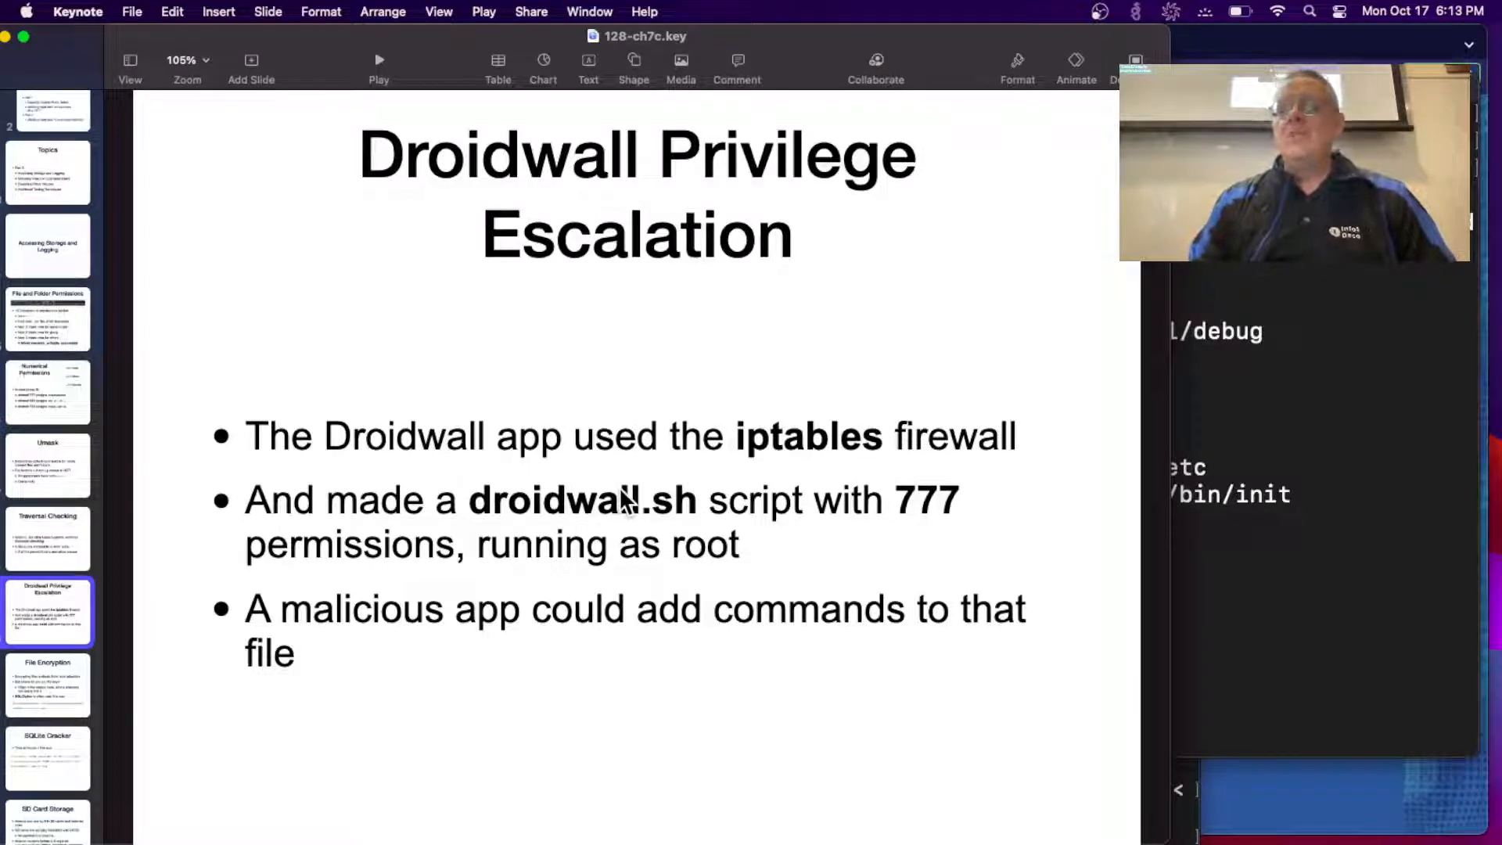
Show the File Encryption slide on key storage and SQLCipher hardcoded passwords.
{"action": "left_click", "coordinate": [47, 683]}
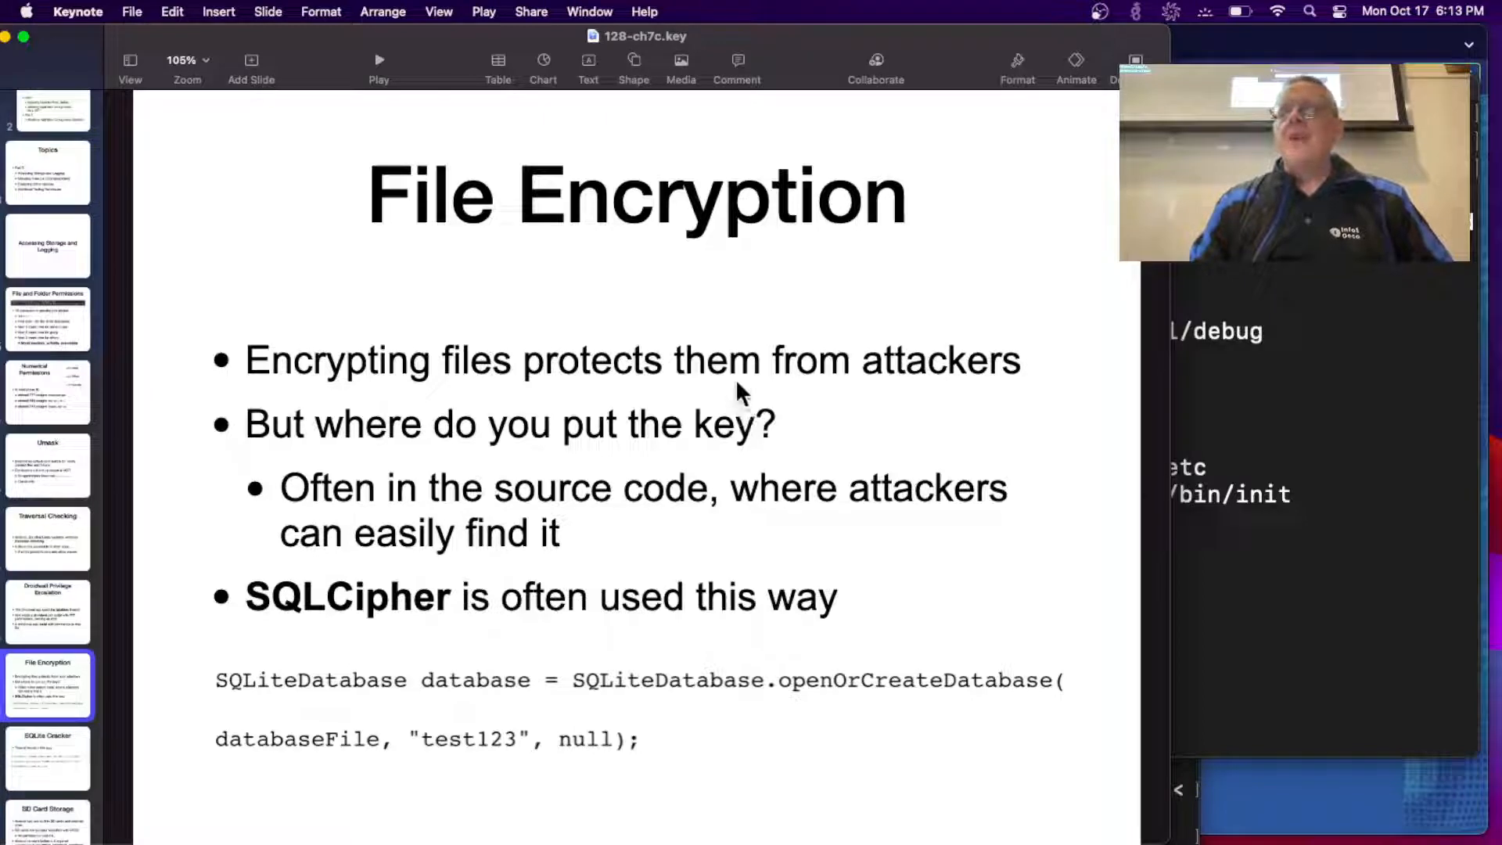
{"action": "mouse_move", "coordinate": [694, 611]}
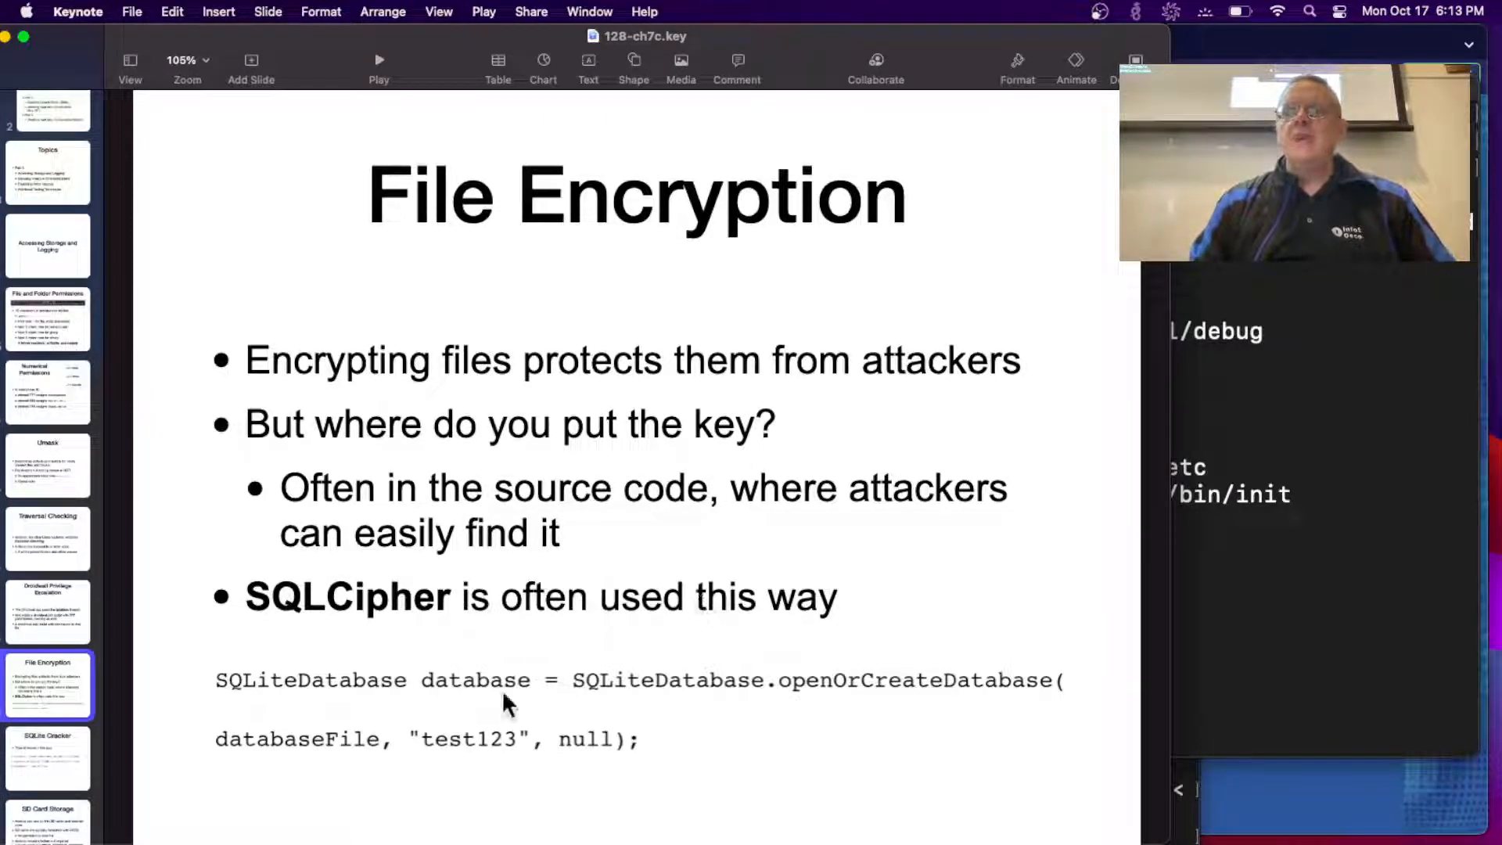
{"action": "mouse_move", "coordinate": [81, 647]}
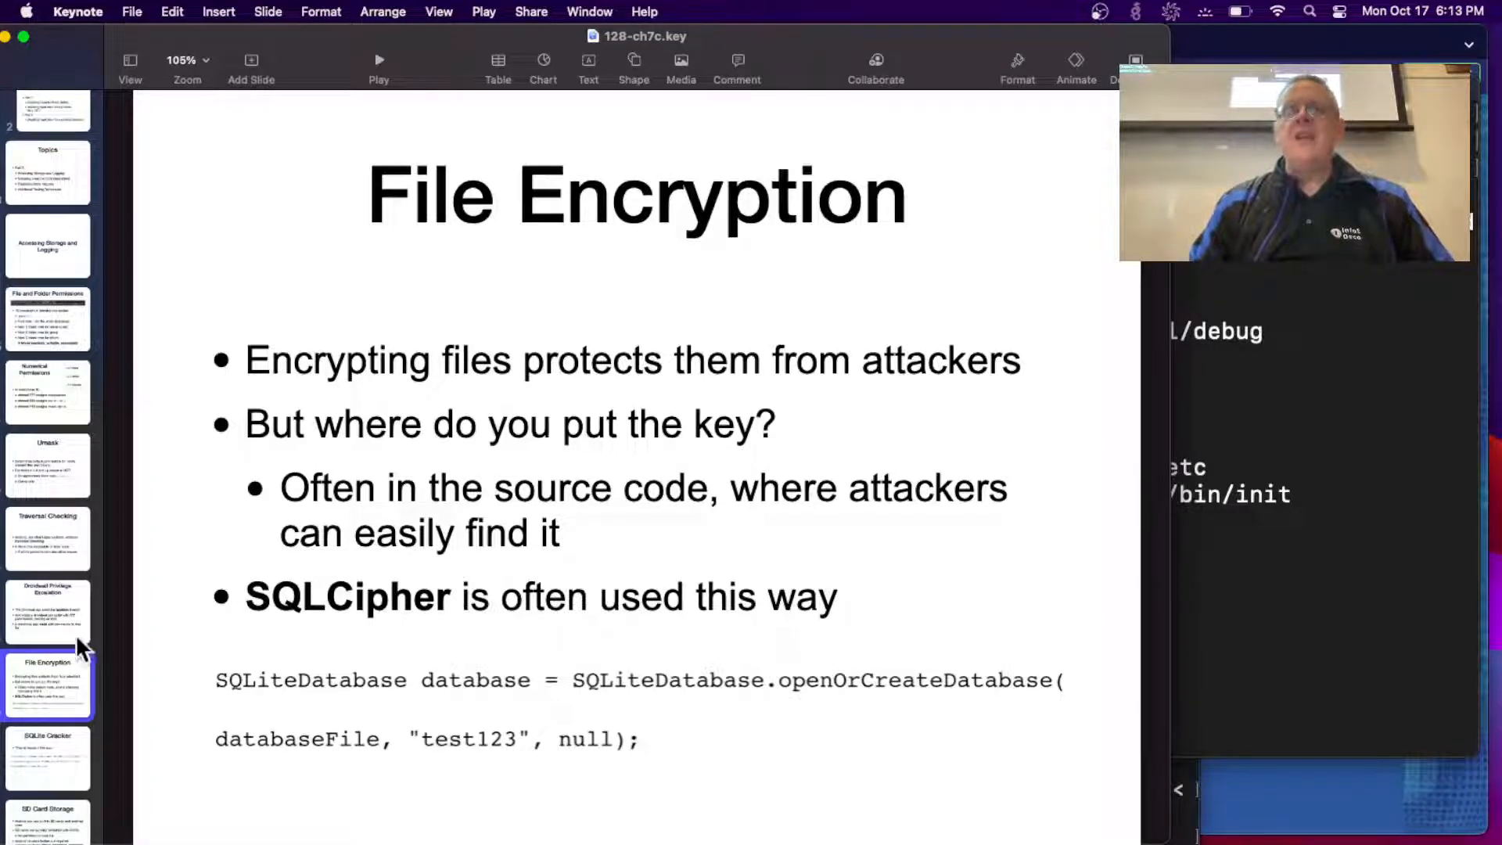
{"action": "scroll", "scroll_direction": "down", "scroll_amount": 3}
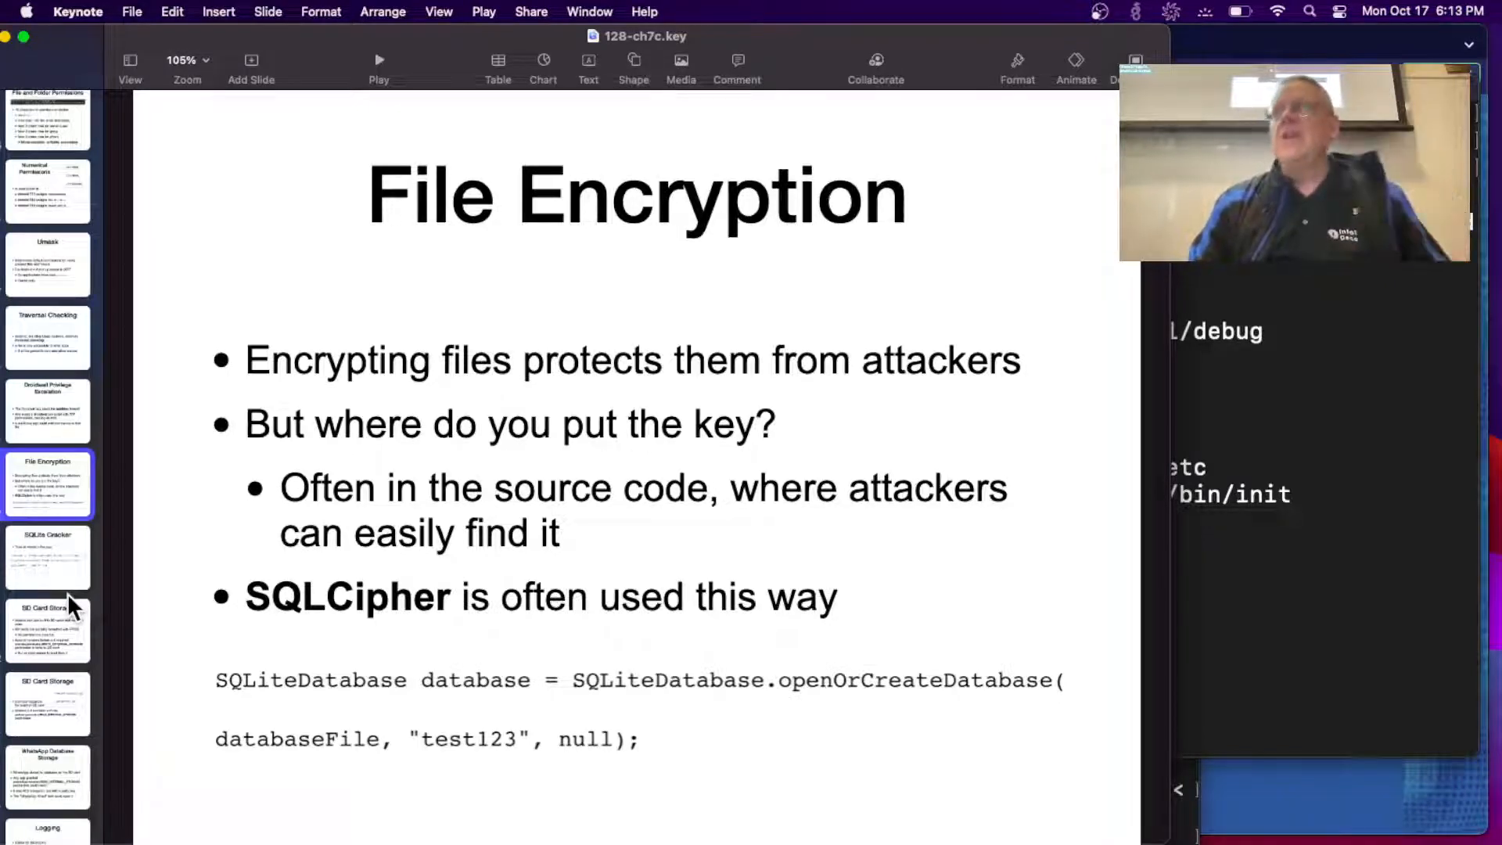
Show SQLite Cracker, both SD Card Storage slides, then WhatsApp Database Storage.
{"action": "left_click", "coordinate": [48, 558]}
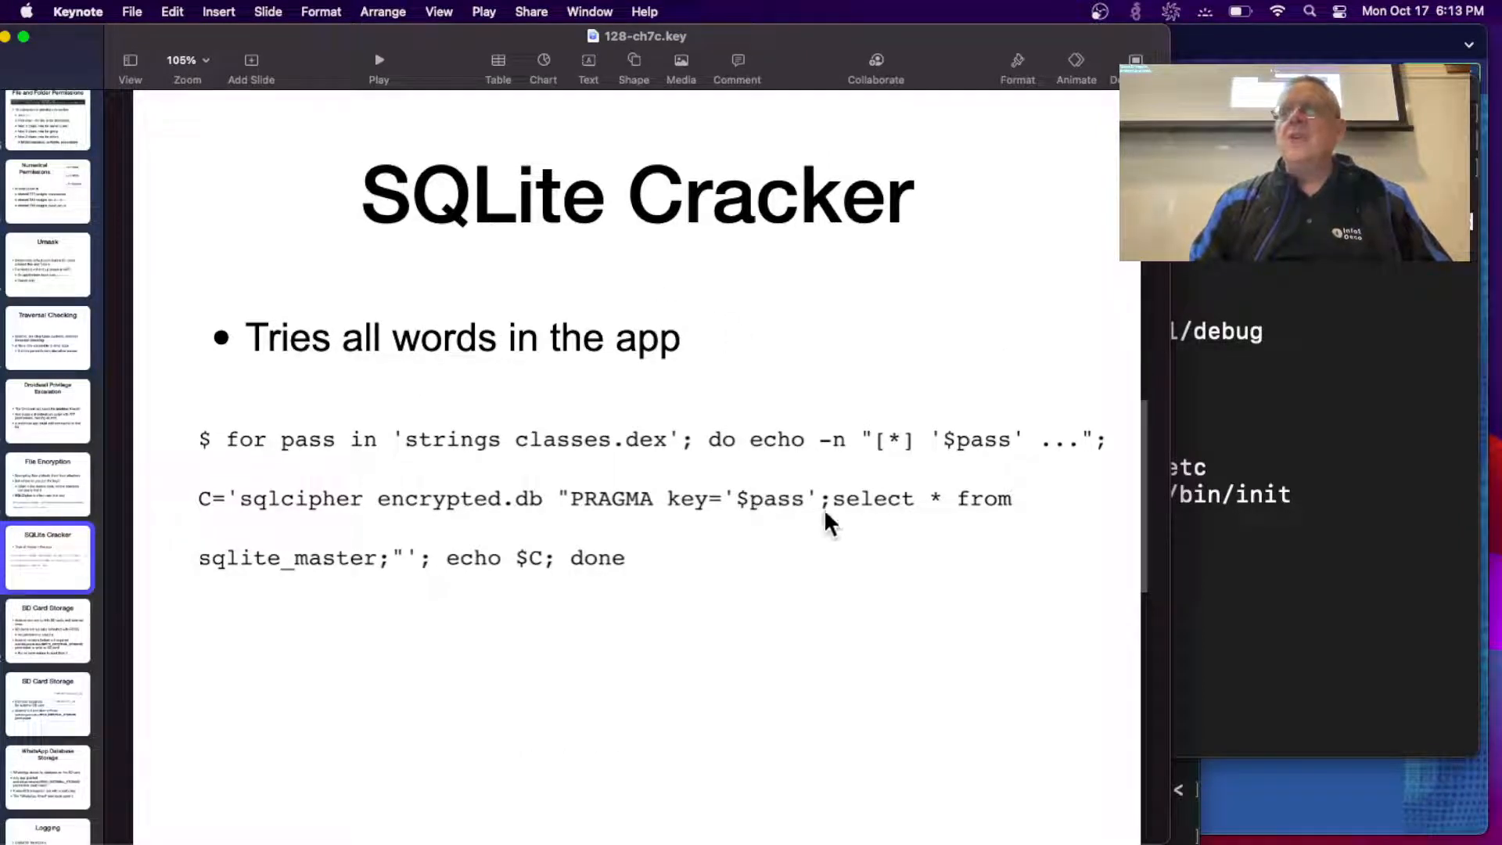
{"action": "mouse_move", "coordinate": [609, 537]}
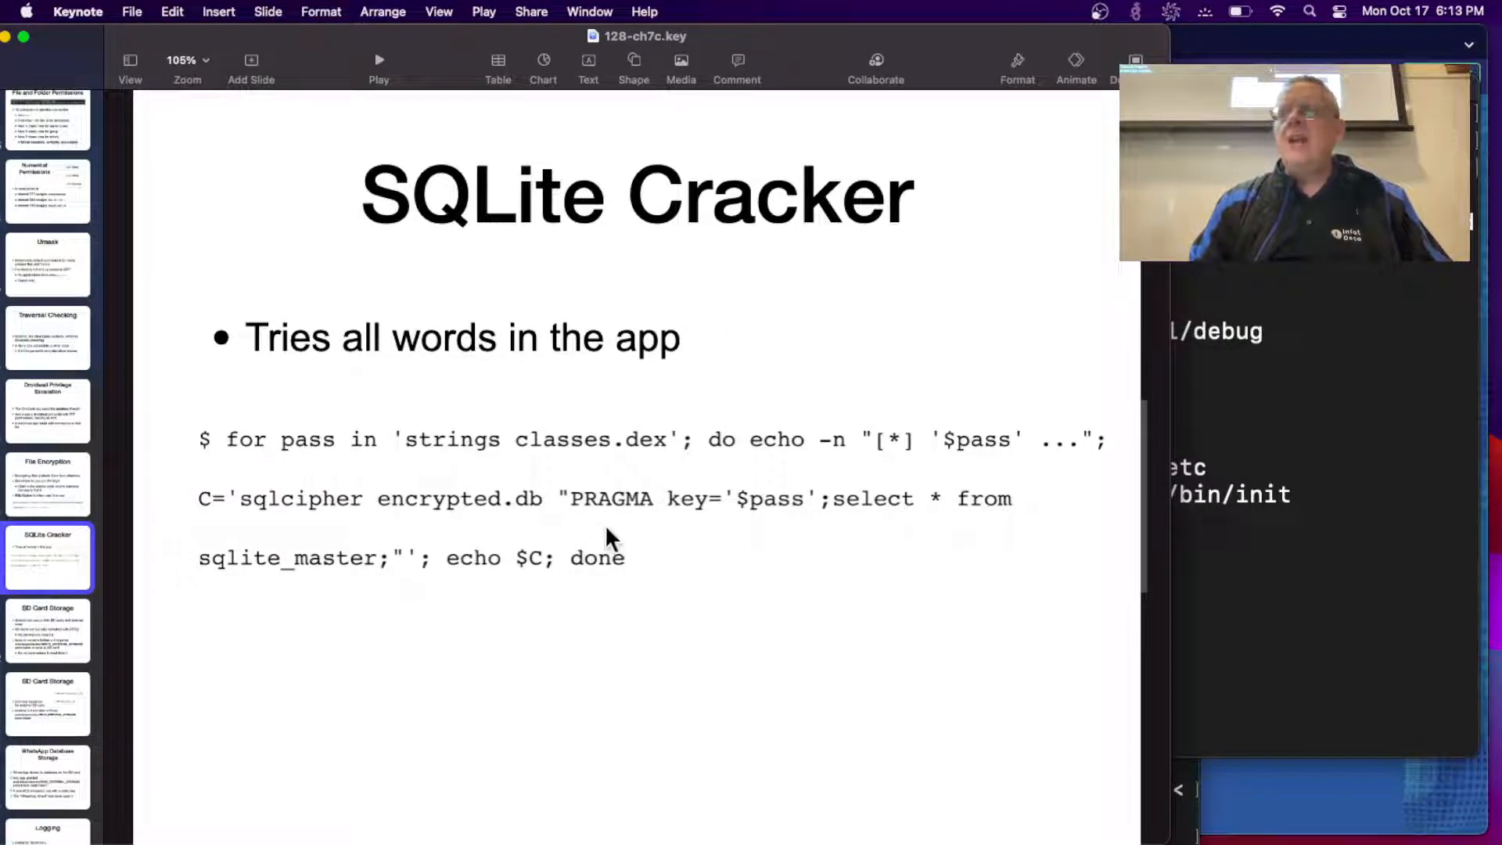
{"action": "mouse_move", "coordinate": [544, 549]}
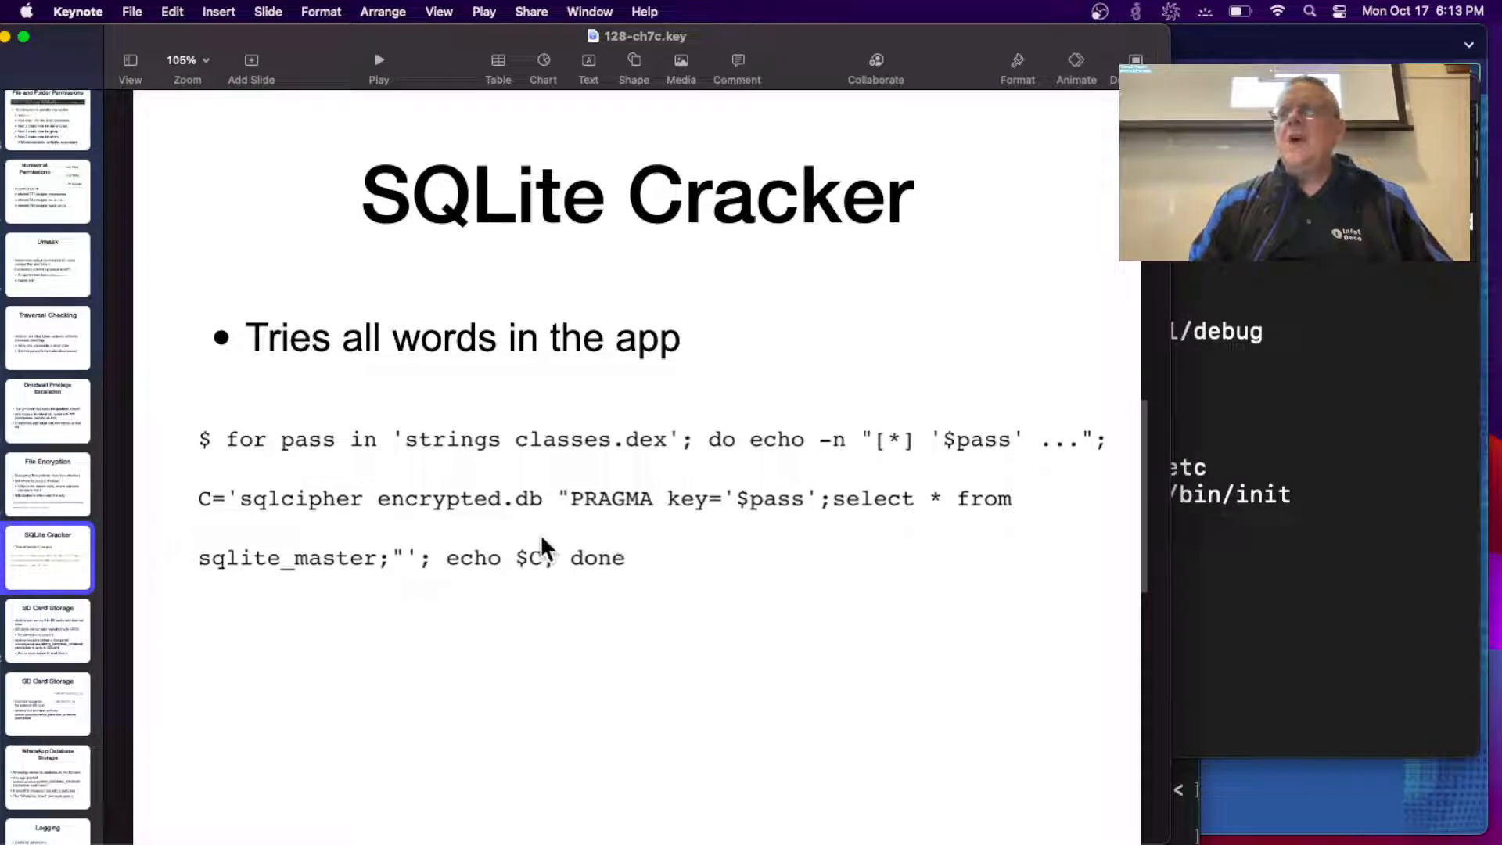
{"action": "mouse_move", "coordinate": [905, 517]}
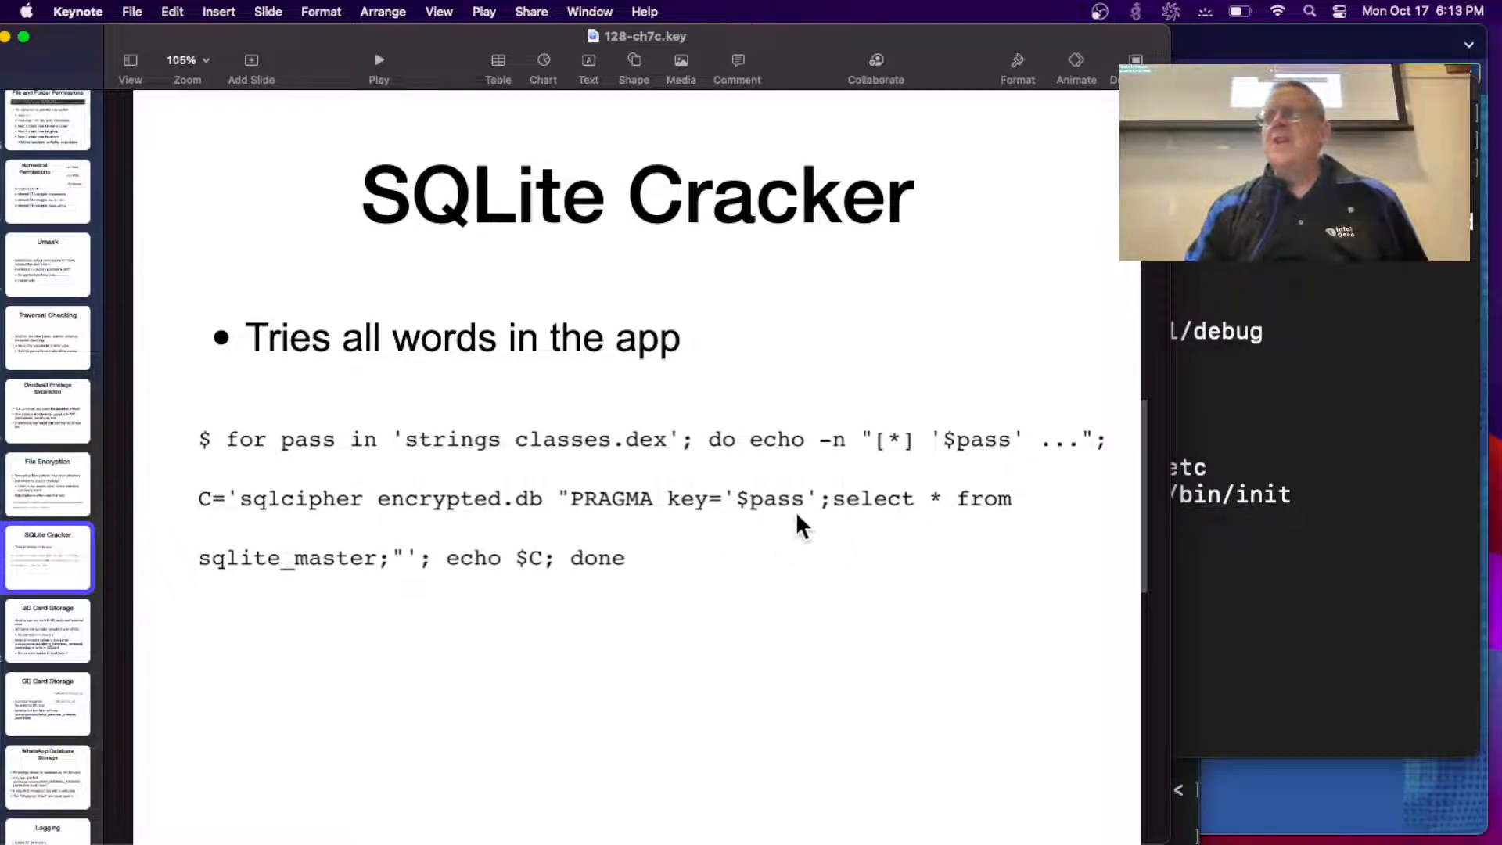
{"action": "mouse_move", "coordinate": [450, 451]}
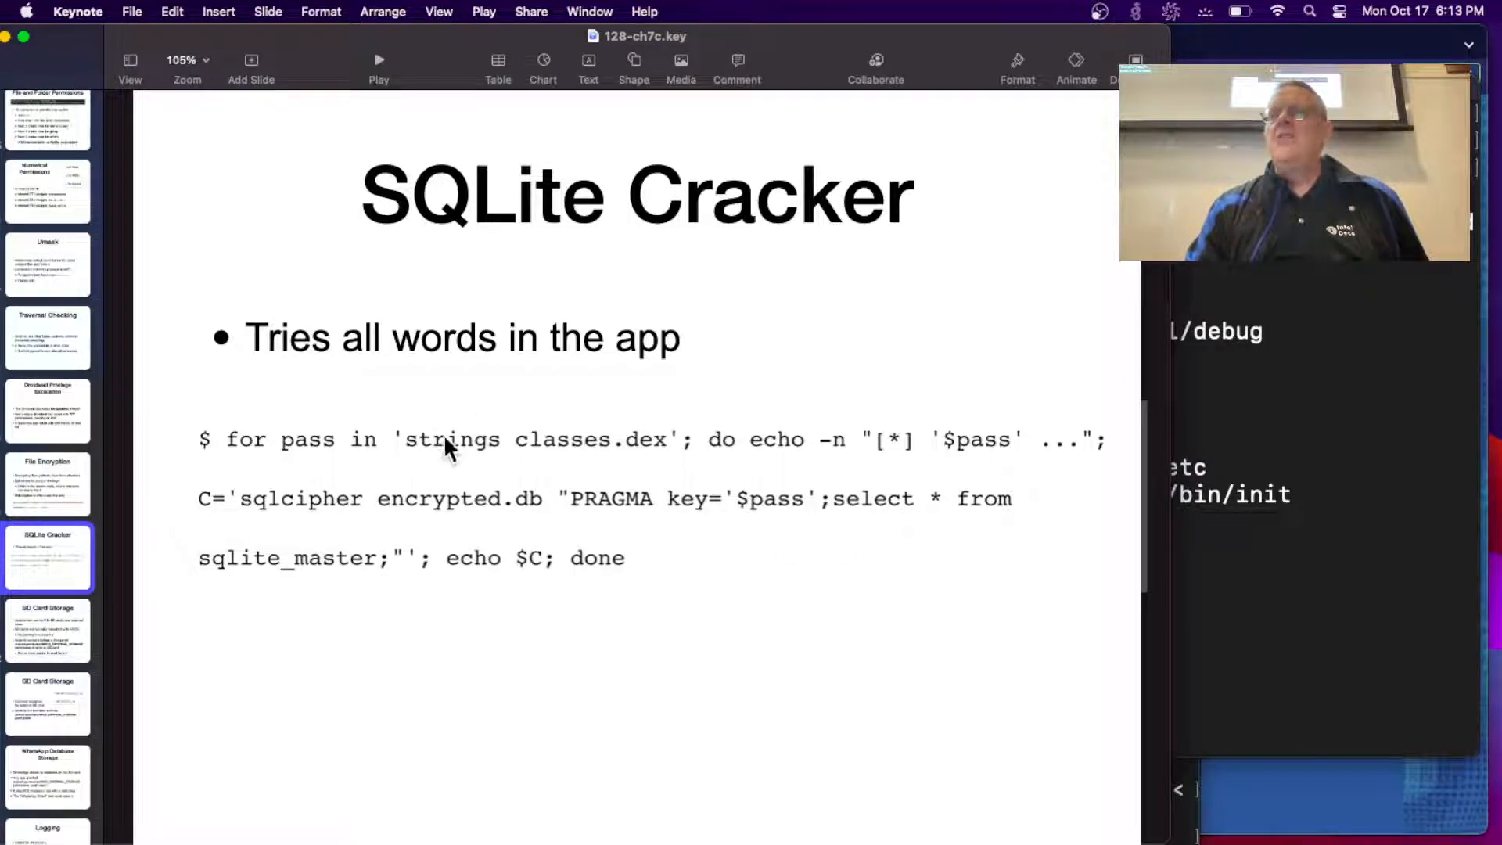
{"action": "mouse_move", "coordinate": [484, 460]}
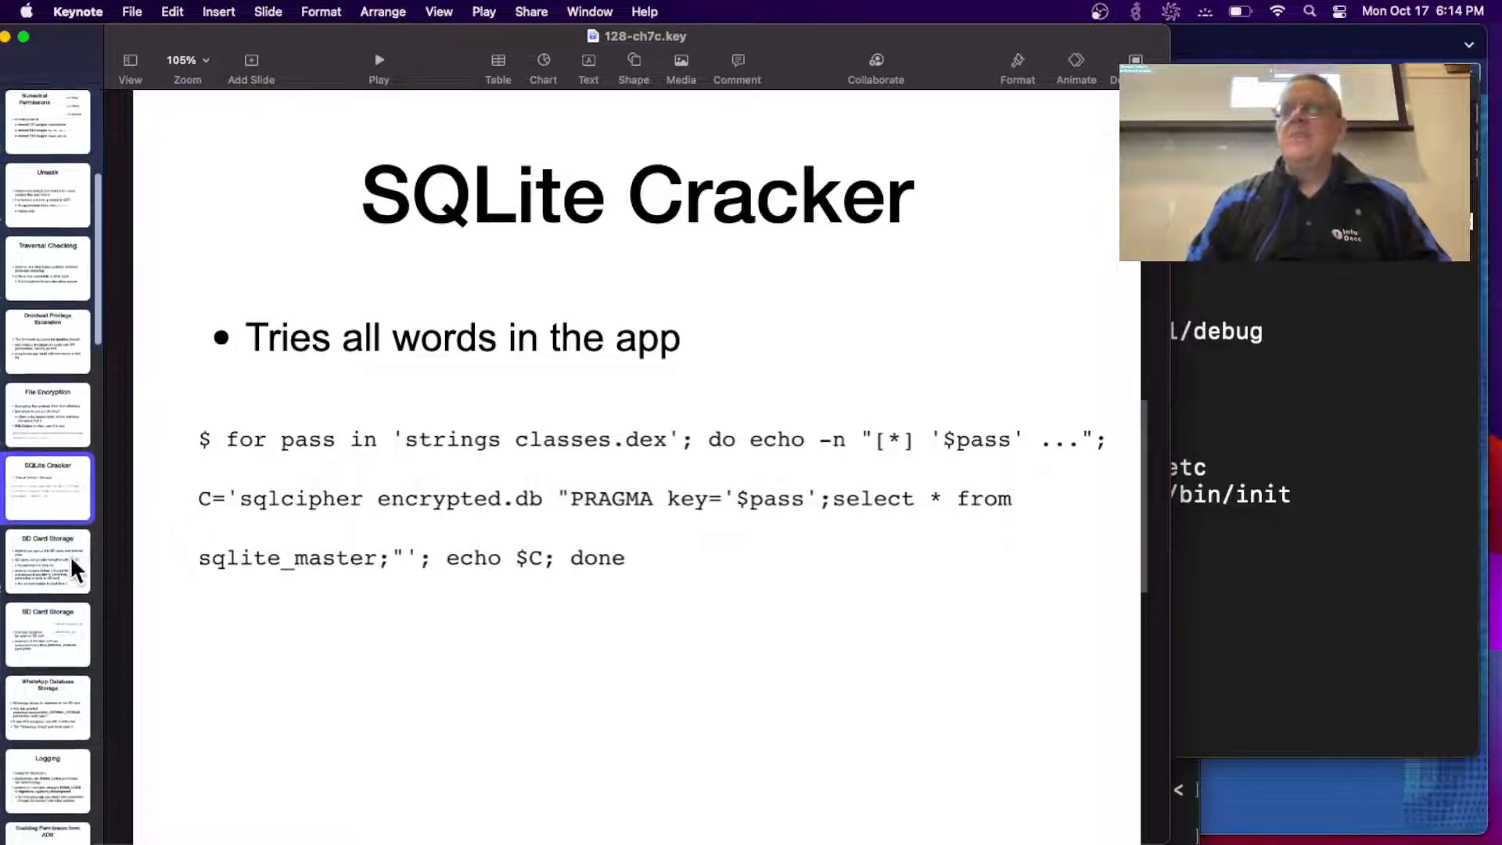
{"action": "left_click", "coordinate": [47, 556]}
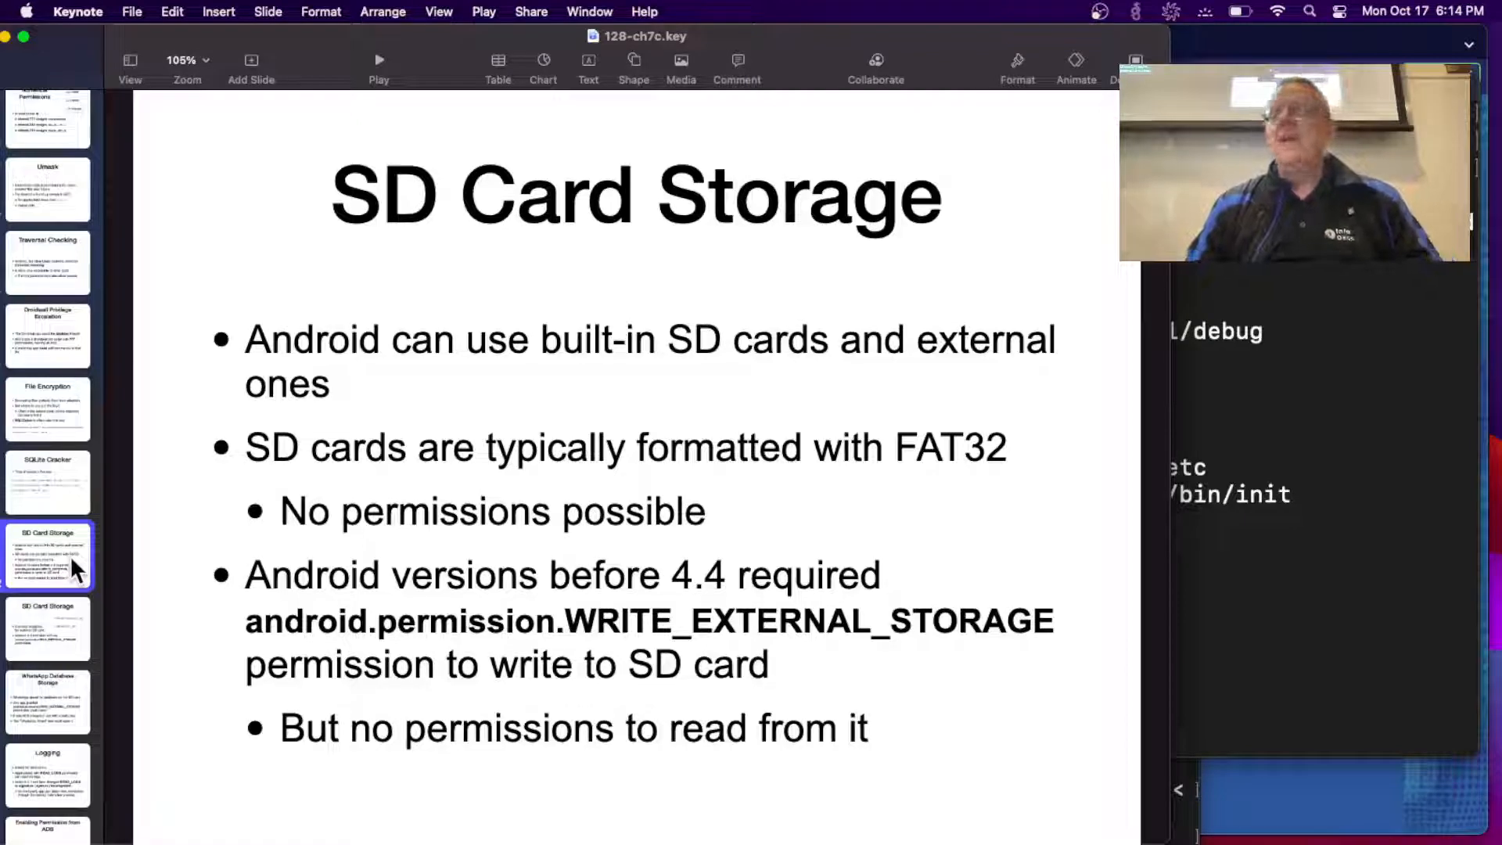
{"action": "mouse_move", "coordinate": [844, 455]}
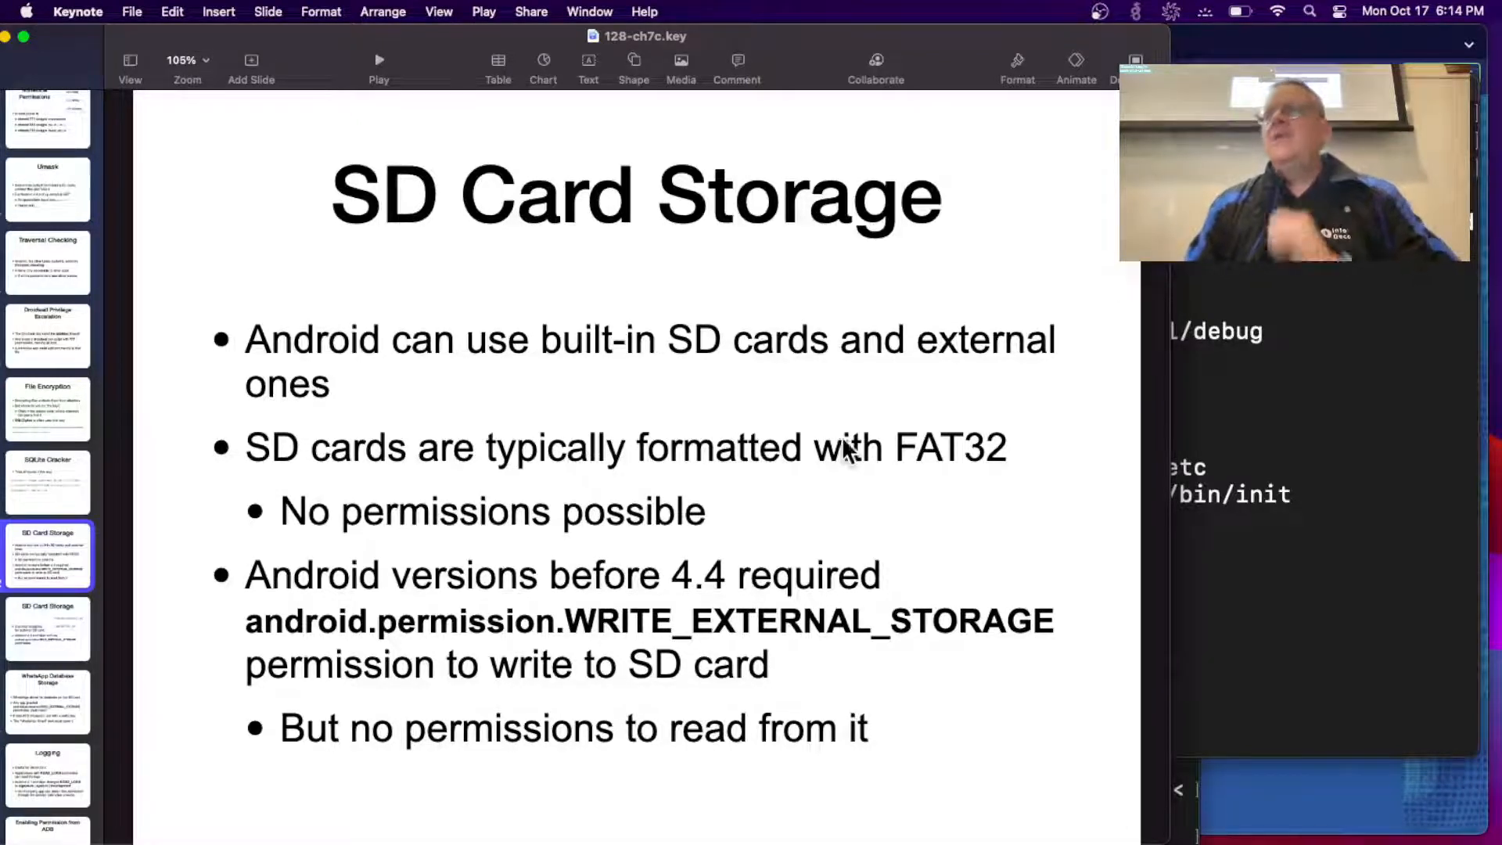
{"action": "mouse_move", "coordinate": [788, 415]}
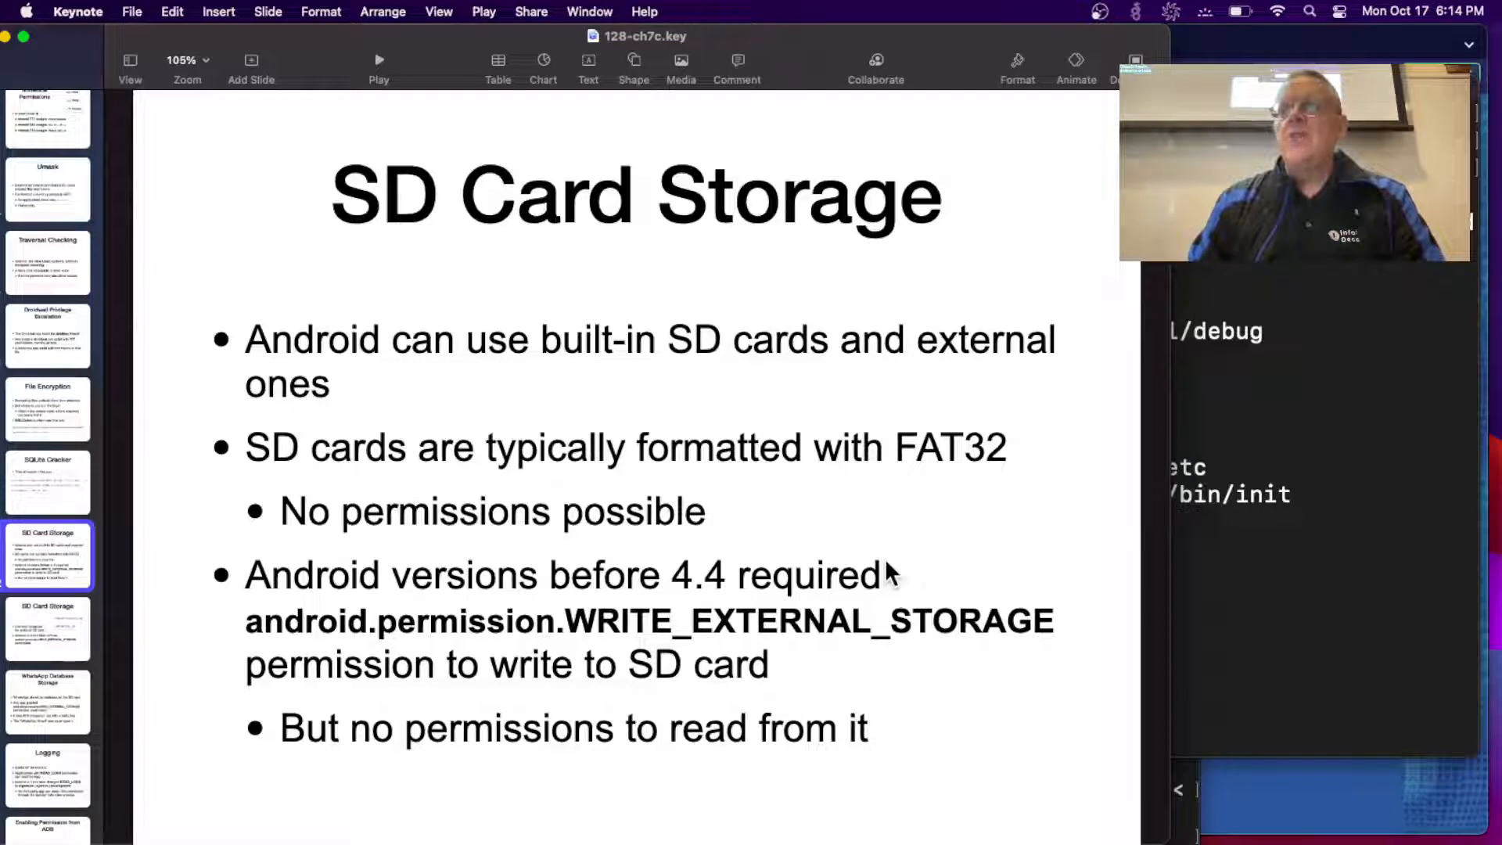
{"action": "mouse_move", "coordinate": [652, 594]}
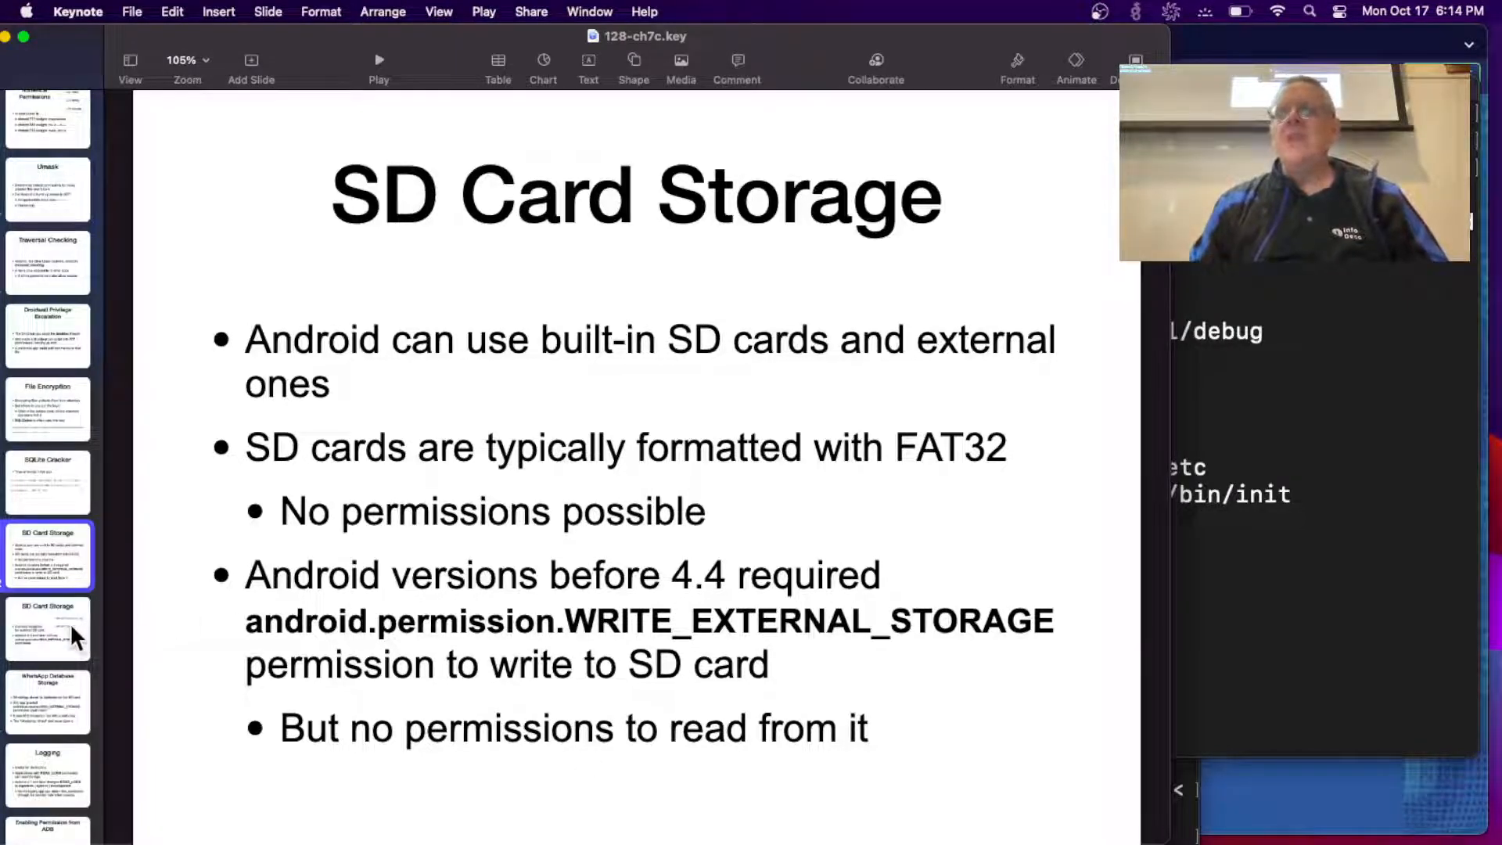
{"action": "left_click", "coordinate": [47, 628]}
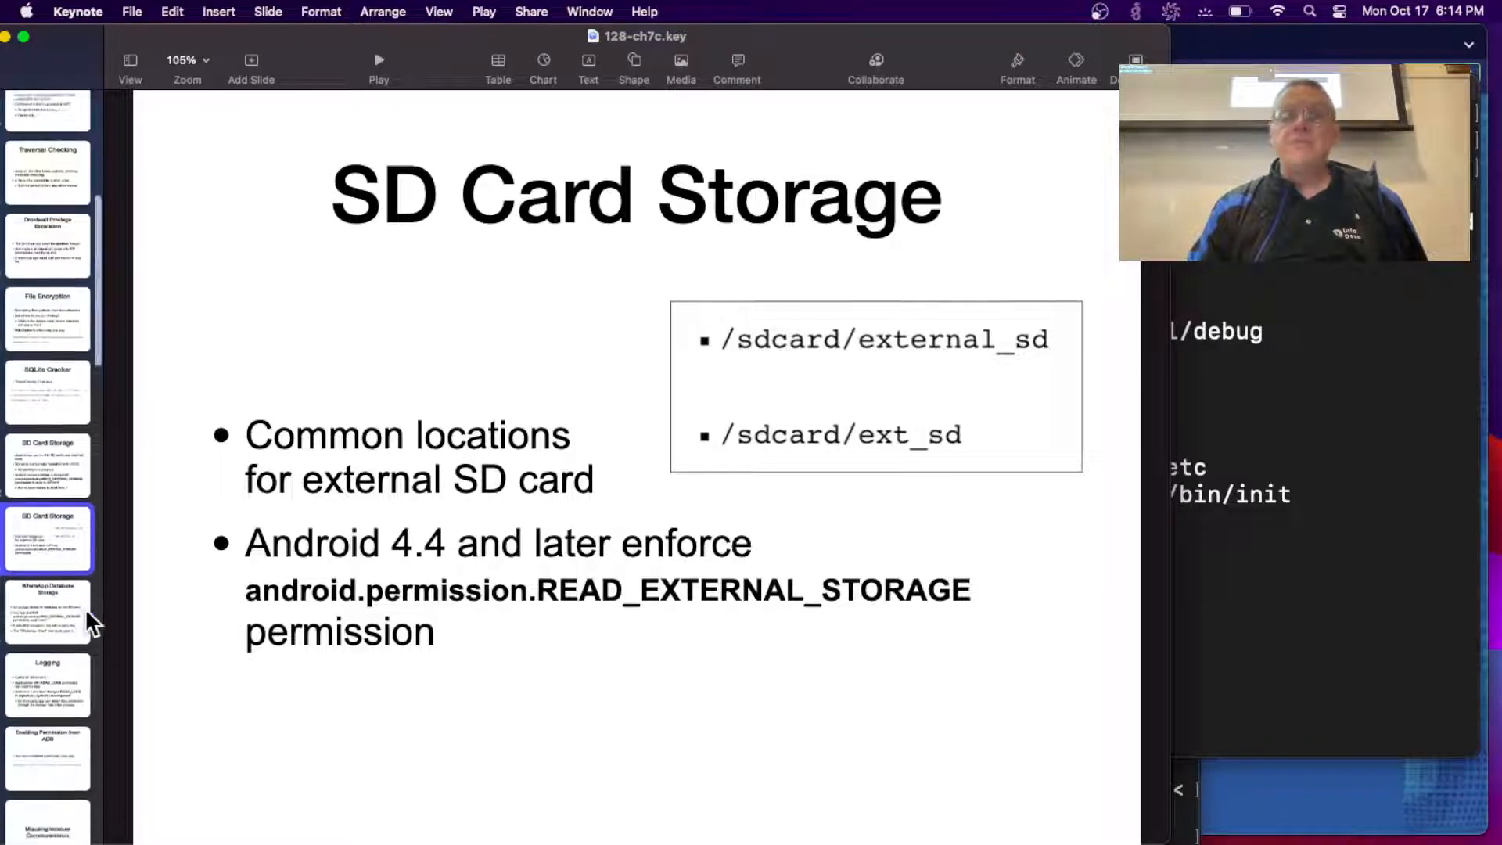
{"action": "left_click", "coordinate": [48, 611]}
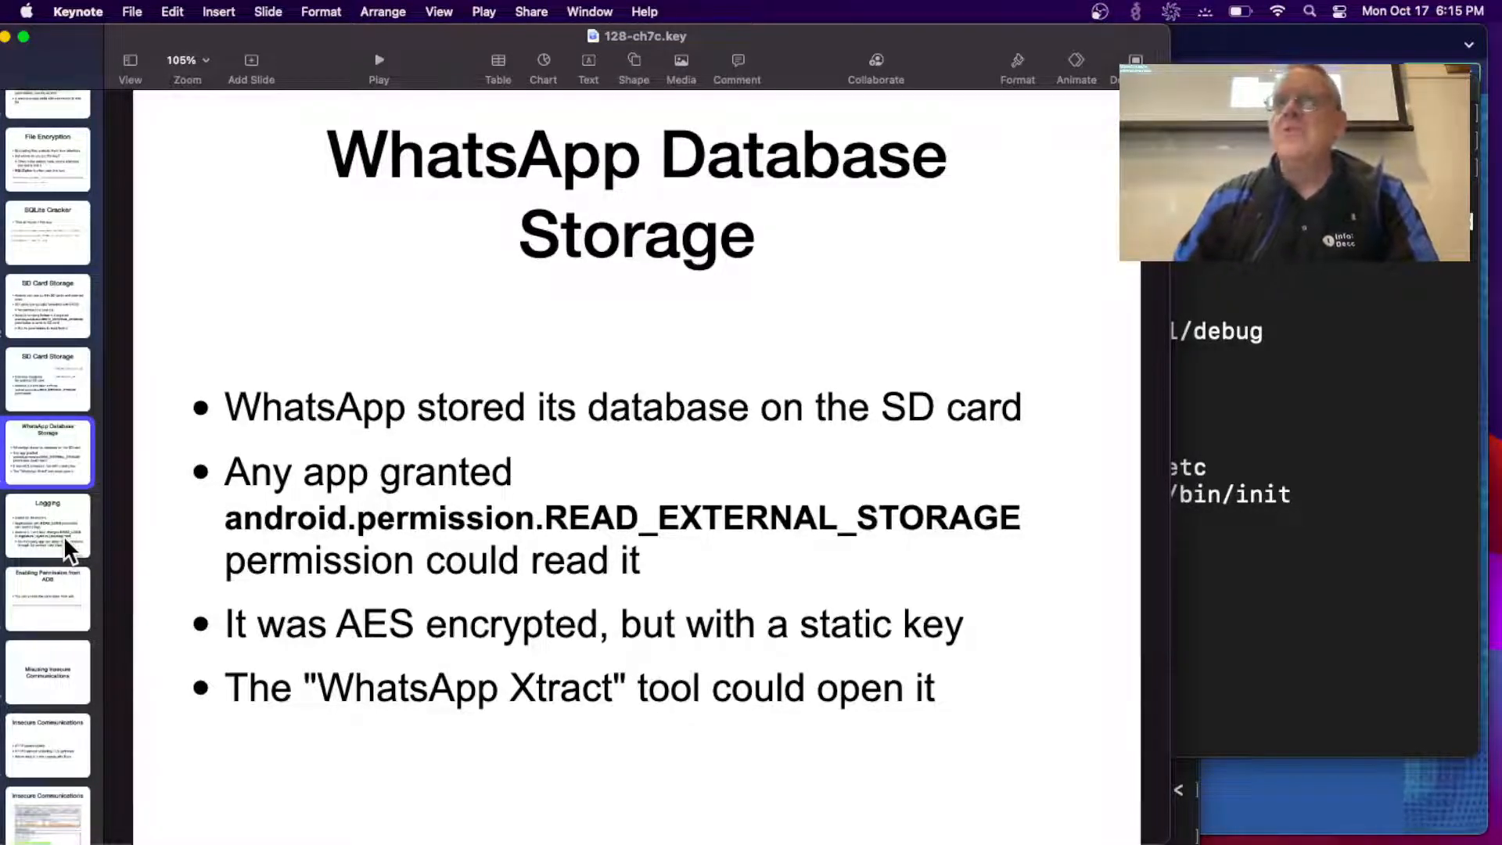
Show the Logging slide covering READ_LOGS and its Android 4.1 restriction.
{"action": "left_click", "coordinate": [47, 524]}
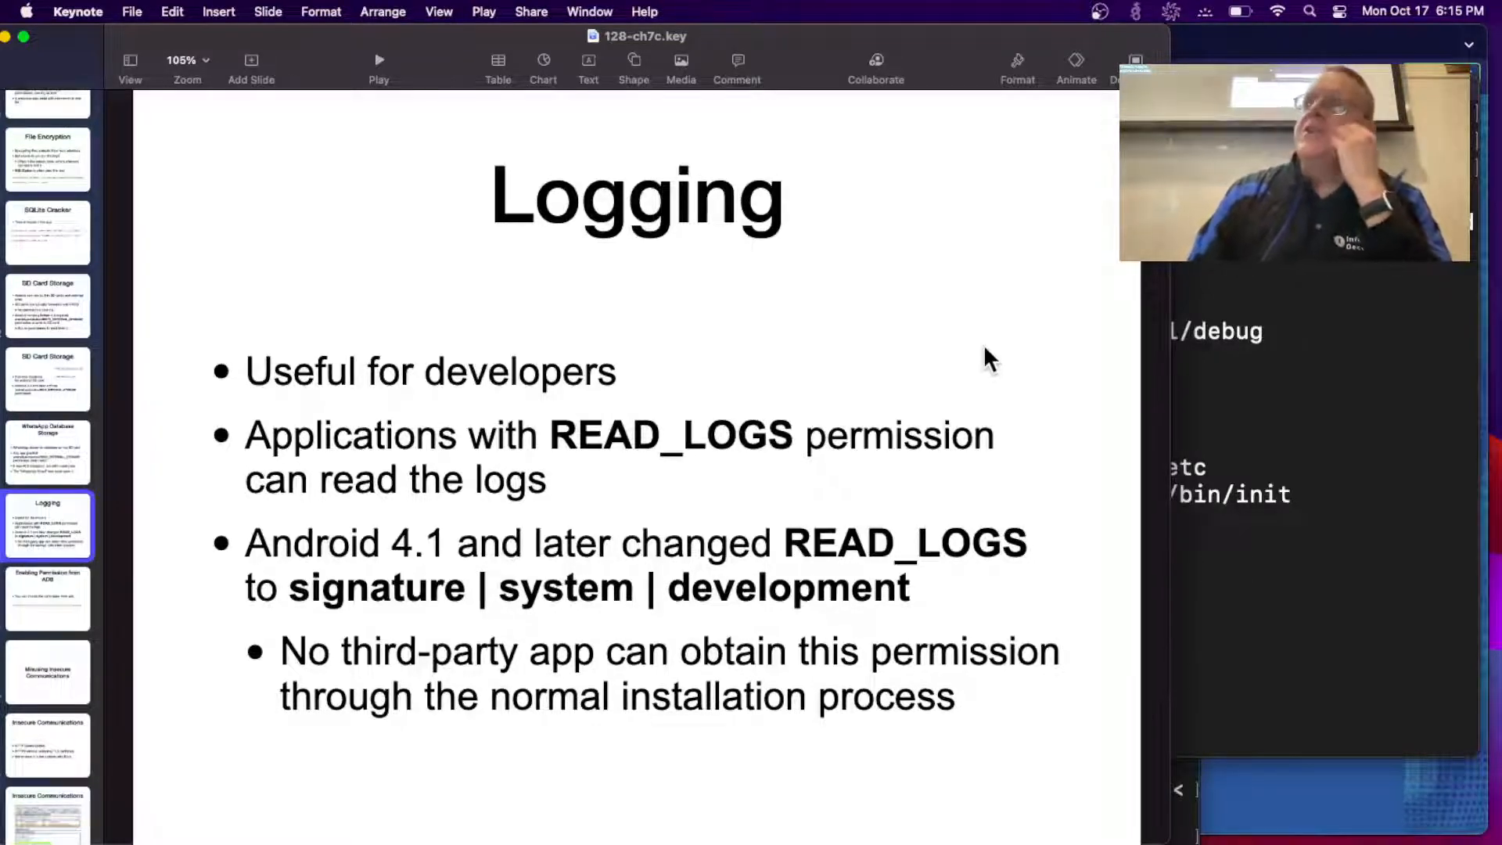
{"action": "mouse_move", "coordinate": [844, 479]}
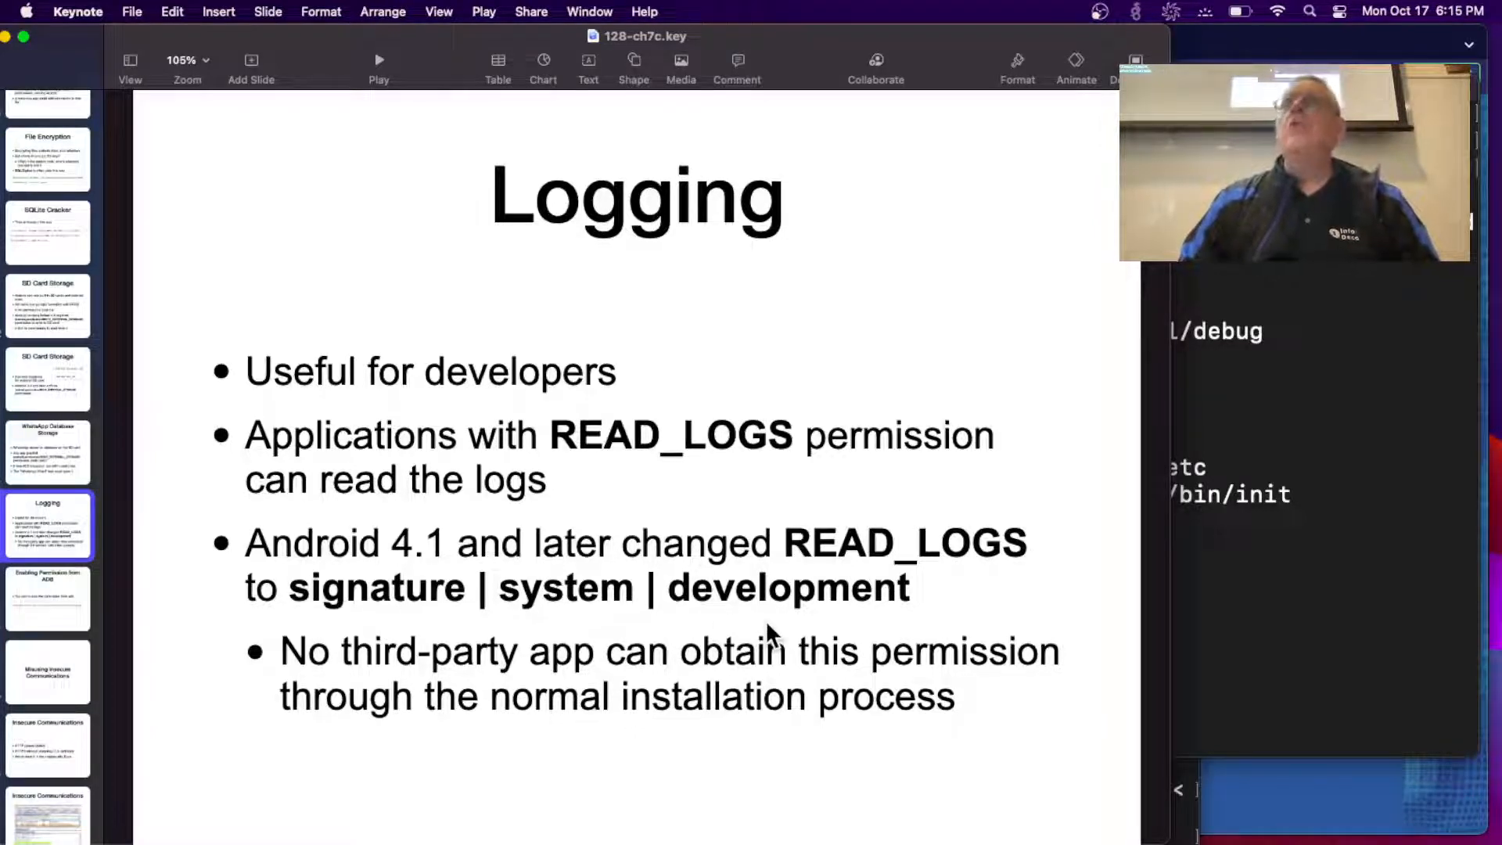
{"action": "mouse_move", "coordinate": [197, 699]}
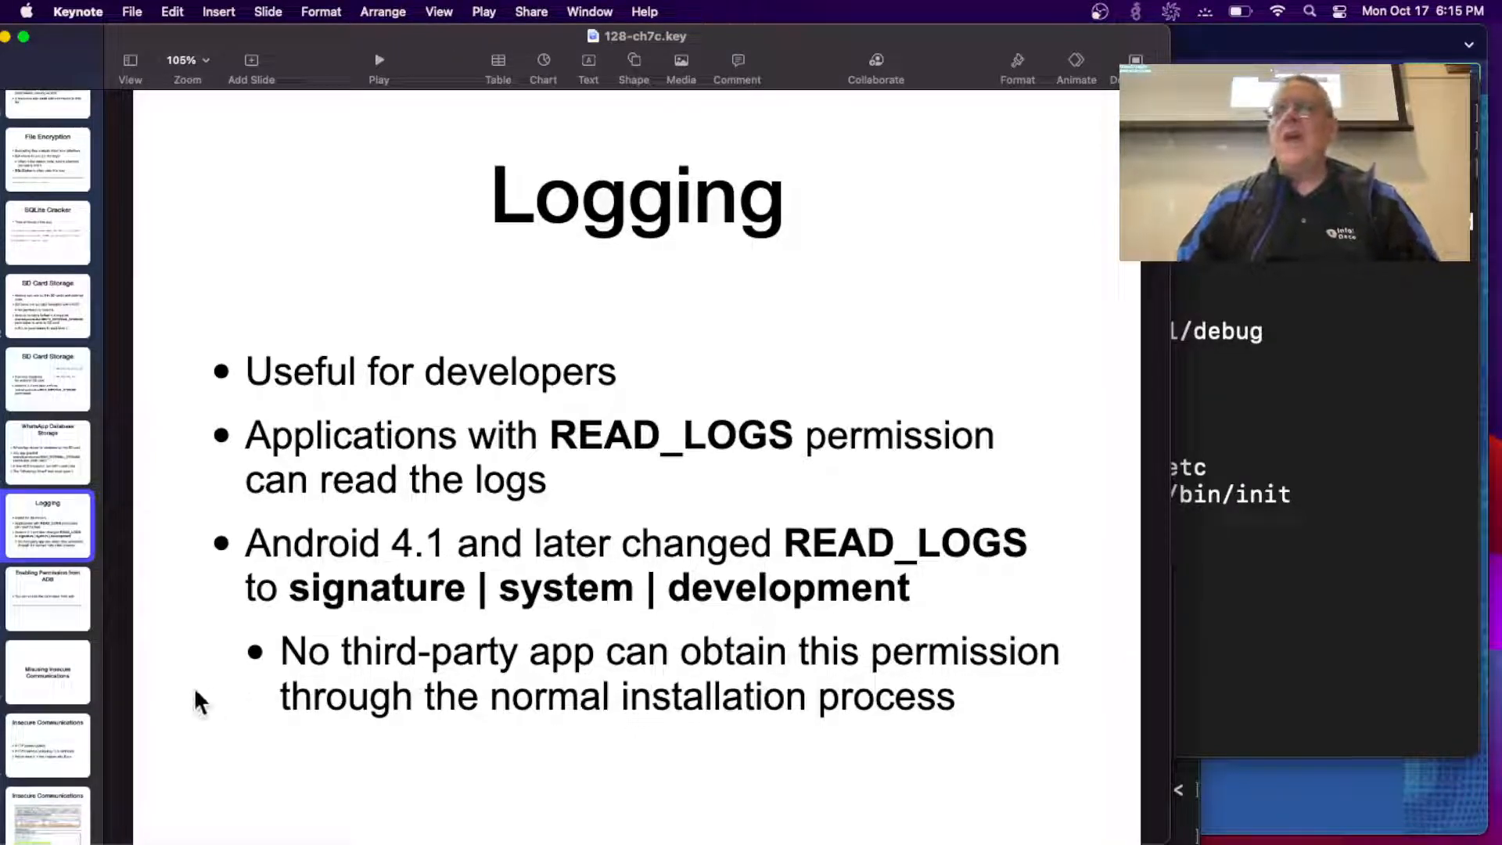
Show Enabling Permission from ADB, then the Misusing Insecure Communications section slide.
{"action": "left_click", "coordinate": [48, 597]}
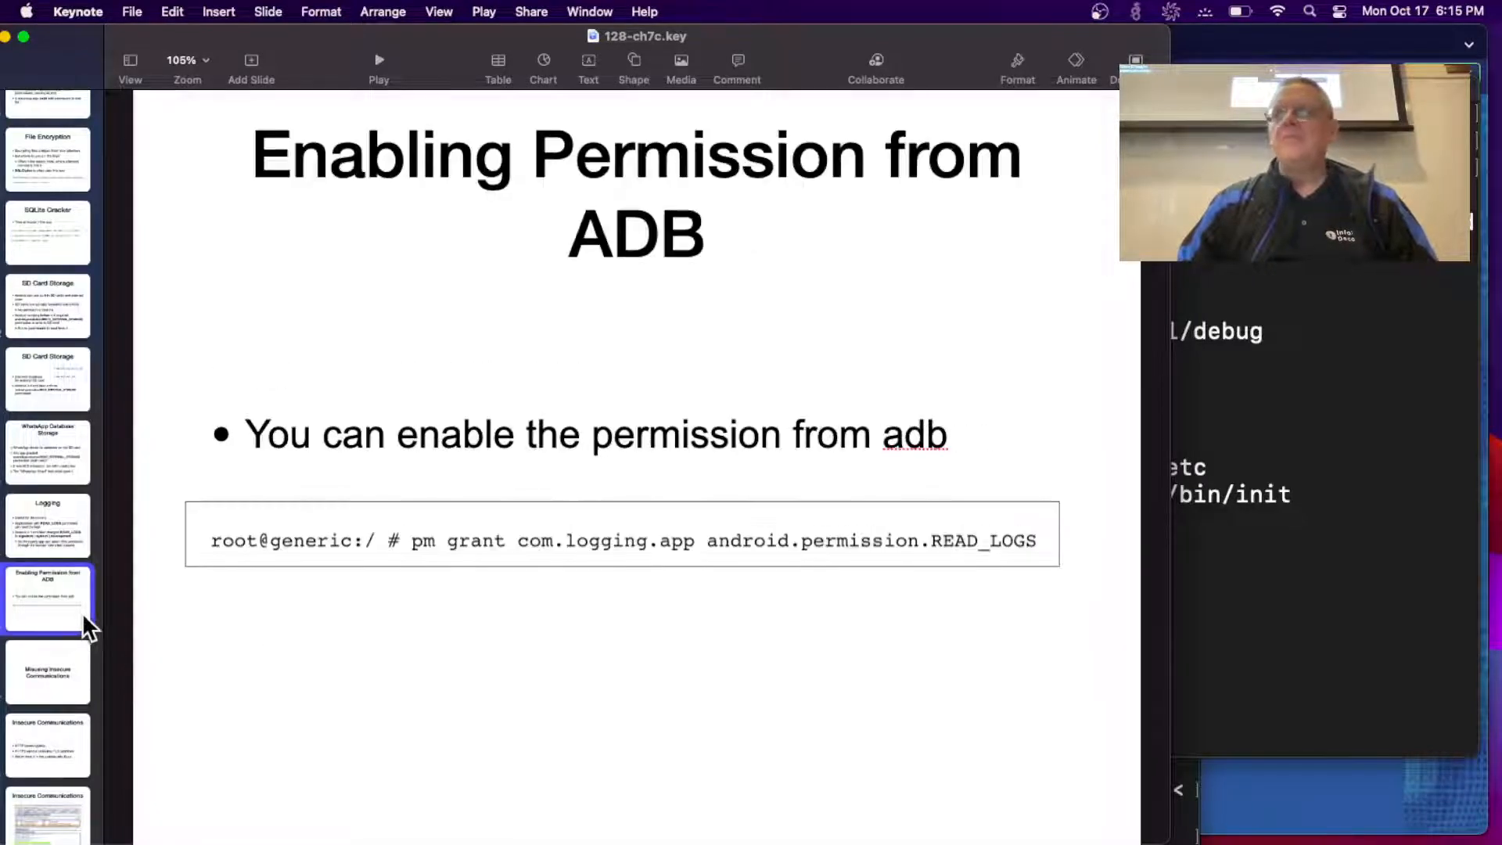
{"action": "mouse_move", "coordinate": [618, 601]}
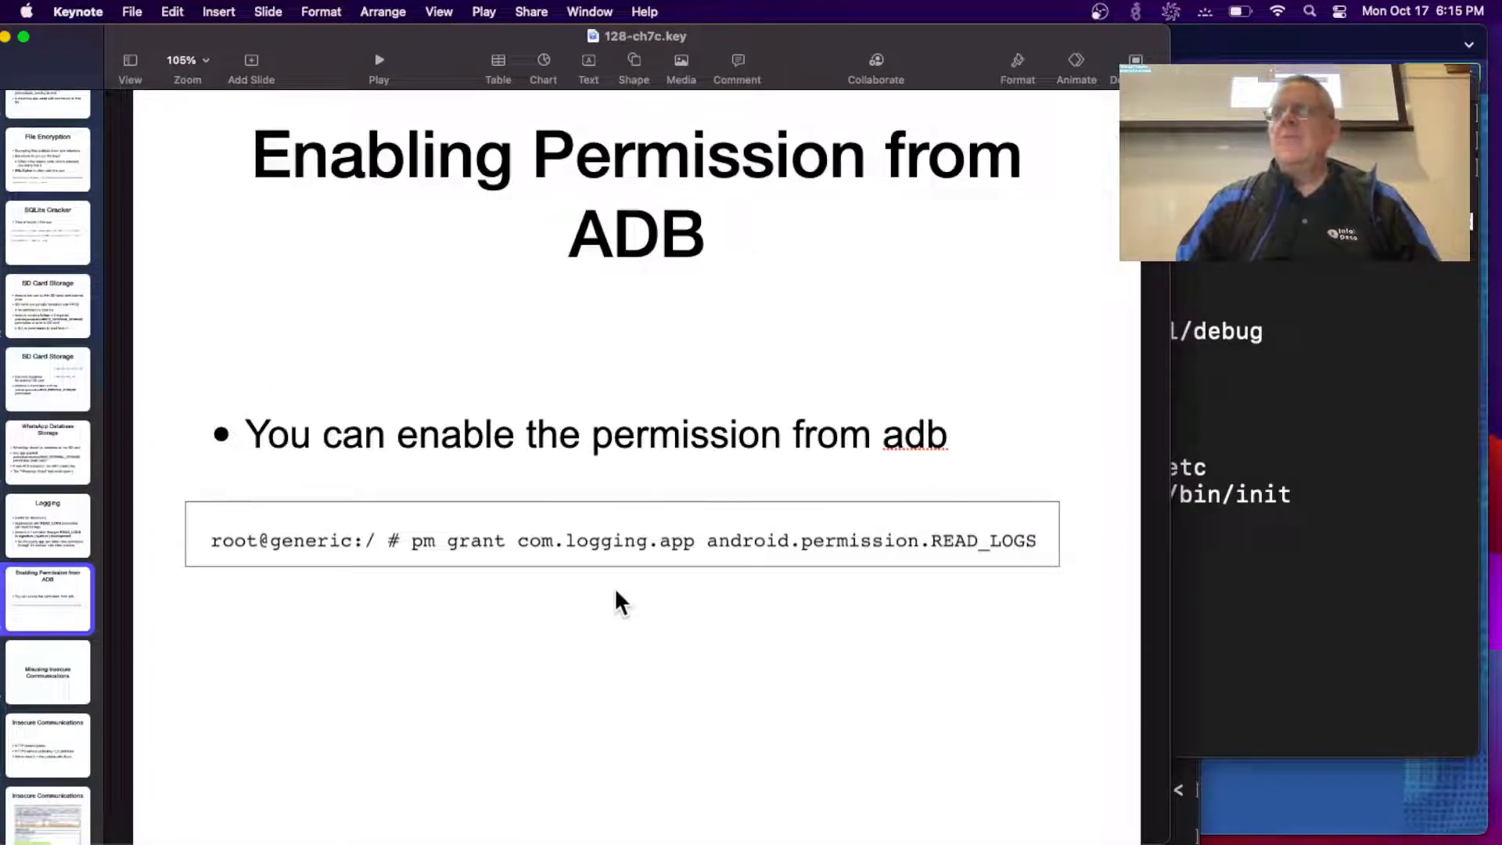
{"action": "mouse_move", "coordinate": [431, 606]}
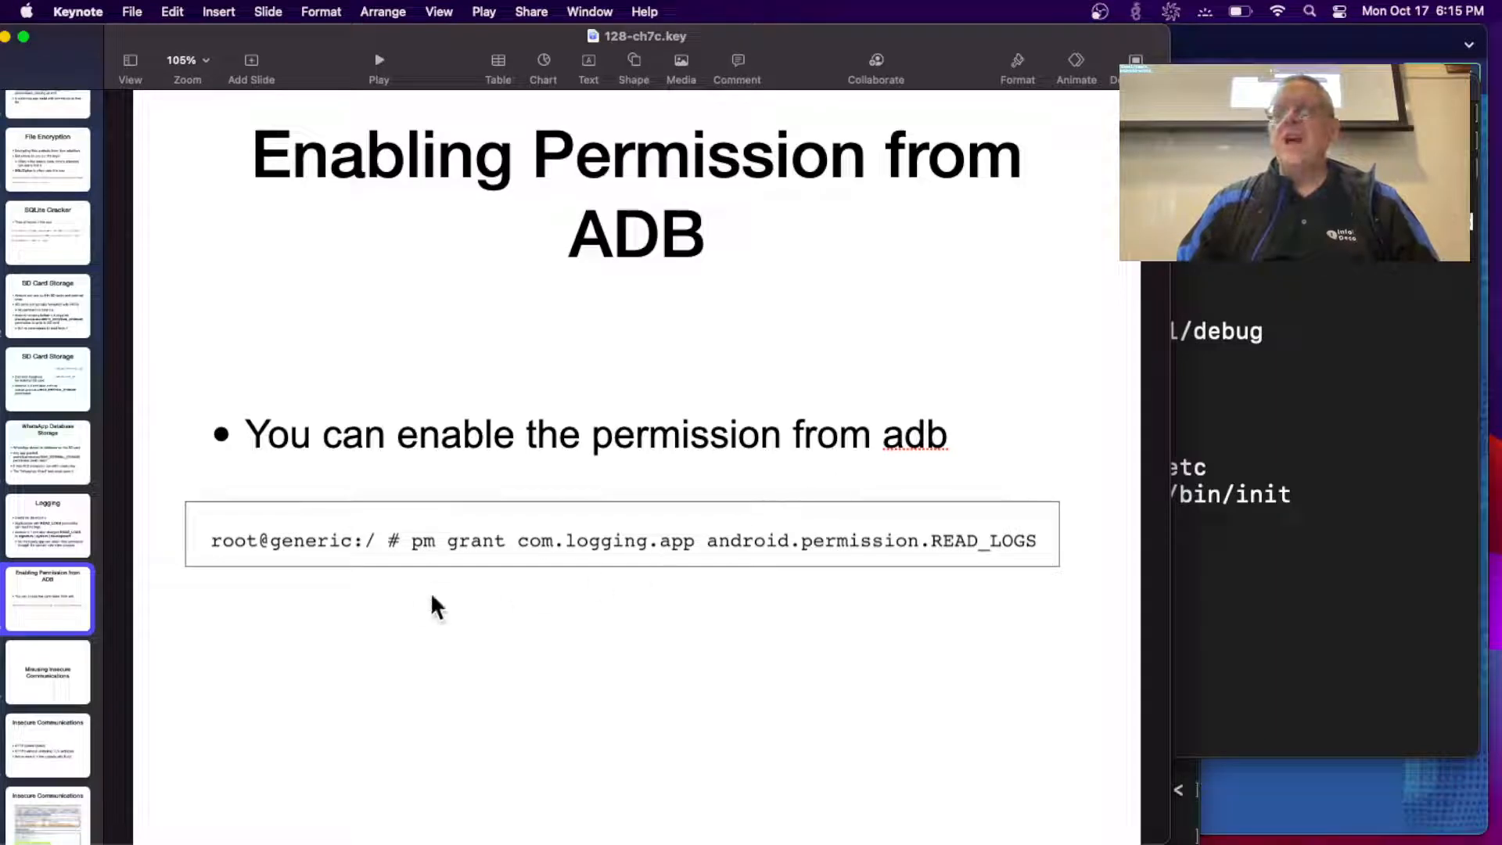
{"action": "mouse_move", "coordinate": [917, 572]}
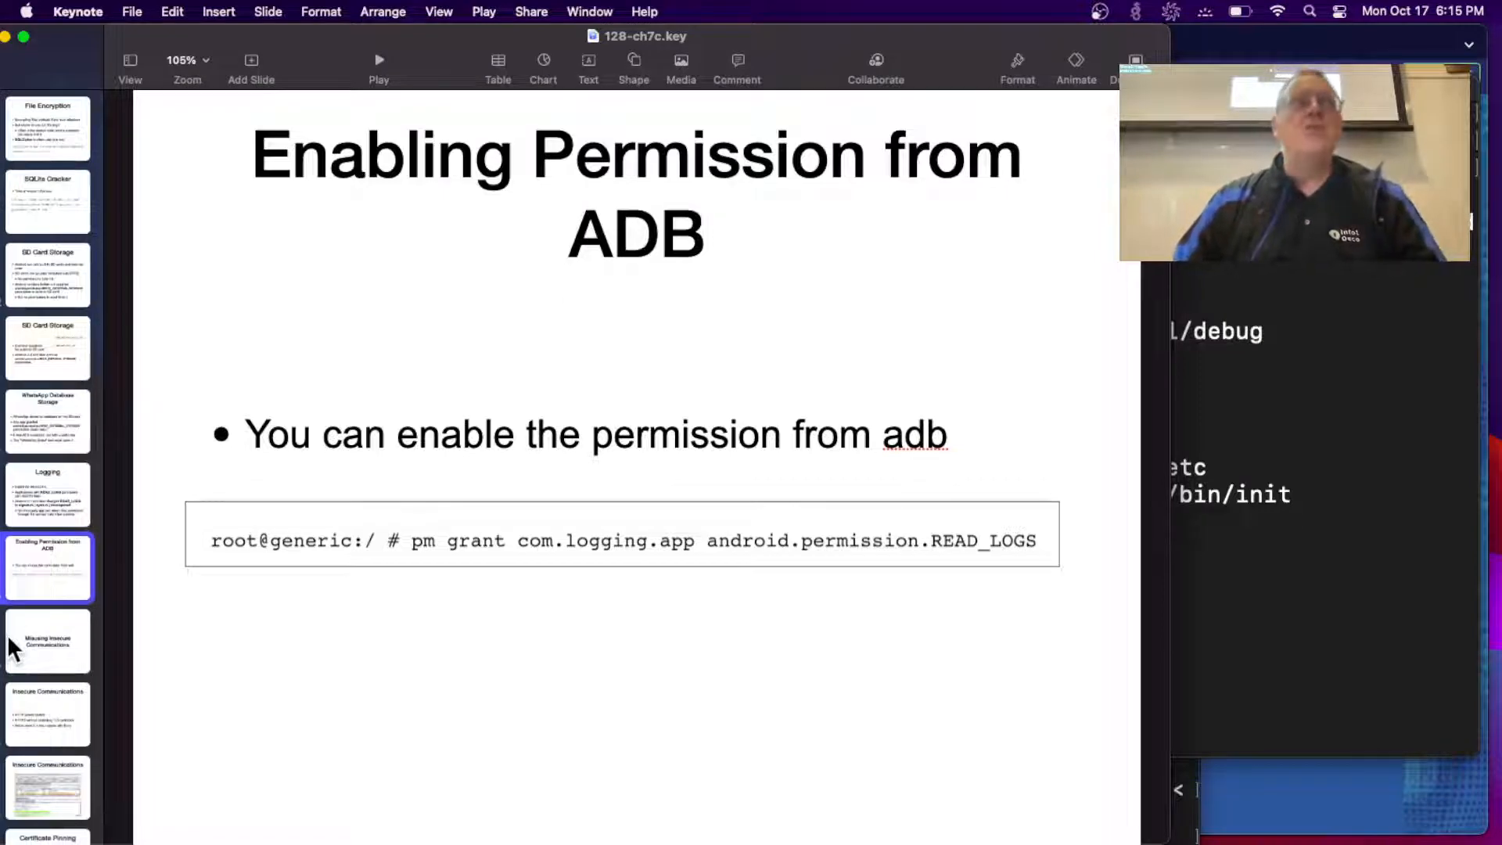
{"action": "scroll", "scroll_direction": "down", "scroll_amount": 3}
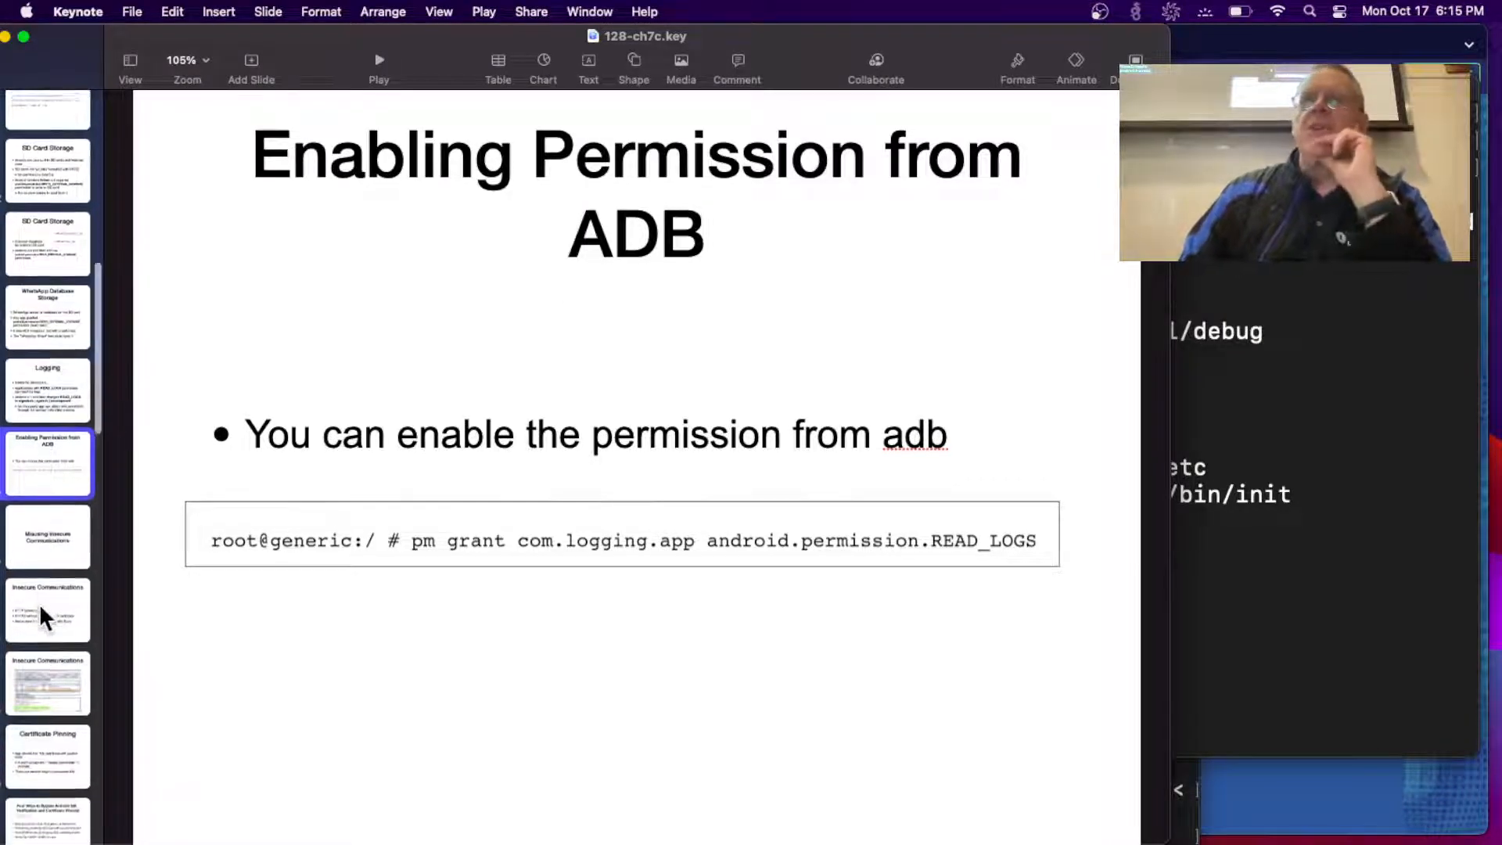
{"action": "left_click", "coordinate": [47, 533]}
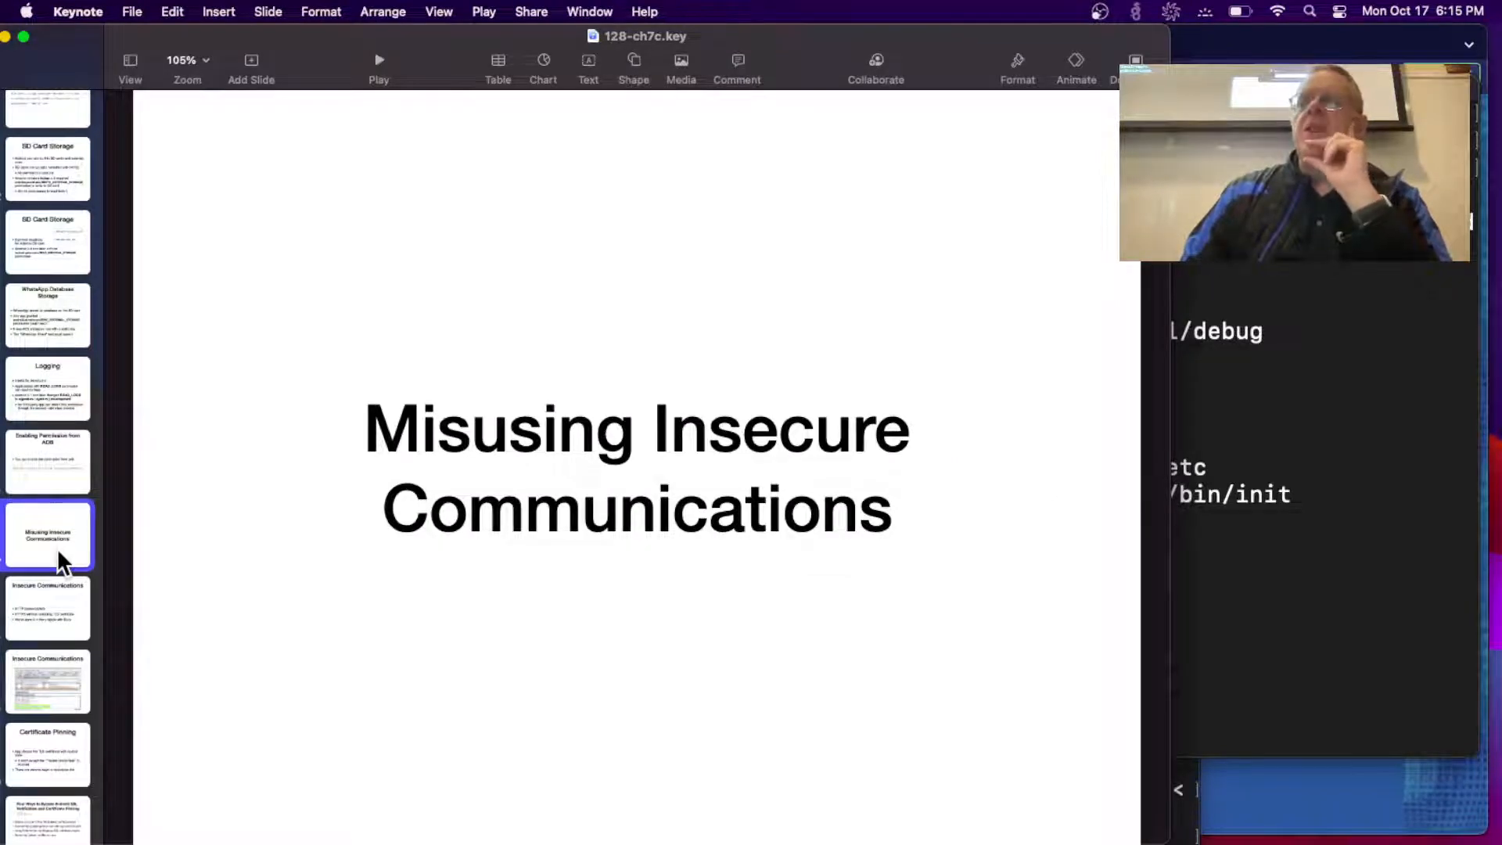
Show the bullet-point Insecure Communications slide, then the Burp capture of plaintext credentials.
{"action": "left_click", "coordinate": [47, 606]}
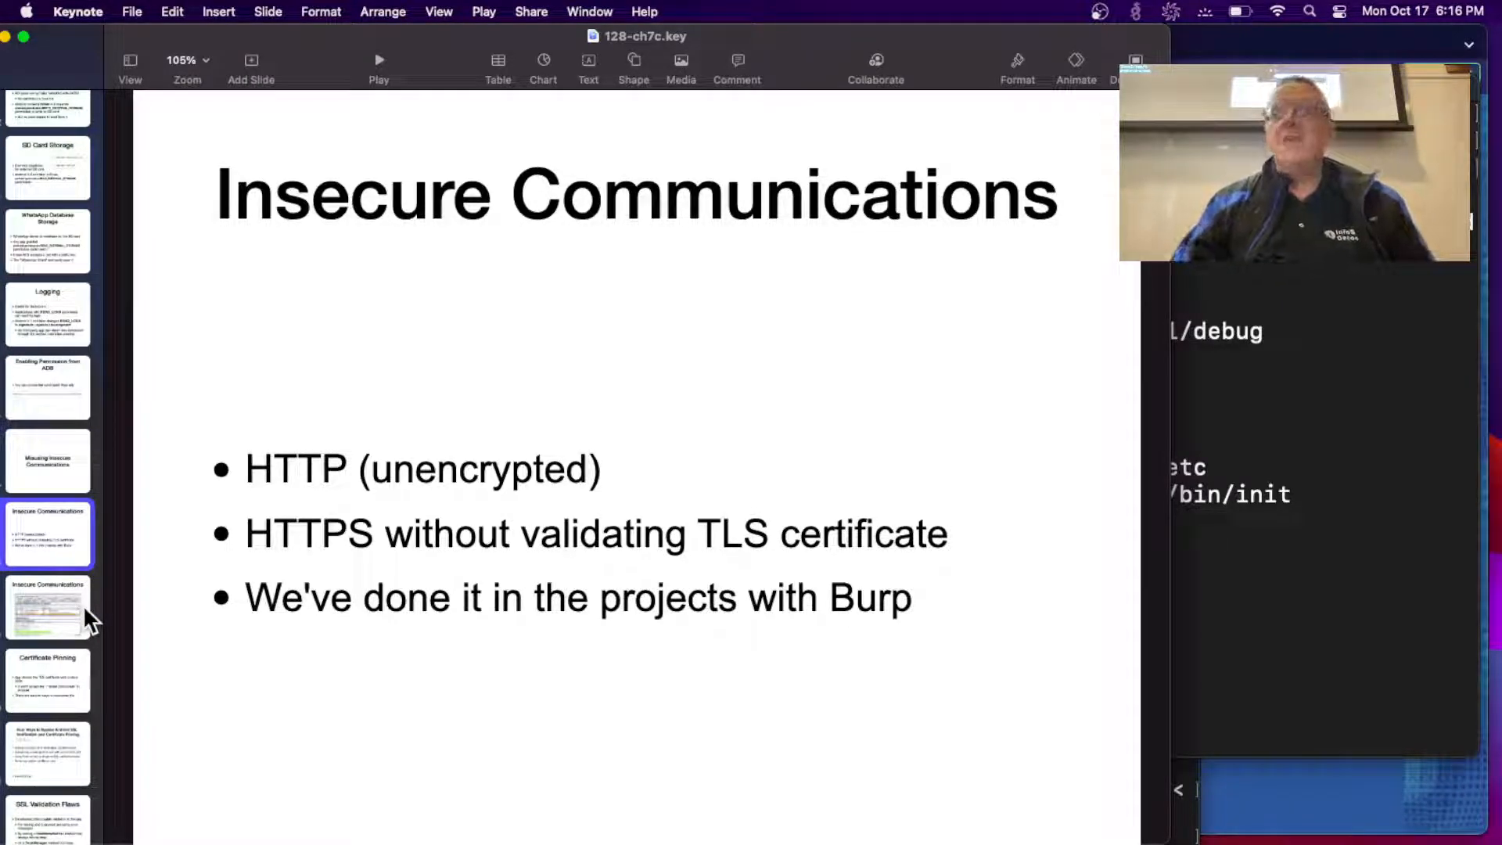
{"action": "left_click", "coordinate": [47, 609]}
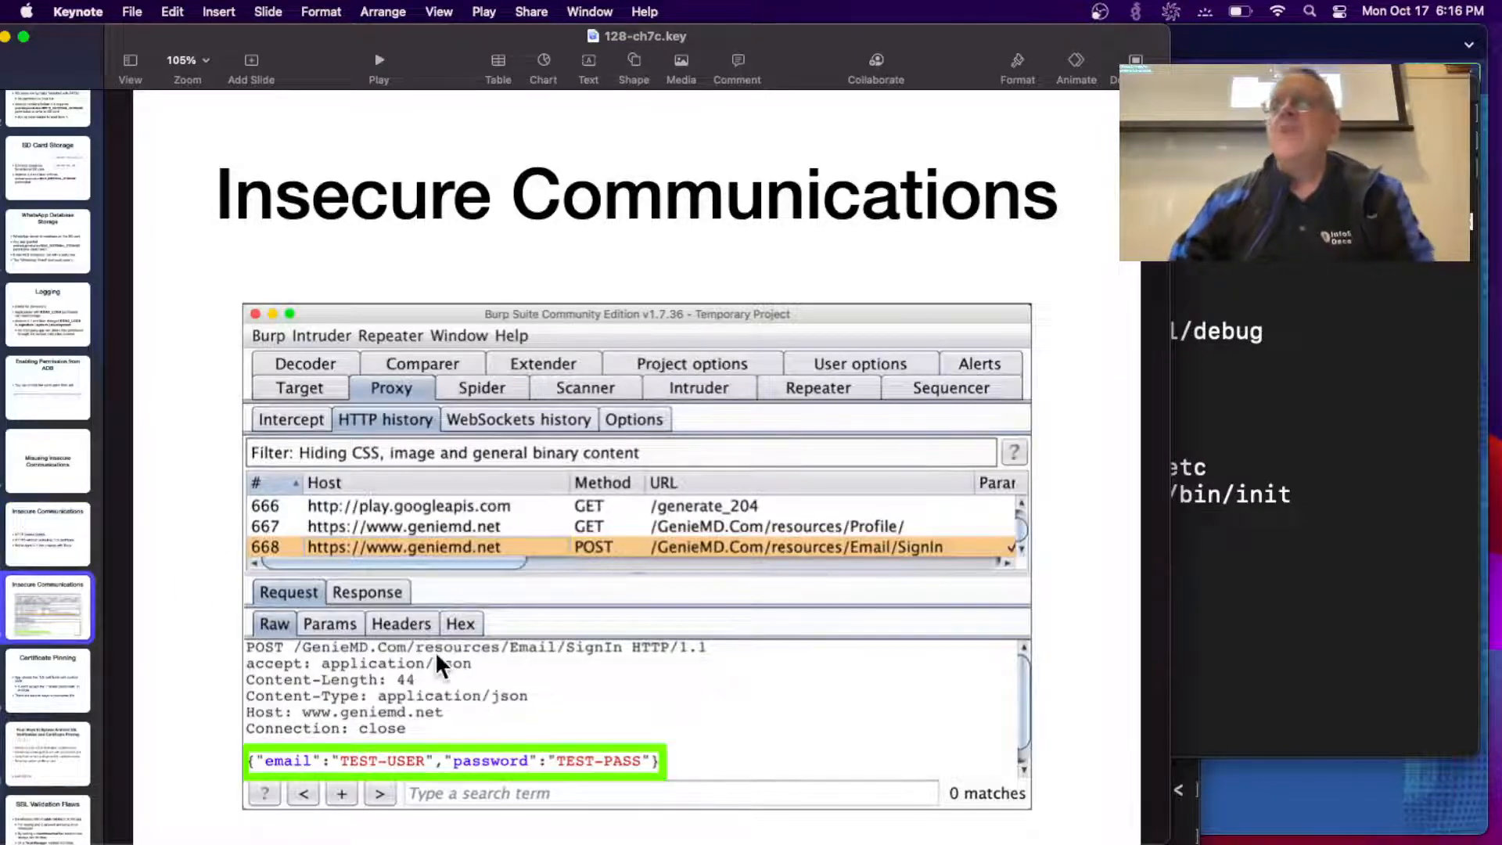
{"action": "mouse_move", "coordinate": [469, 545]}
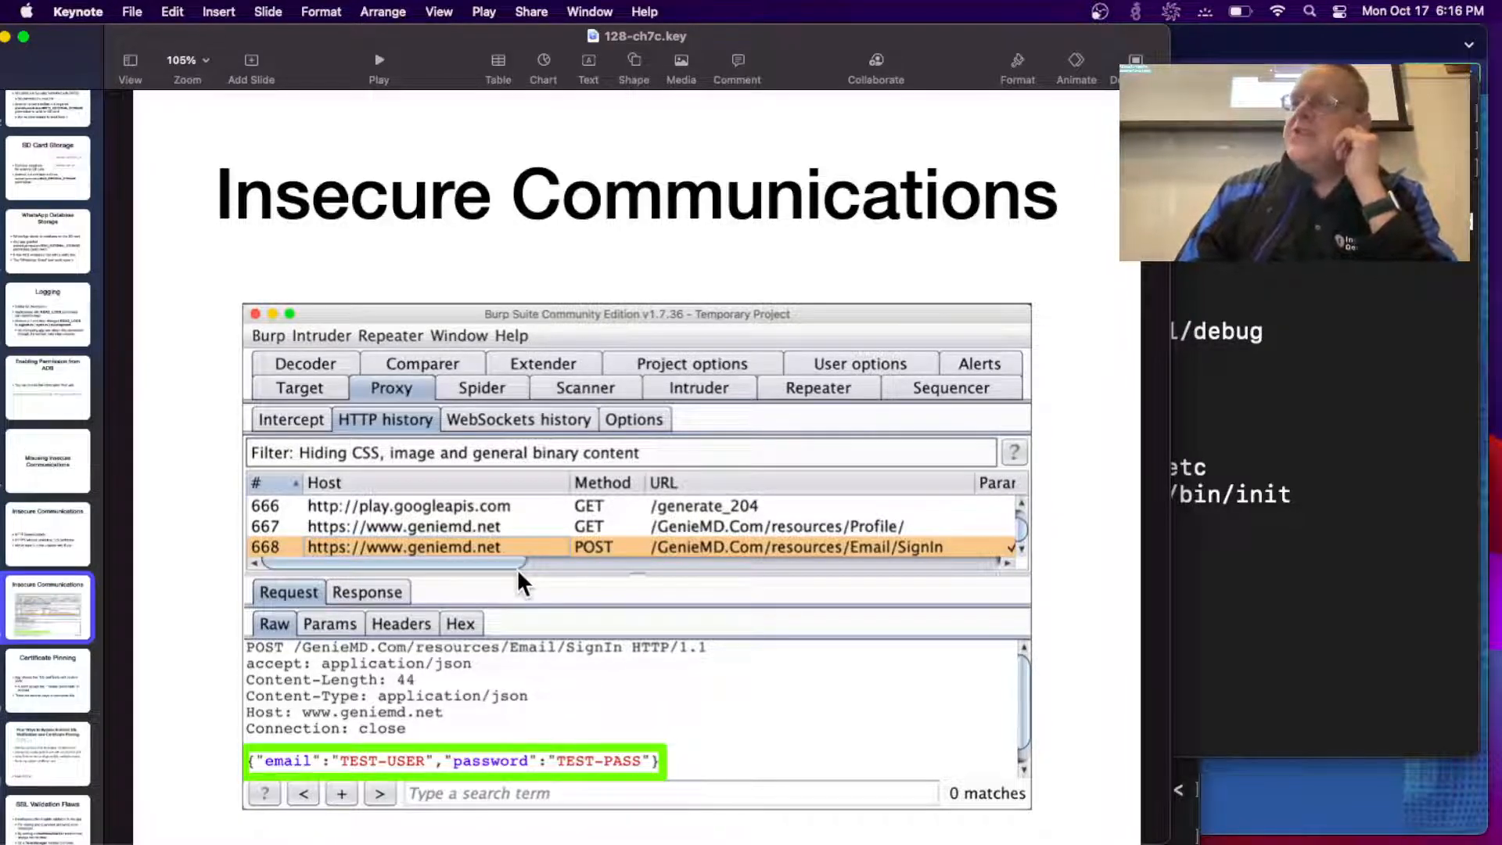
Show the Certificate Pinning slide on apps rejecting Android's trusted credentials.
{"action": "left_click", "coordinate": [47, 680]}
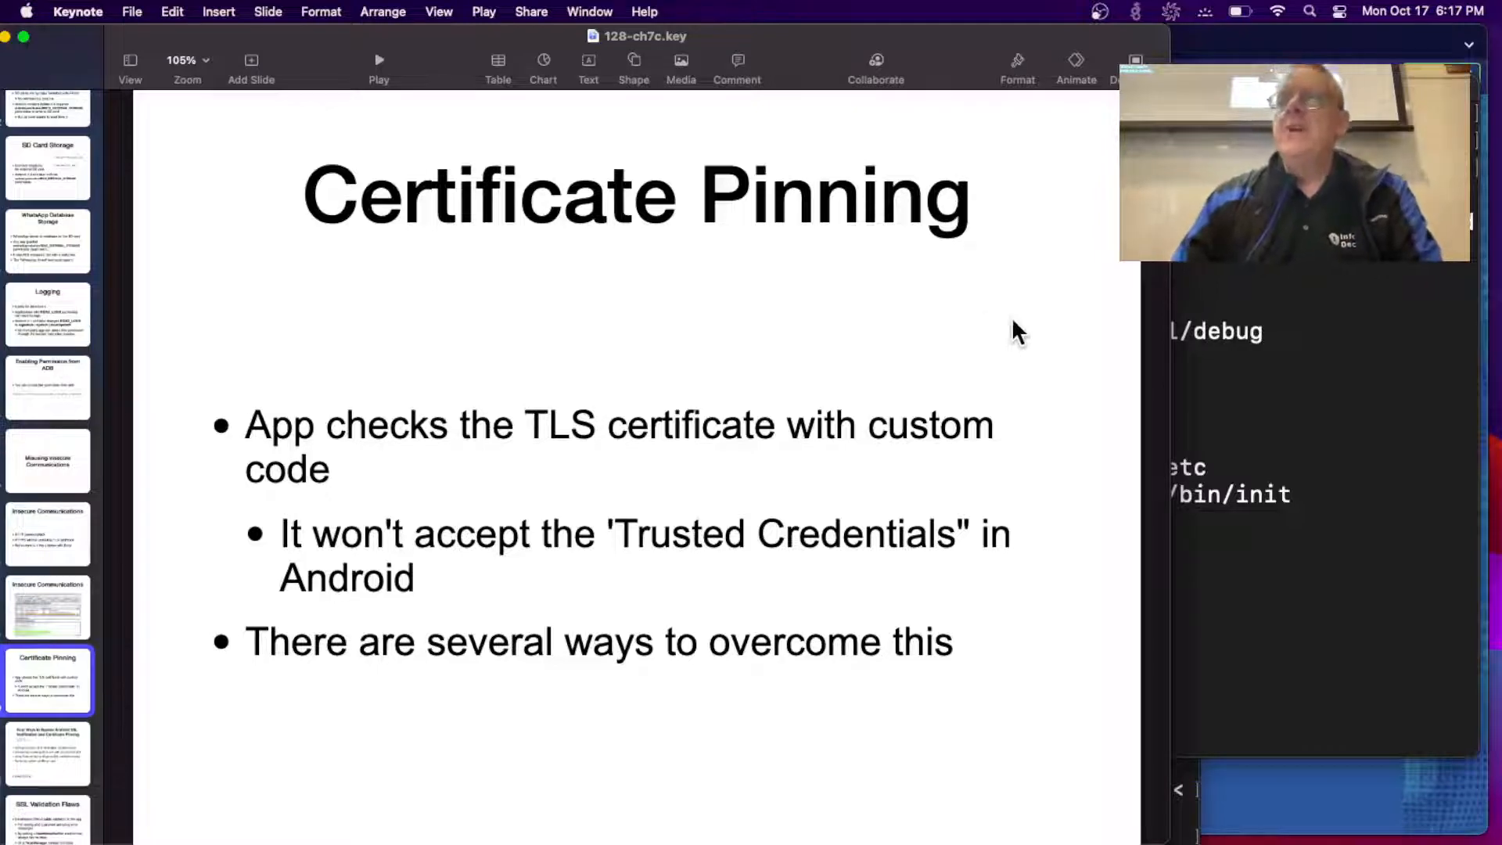
{"action": "mouse_move", "coordinate": [656, 374]}
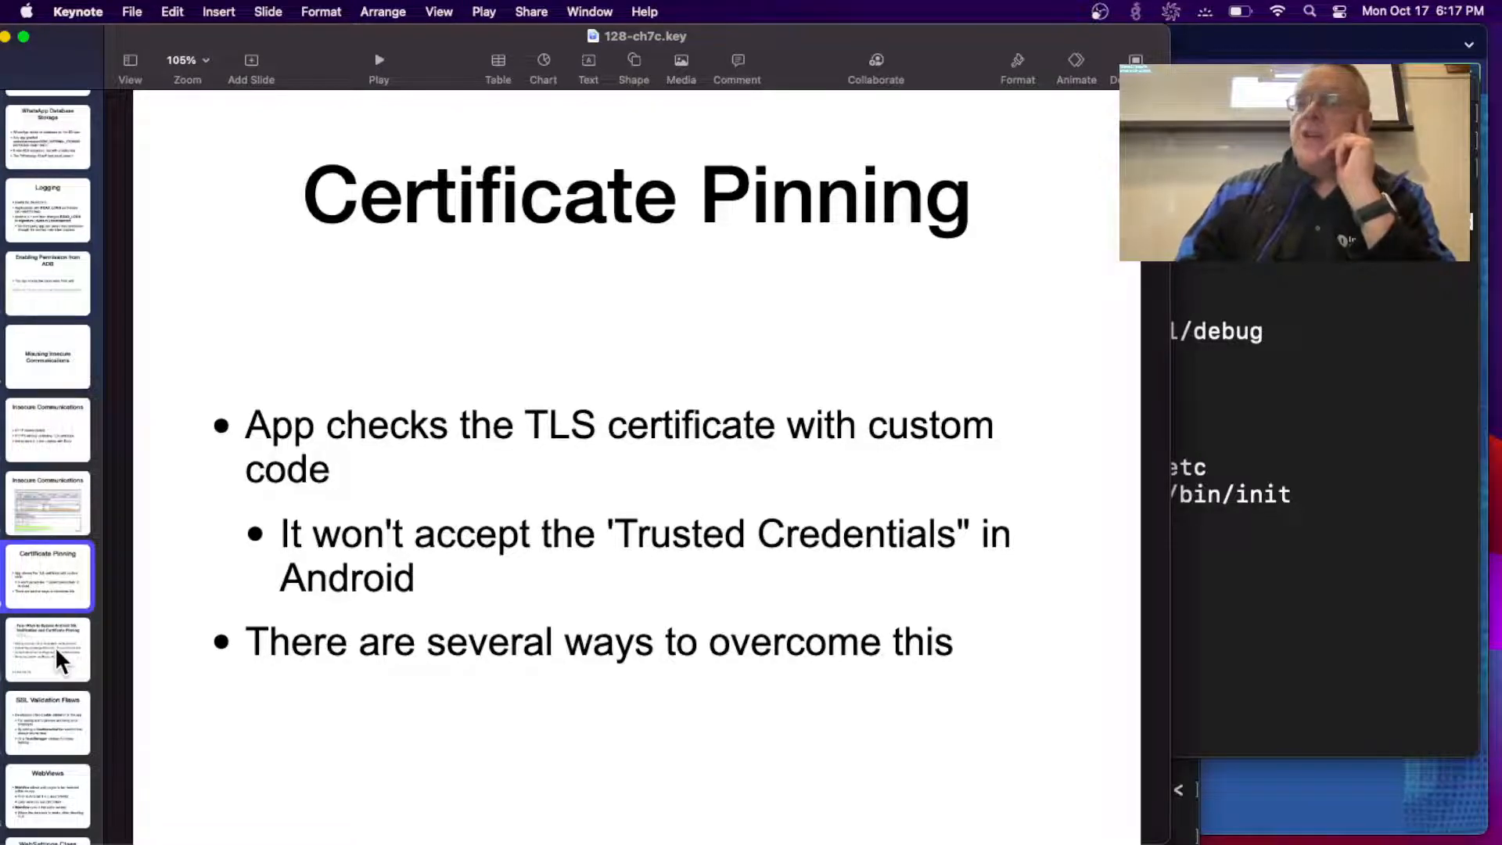
Show the 'Four Ways to Bypass Android SSL Verification and Certificate Pinning' slide.
{"action": "left_click", "coordinate": [48, 649]}
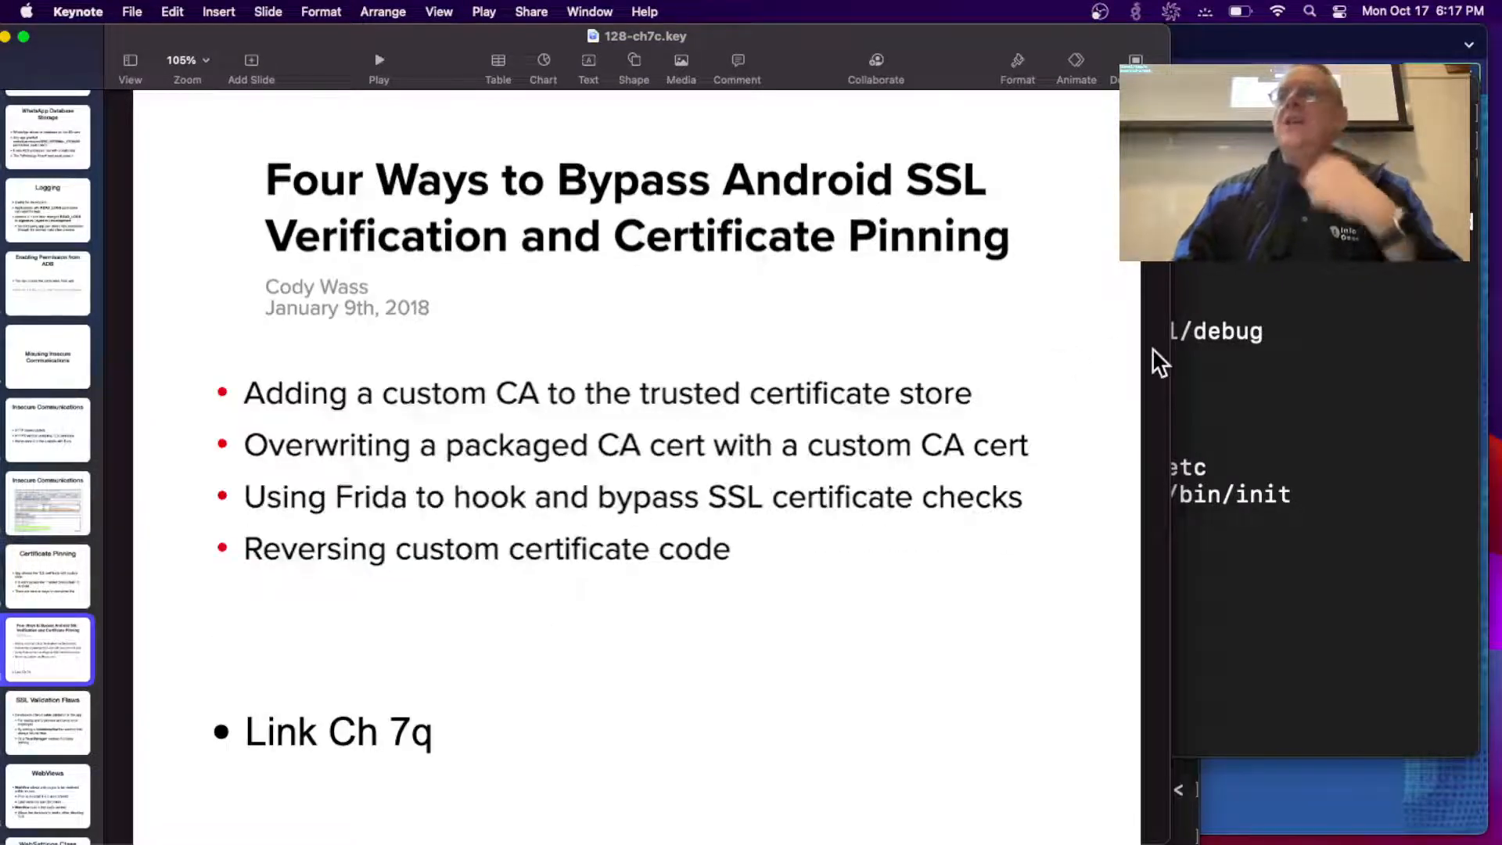
{"action": "mouse_move", "coordinate": [1078, 371]}
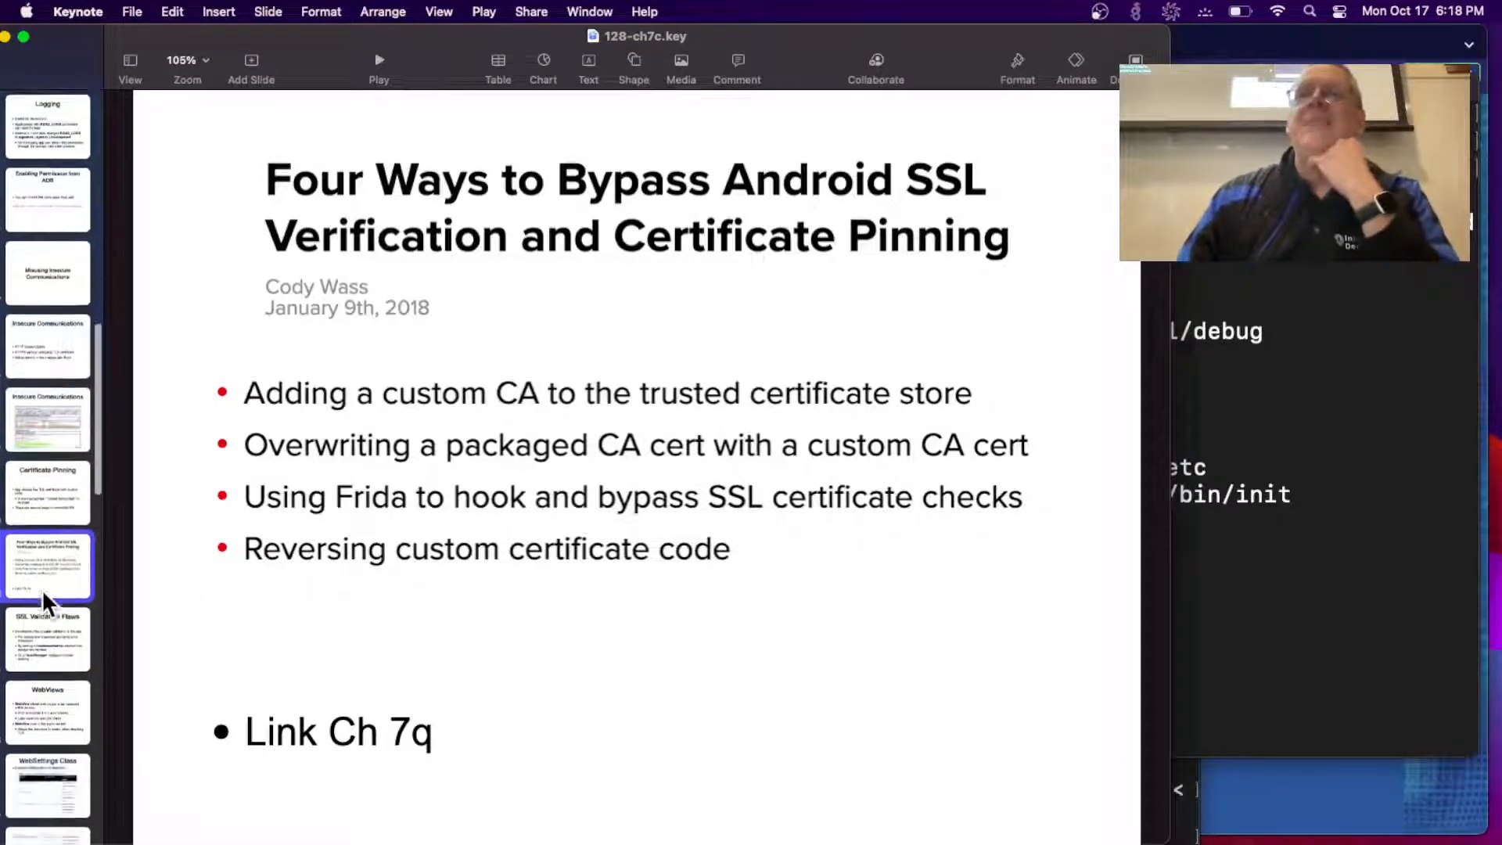
Show the 'SSL Validation Flaws' slide on disabled HostNameVerifier/TrustManager validation.
{"action": "left_click", "coordinate": [47, 631]}
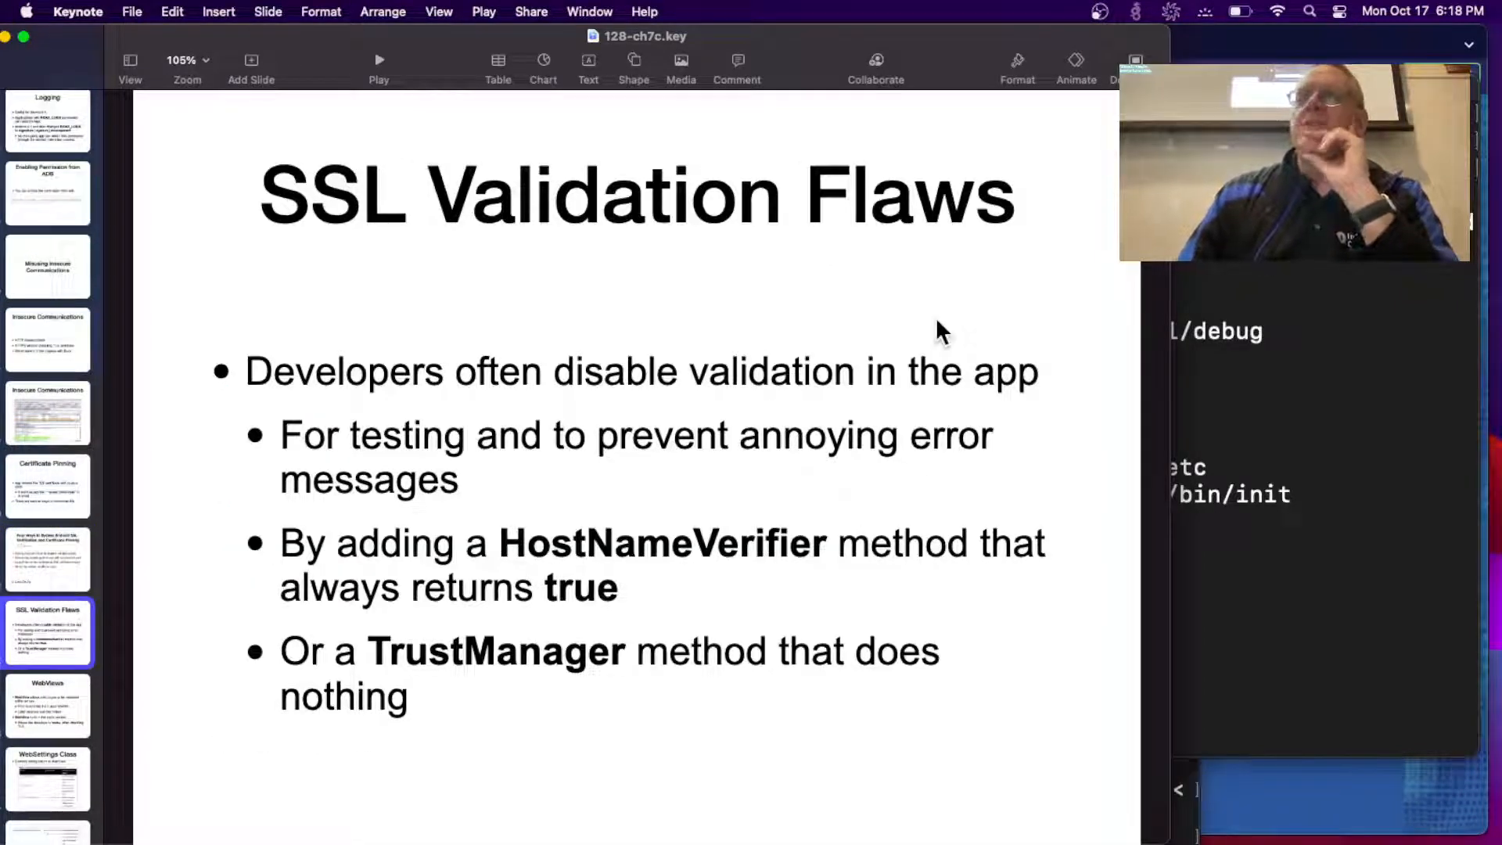
{"action": "mouse_move", "coordinate": [761, 417]}
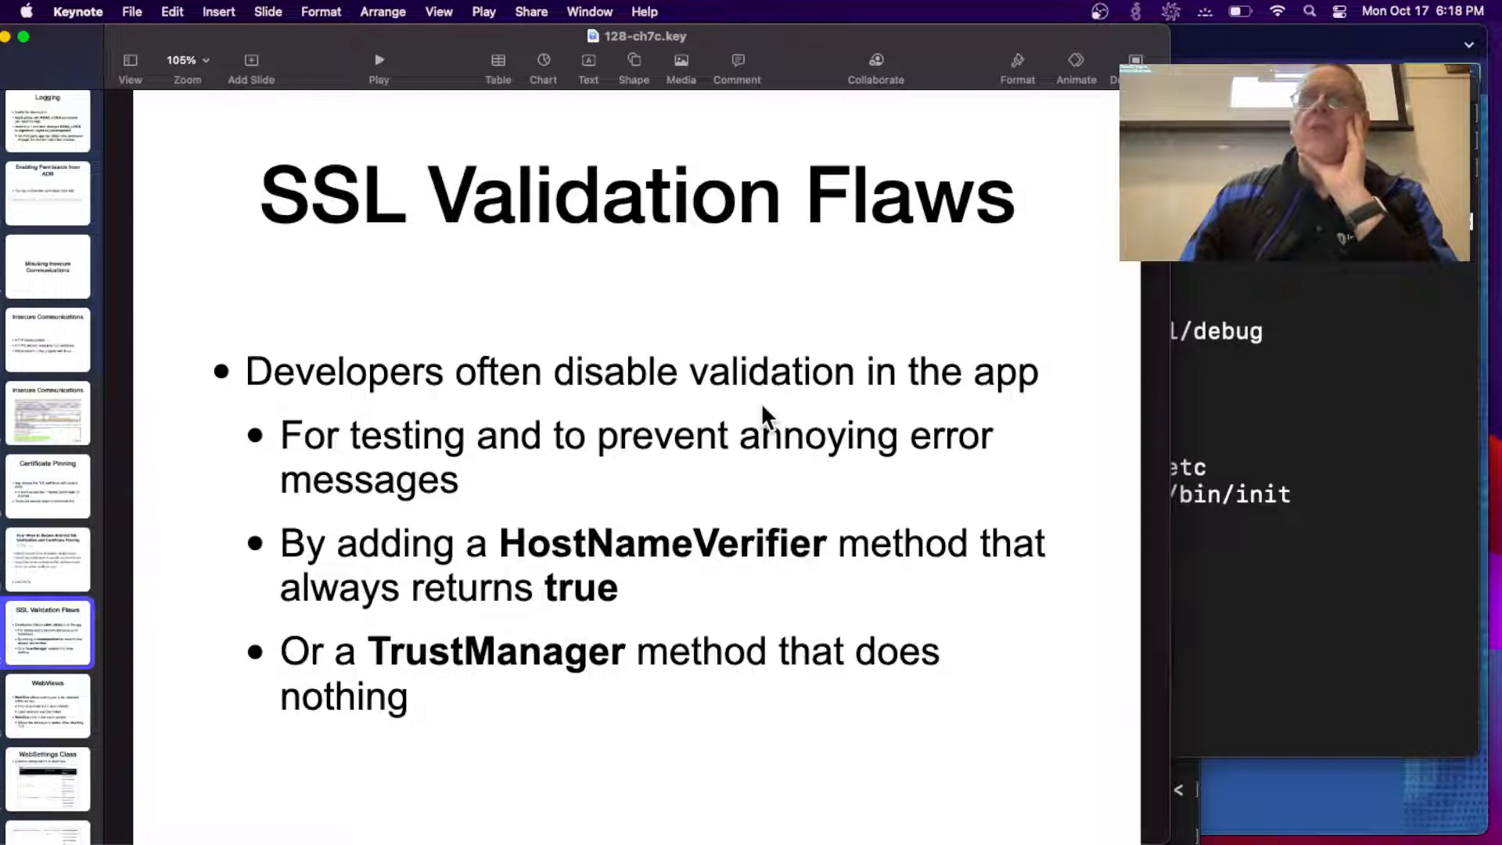
{"action": "mouse_move", "coordinate": [685, 474]}
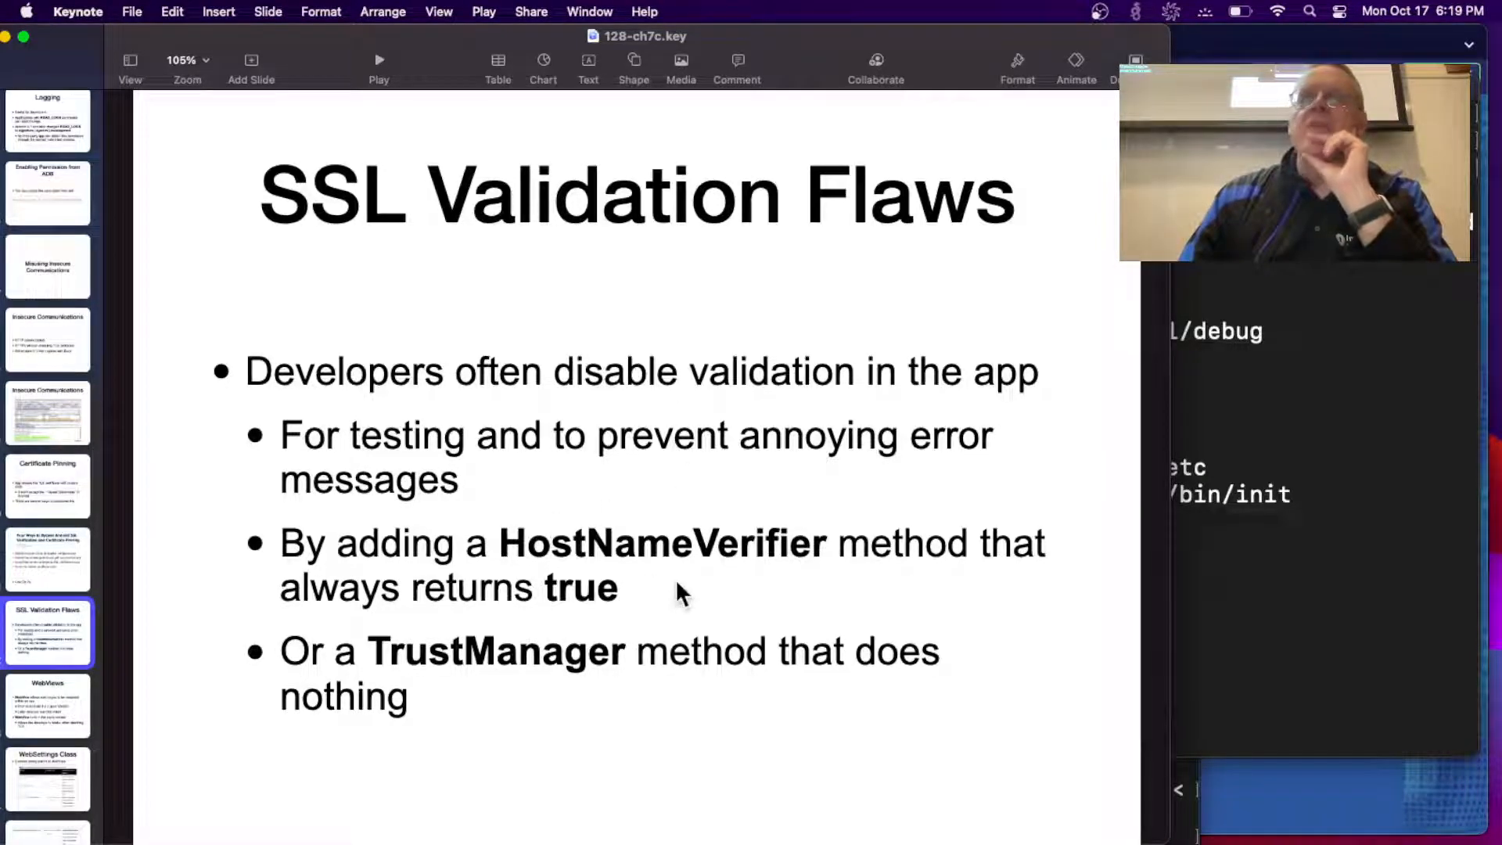
{"action": "mouse_move", "coordinate": [711, 582]}
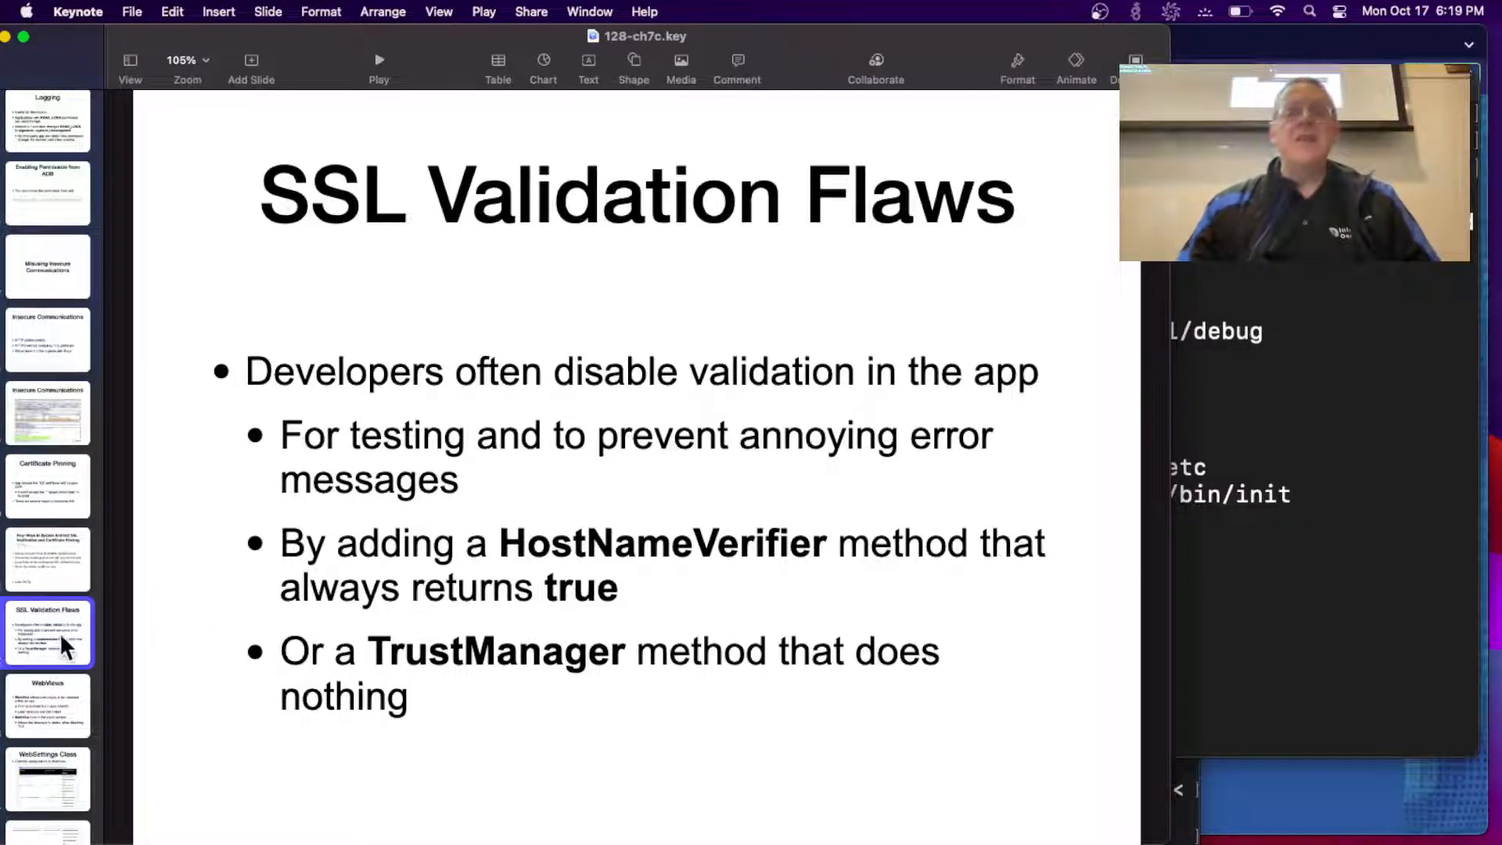
{"action": "mouse_move", "coordinate": [484, 608]}
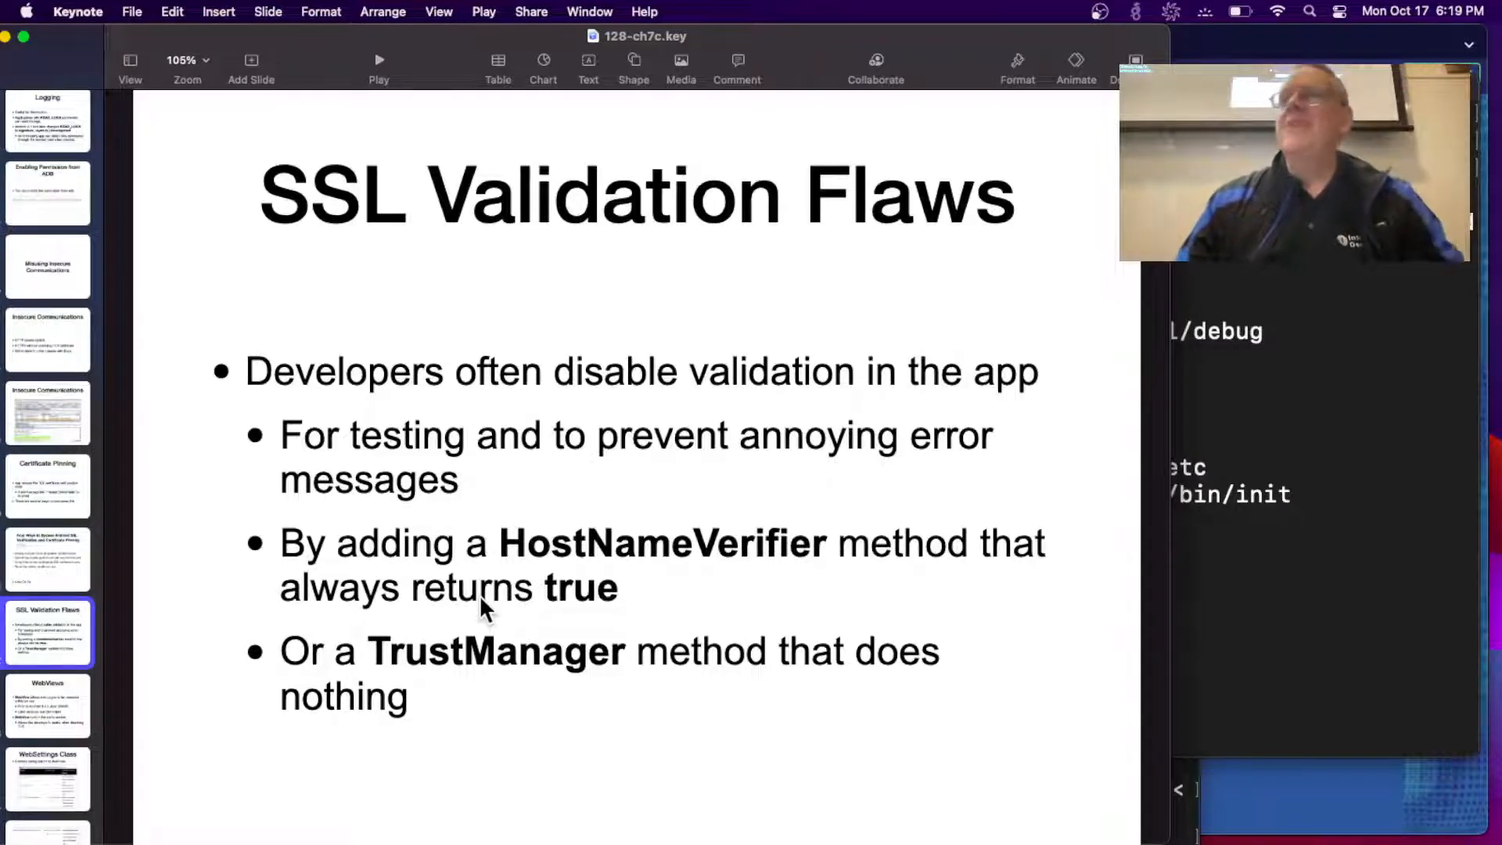
Present the WebViews slide, then the WebSettings Class security configuration table.
{"action": "left_click", "coordinate": [47, 705]}
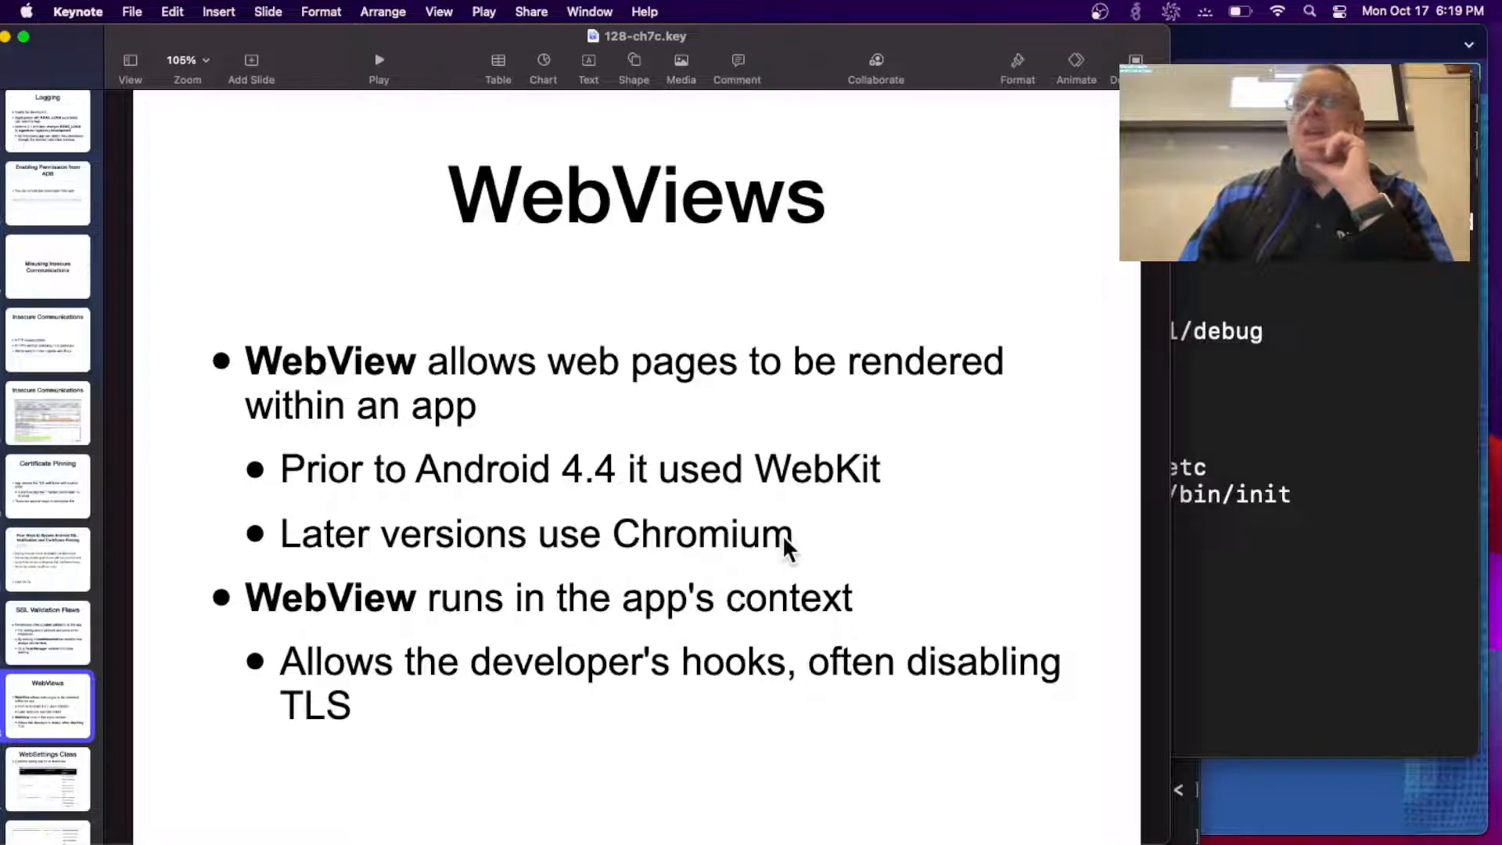
{"action": "mouse_move", "coordinate": [747, 565]}
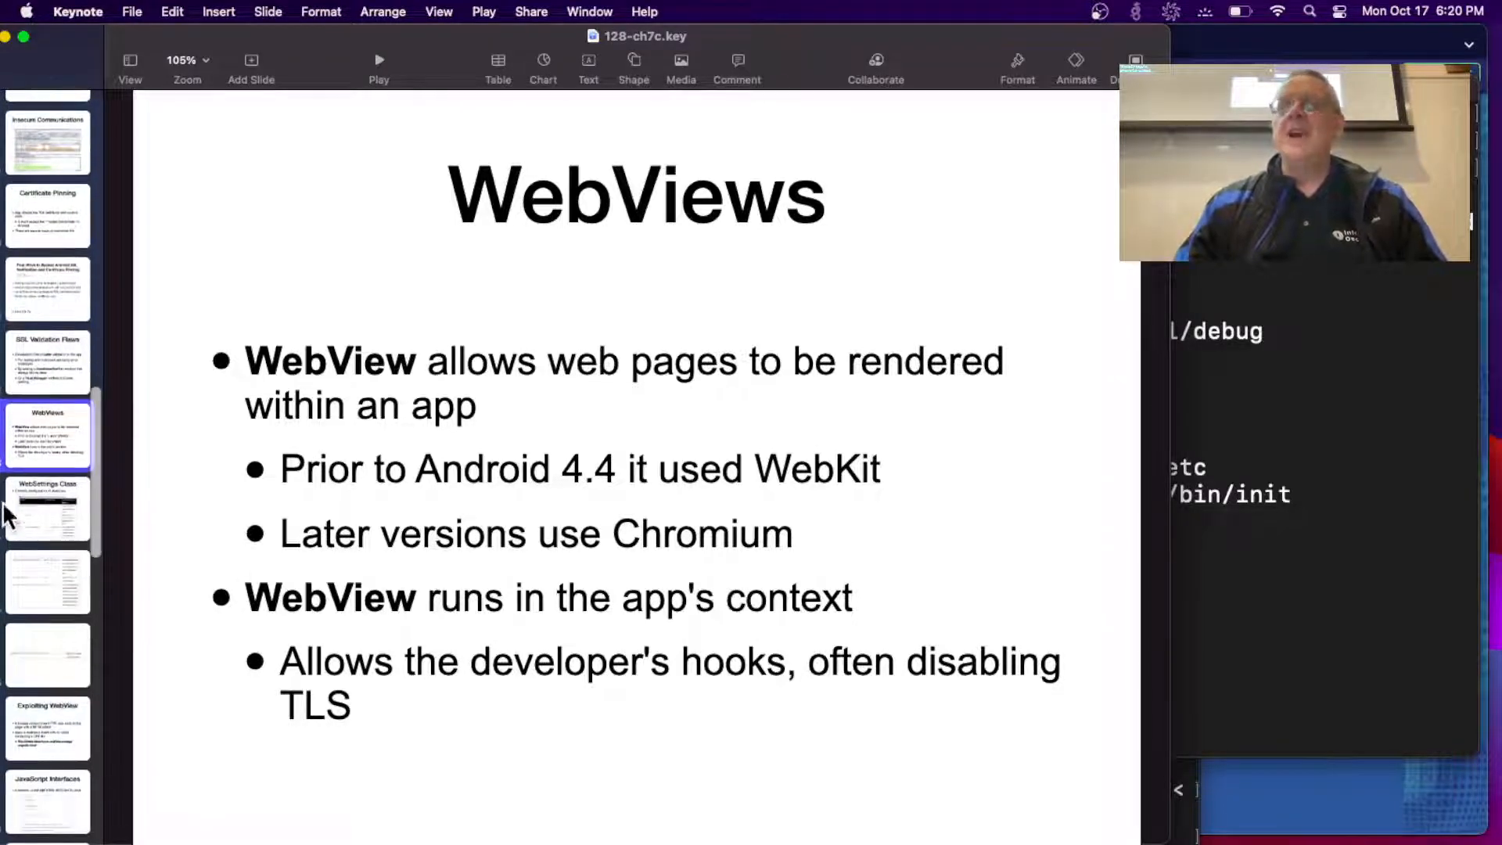
{"action": "left_click", "coordinate": [47, 507]}
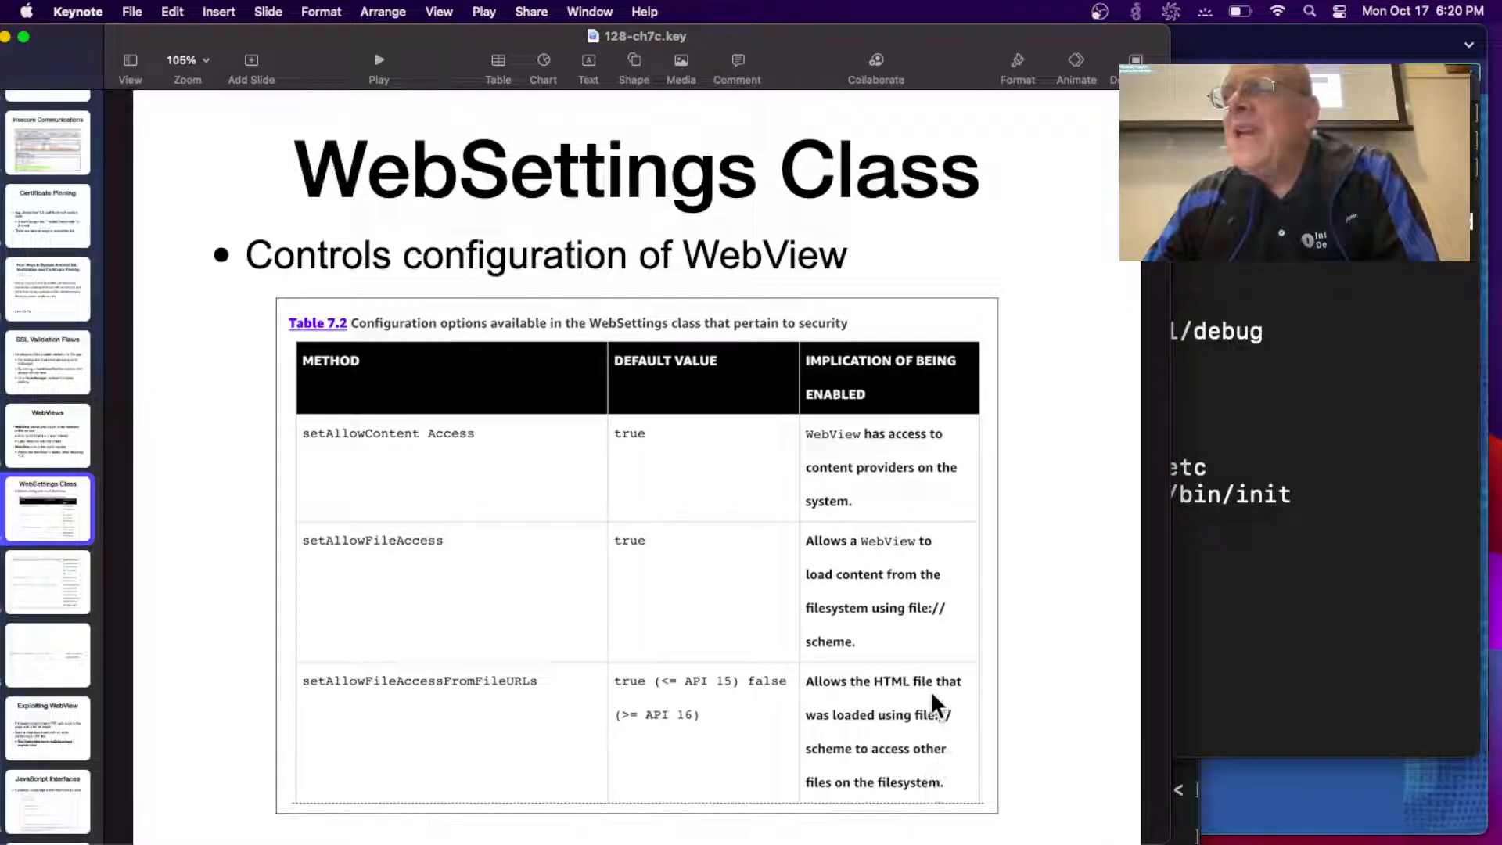
{"action": "mouse_move", "coordinate": [934, 743]}
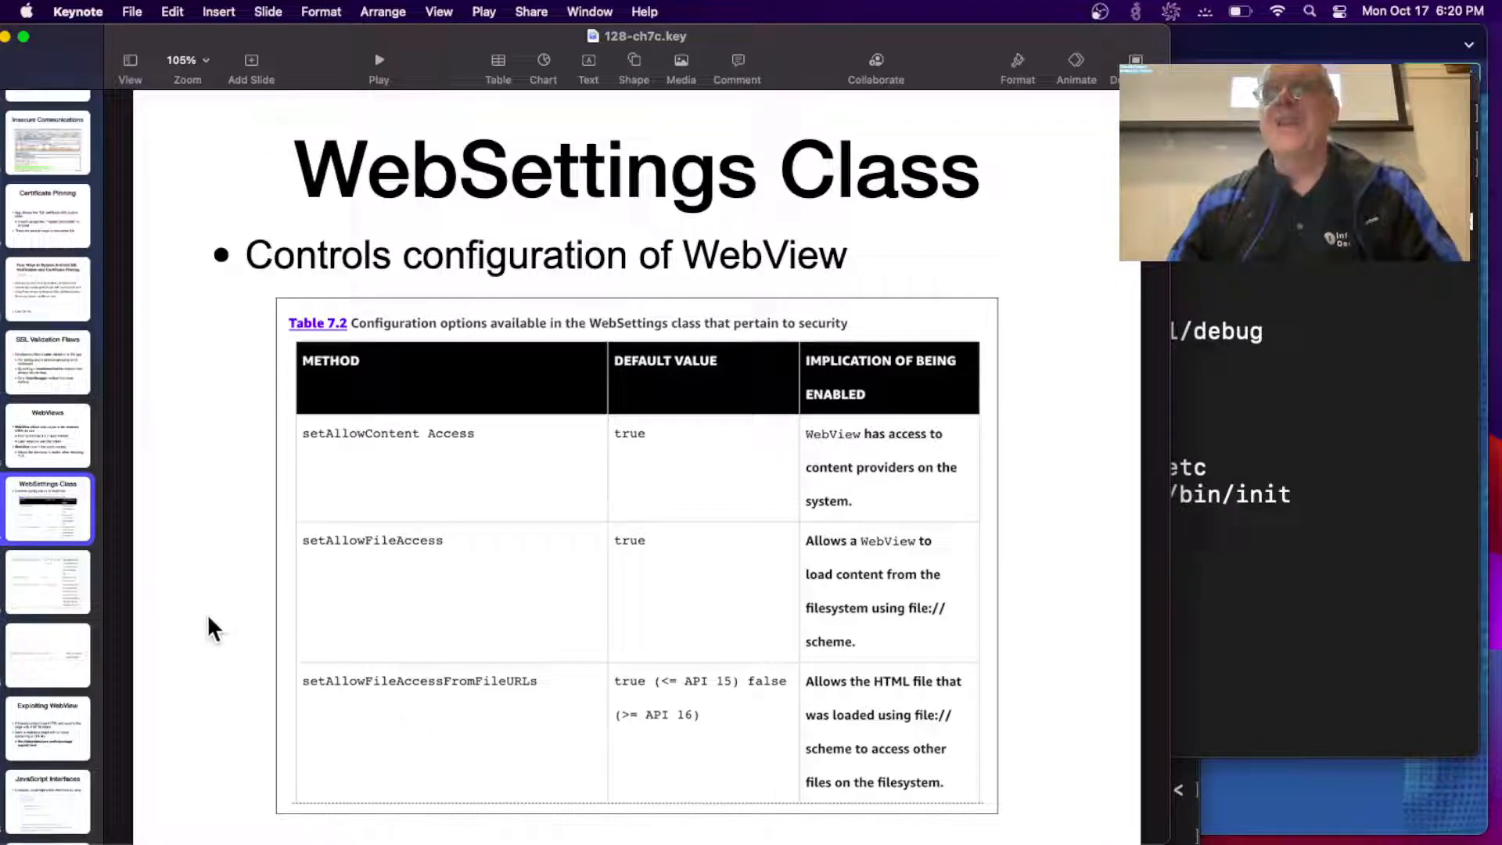
Show both WebSettings table continuation slides, reaching the setSavePassword row.
{"action": "left_click", "coordinate": [46, 581]}
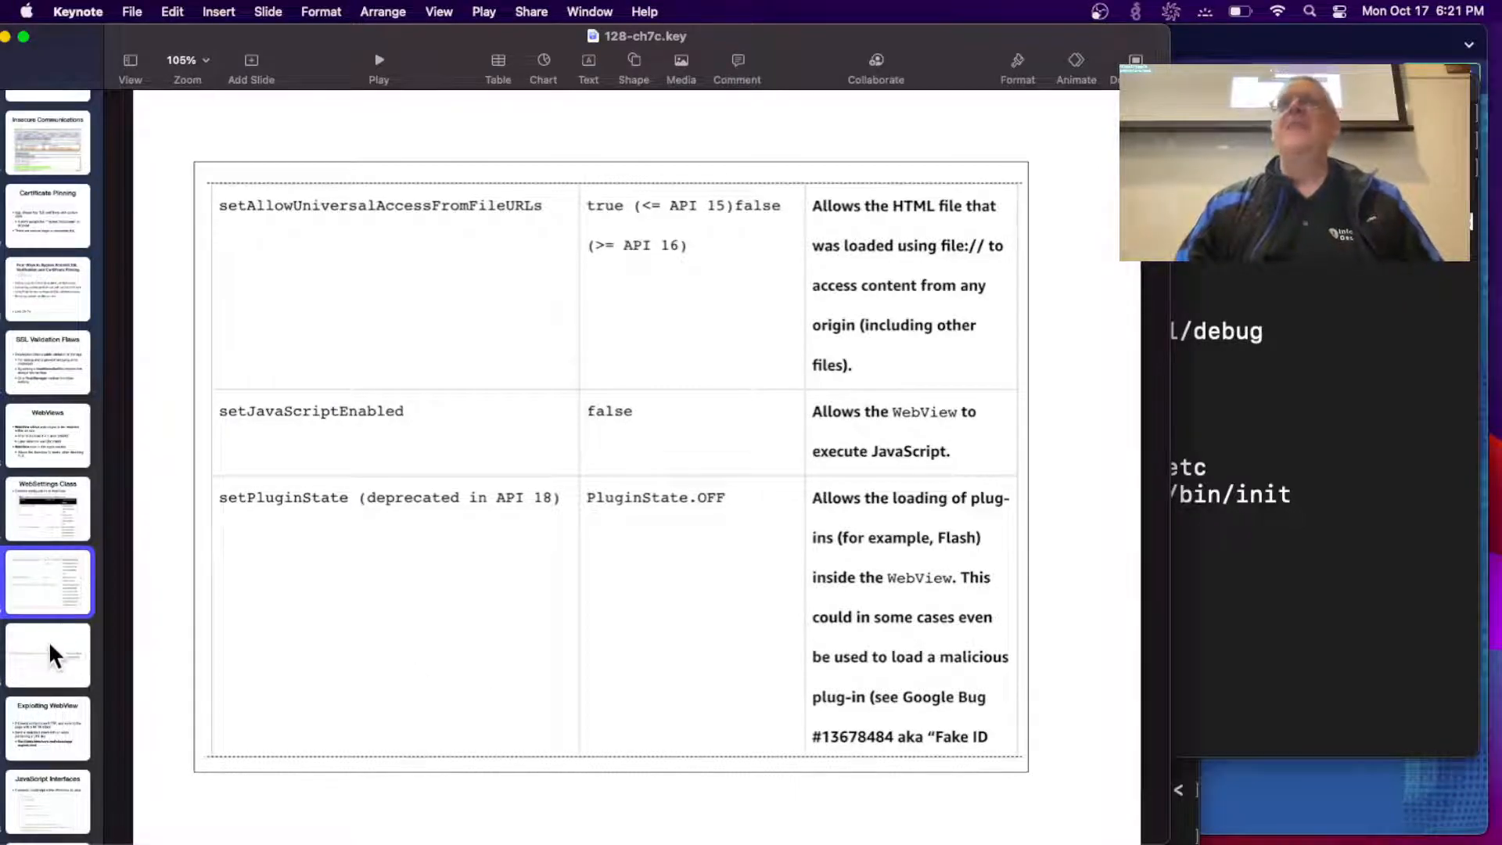
{"action": "left_click", "coordinate": [47, 656]}
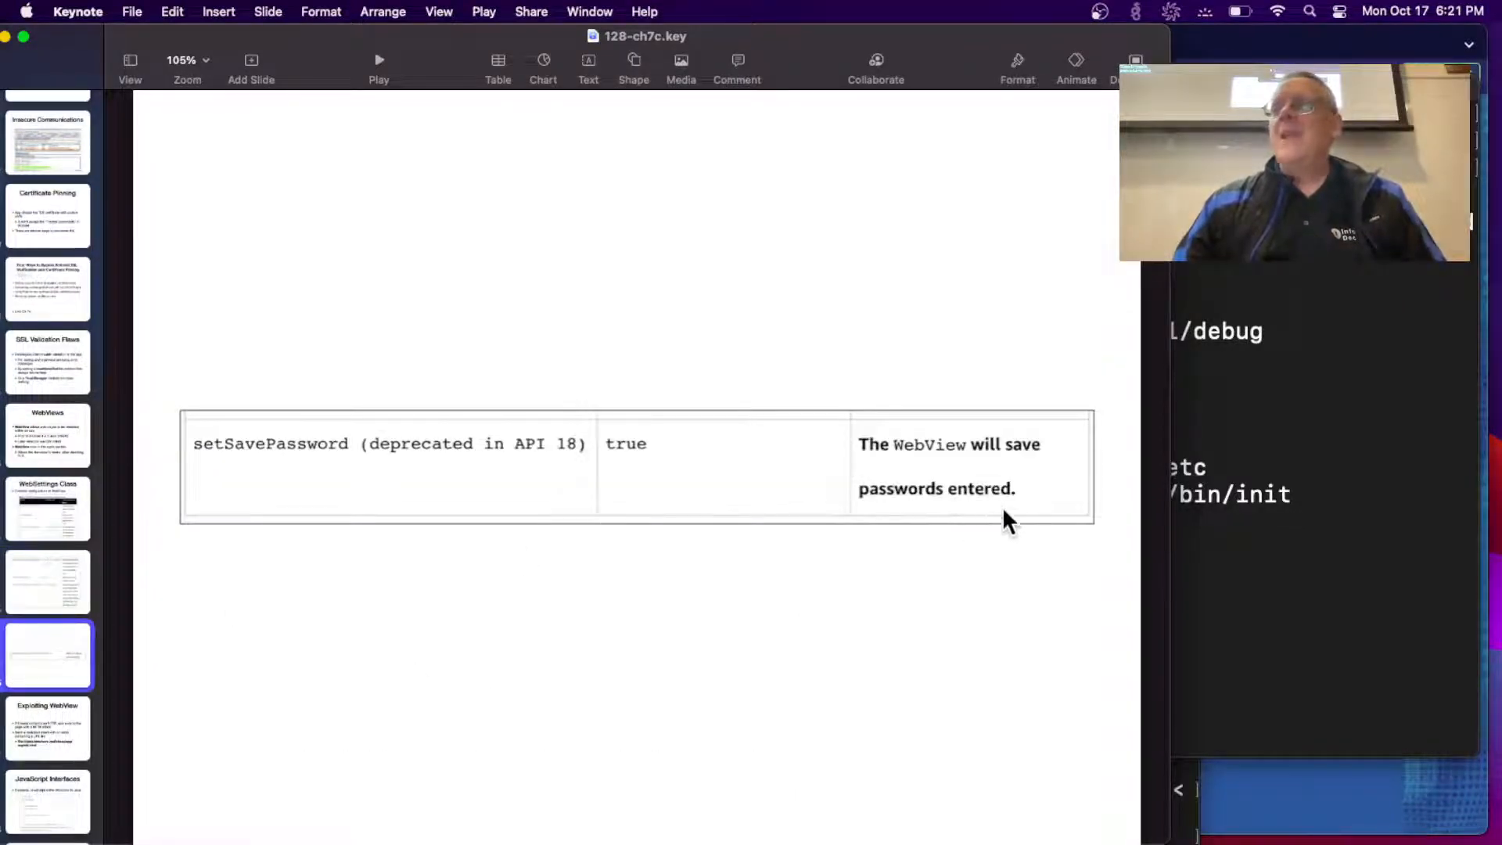
{"action": "mouse_move", "coordinate": [872, 545]}
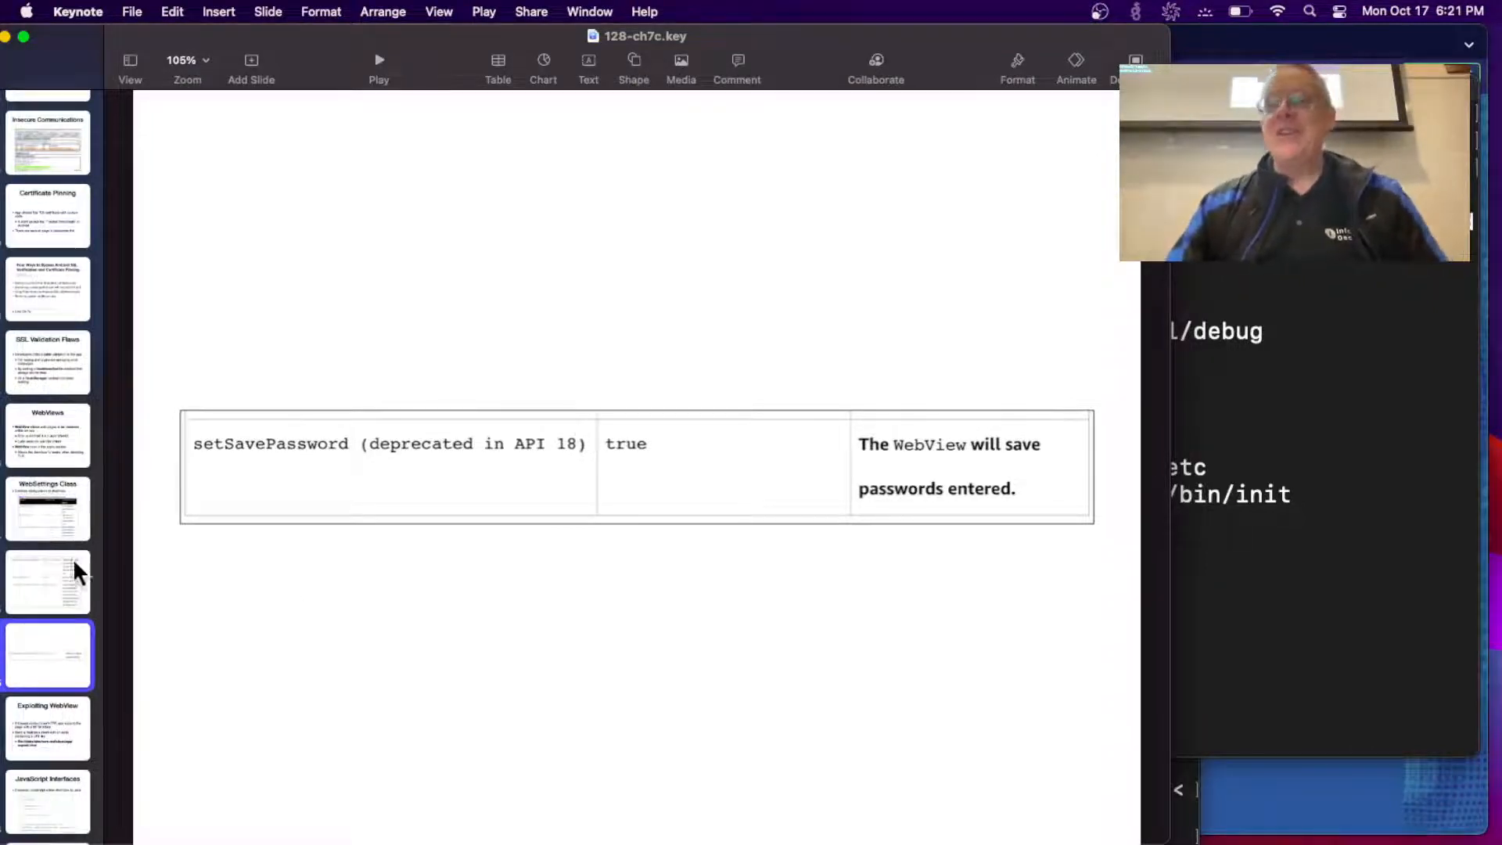
{"action": "scroll", "scroll_direction": "down", "scroll_amount": 3}
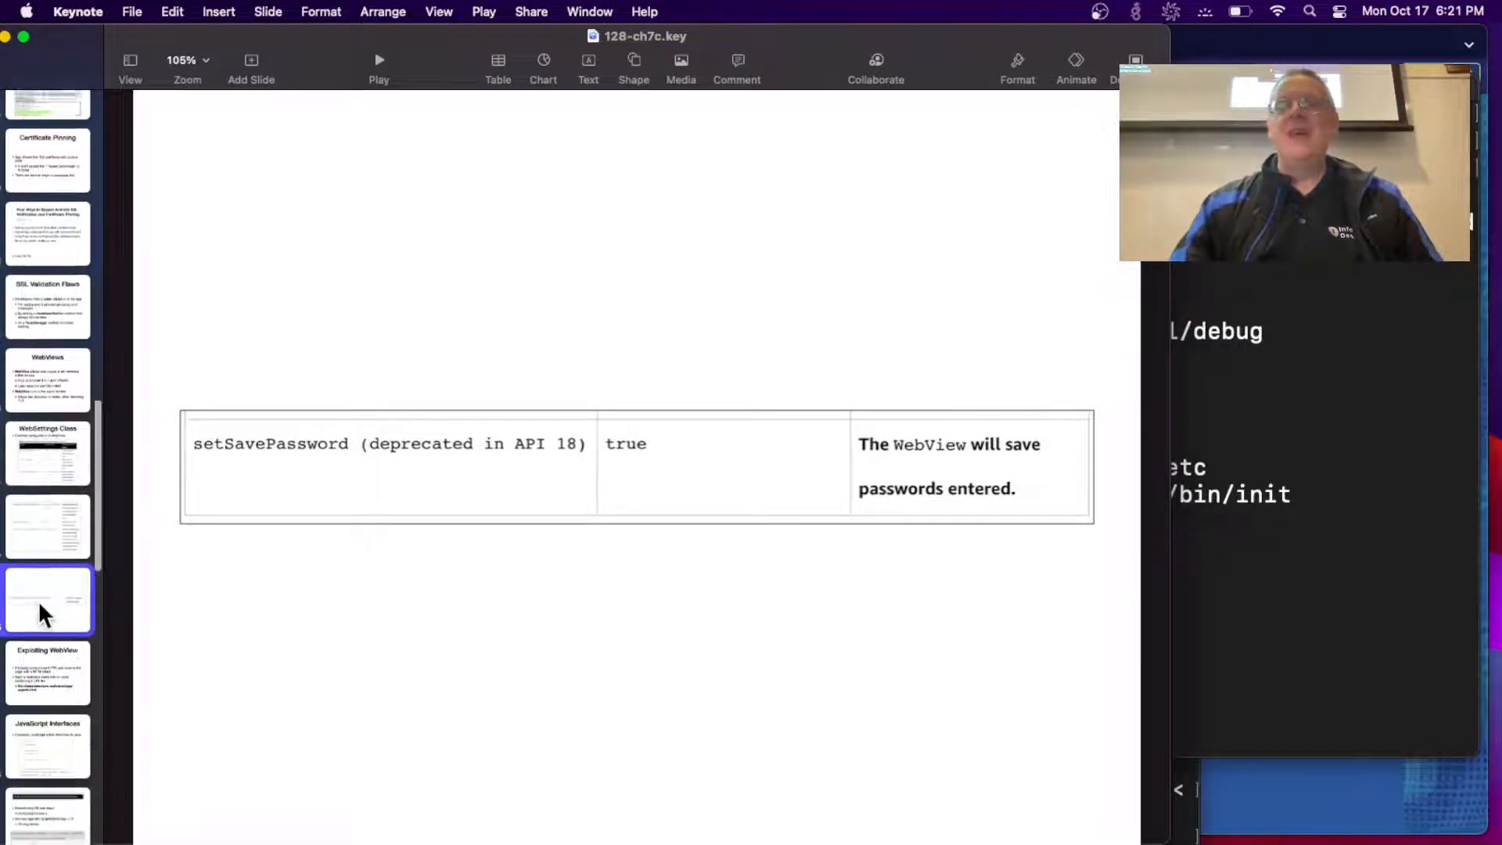
{"action": "scroll", "scroll_direction": "down", "scroll_amount": 3}
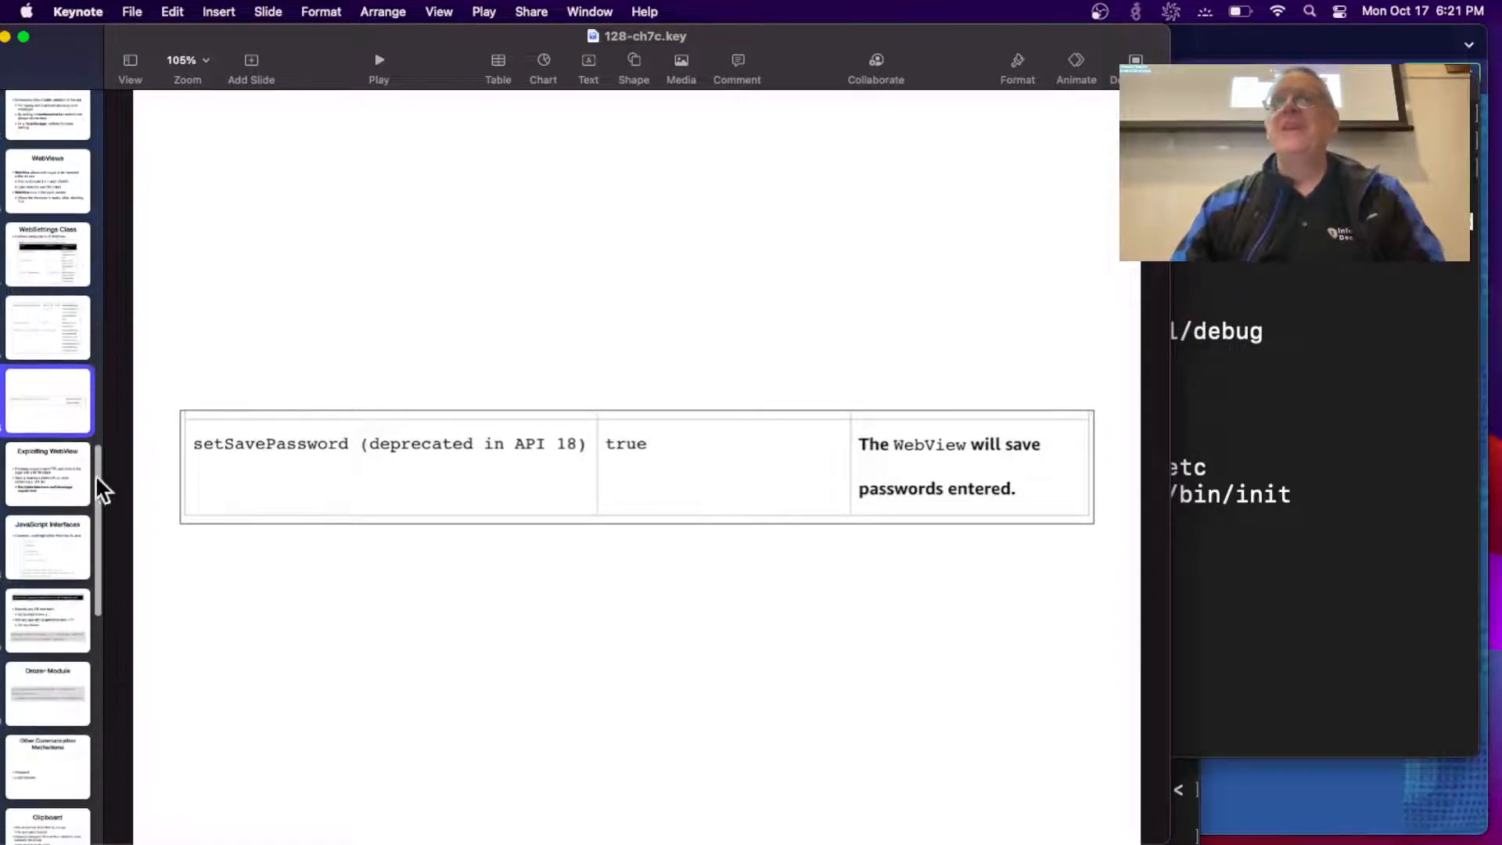
Show the 'Exploiting WebView' slide on MITM code injection and malicious file-URI intents.
{"action": "left_click", "coordinate": [47, 474]}
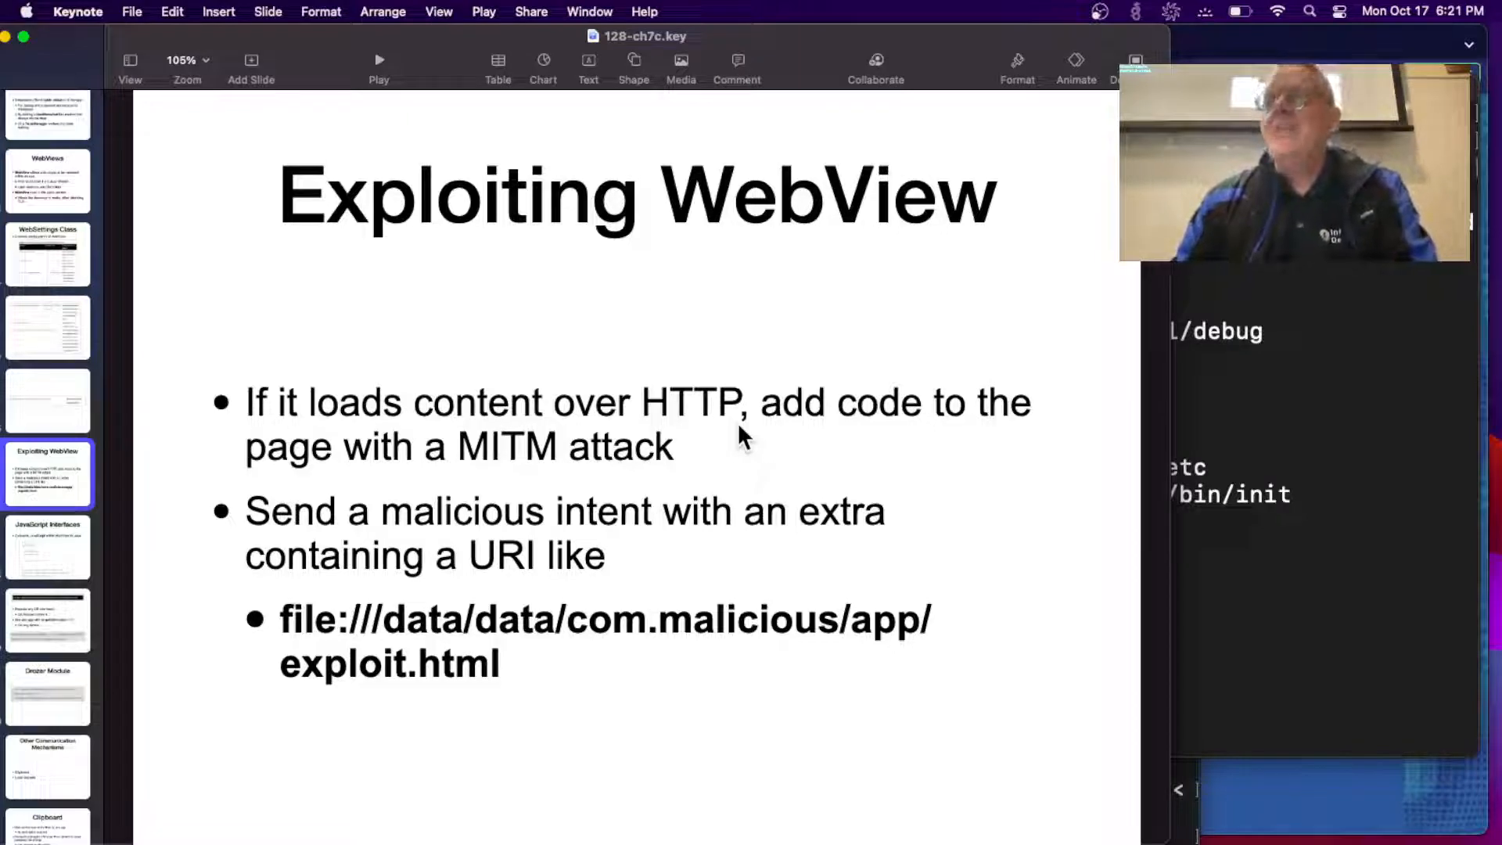
{"action": "mouse_move", "coordinate": [542, 747]}
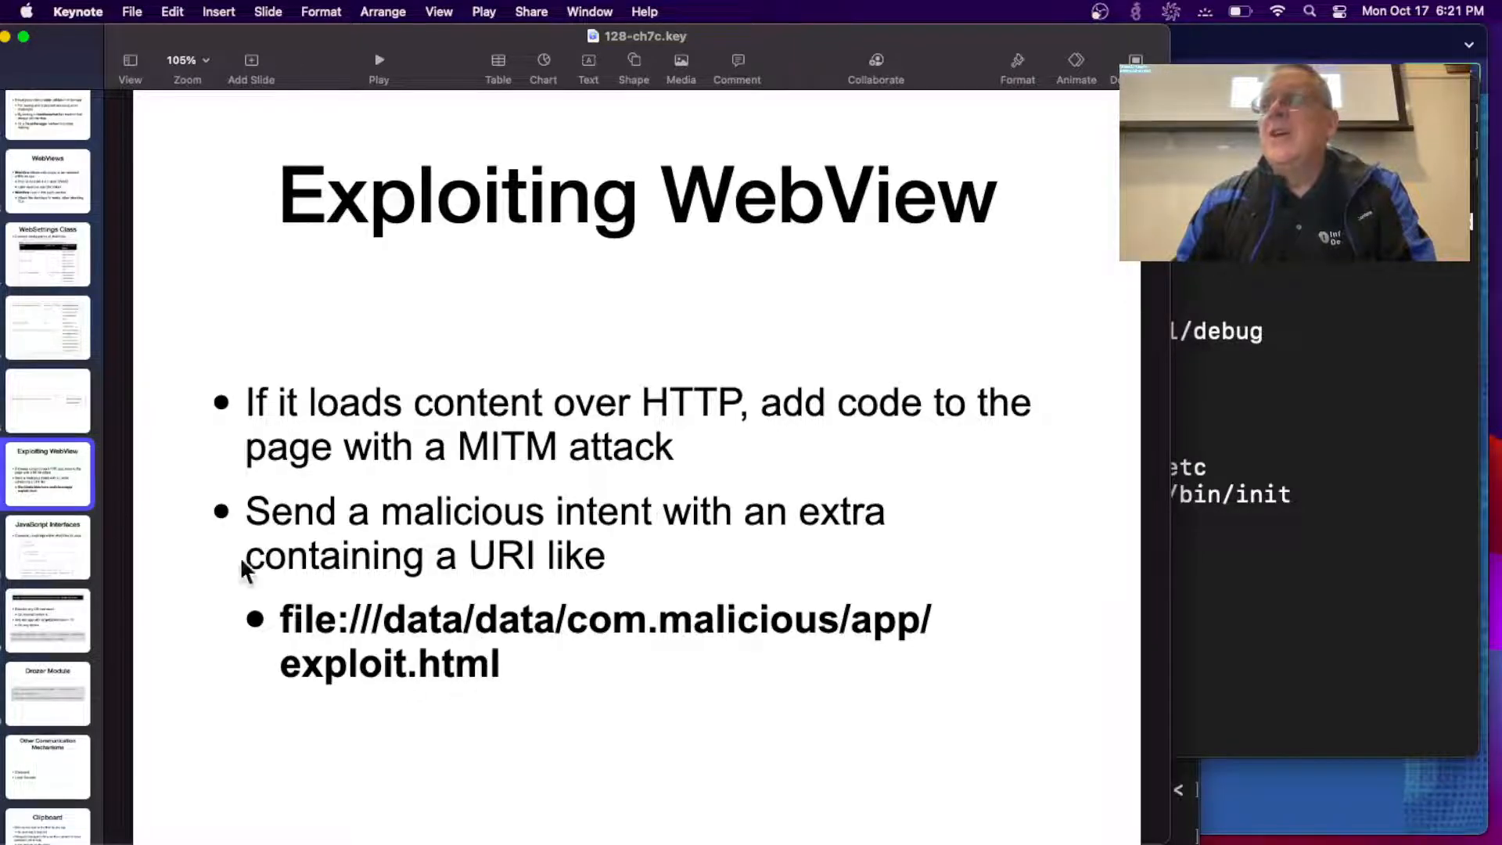
Show the 'JavaScript Interfaces' slide with its WebView-to-Java code example.
{"action": "left_click", "coordinate": [47, 546]}
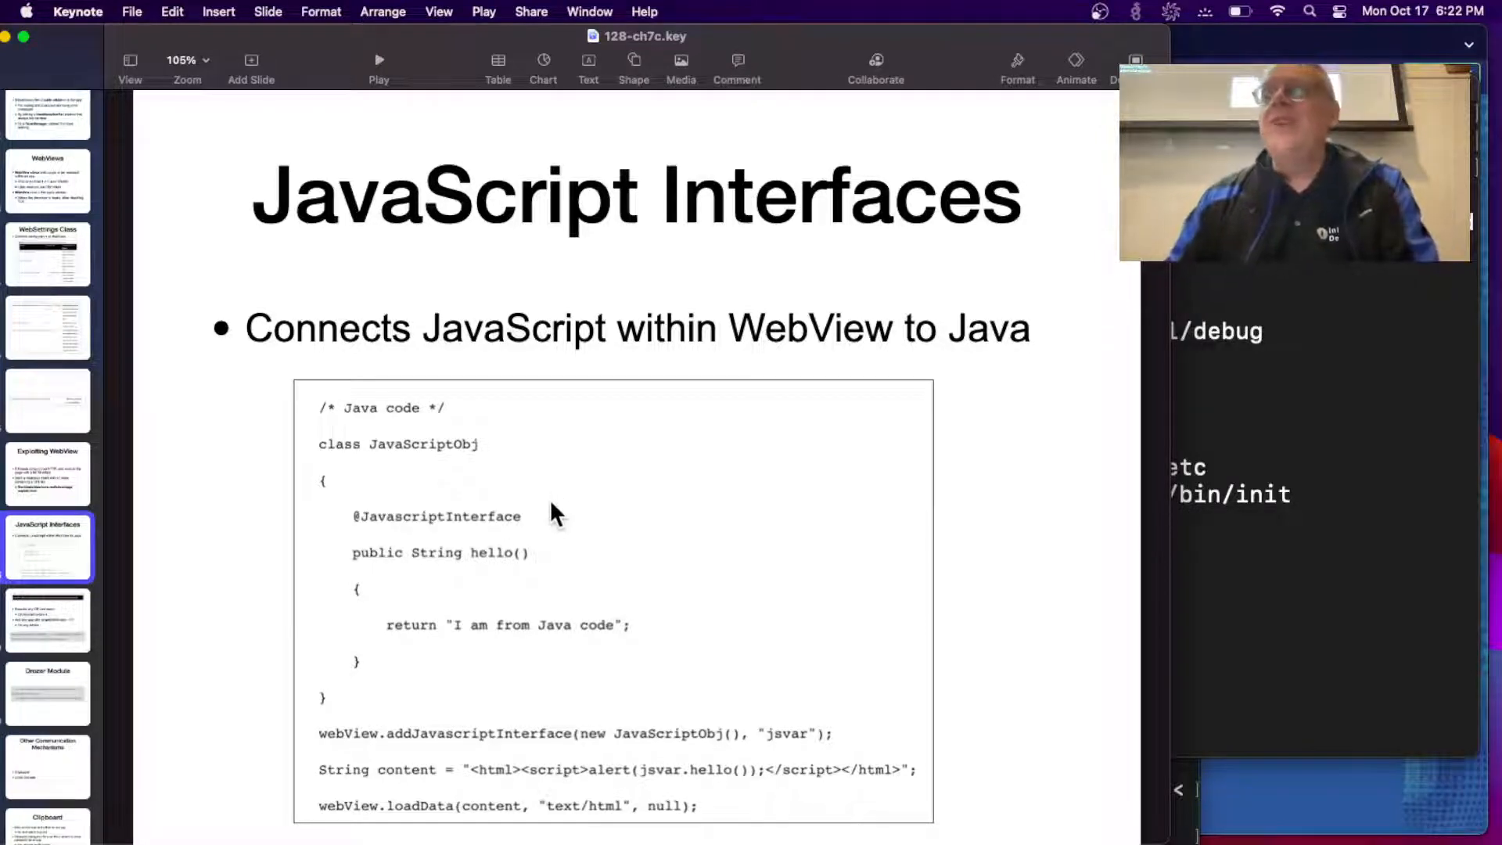
{"action": "mouse_move", "coordinate": [493, 642]}
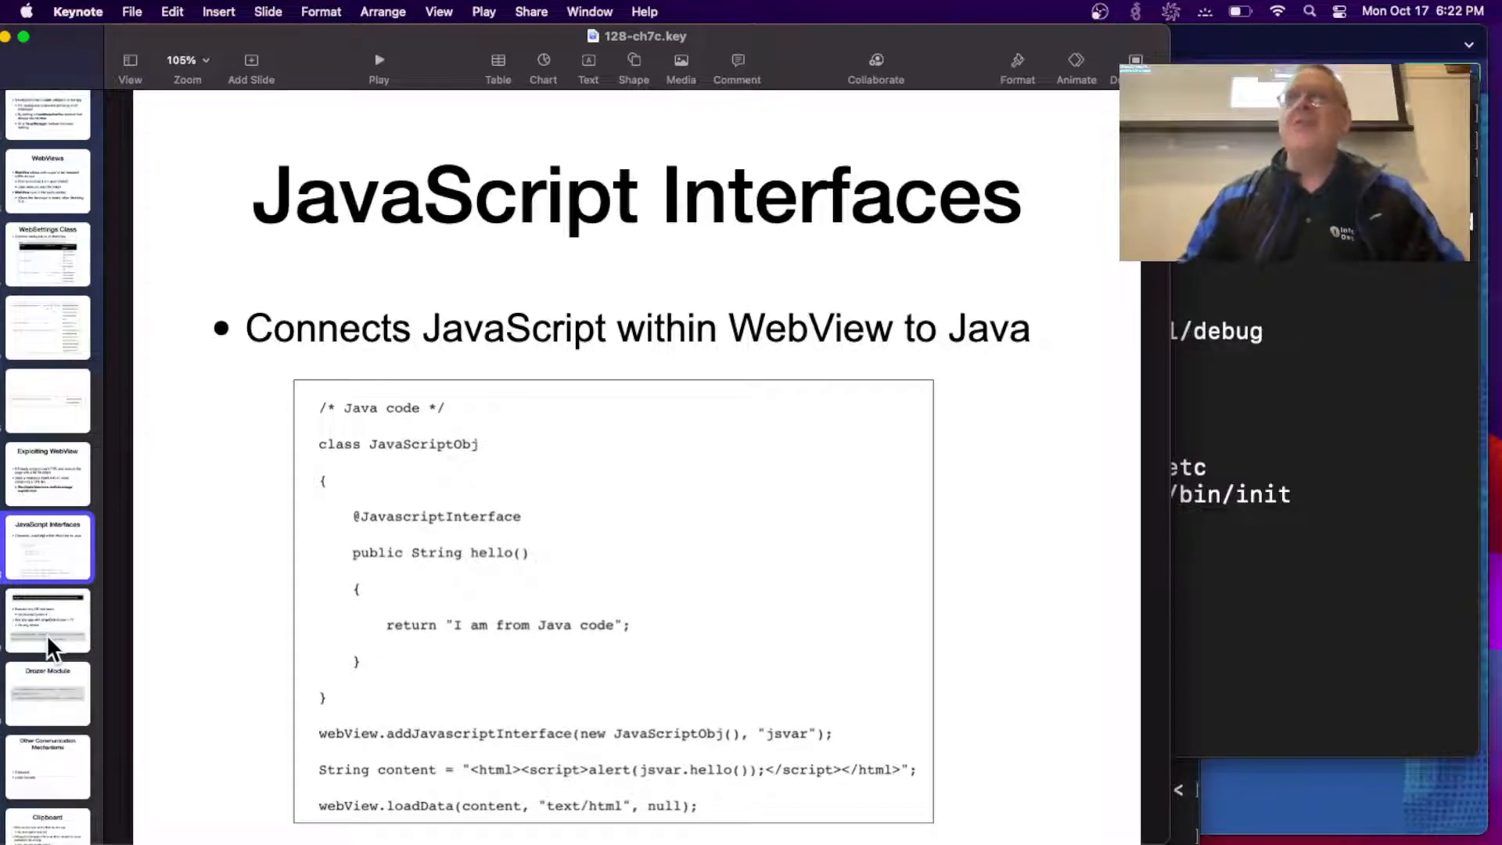
Show the CVE-2012-6636 addJavascriptInterface slide with the Runtime exec payload.
{"action": "left_click", "coordinate": [48, 618]}
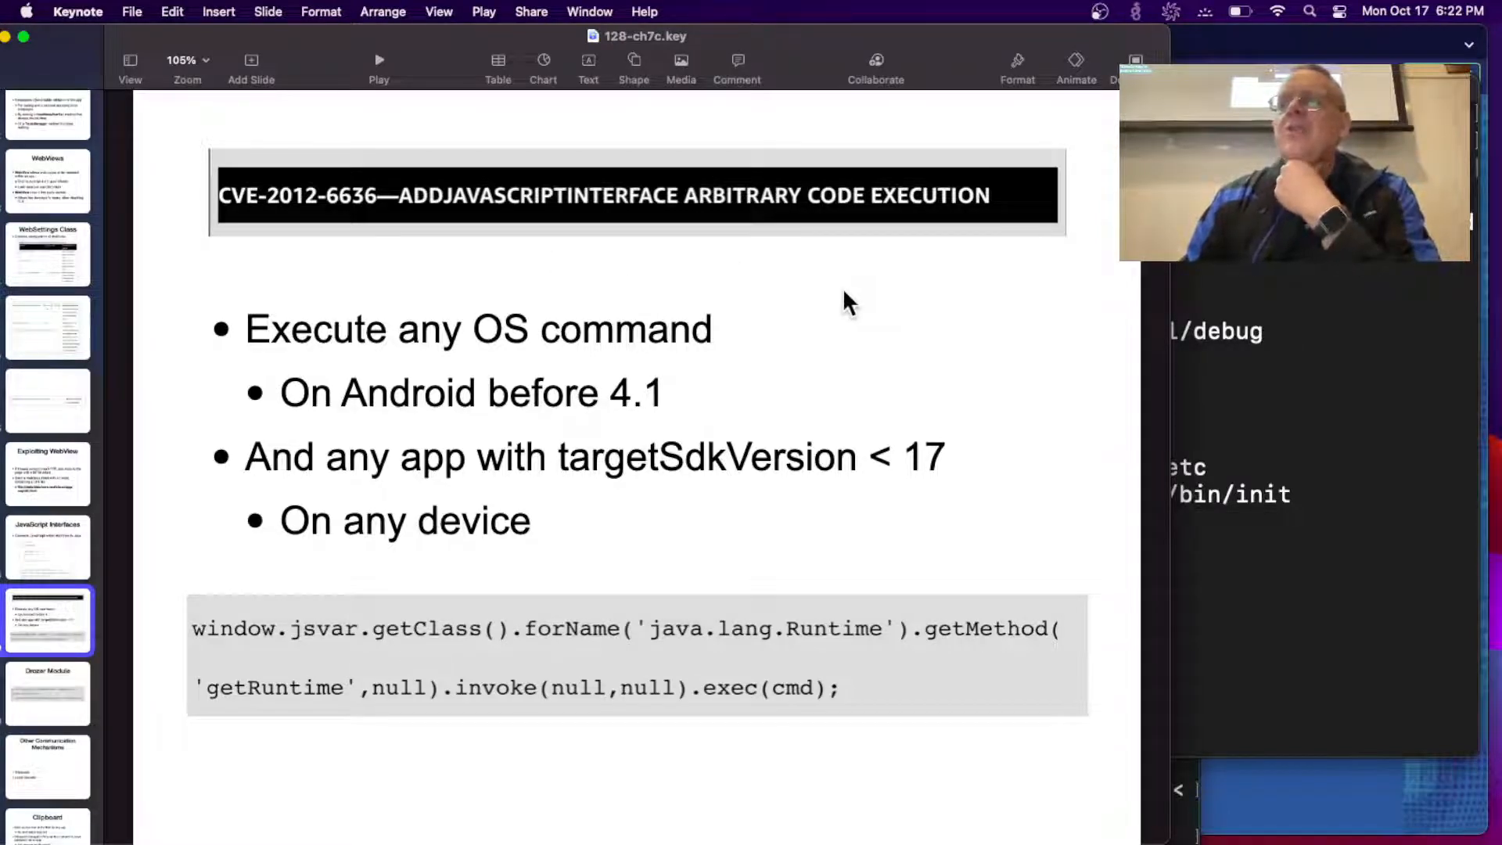
{"action": "mouse_move", "coordinate": [697, 499]}
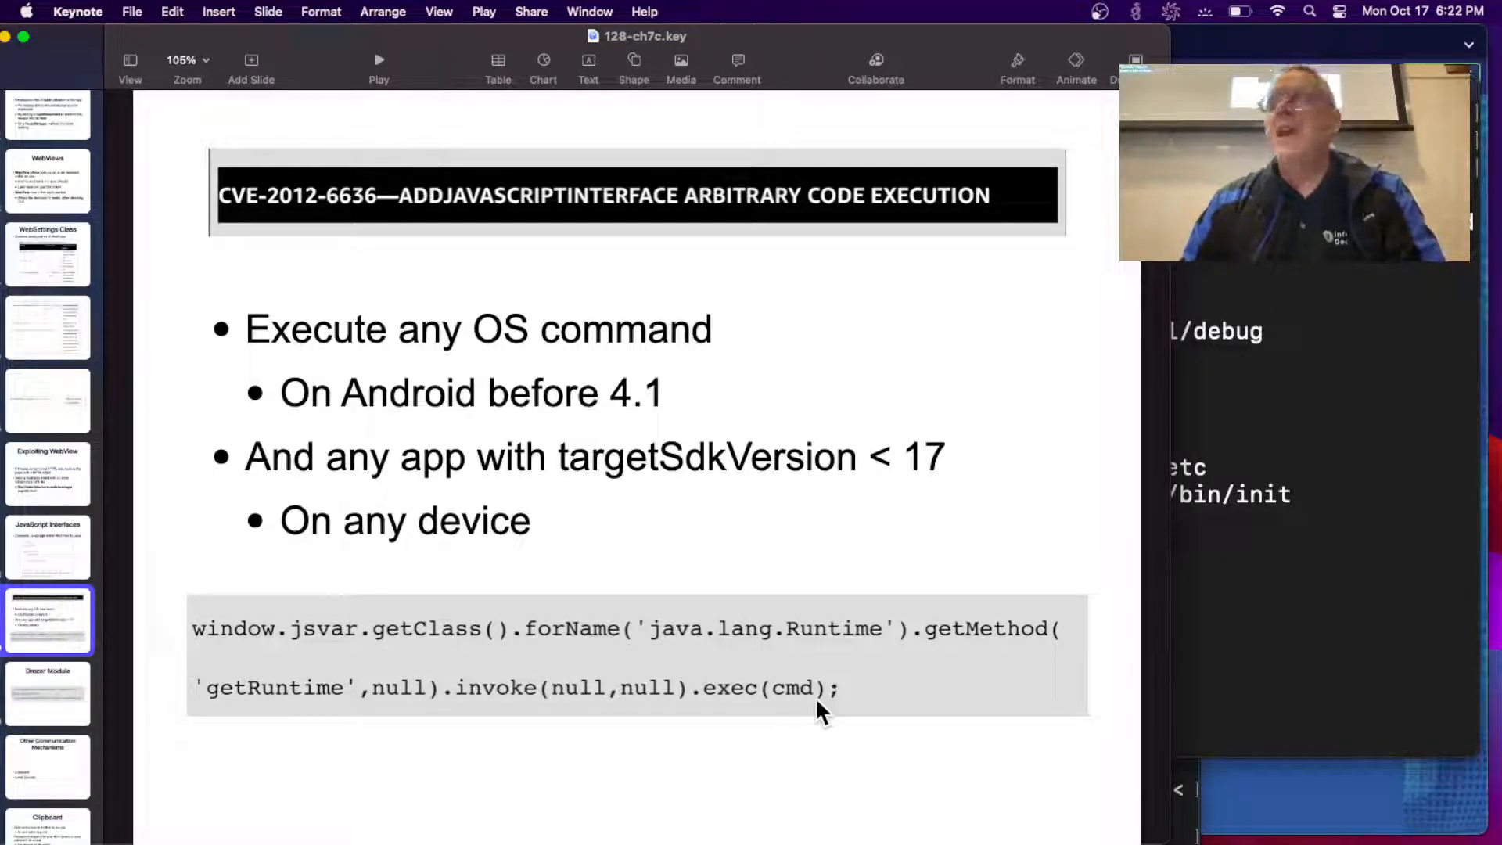
{"action": "mouse_move", "coordinate": [637, 426]}
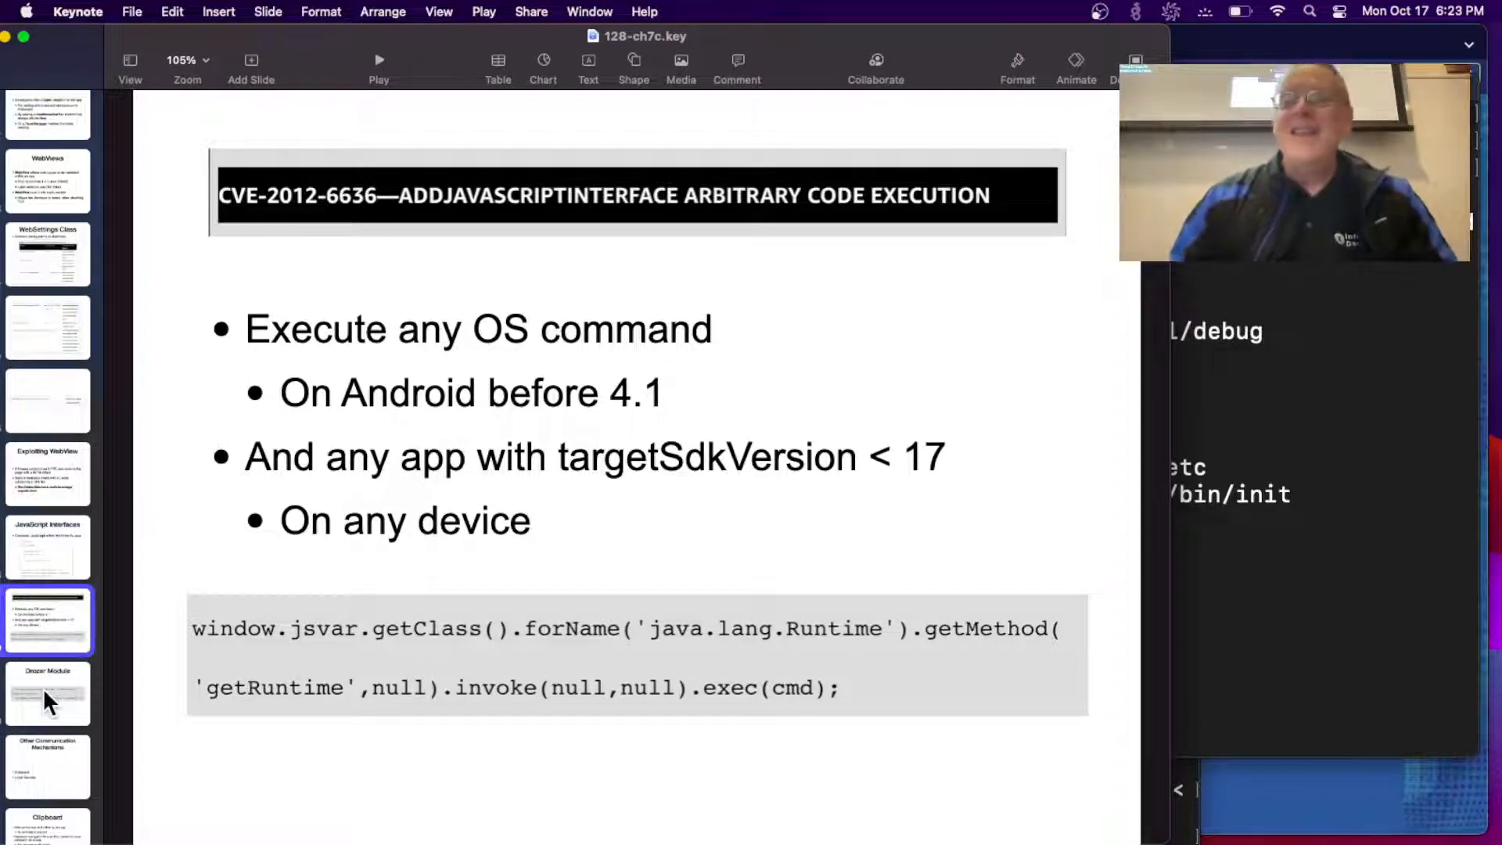
{"action": "mouse_move", "coordinate": [708, 738]}
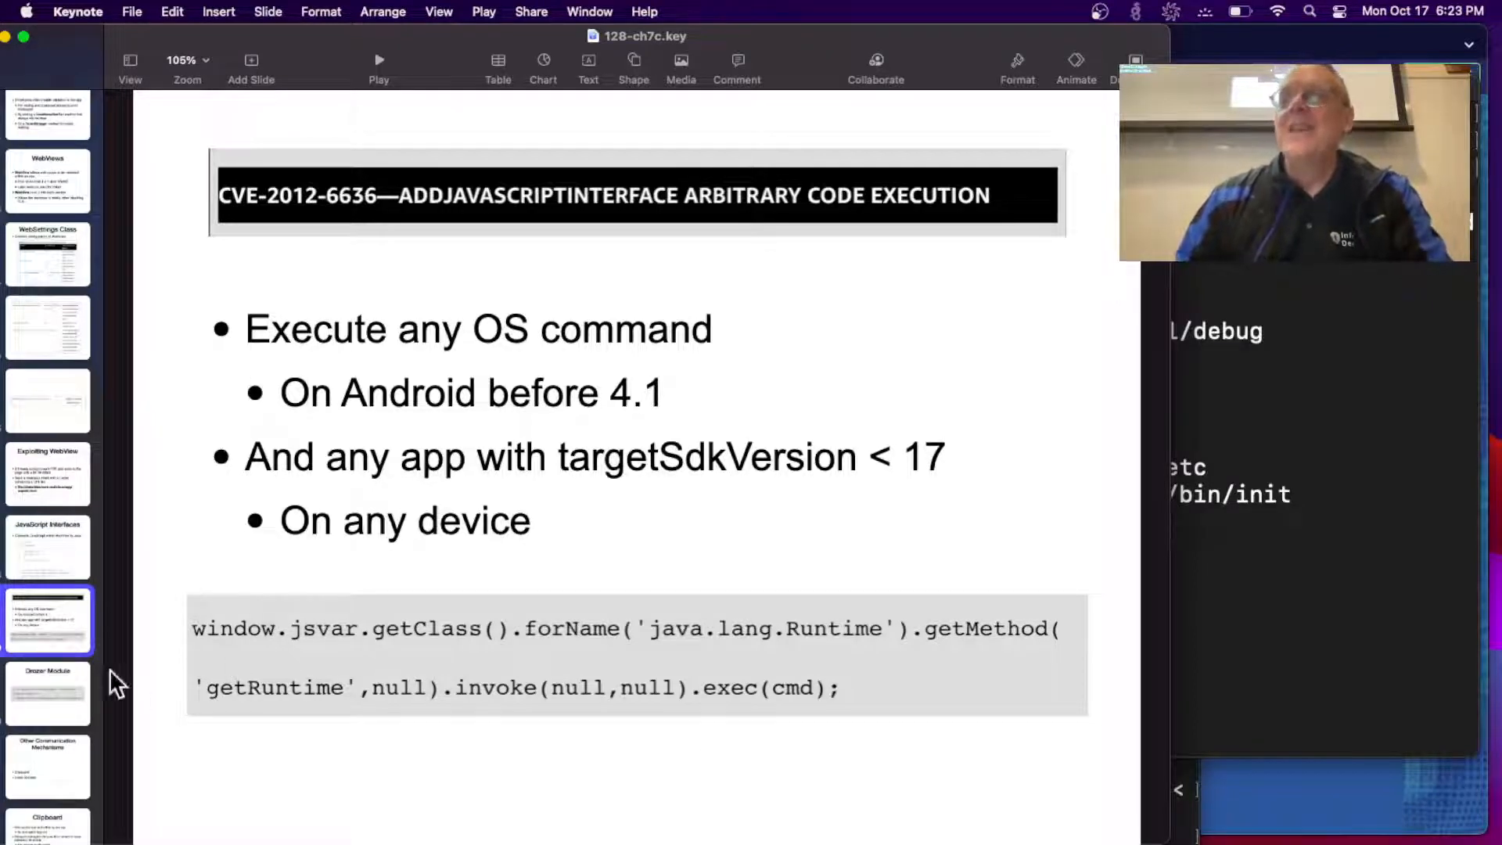
Pass the Drozer Module slide and show 'Other Communication Mechanisms' (Clipboard, Local Sockets).
{"action": "left_click", "coordinate": [47, 692]}
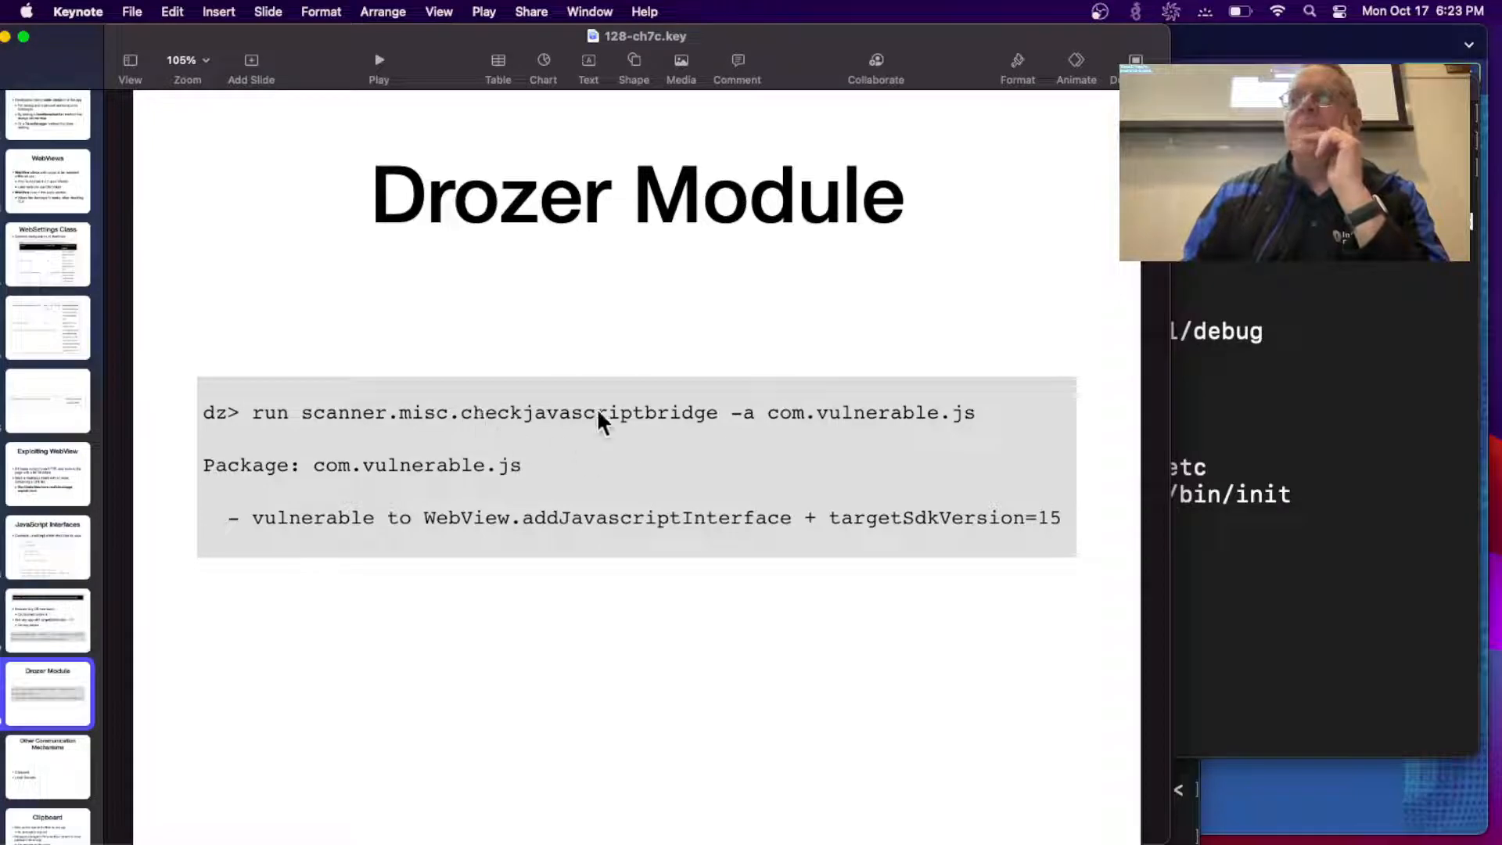
{"action": "mouse_move", "coordinate": [47, 747]}
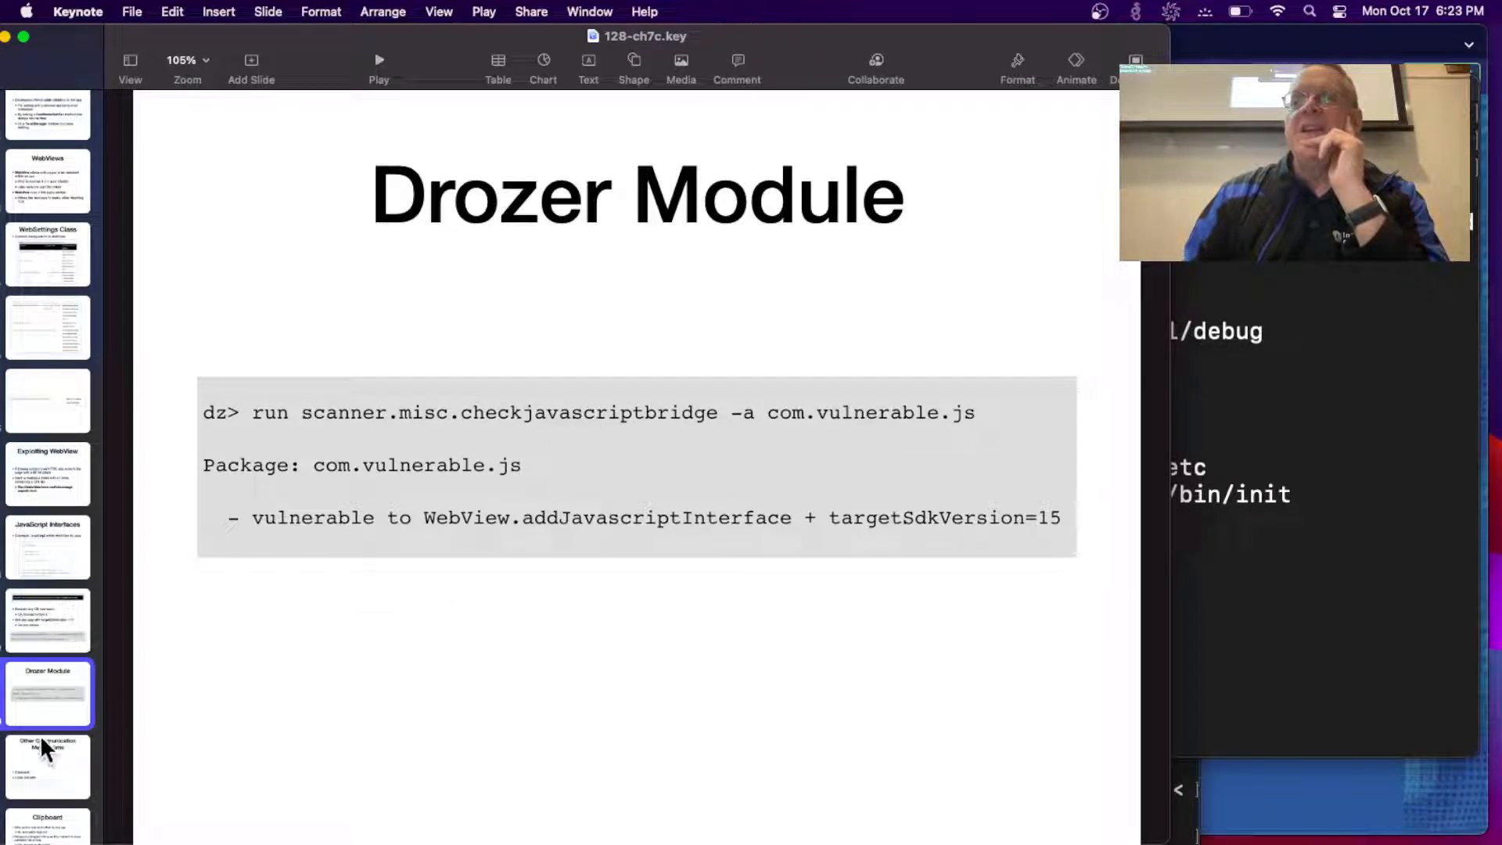
{"action": "scroll", "scroll_direction": "down", "scroll_amount": 3}
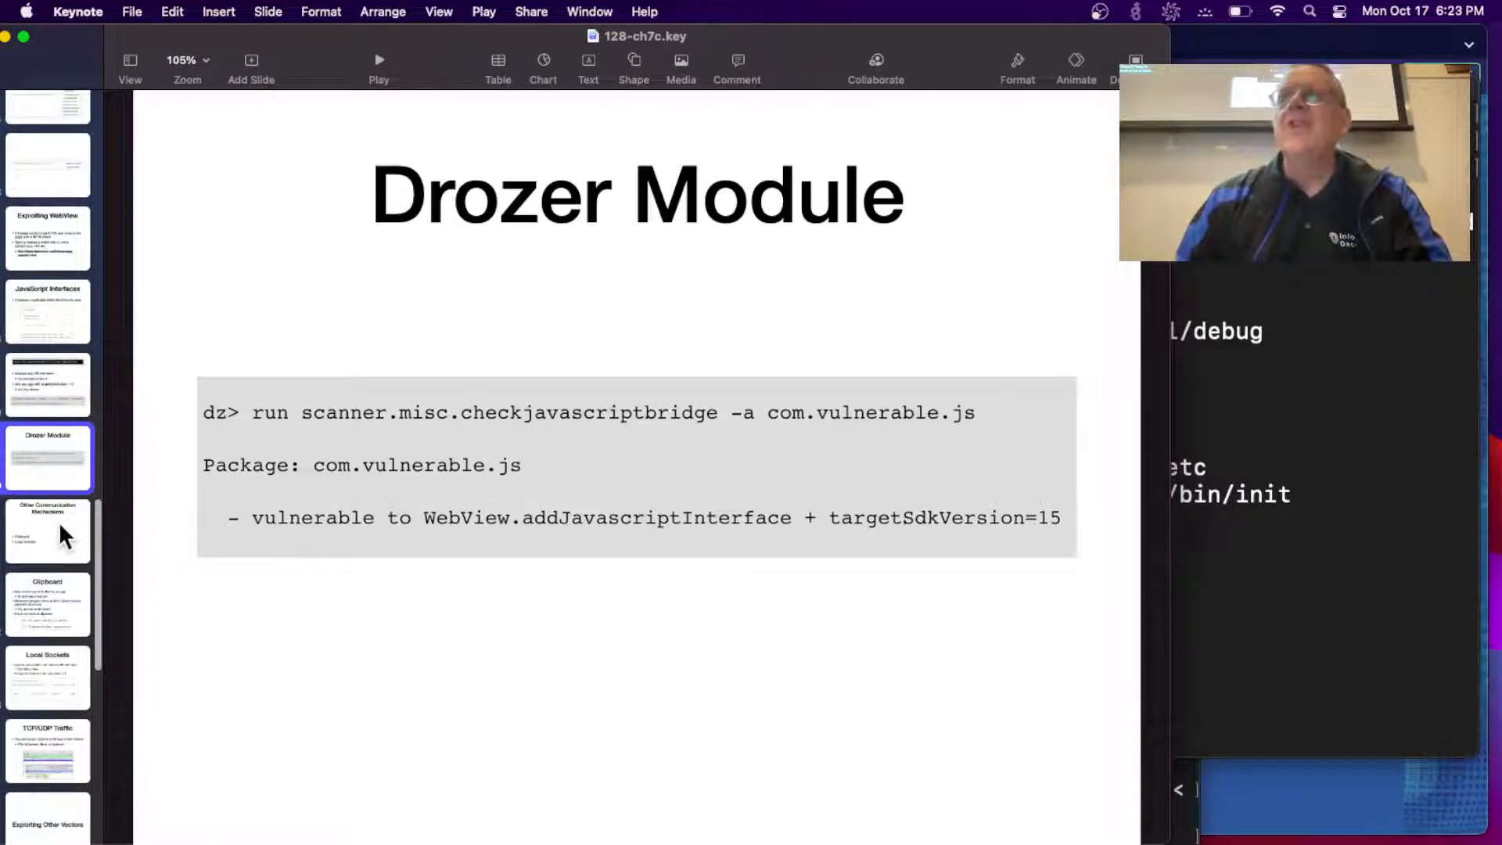
{"action": "left_click", "coordinate": [47, 532]}
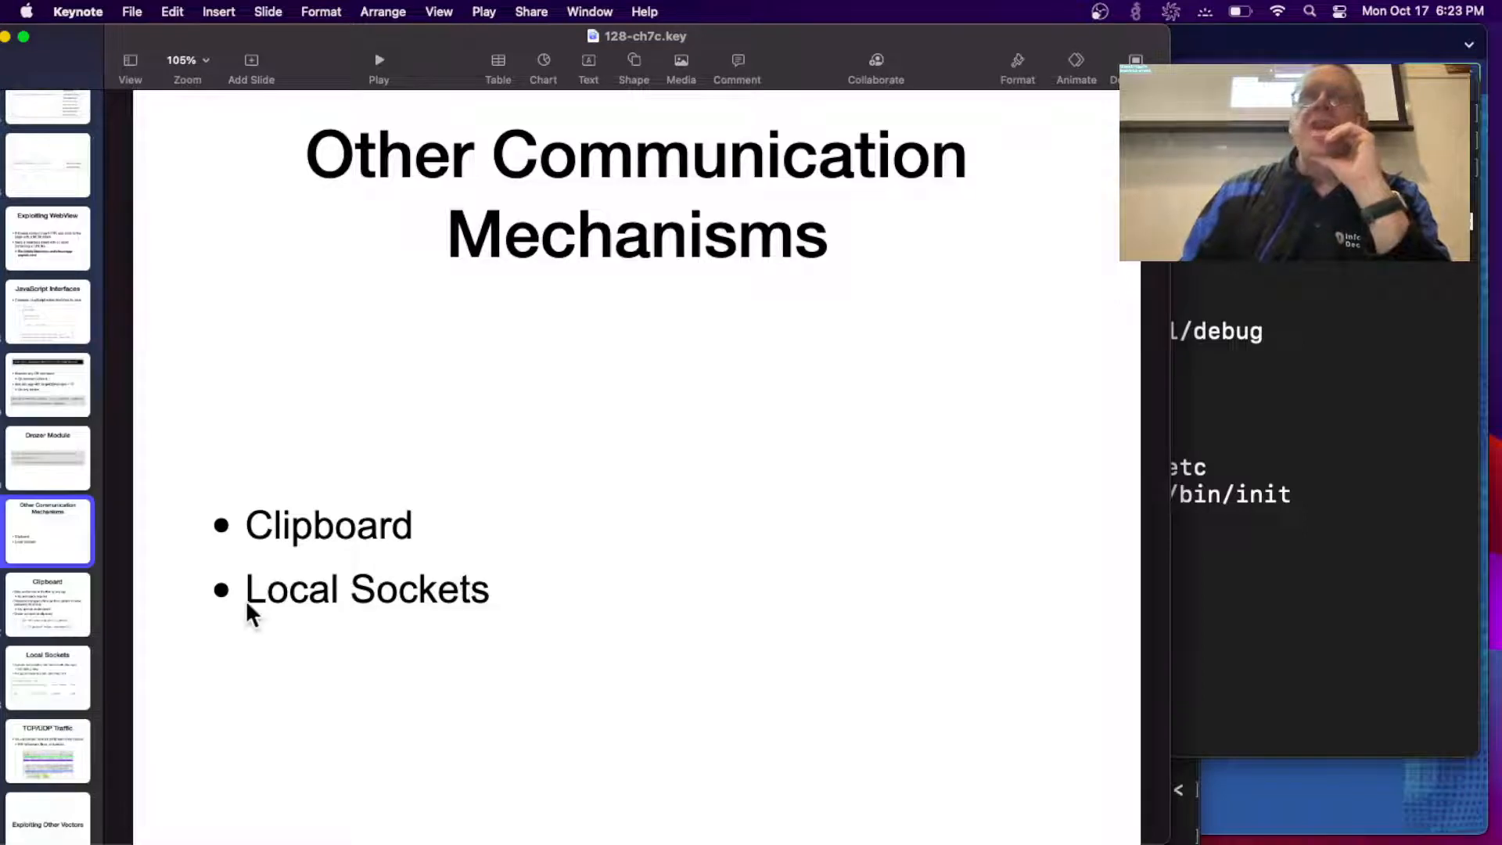
Show the Clipboard slide about apps reading clipboard data and Drozer capture.
{"action": "left_click", "coordinate": [47, 603]}
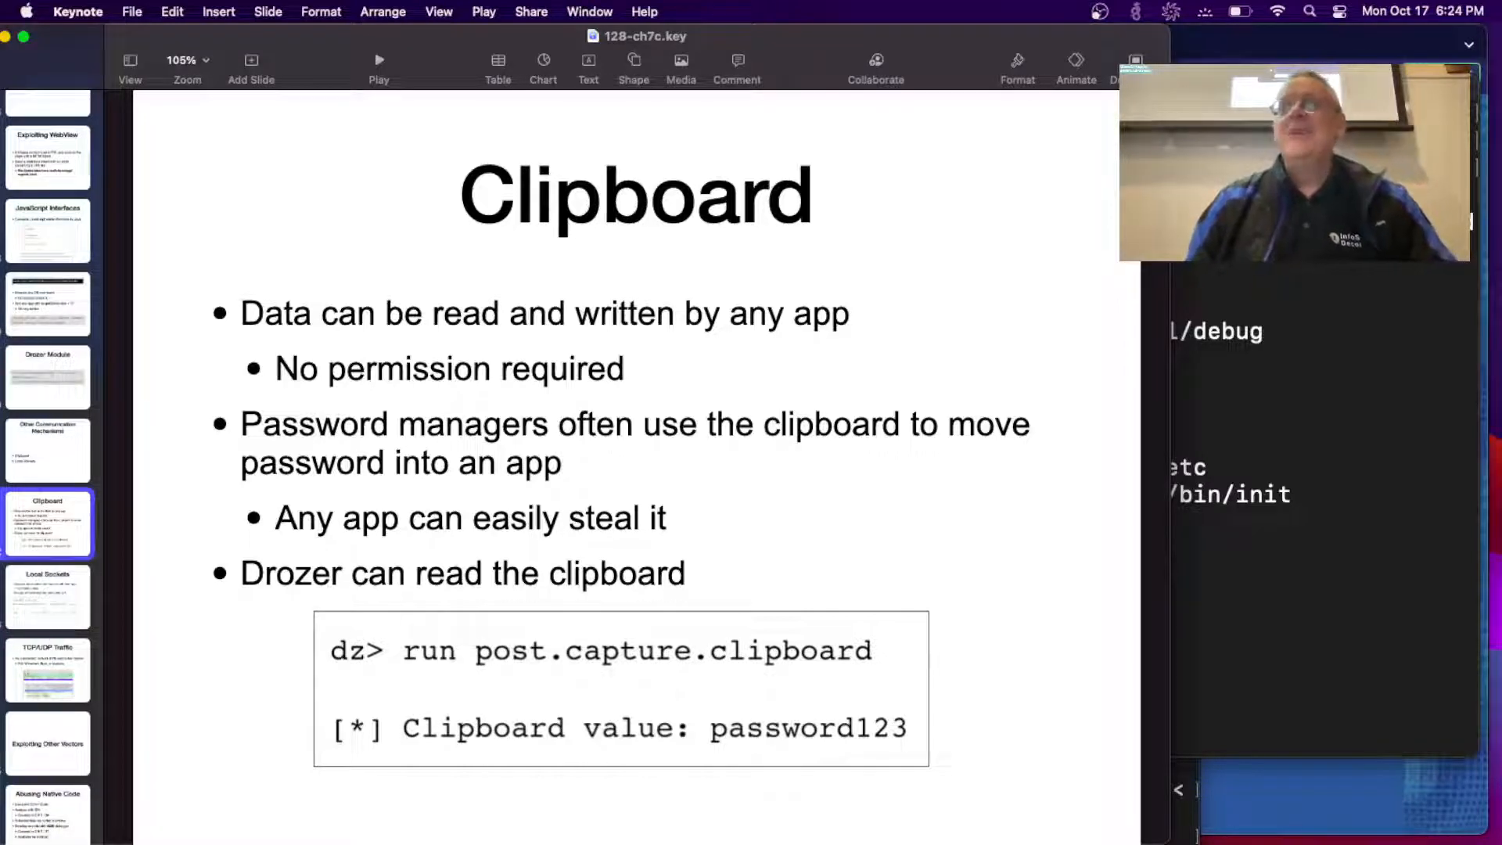
{"action": "mouse_move", "coordinate": [487, 598]}
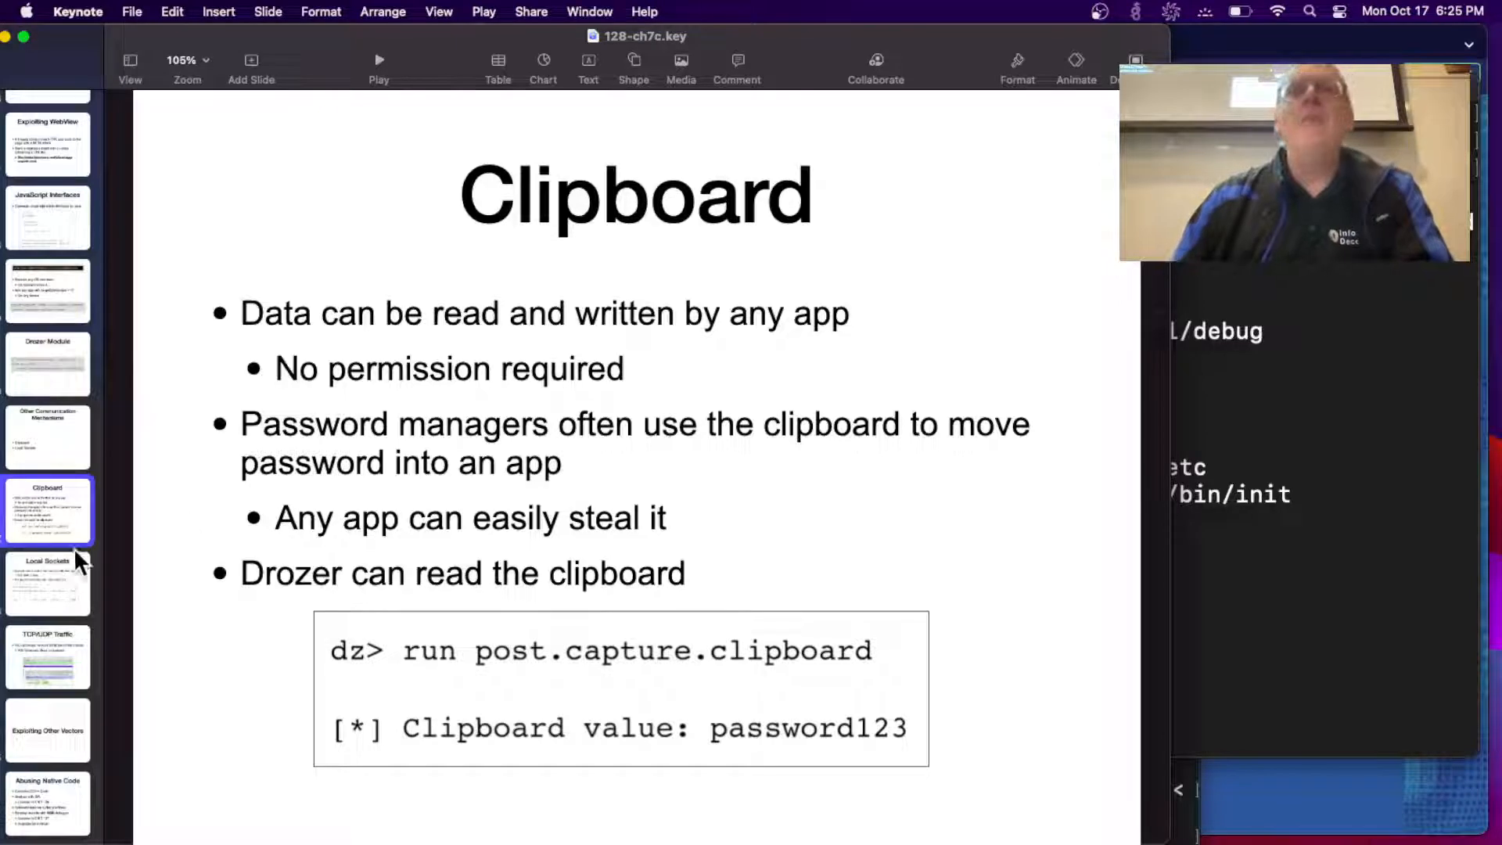
Show the Local Sockets slide with netstat output of listening sockets.
{"action": "left_click", "coordinate": [47, 582]}
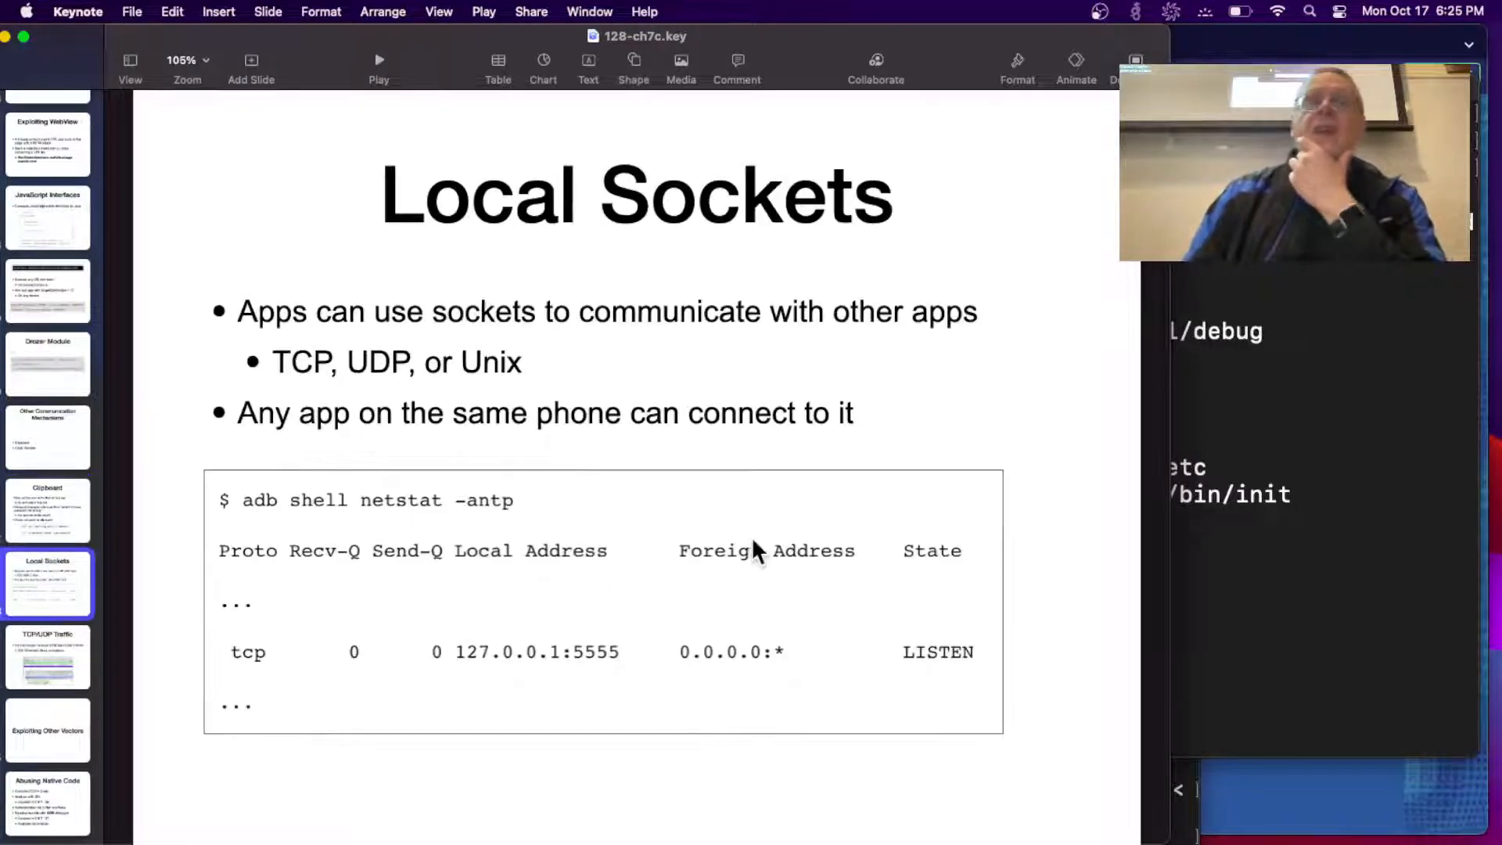
{"action": "mouse_move", "coordinate": [991, 347]}
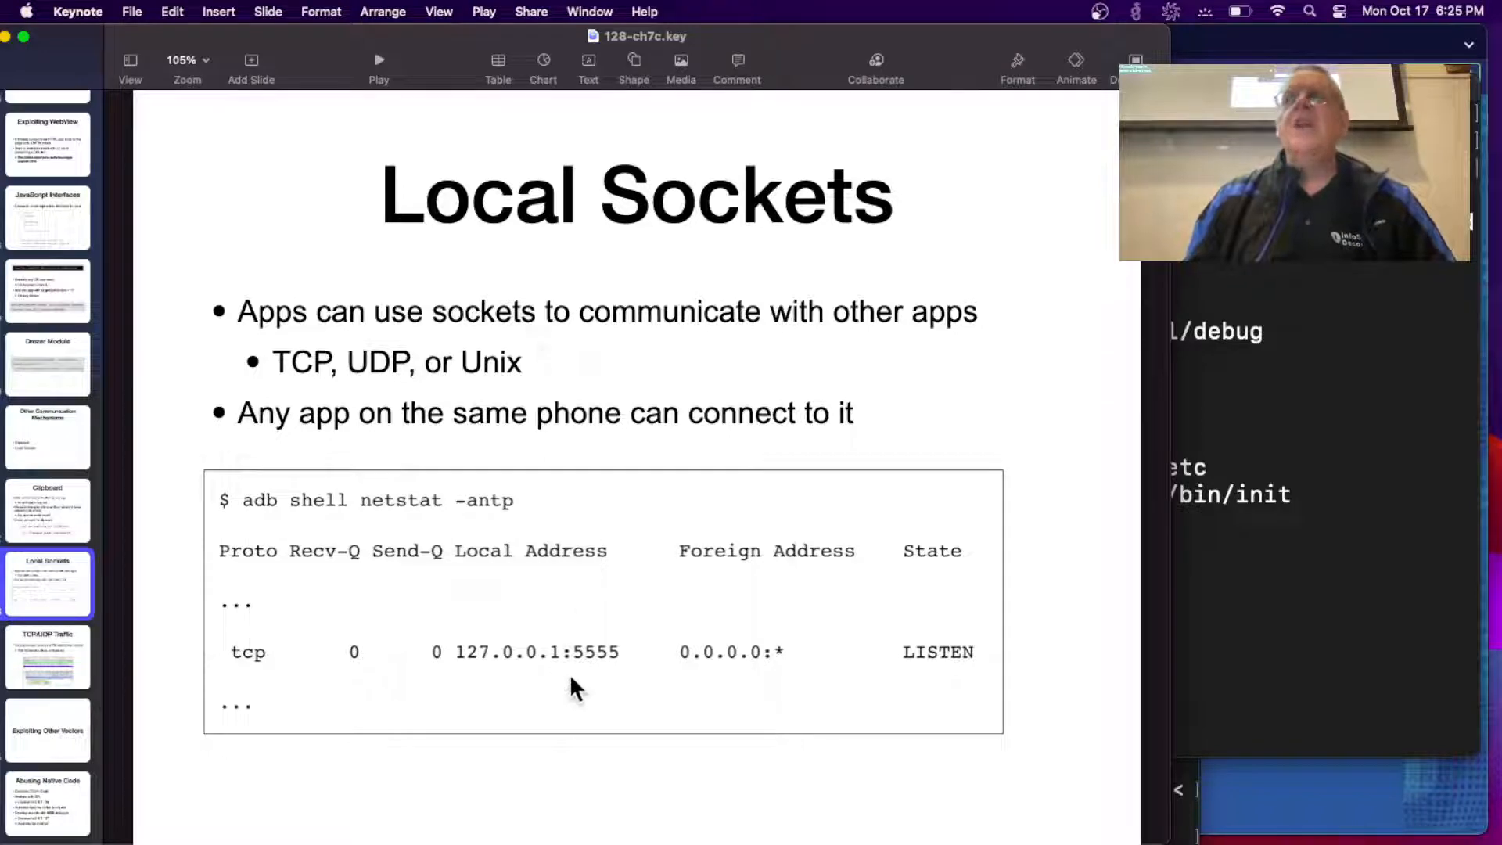
{"action": "mouse_move", "coordinate": [503, 690]}
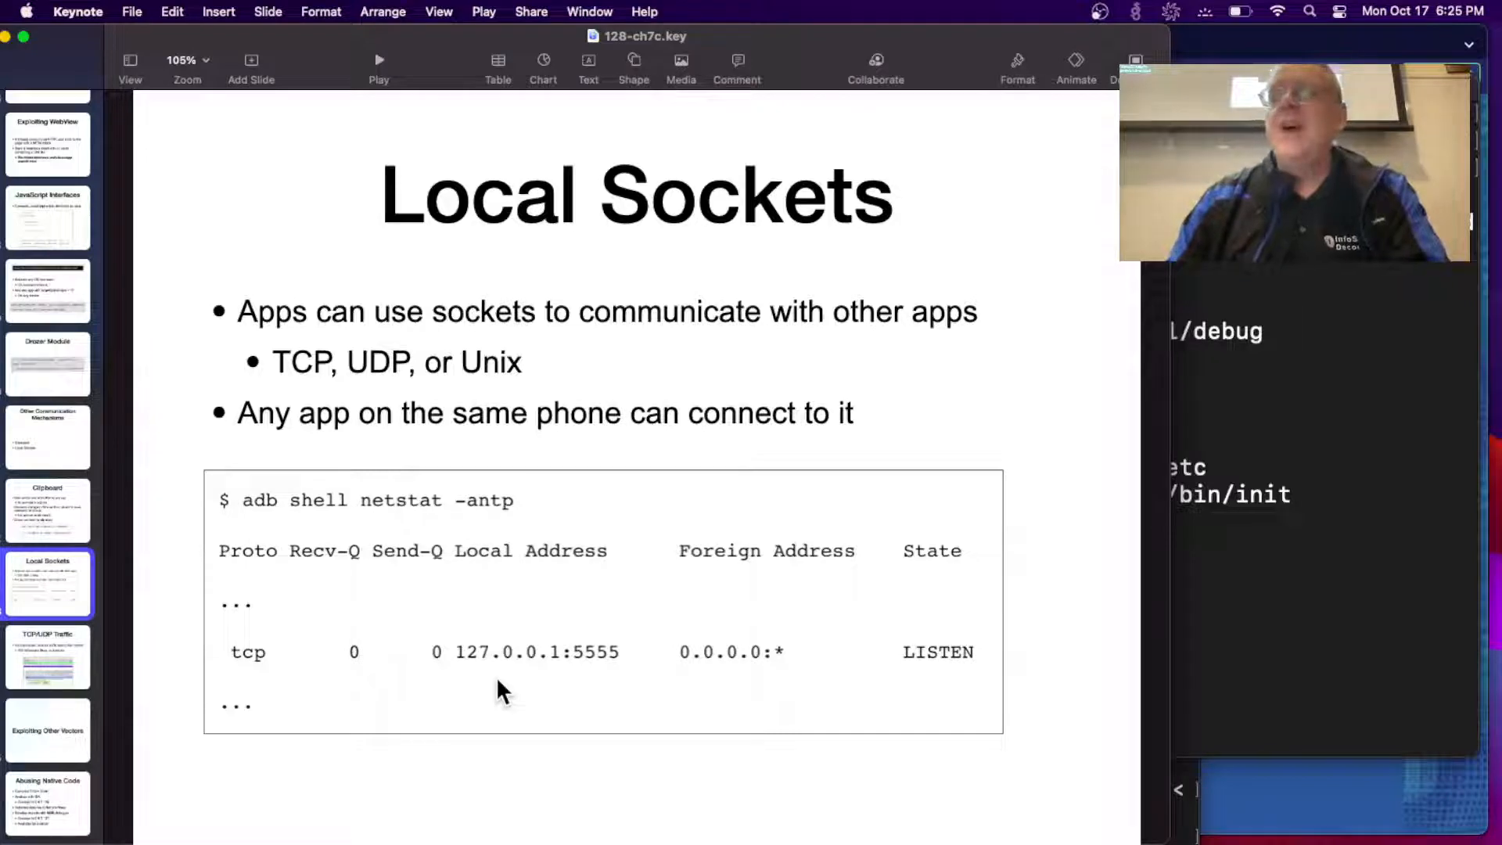
{"action": "mouse_move", "coordinate": [507, 656]}
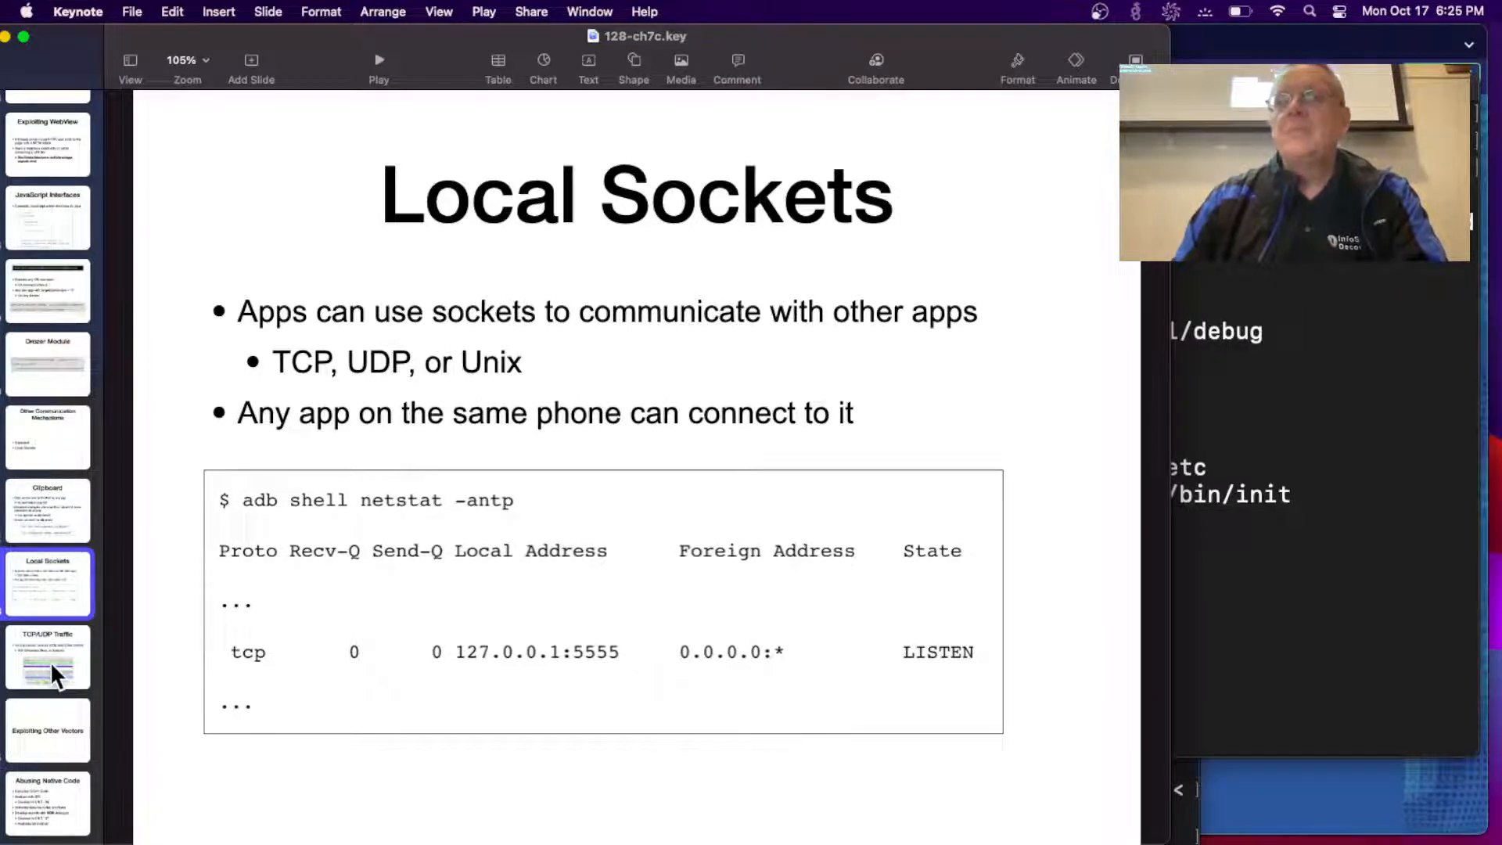
Show the TCP/UDP Traffic slide with the Wireshark capture of plaintext credentials.
{"action": "left_click", "coordinate": [48, 656]}
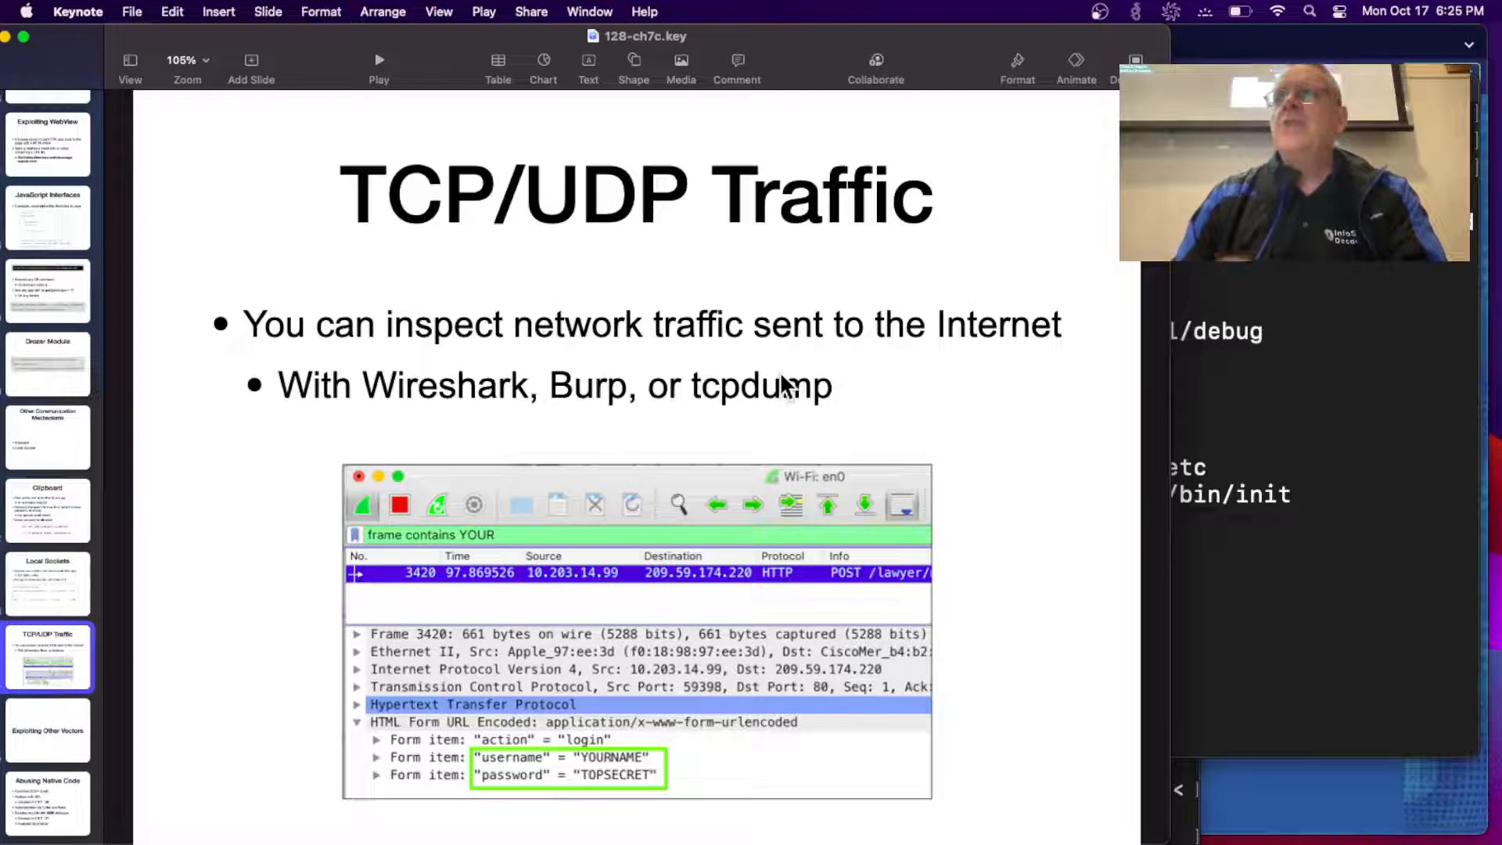
{"action": "mouse_move", "coordinate": [841, 401]}
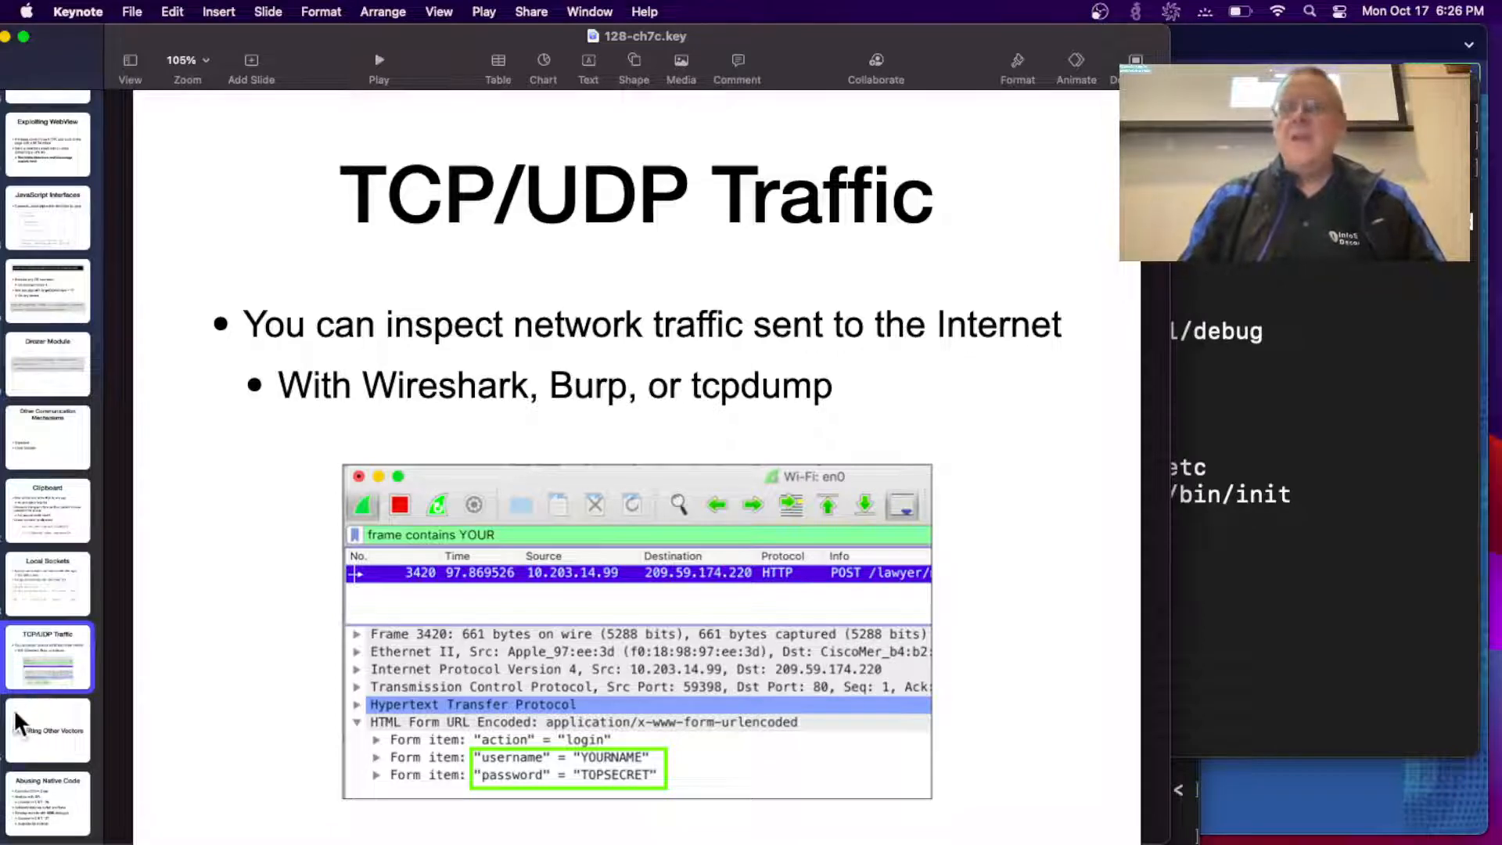
Advance past Abusing Native Code to the Exploiting Misconfigured Package Attributes slide on backups and debuggable.
{"action": "left_click", "coordinate": [46, 730]}
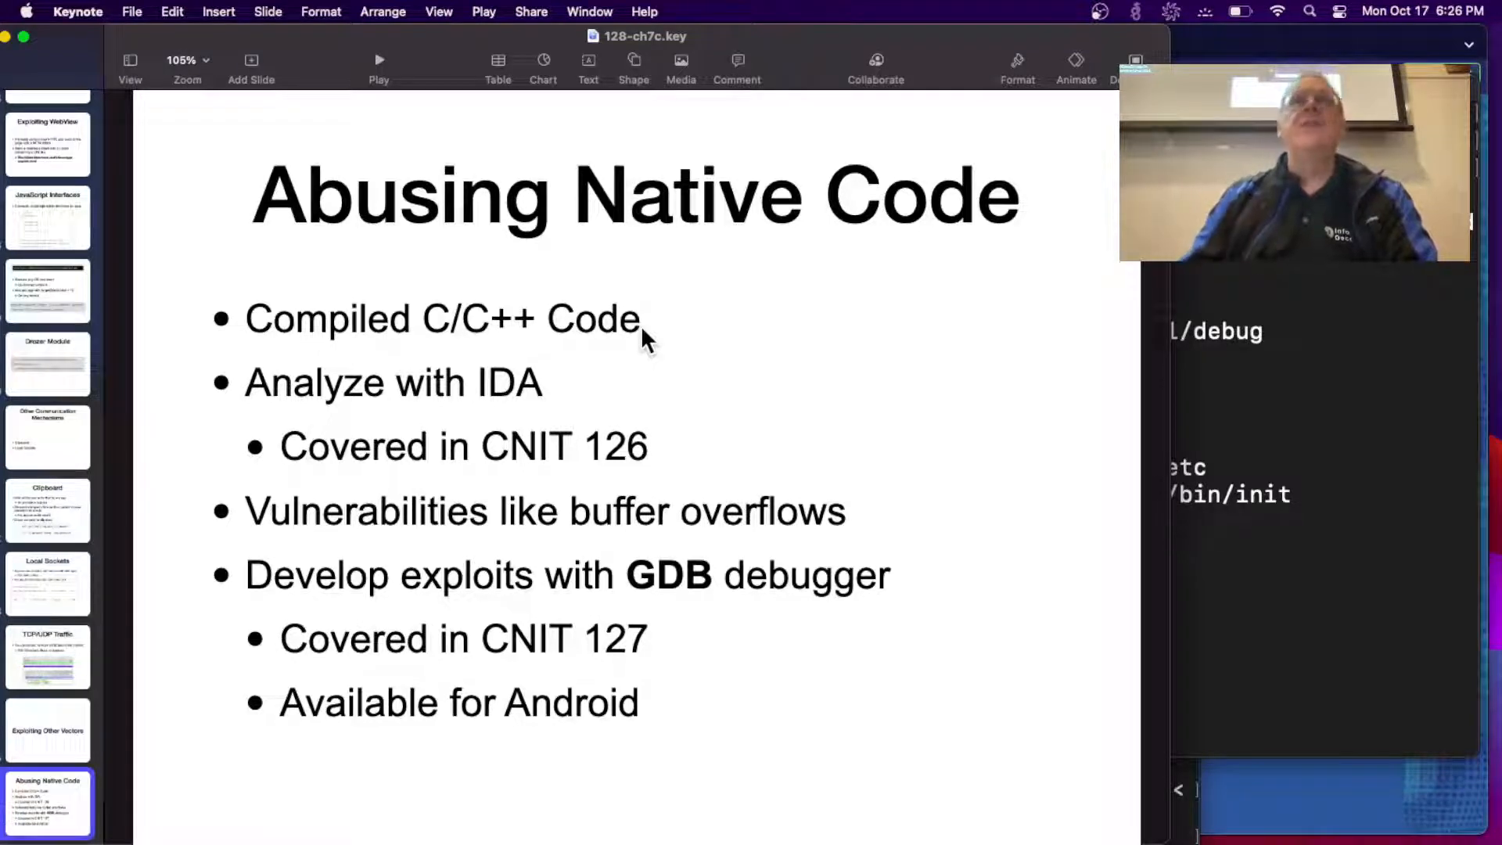
{"action": "mouse_move", "coordinate": [623, 391]}
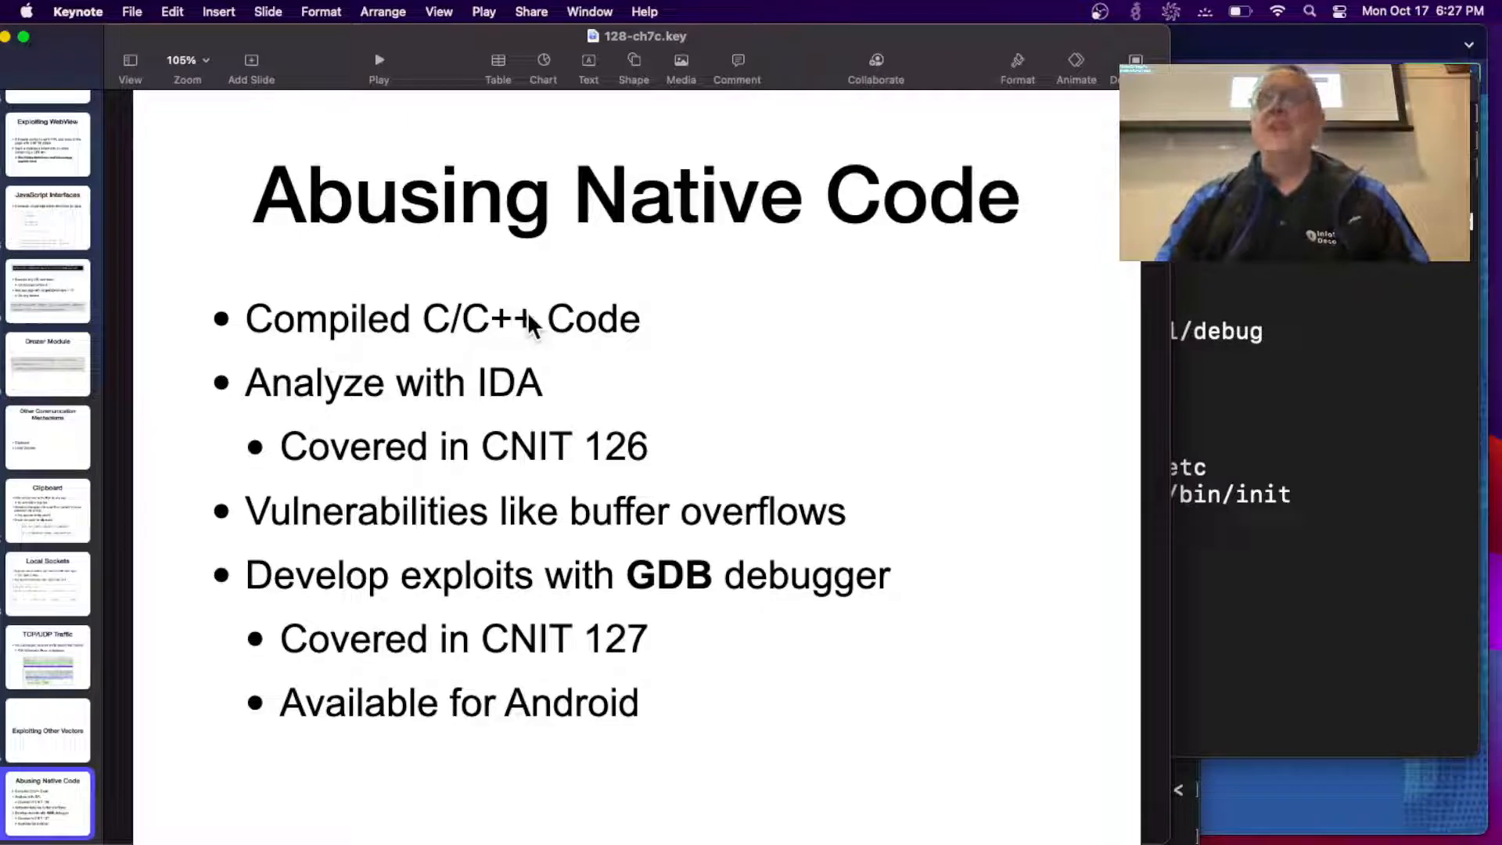
{"action": "mouse_move", "coordinate": [115, 685]}
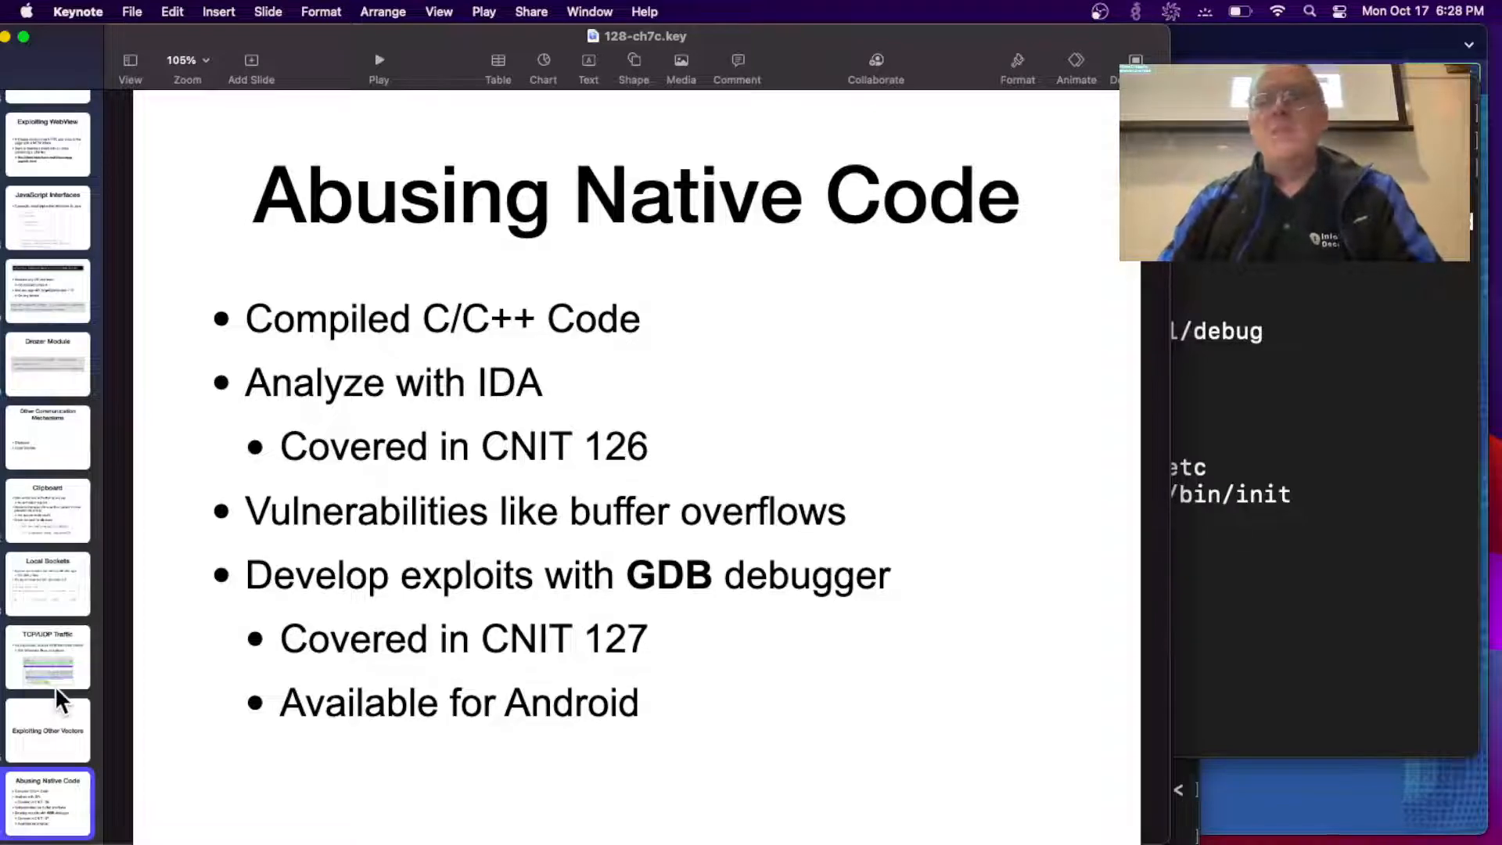
{"action": "left_click", "coordinate": [47, 651]}
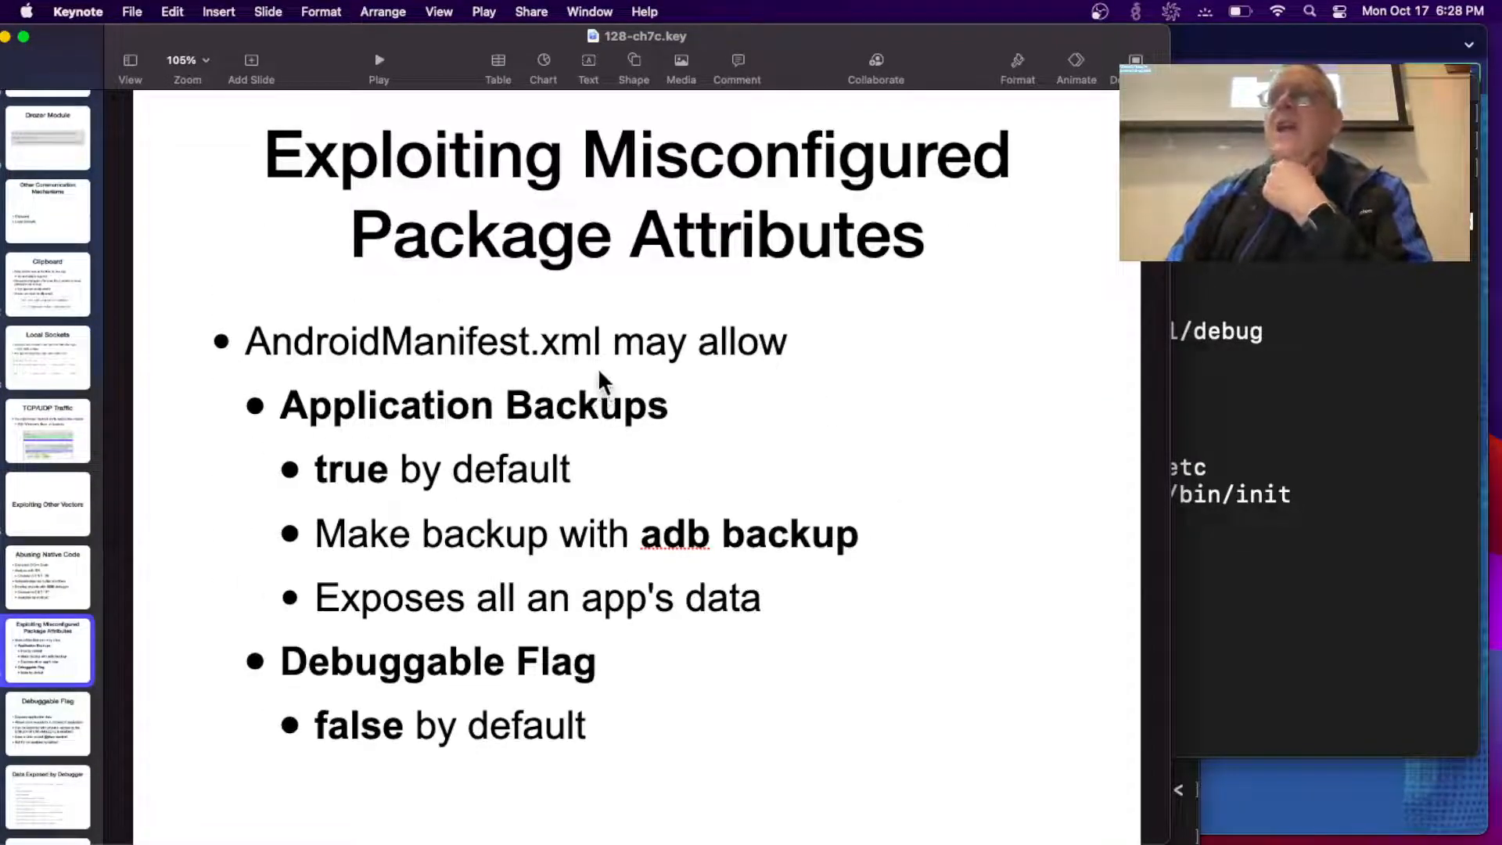
{"action": "mouse_move", "coordinate": [651, 450]}
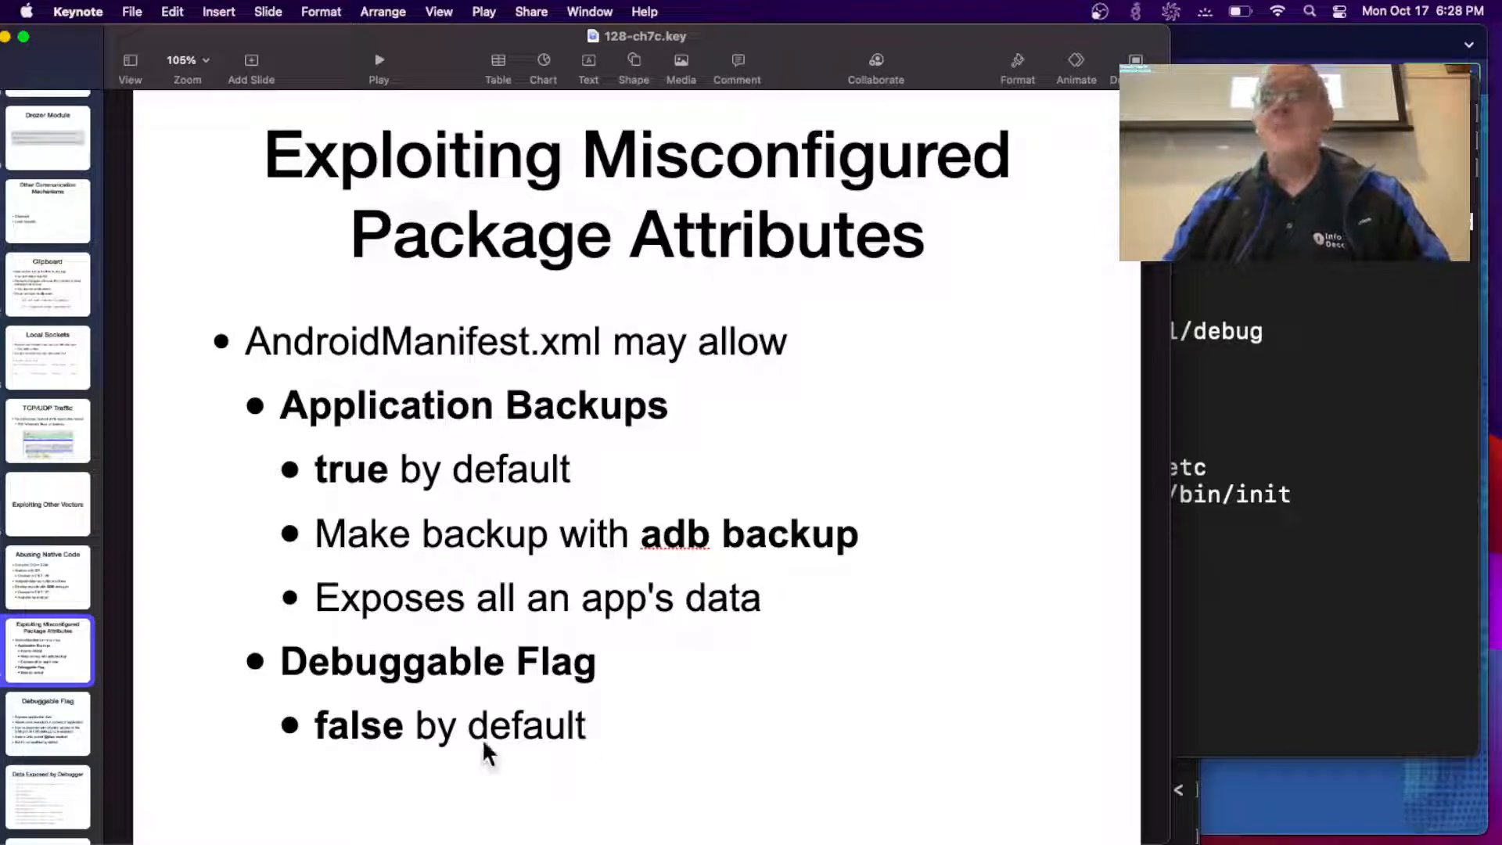
{"action": "left_click", "coordinate": [46, 723]}
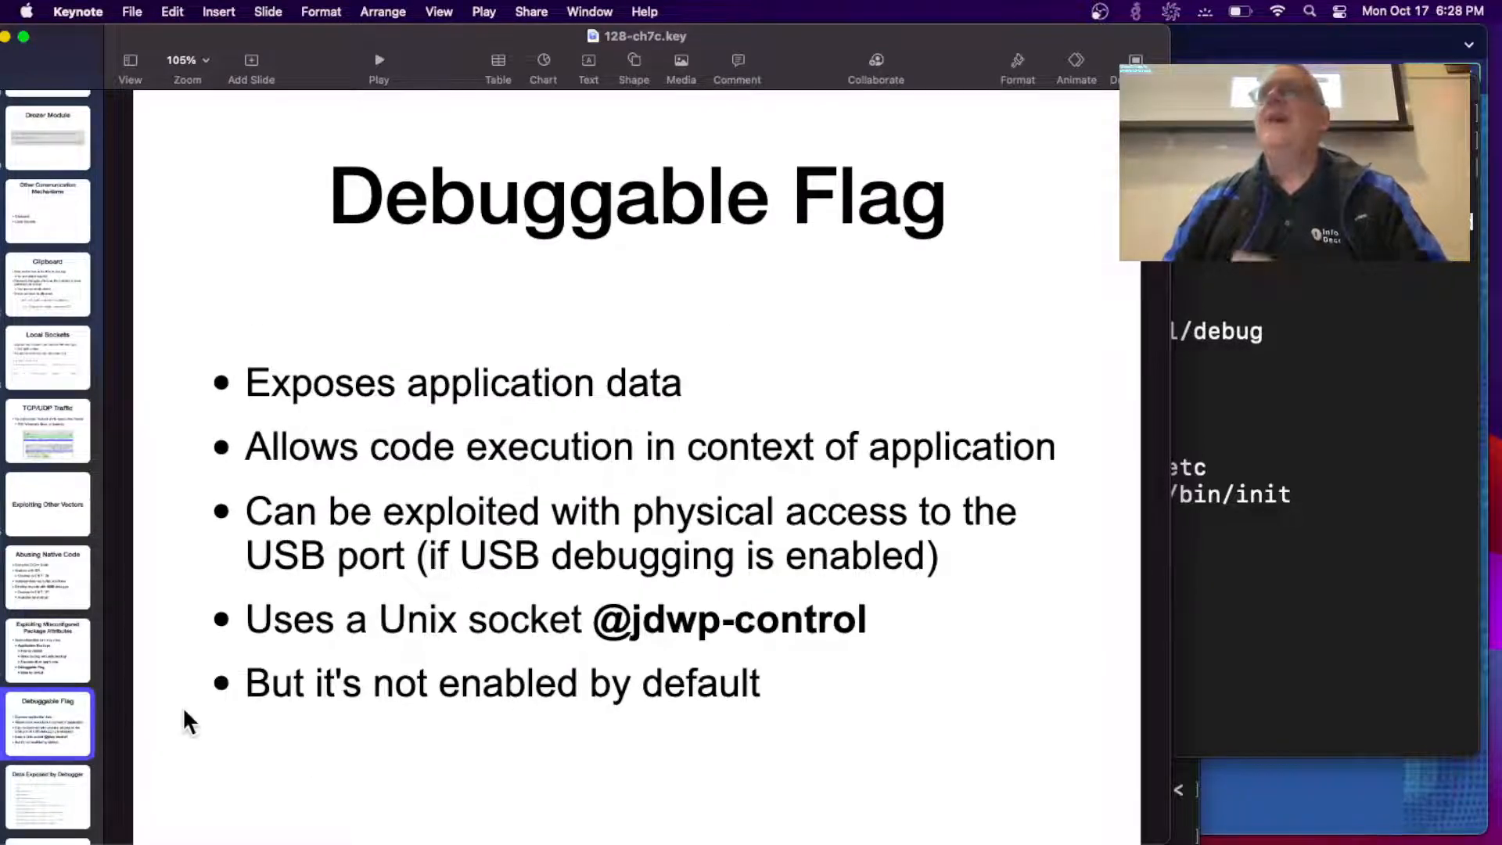
{"action": "mouse_move", "coordinate": [910, 417]}
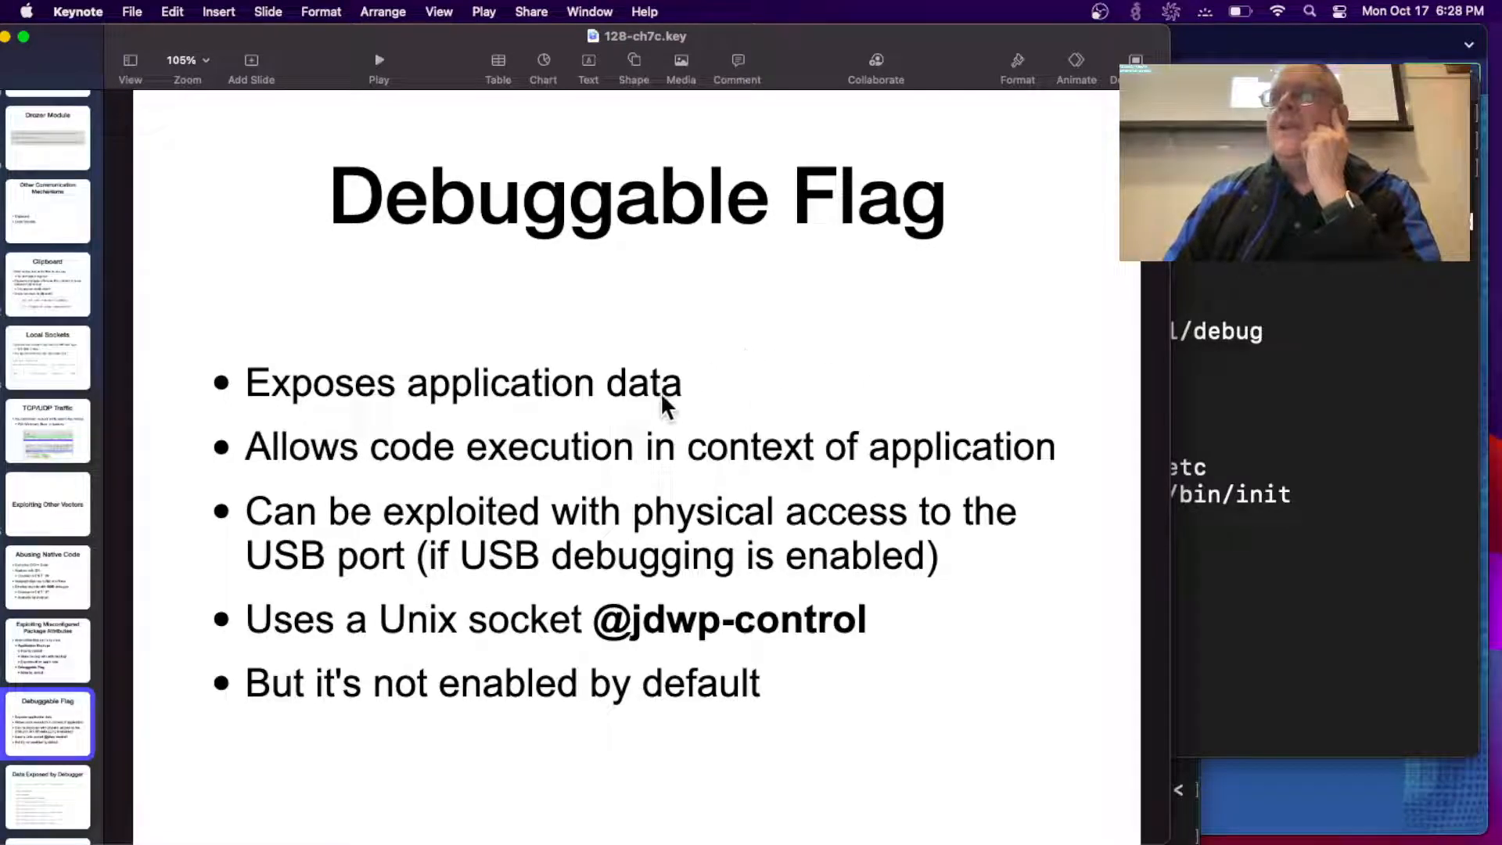
{"action": "mouse_move", "coordinate": [800, 473]}
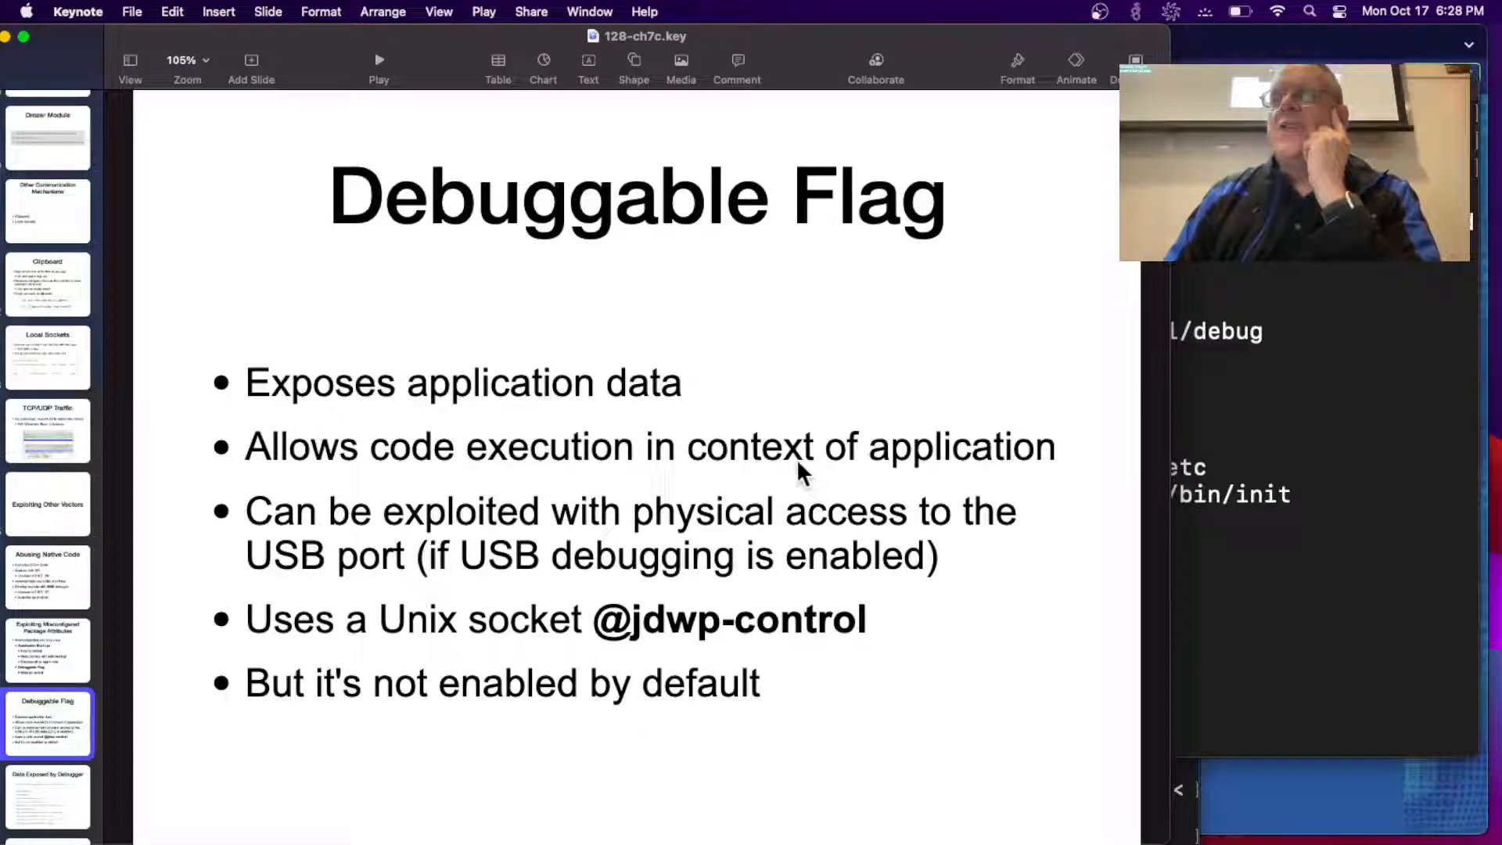
{"action": "mouse_move", "coordinate": [720, 586]}
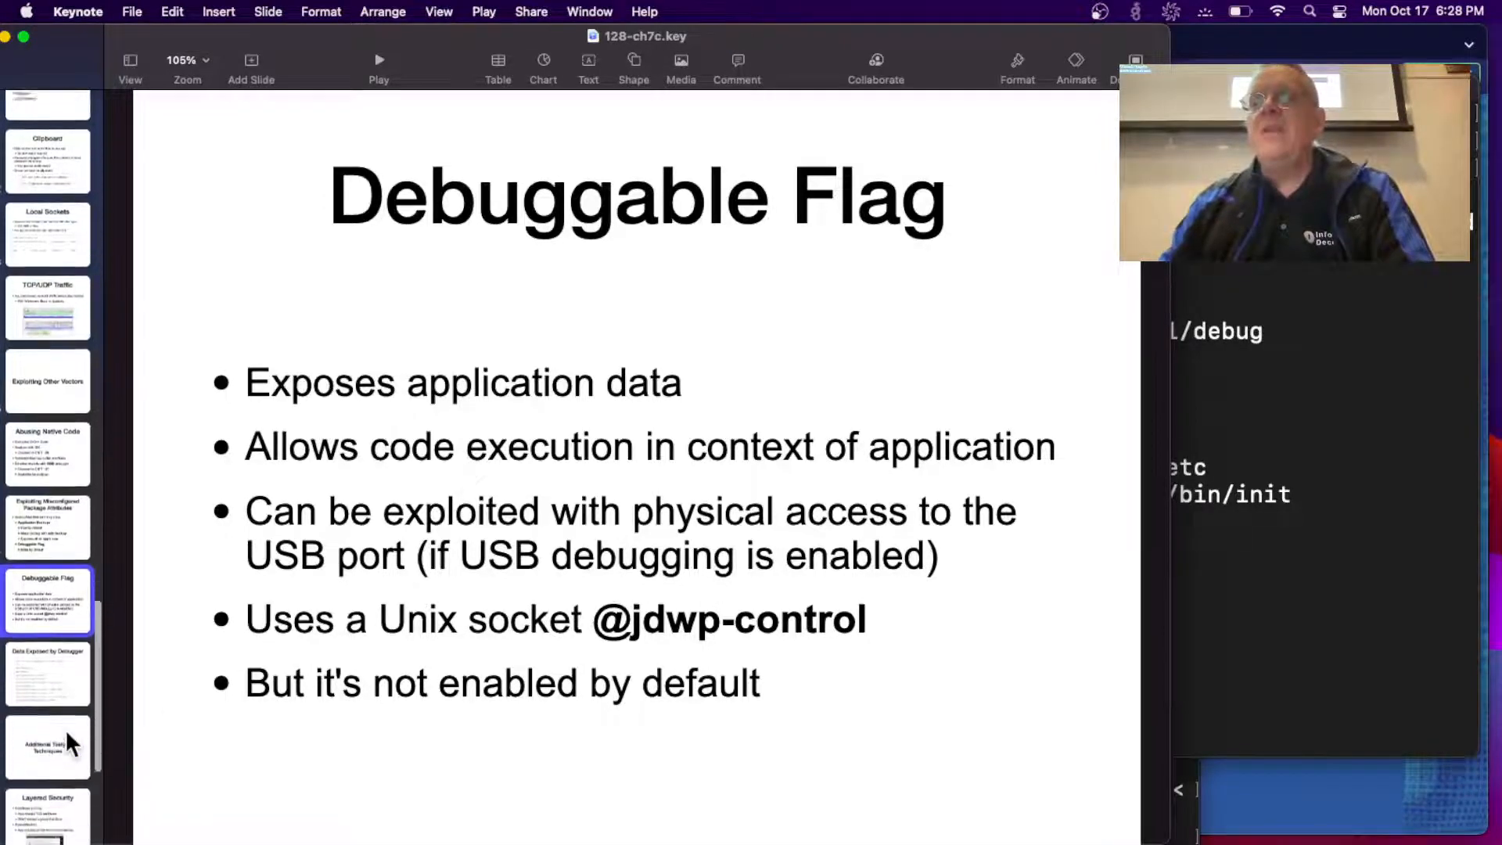
Show the Data Exposed by Debugger slide with the adb run-as sqlite3 password dump.
{"action": "left_click", "coordinate": [47, 670]}
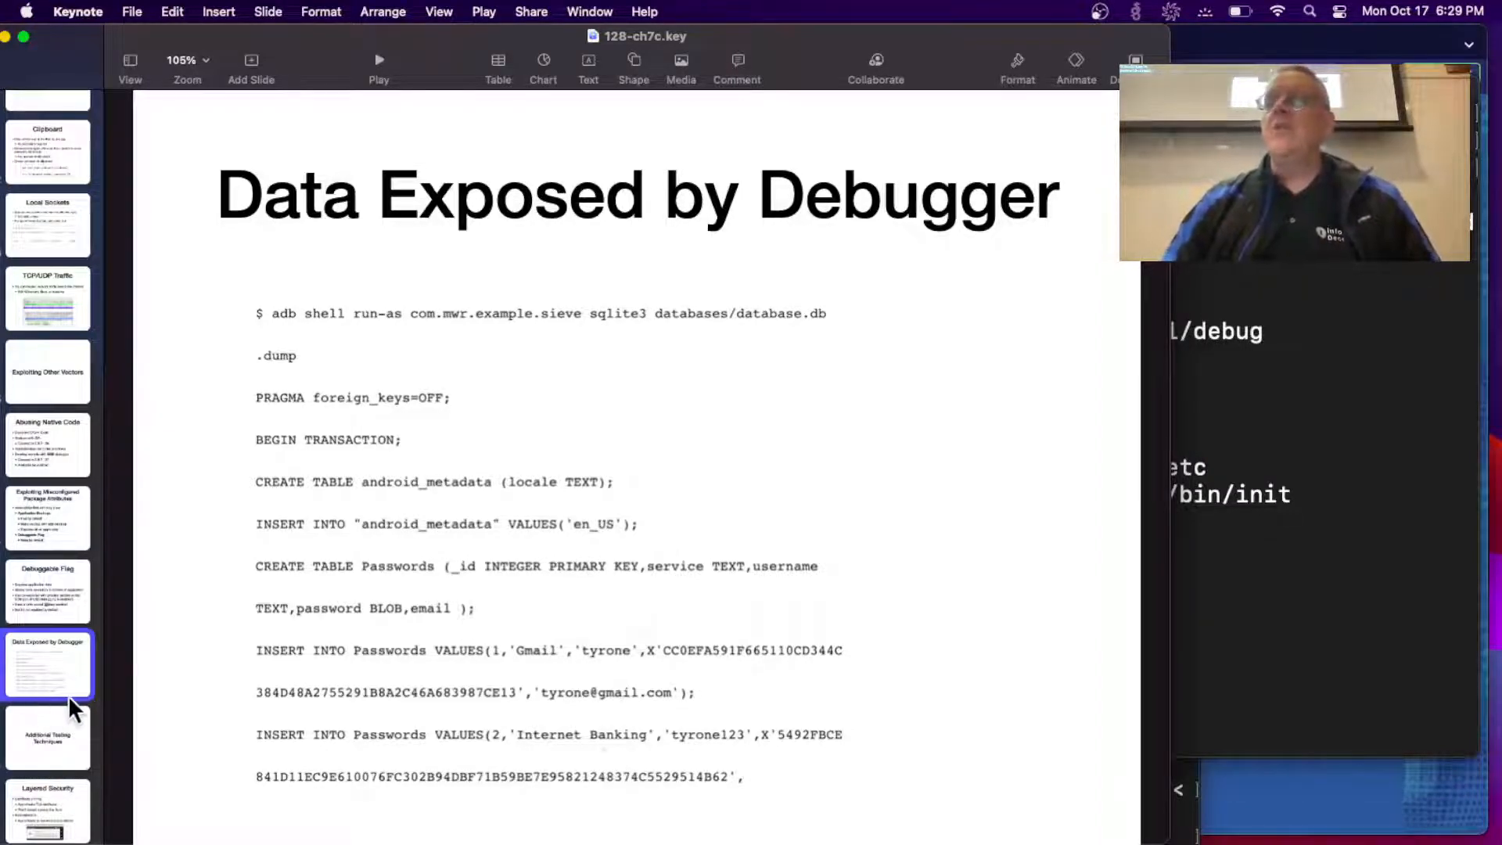
Step through Additional Testing Techniques and Layered Security to the Patching Apps slide.
{"action": "scroll", "scroll_direction": "down", "scroll_amount": 3}
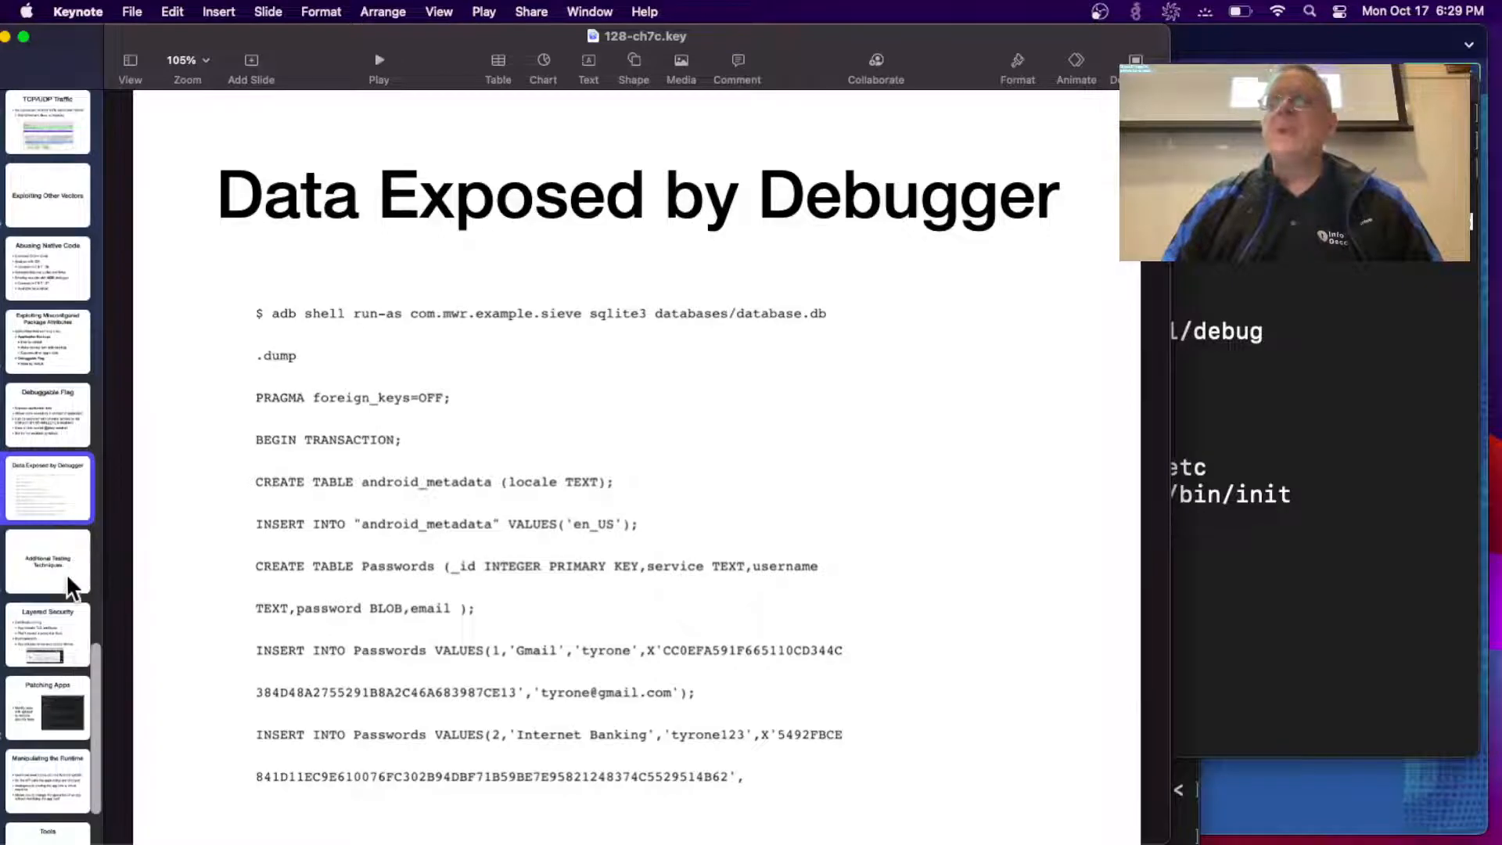
{"action": "left_click", "coordinate": [47, 632]}
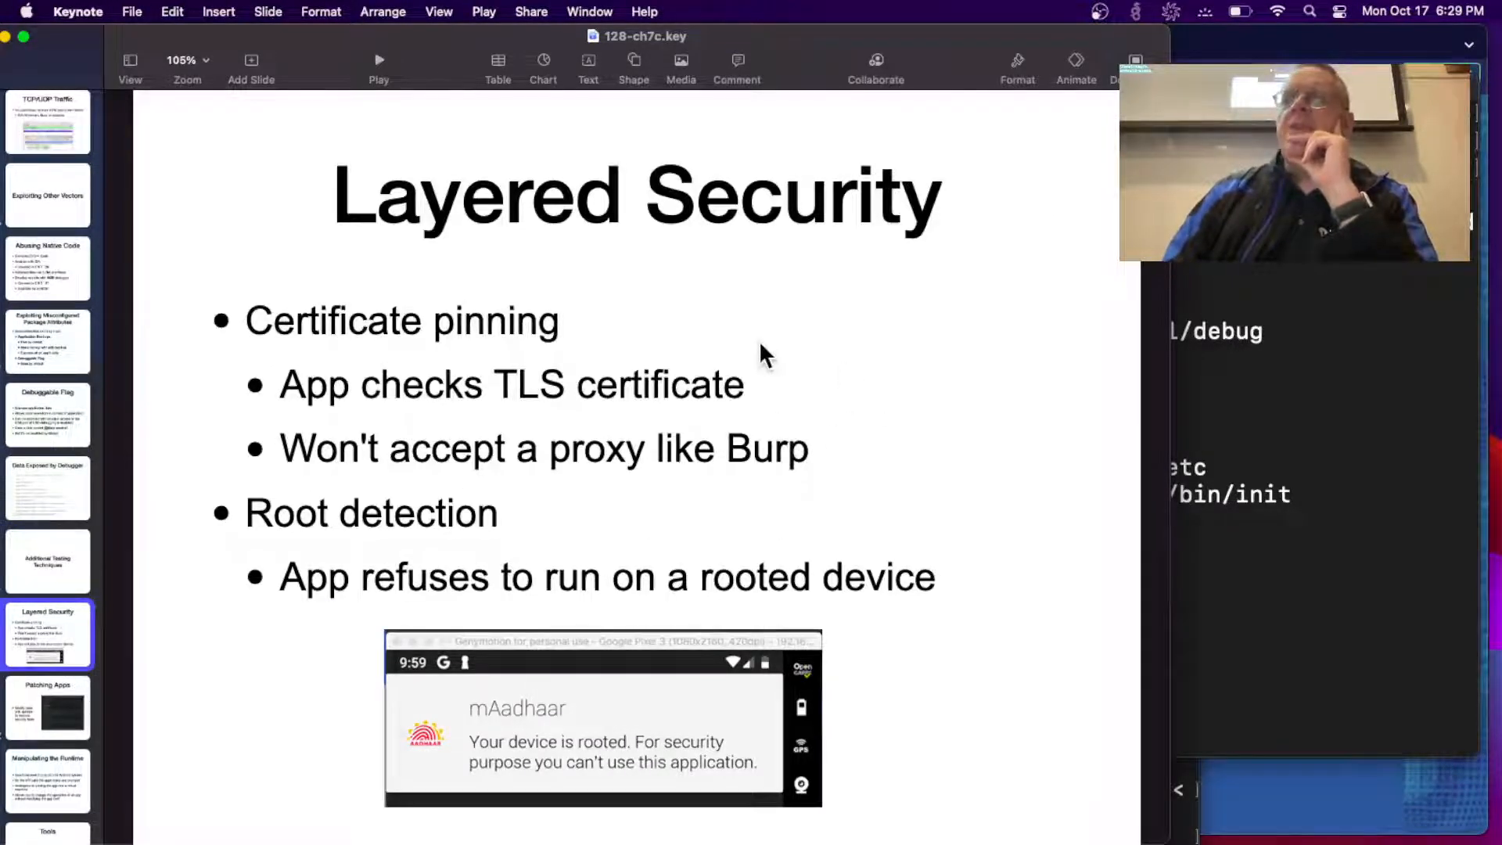
{"action": "left_click", "coordinate": [47, 560]}
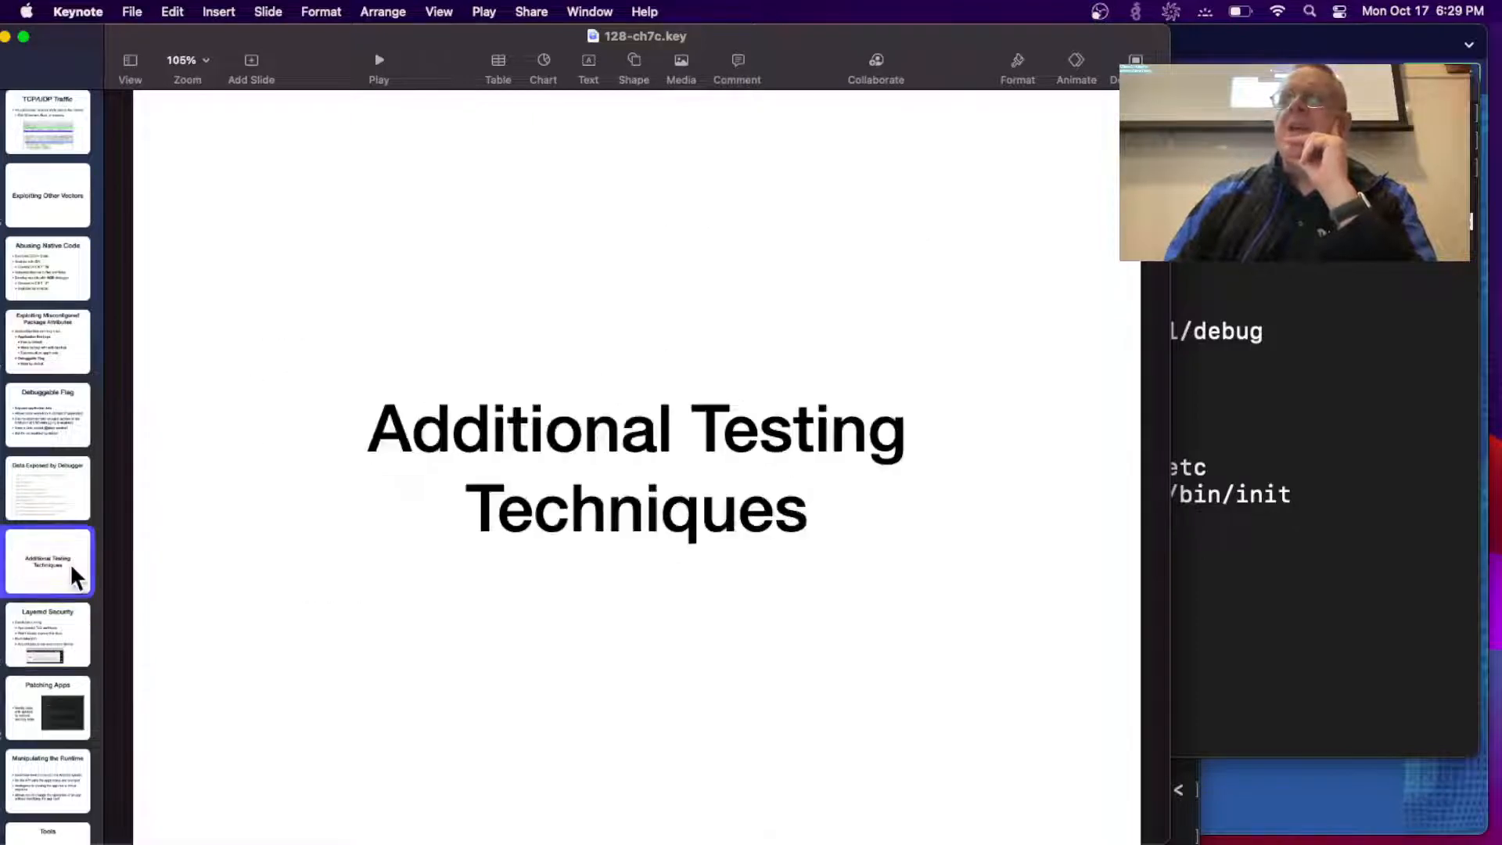
{"action": "left_click", "coordinate": [47, 633]}
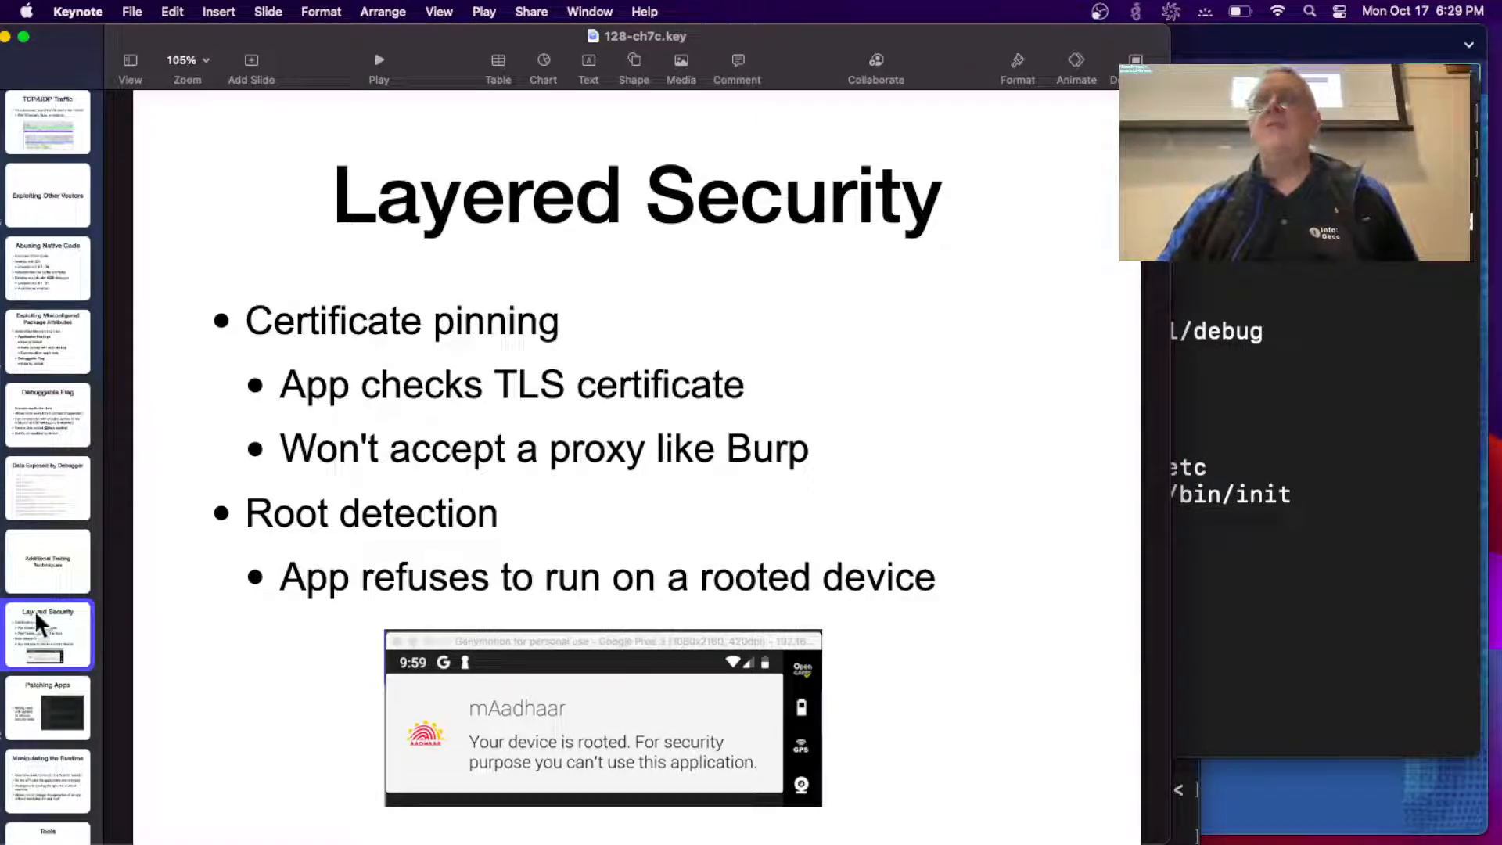
{"action": "scroll", "scroll_direction": "down", "scroll_amount": 3}
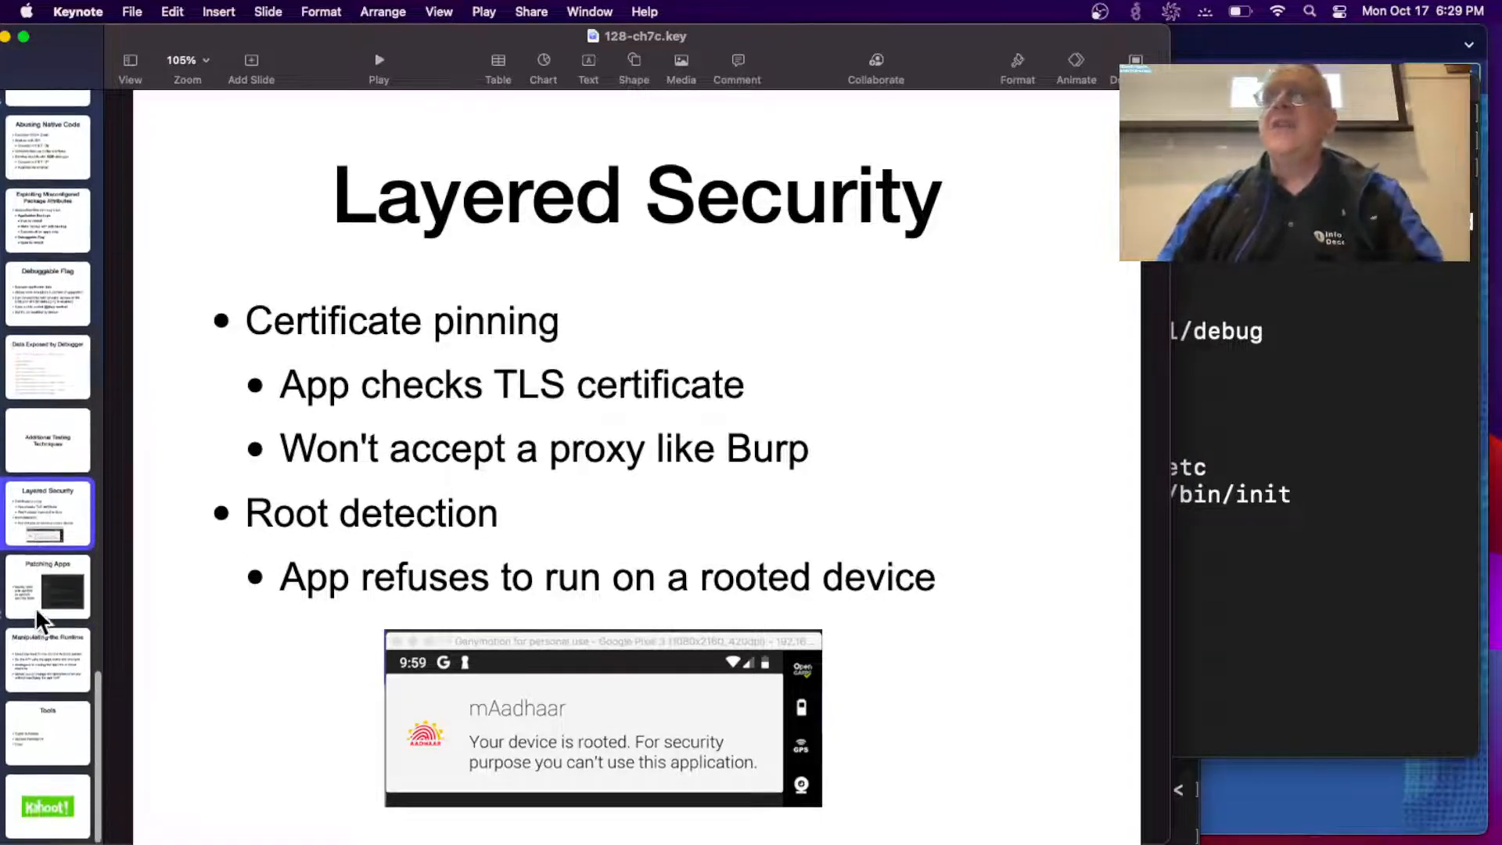
{"action": "left_click", "coordinate": [48, 585]}
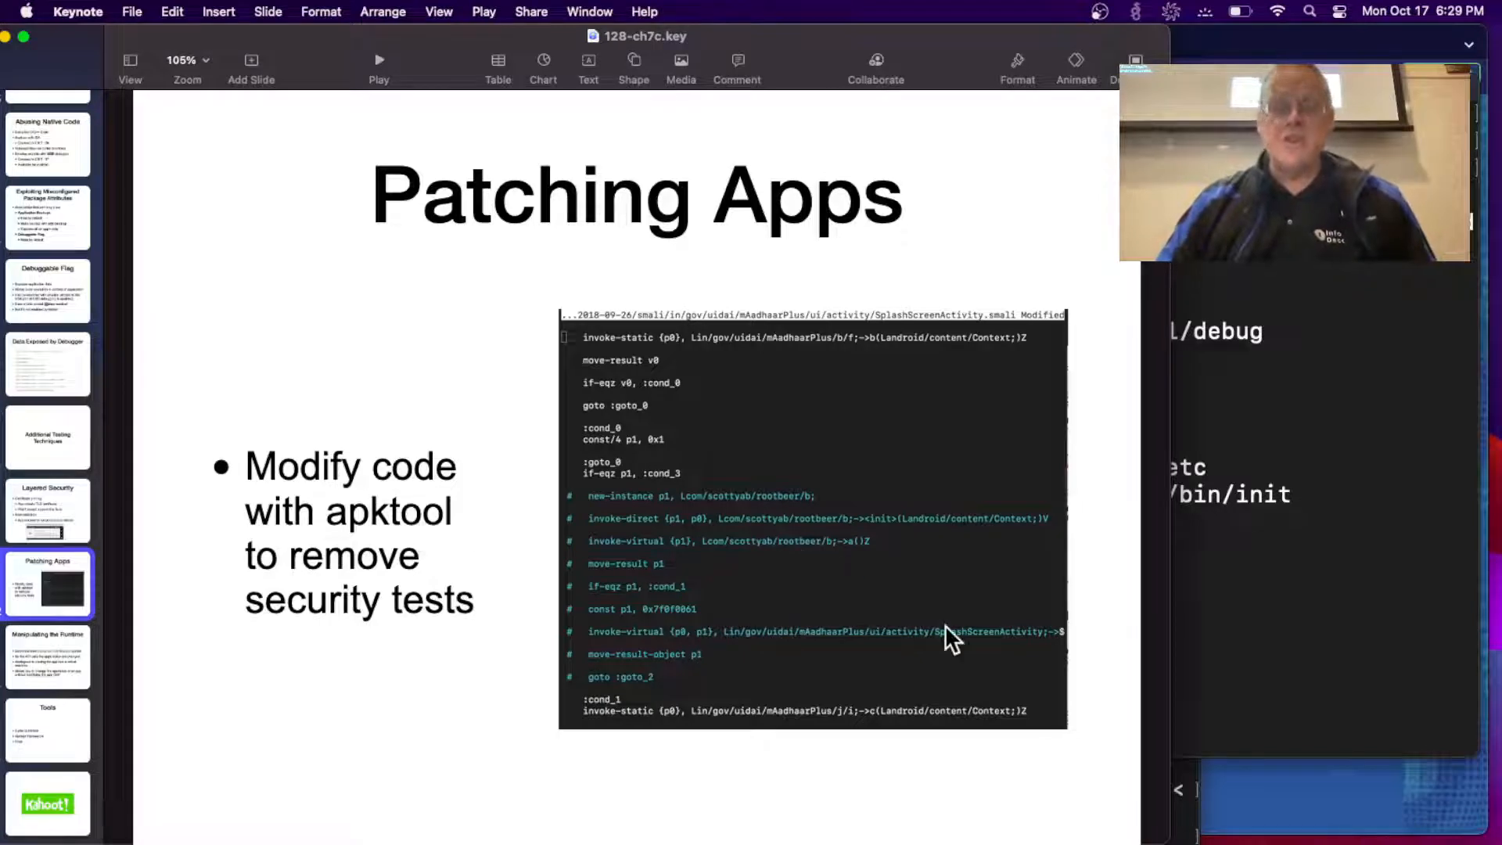
{"action": "mouse_move", "coordinate": [1054, 623]}
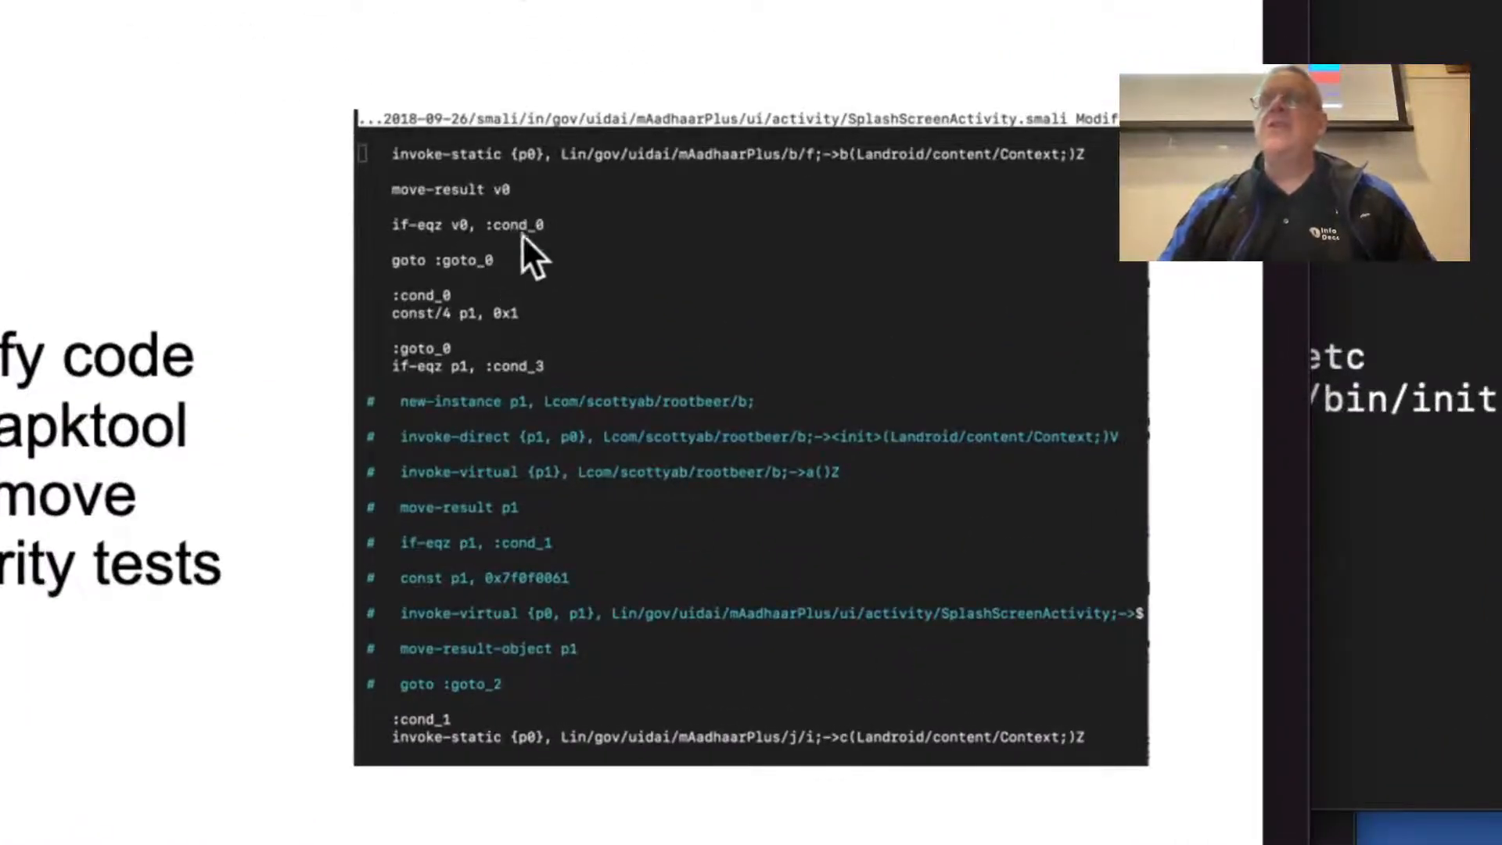
{"action": "mouse_move", "coordinate": [517, 359]}
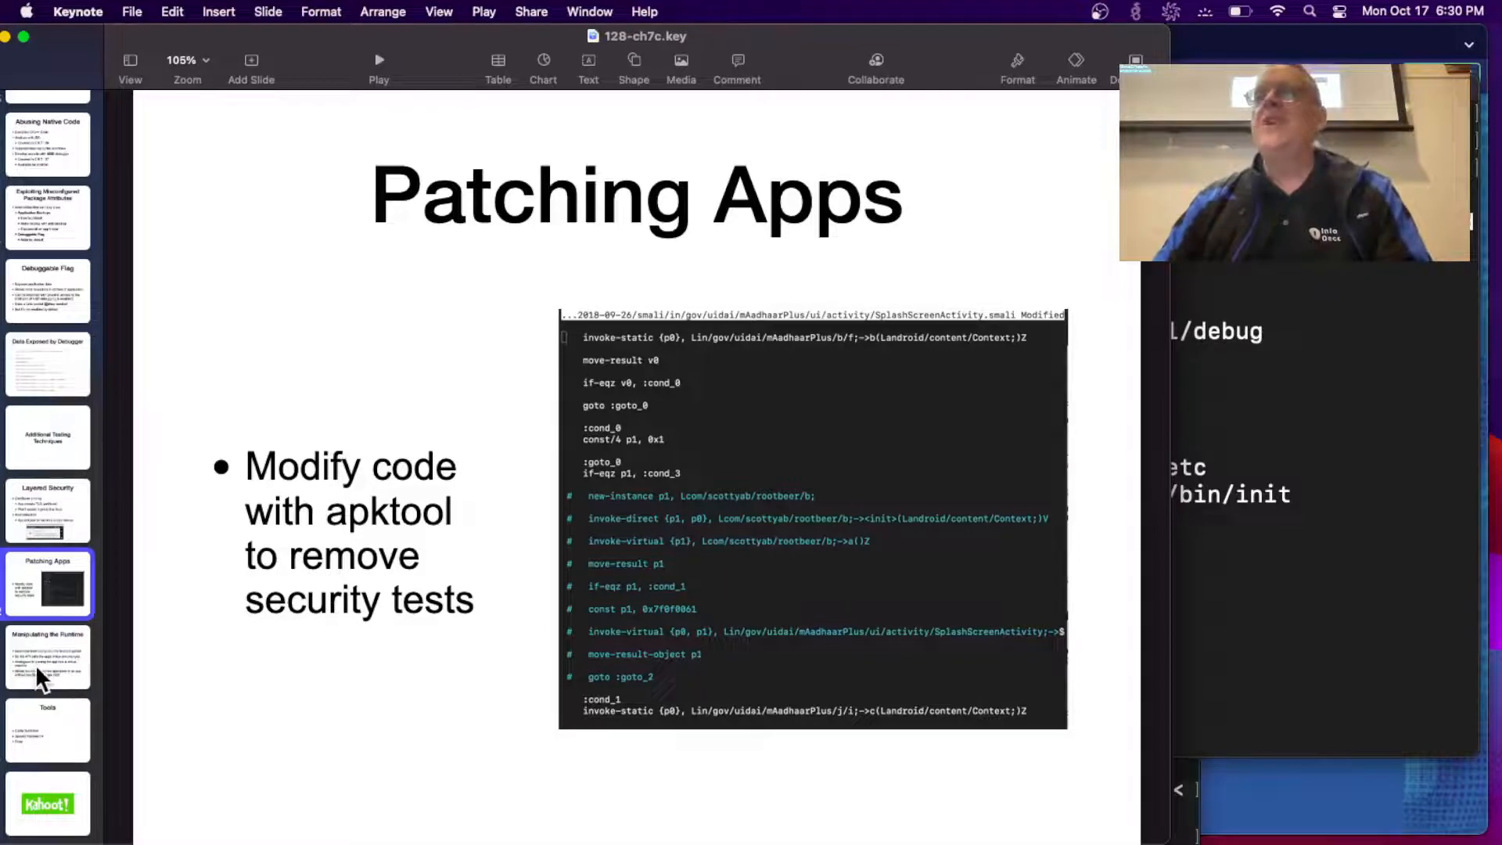
Show the Manipulating the Runtime slide on low-level hooks changing API calls.
{"action": "left_click", "coordinate": [47, 657]}
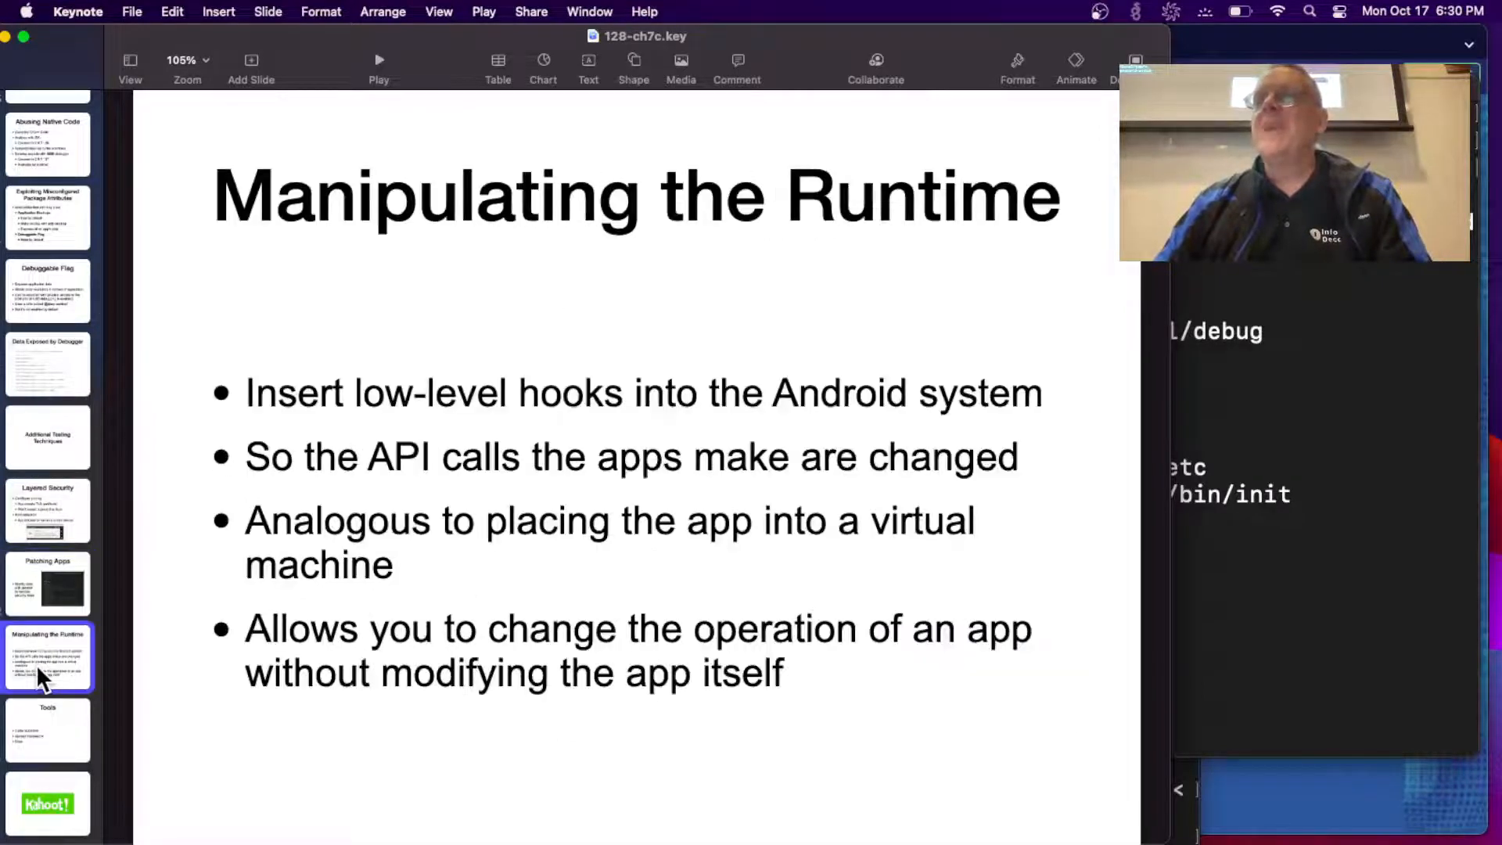
{"action": "mouse_move", "coordinate": [927, 372]}
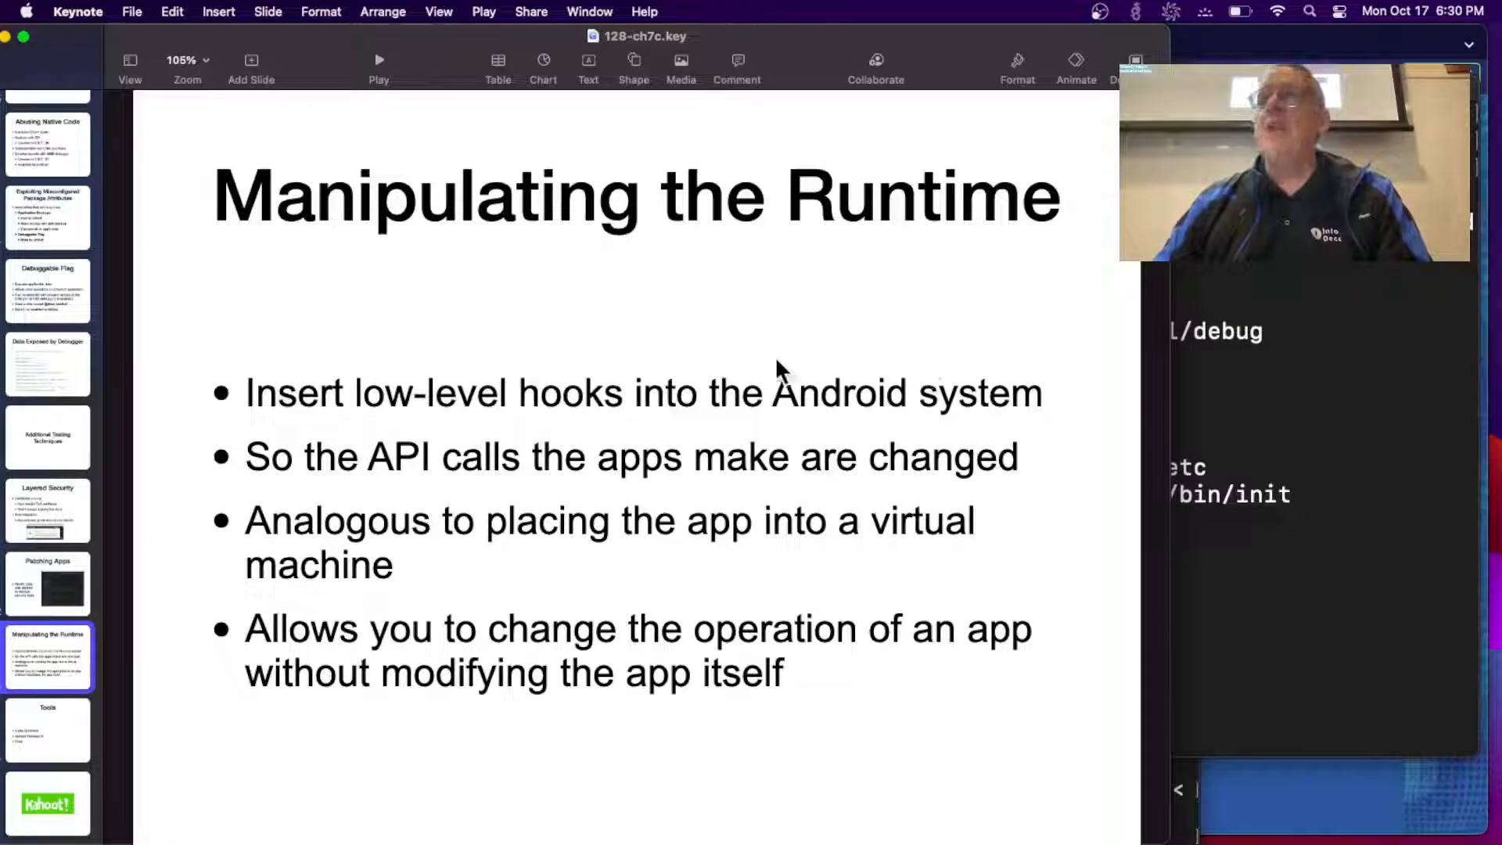
{"action": "mouse_move", "coordinate": [713, 378]}
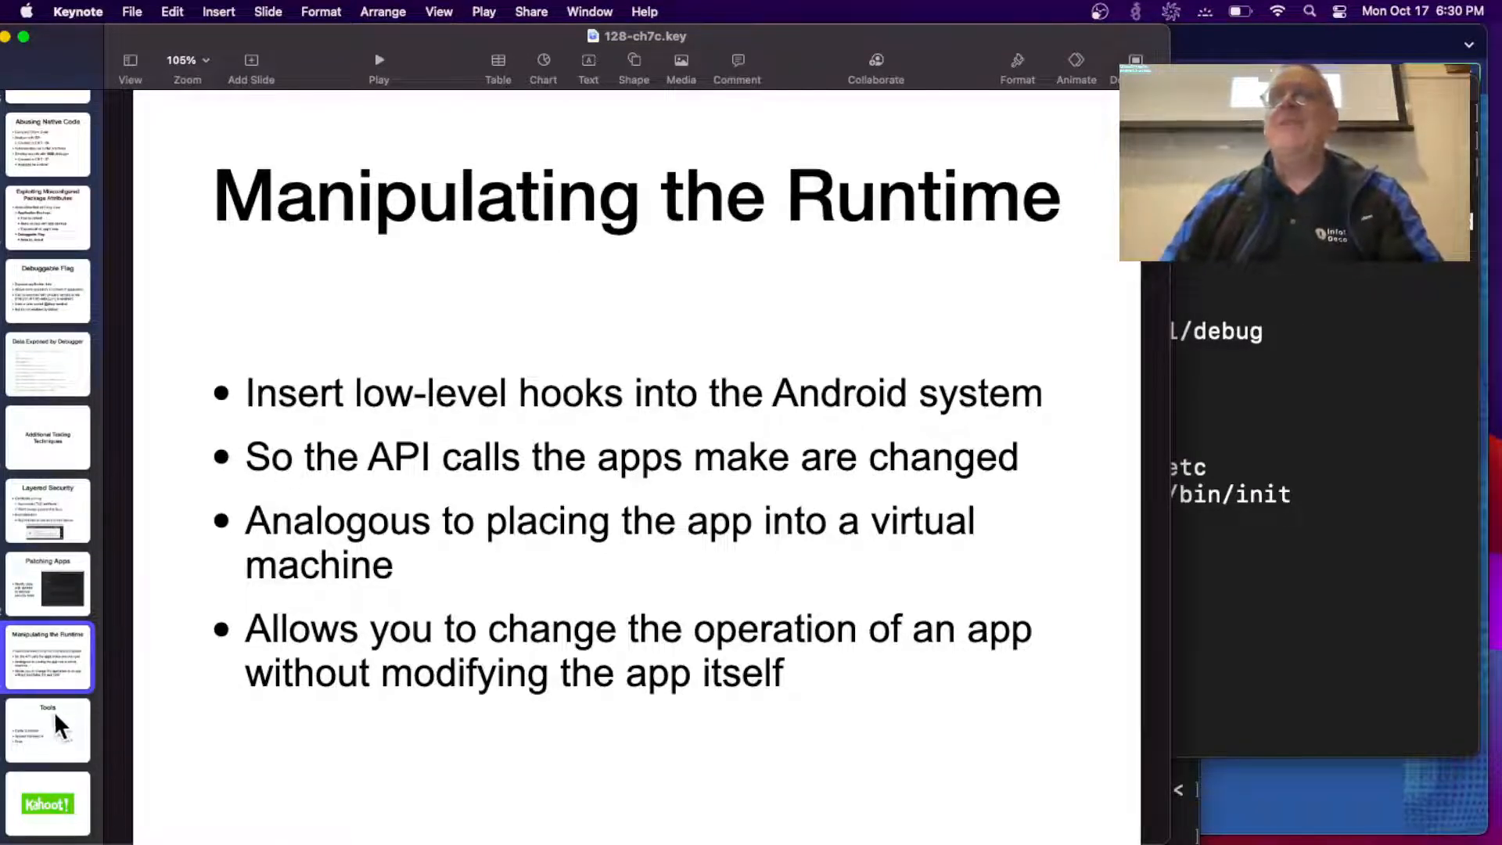
Show the Tools slide listing Cydia Substrate, Xposed Framework and Frida.
{"action": "left_click", "coordinate": [47, 730]}
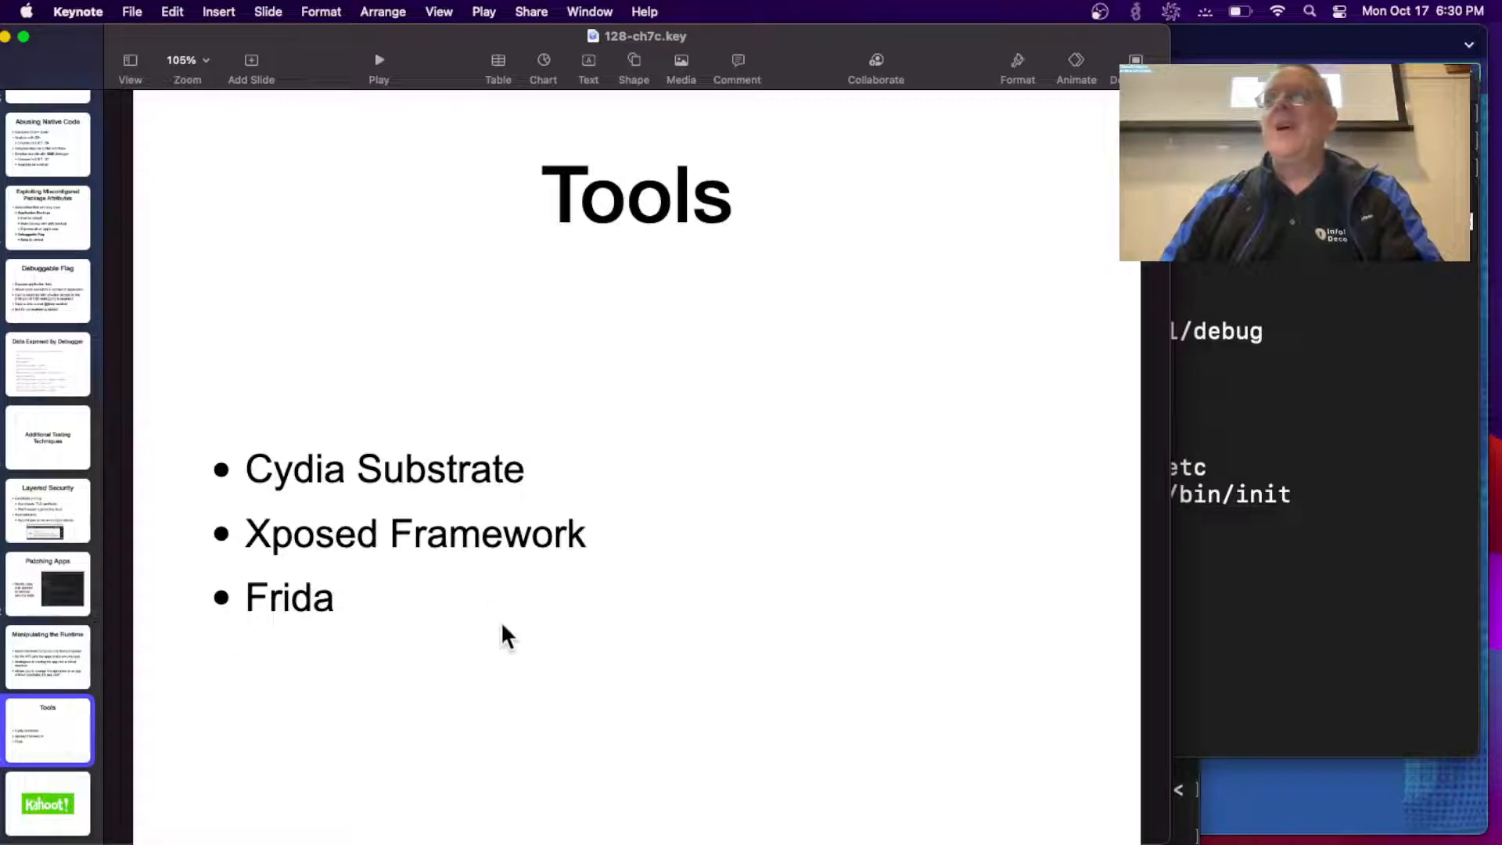
{"action": "mouse_move", "coordinate": [536, 464]}
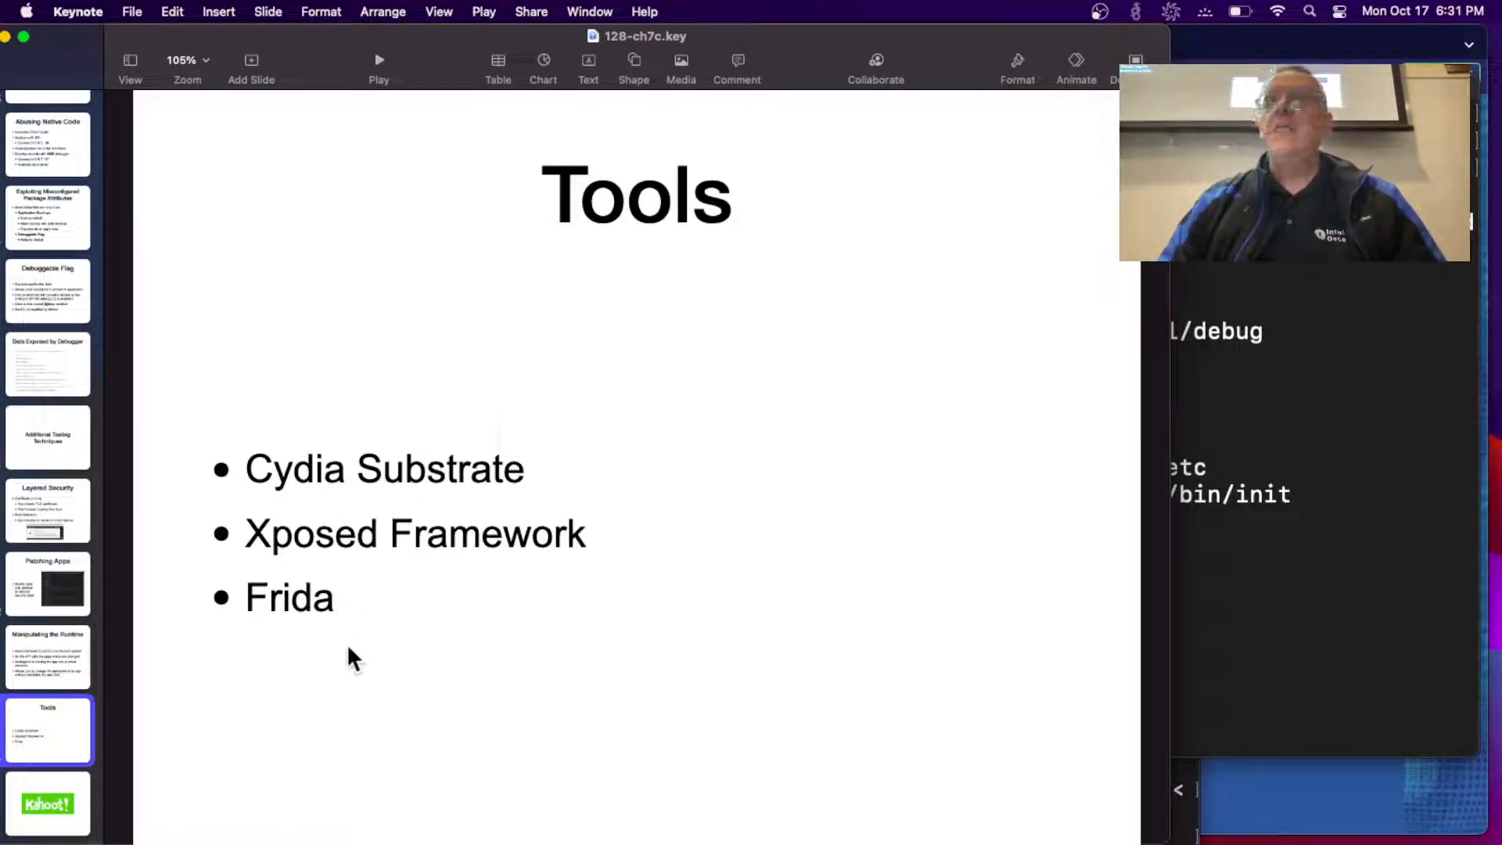
{"action": "mouse_move", "coordinate": [48, 733]}
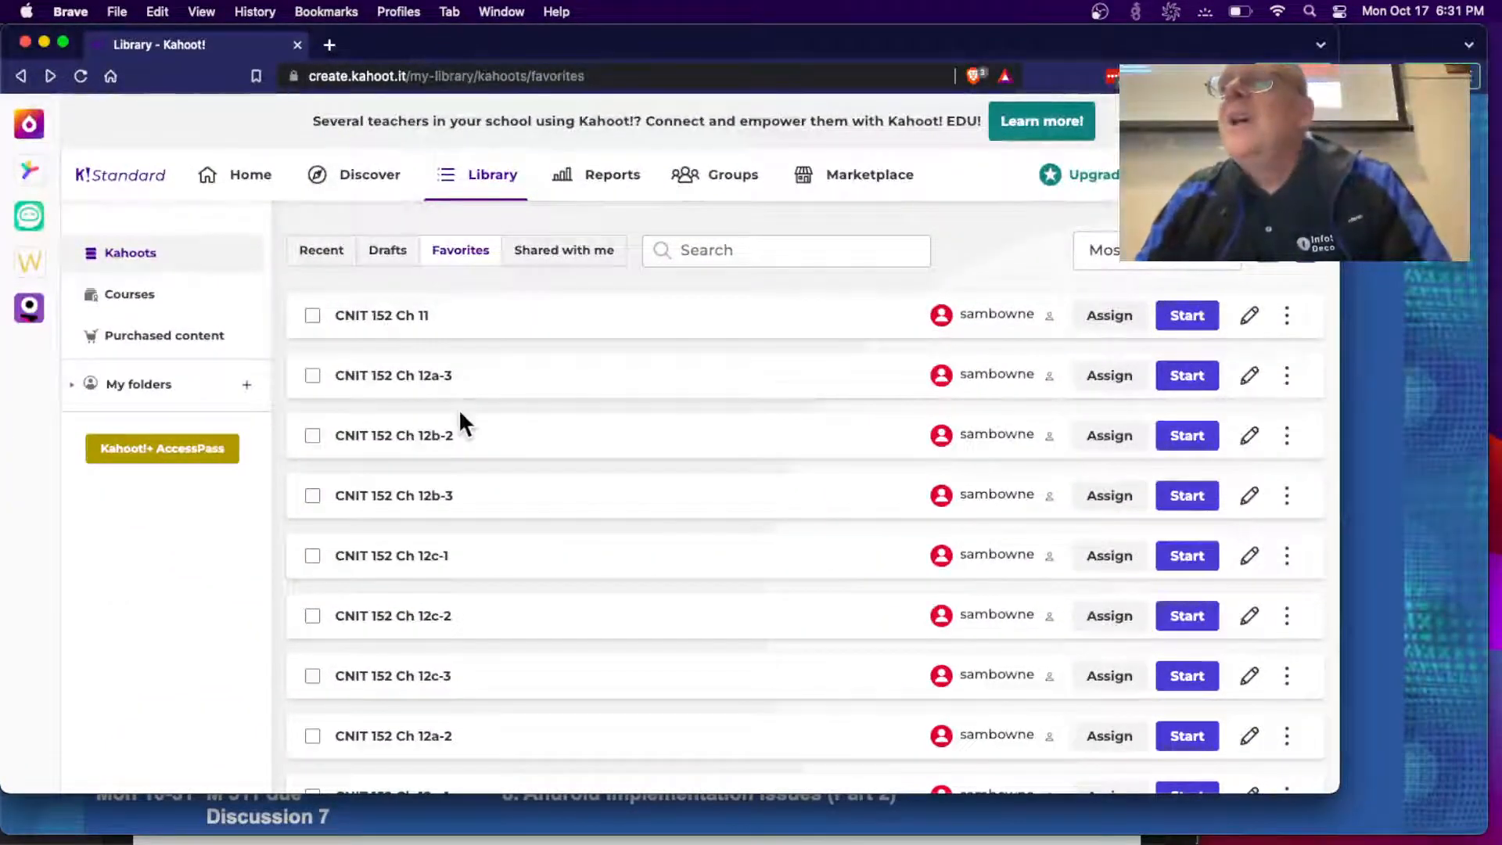
Launch the CNIT 128 Ch 7c kahoot in Classic mode to open the PIN lobby.
{"action": "scroll", "scroll_direction": "down", "scroll_amount": 3}
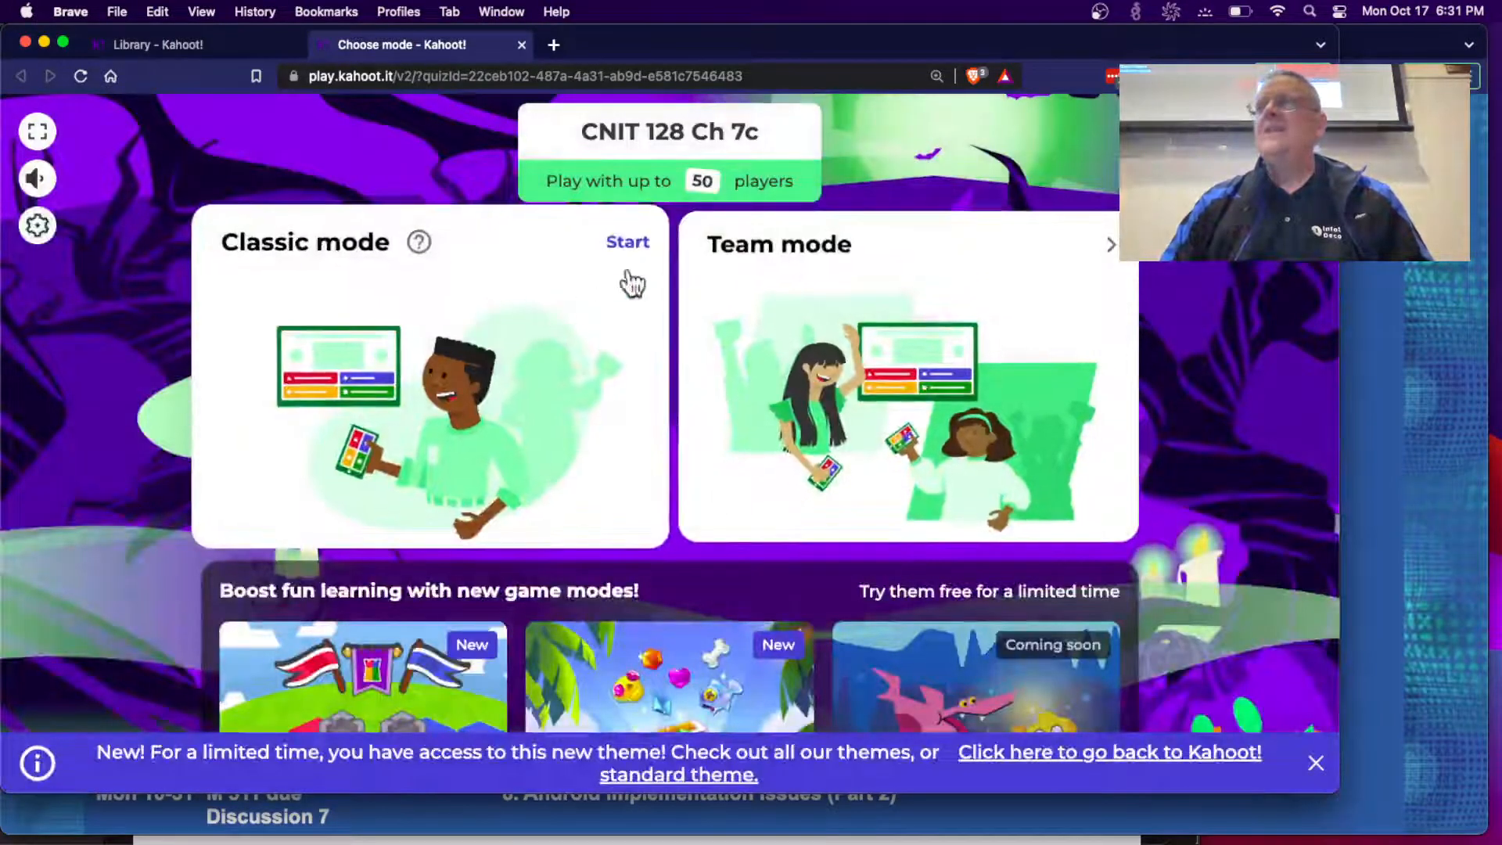
{"action": "left_click", "coordinate": [627, 242]}
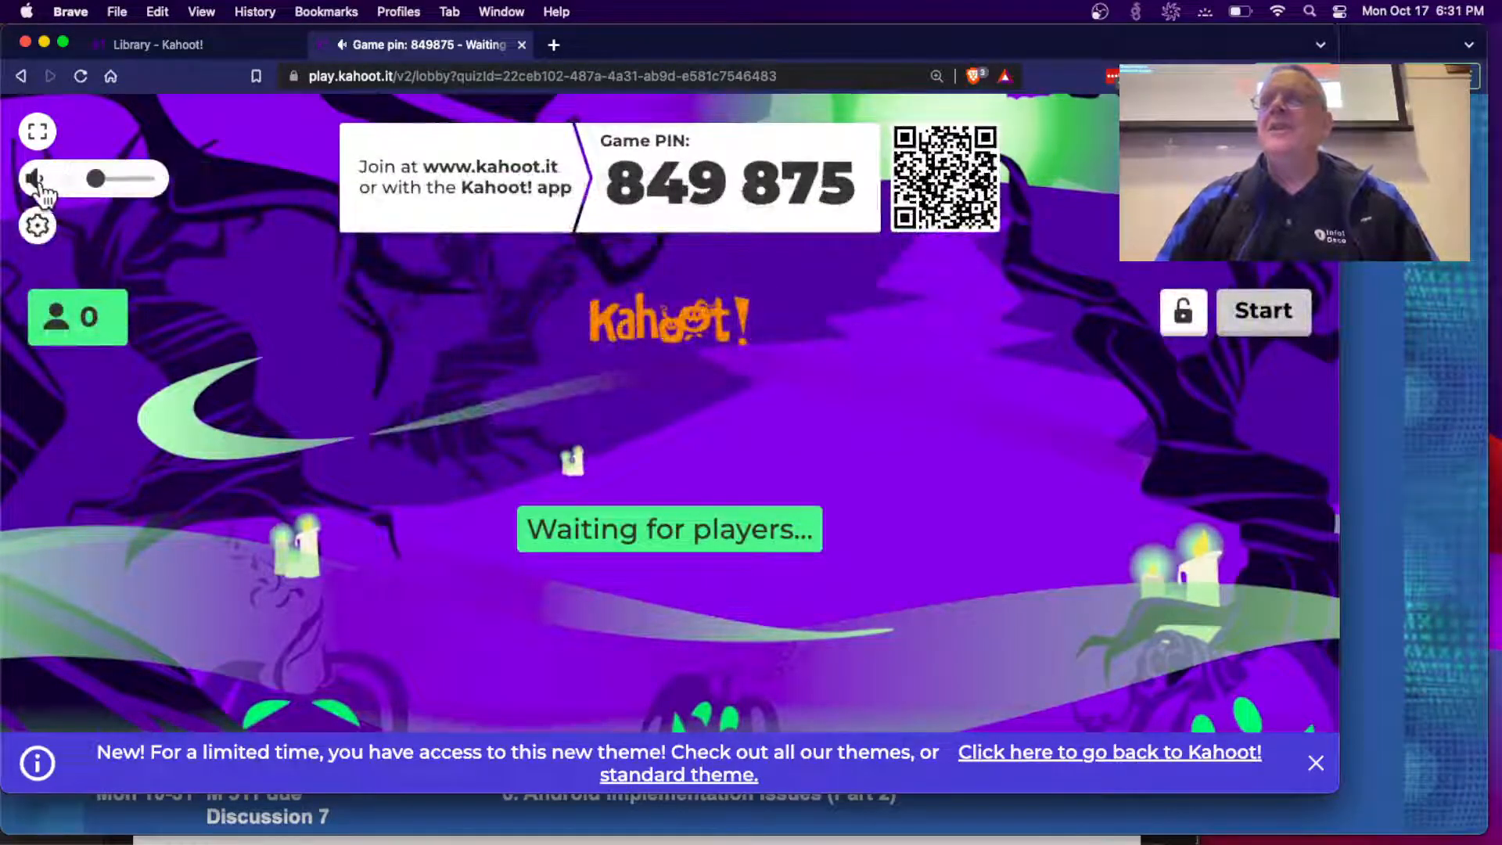
Adjust the lobby music volume, wait for eight players, and dismiss the new-theme notice.
{"action": "left_click_drag", "start_coordinate": [91, 179], "coordinate": [125, 180]}
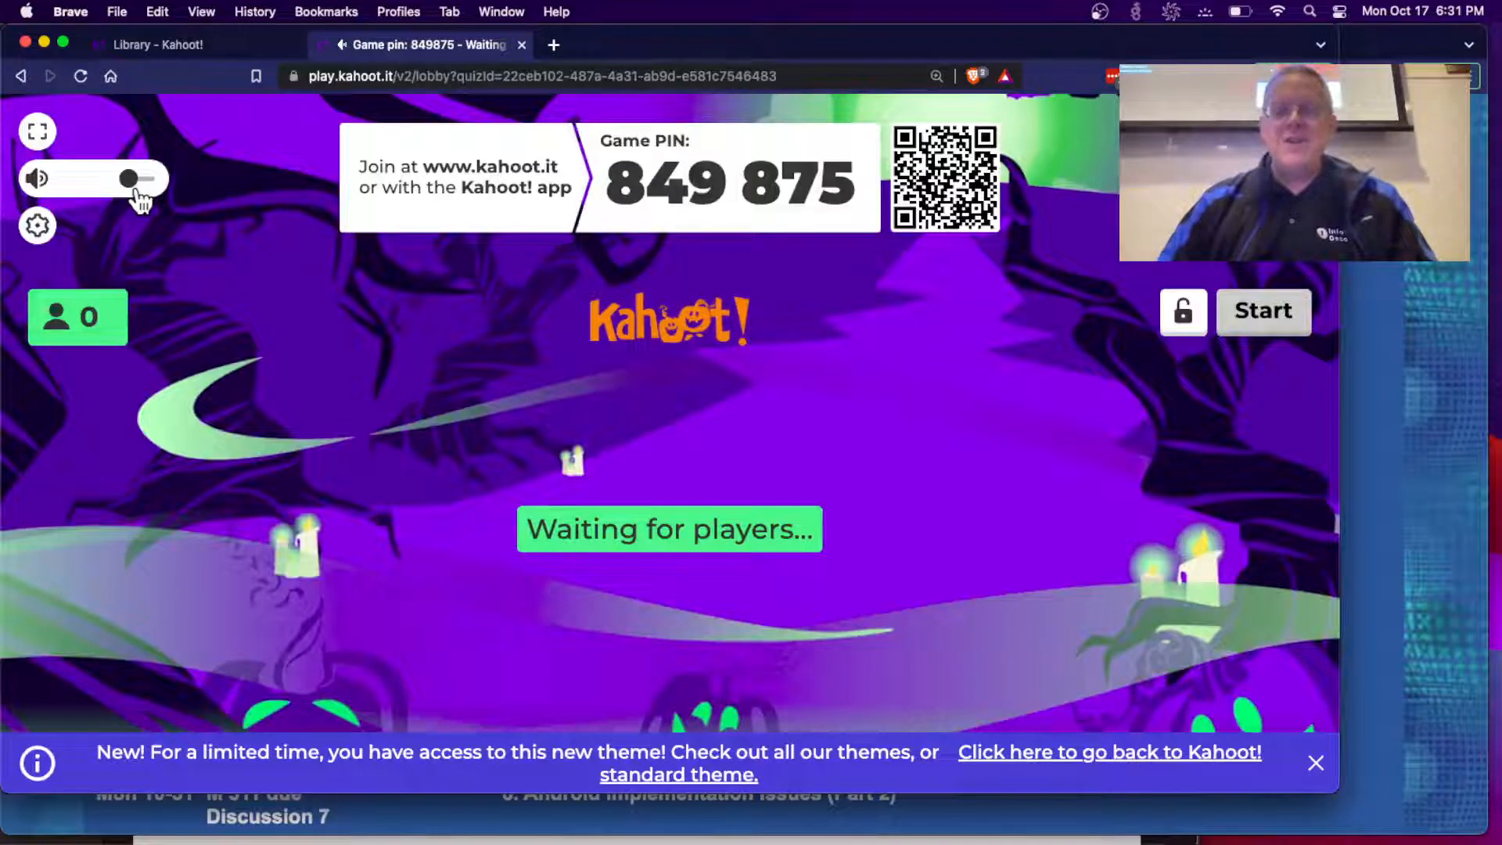
{"action": "left_click", "coordinate": [38, 179]}
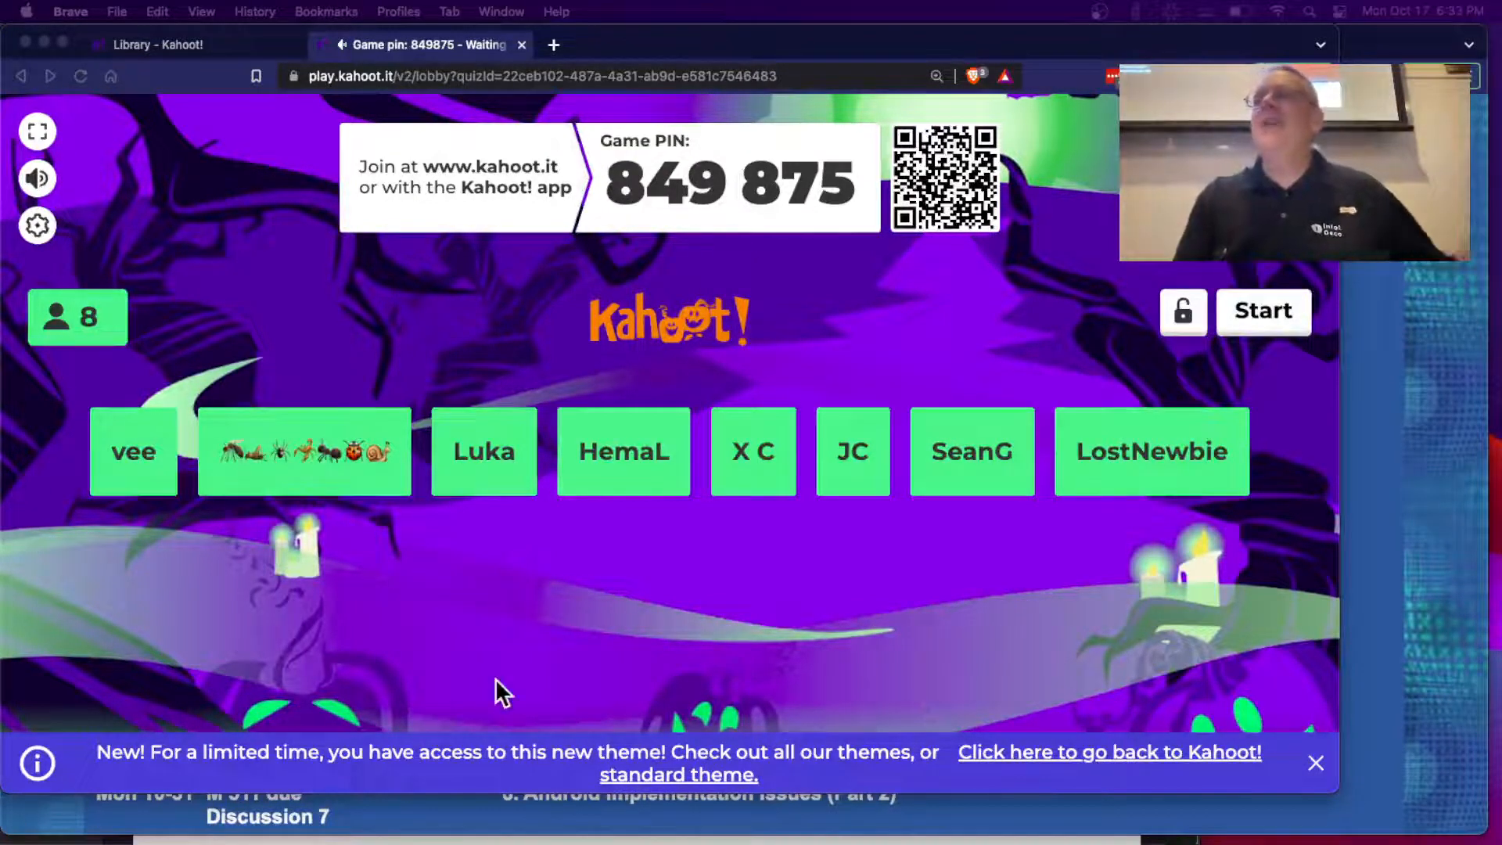
{"action": "mouse_move", "coordinate": [1039, 340]}
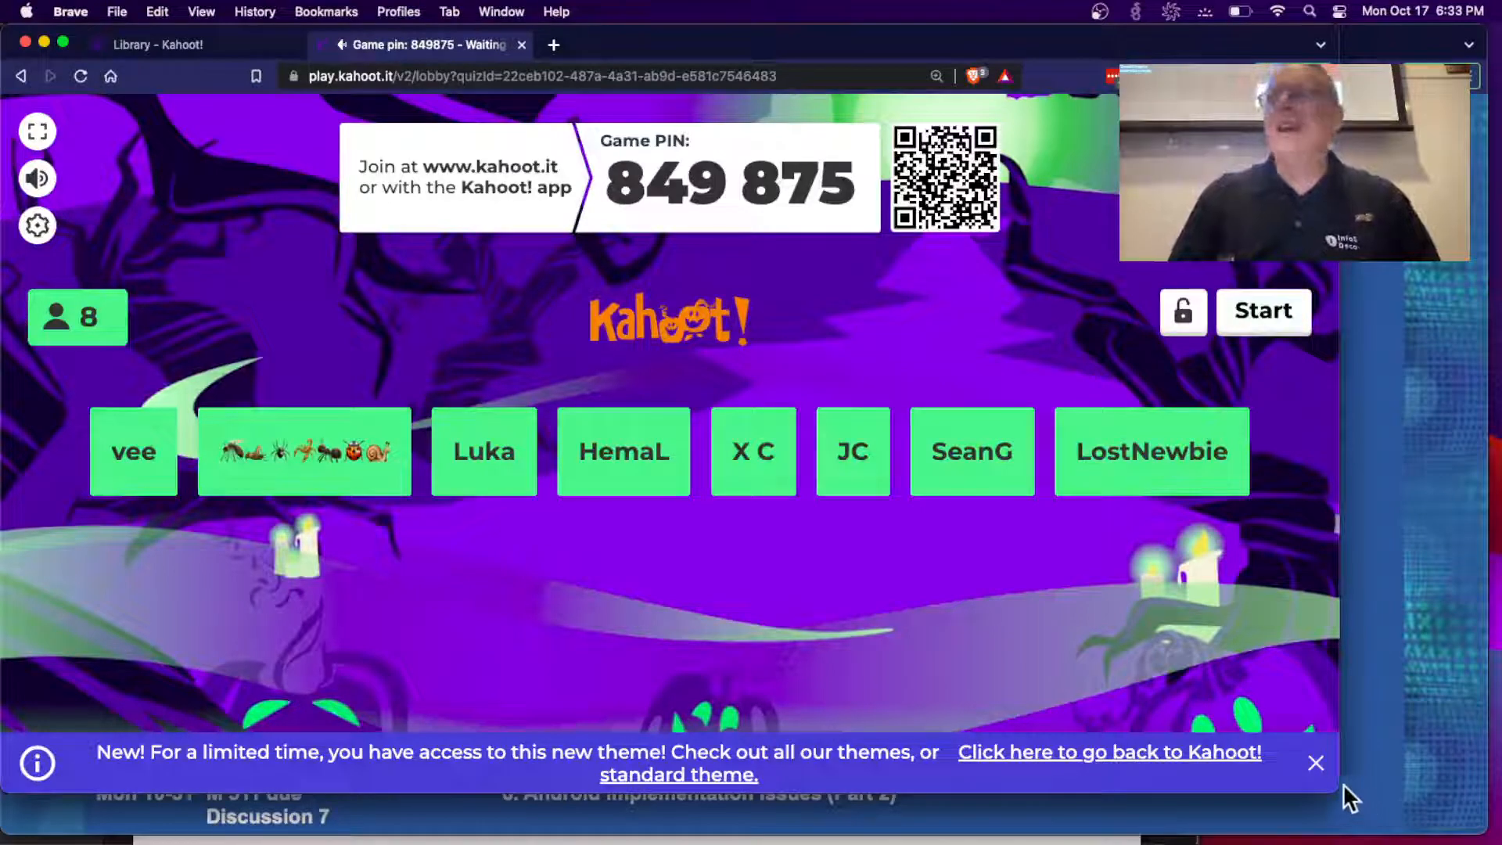
{"action": "left_click", "coordinate": [1316, 763]}
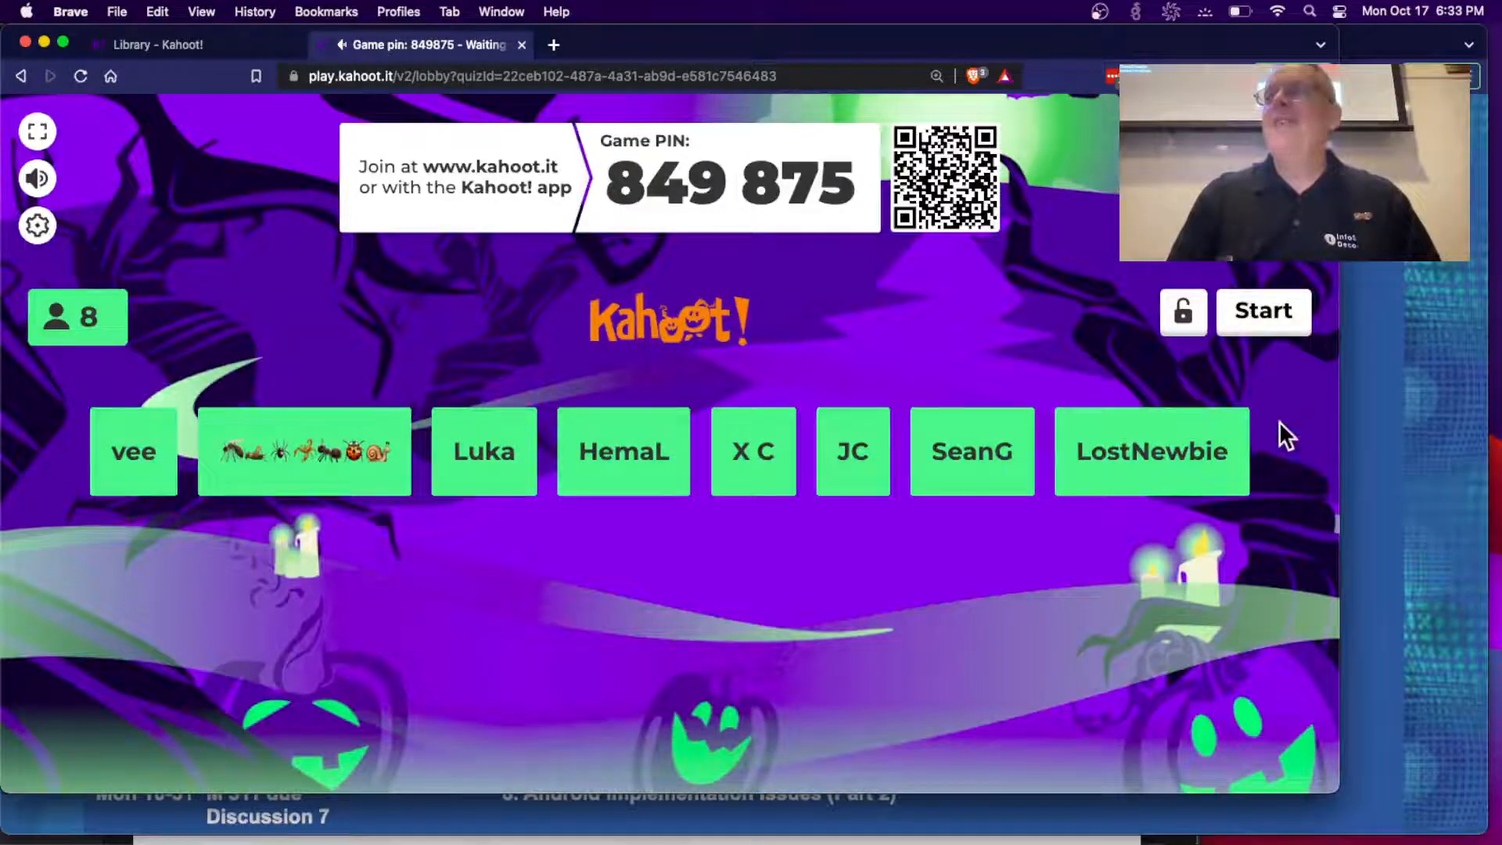
Start the quiz, move past the chmod 644 question to question 2, and raise the music.
{"action": "left_click", "coordinate": [1262, 310]}
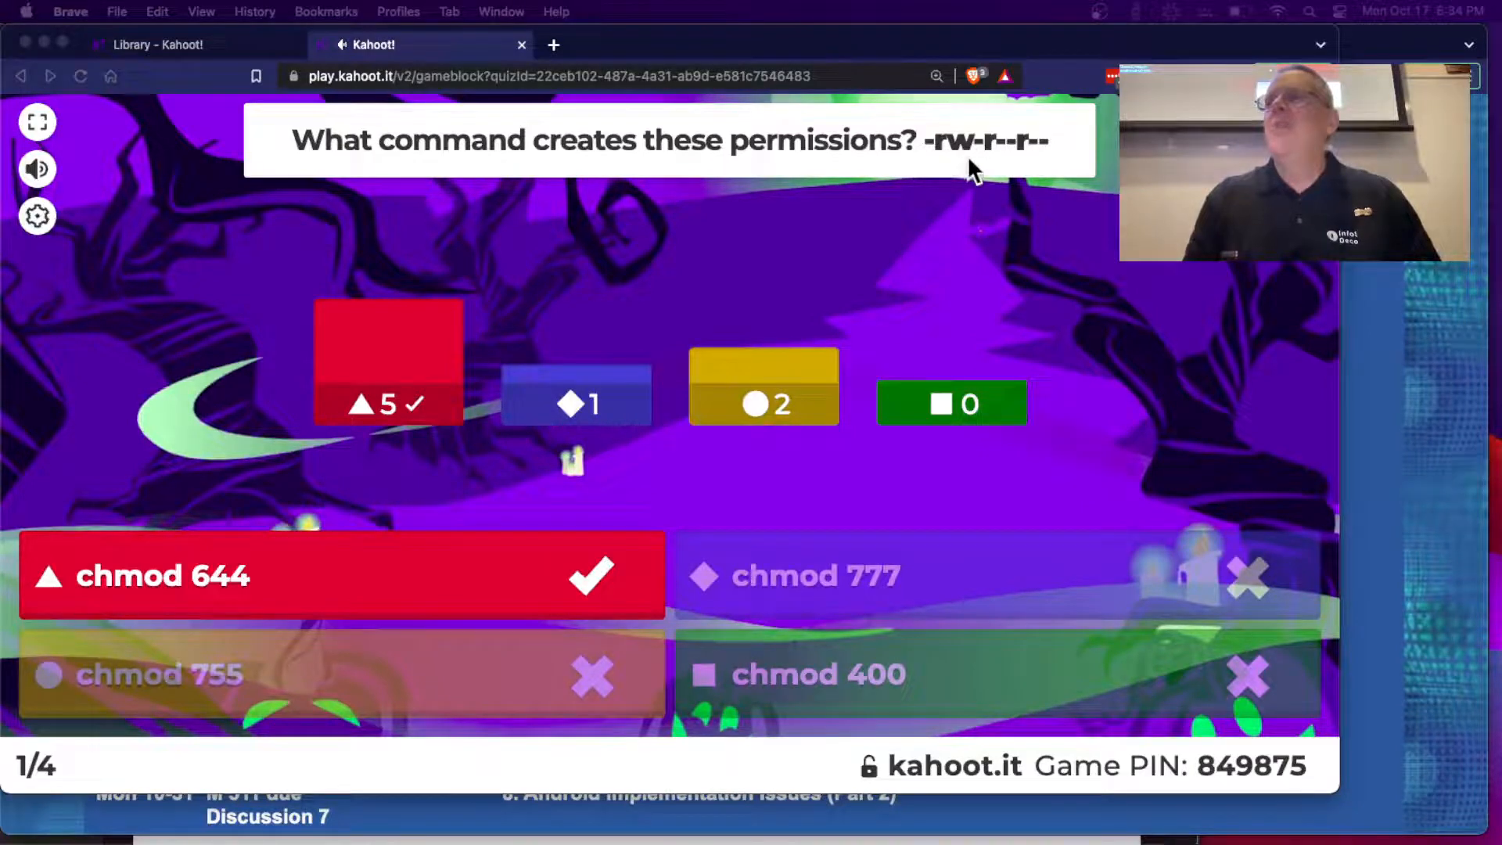
{"action": "mouse_move", "coordinate": [771, 244]}
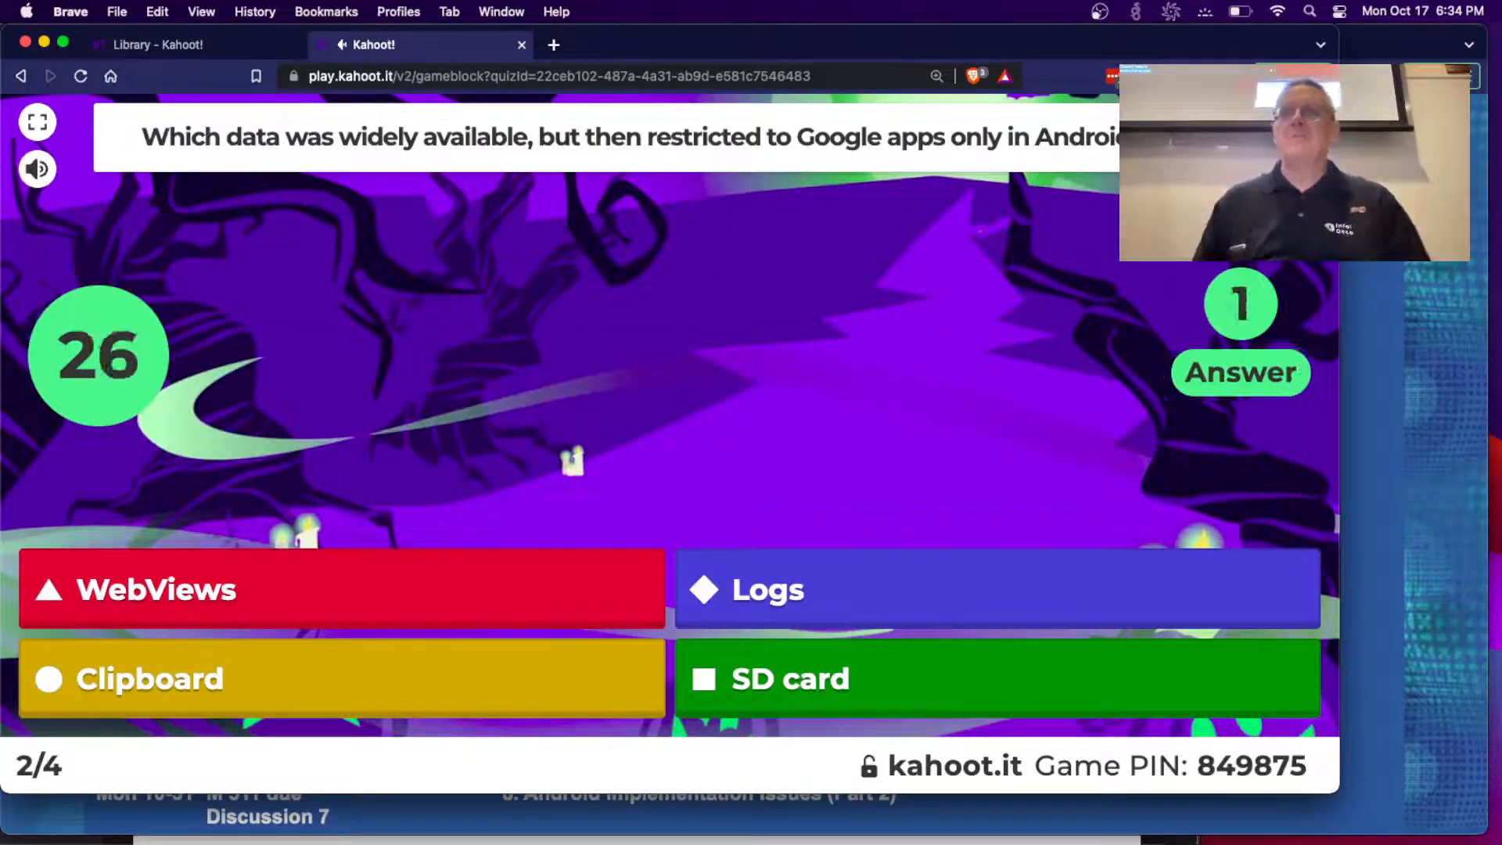
{"action": "left_click", "coordinate": [37, 169]}
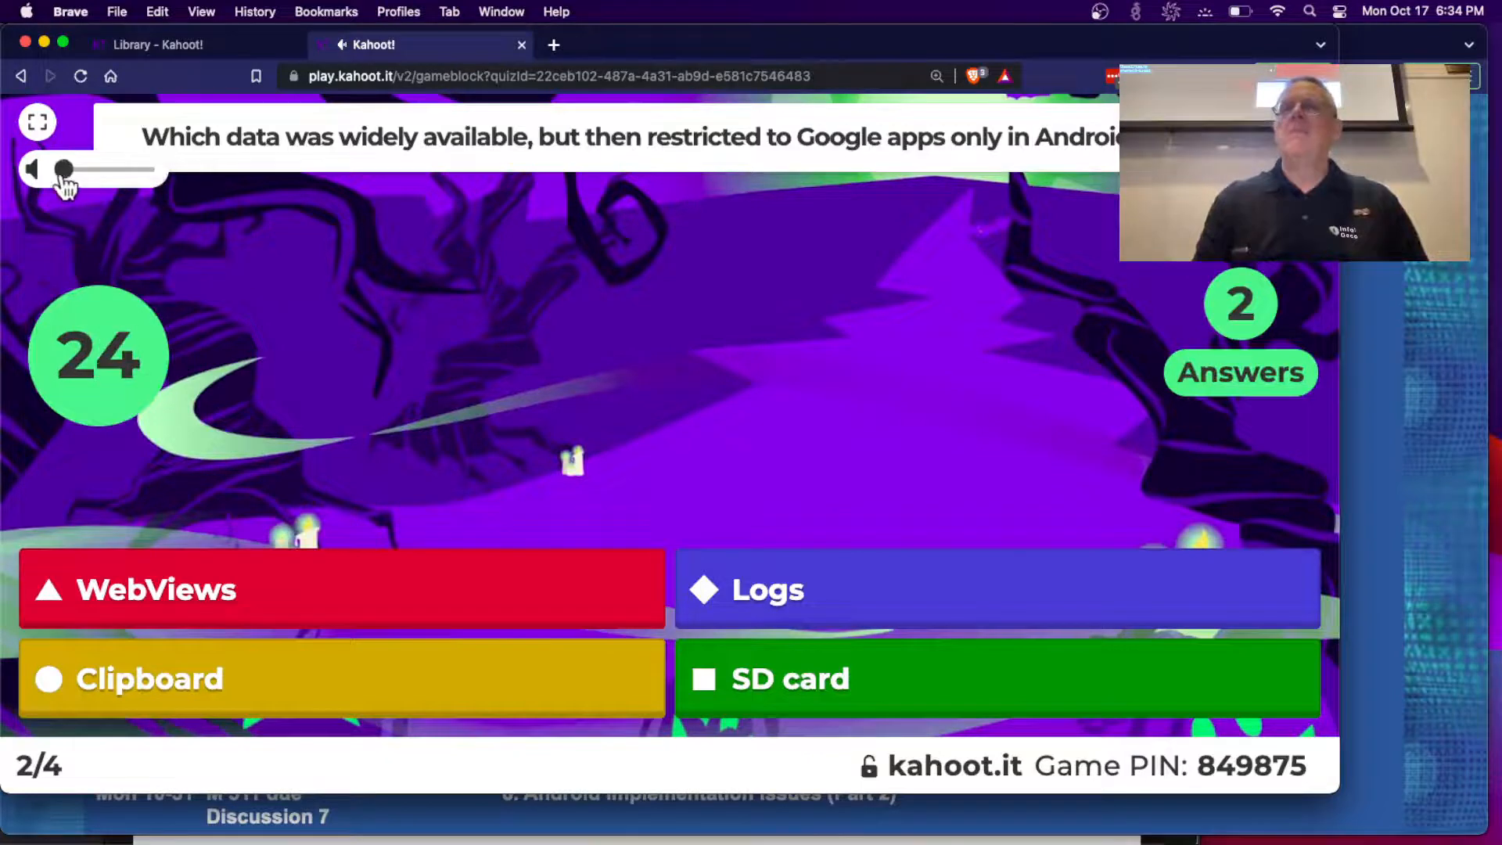
{"action": "left_click_drag", "start_coordinate": [63, 170], "coordinate": [120, 170]}
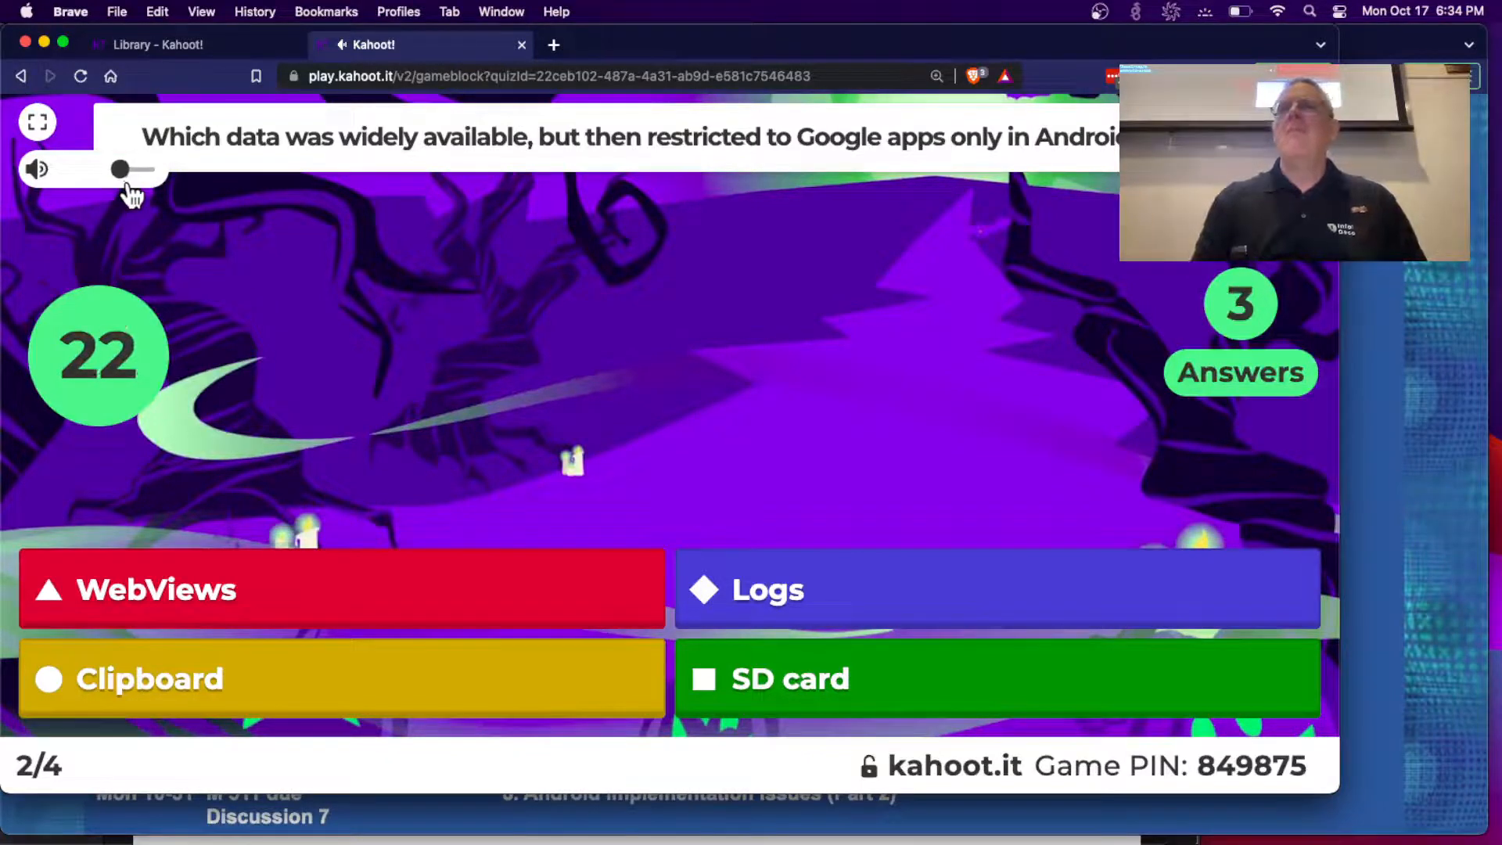